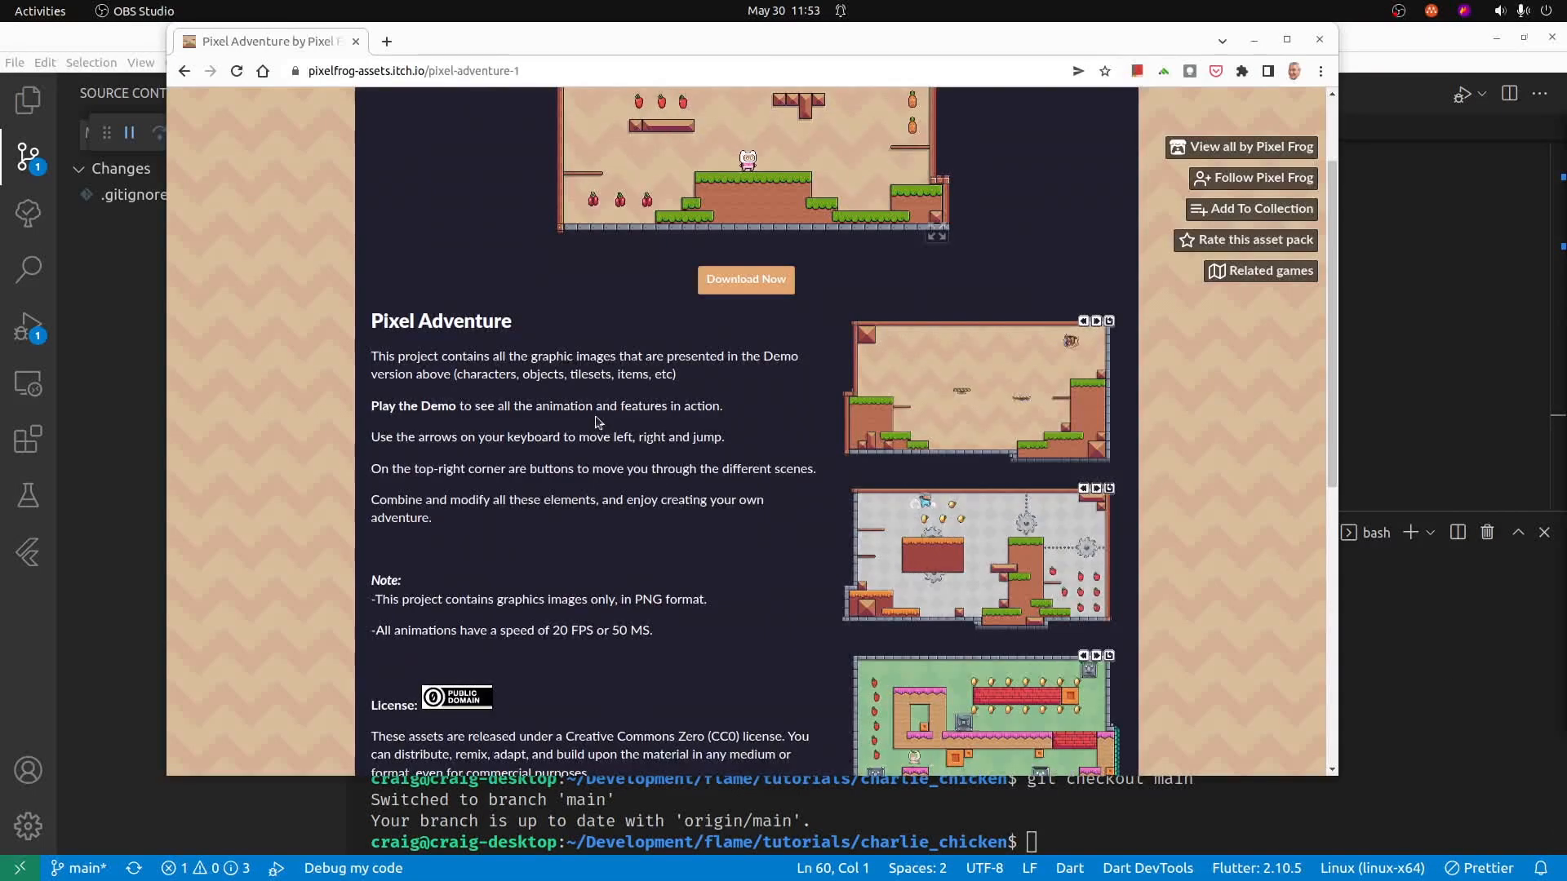
- Scroll down and open the Free folder of the Pixel Adventure 1 asset pack
{"action": "scroll", "scroll_direction": "down", "scroll_amount": 3}
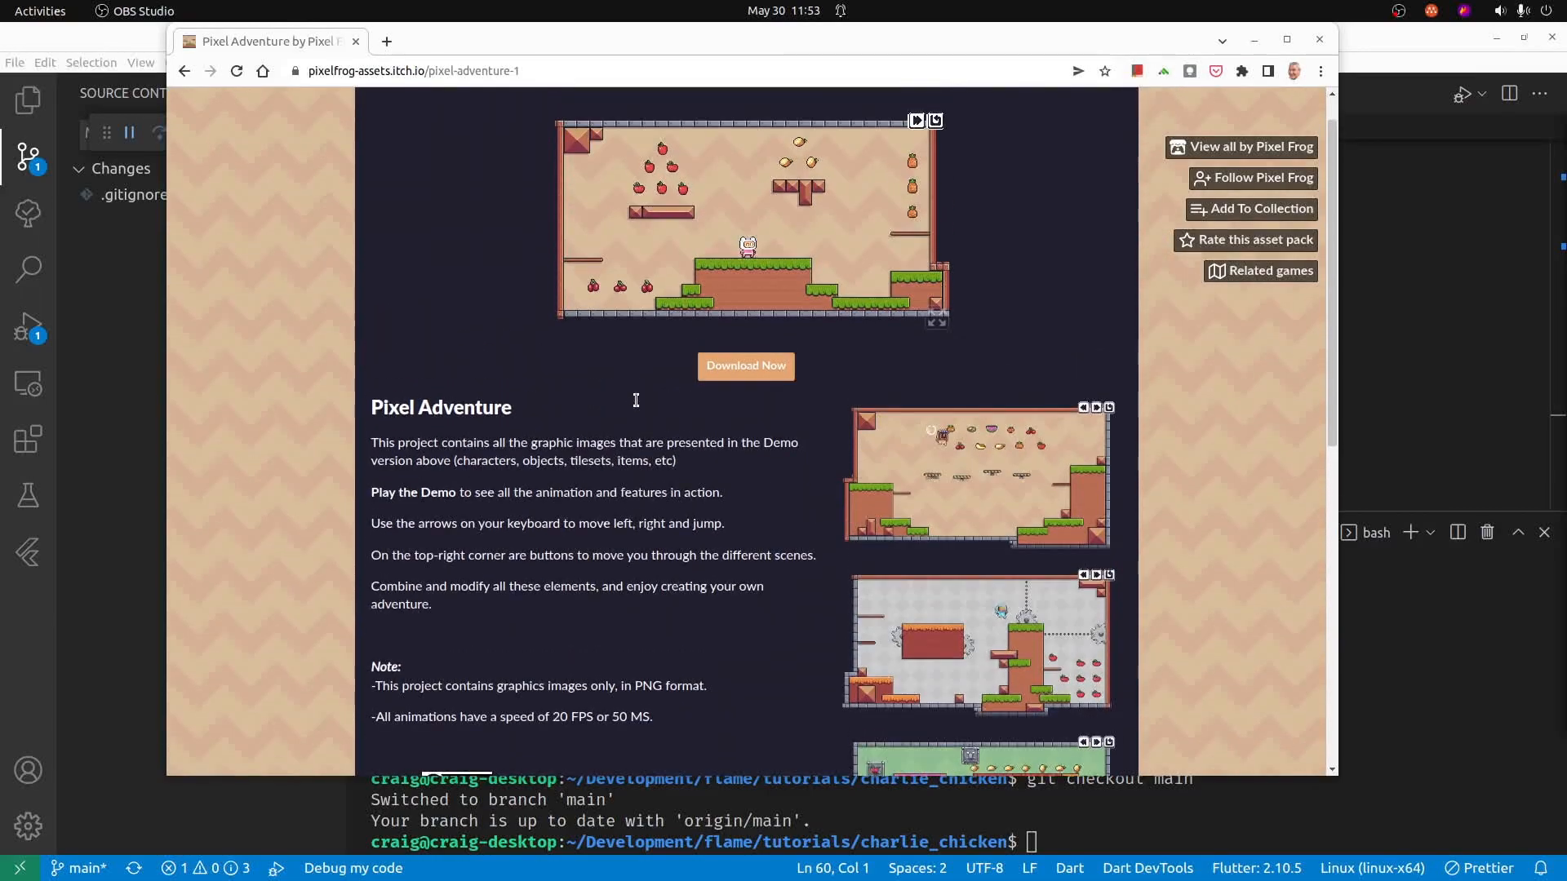
{"action": "scroll", "scroll_direction": "down", "scroll_amount": 3}
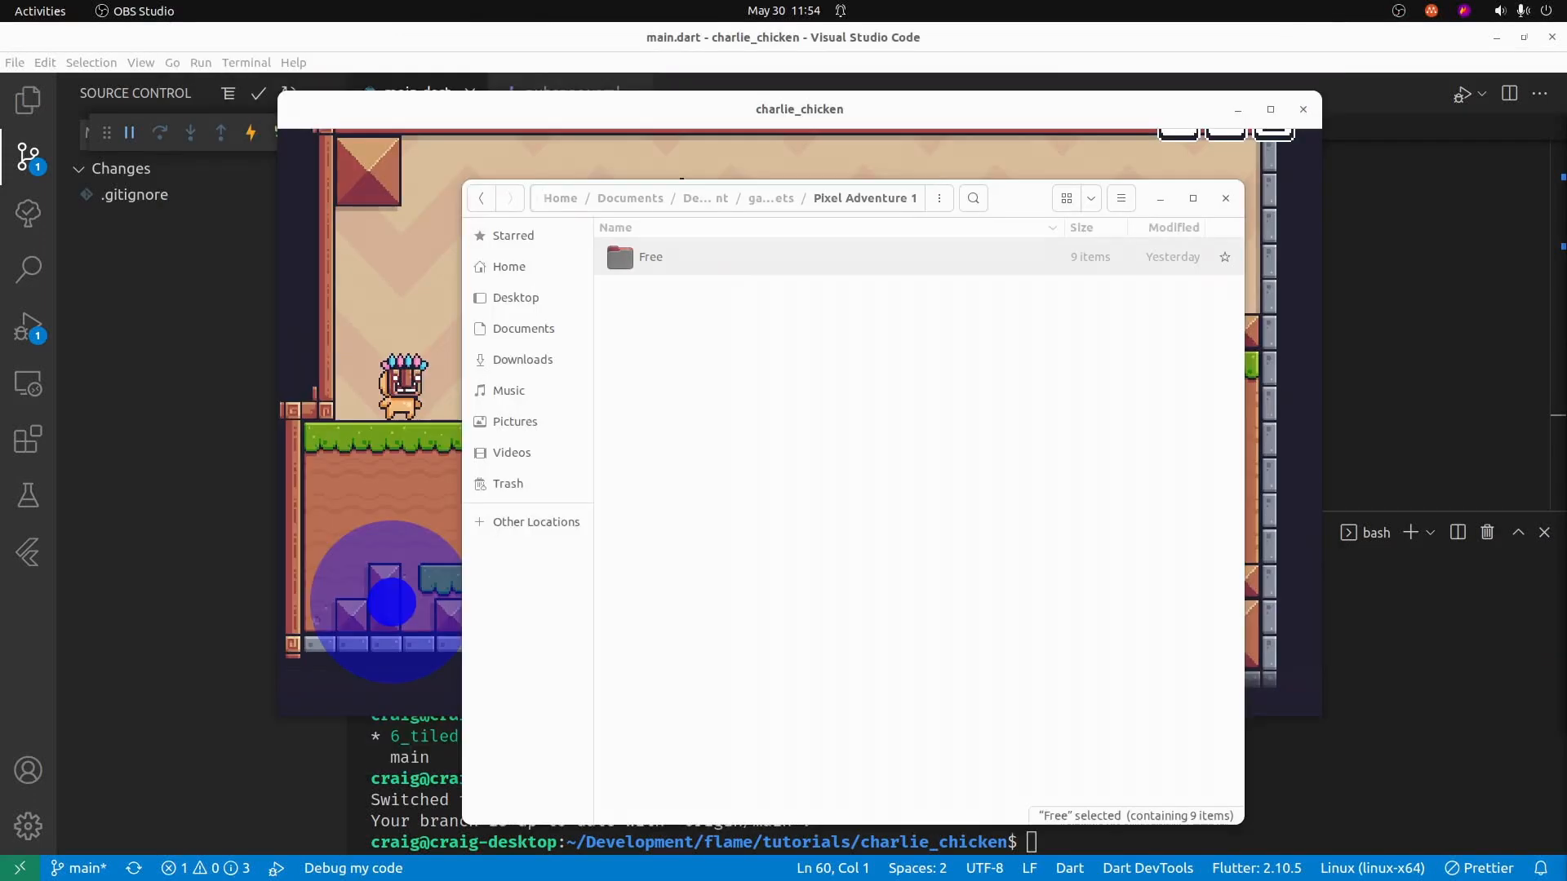
{"action": "mouse_move", "coordinate": [648, 261]}
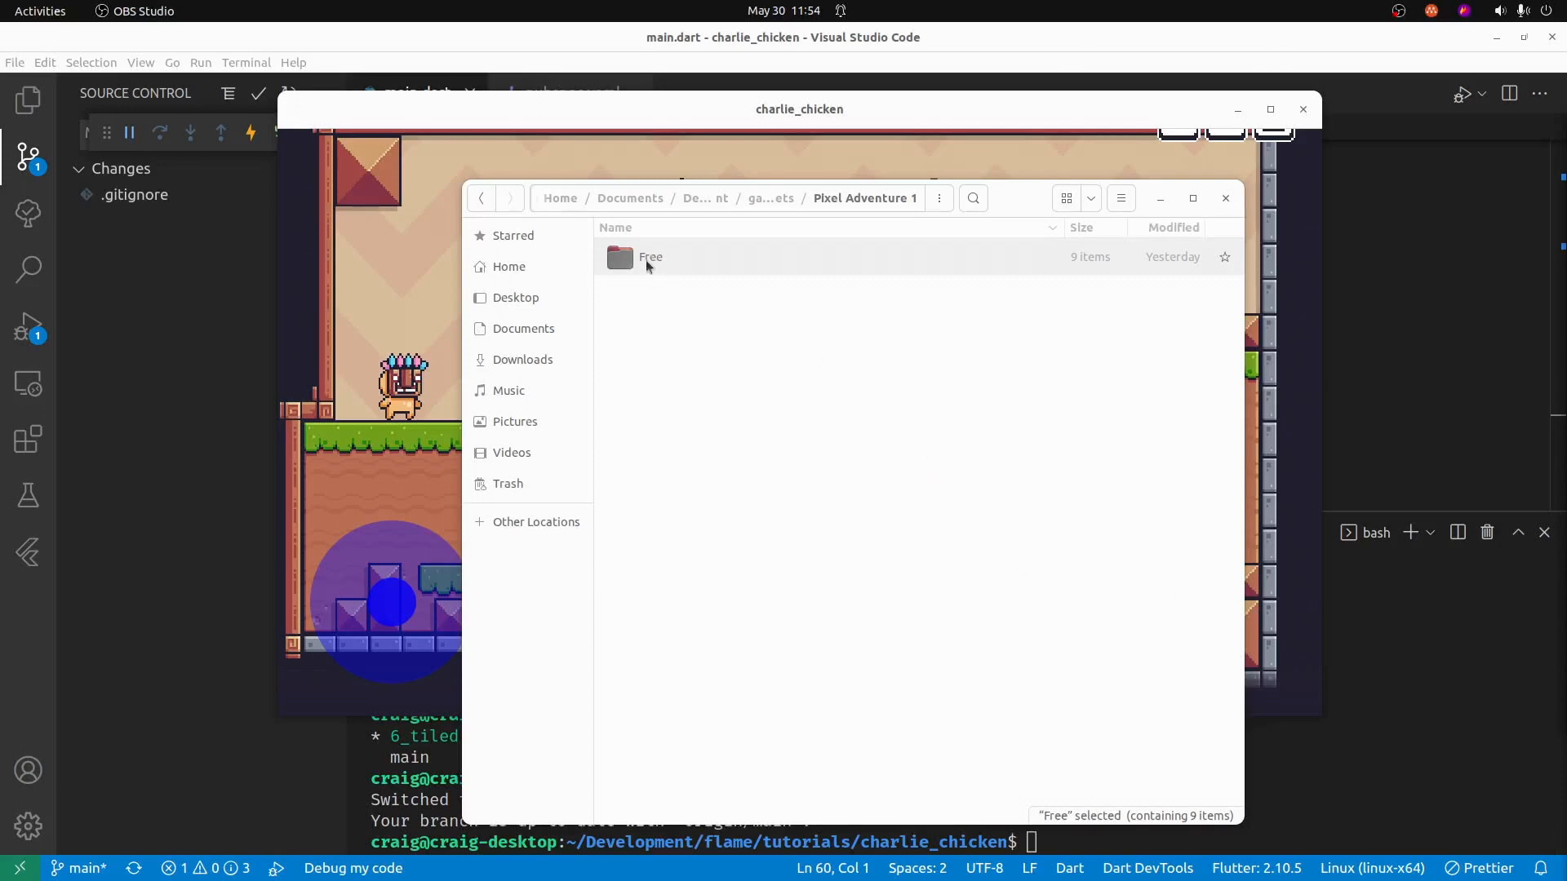
{"action": "double_click", "coordinate": [649, 258]}
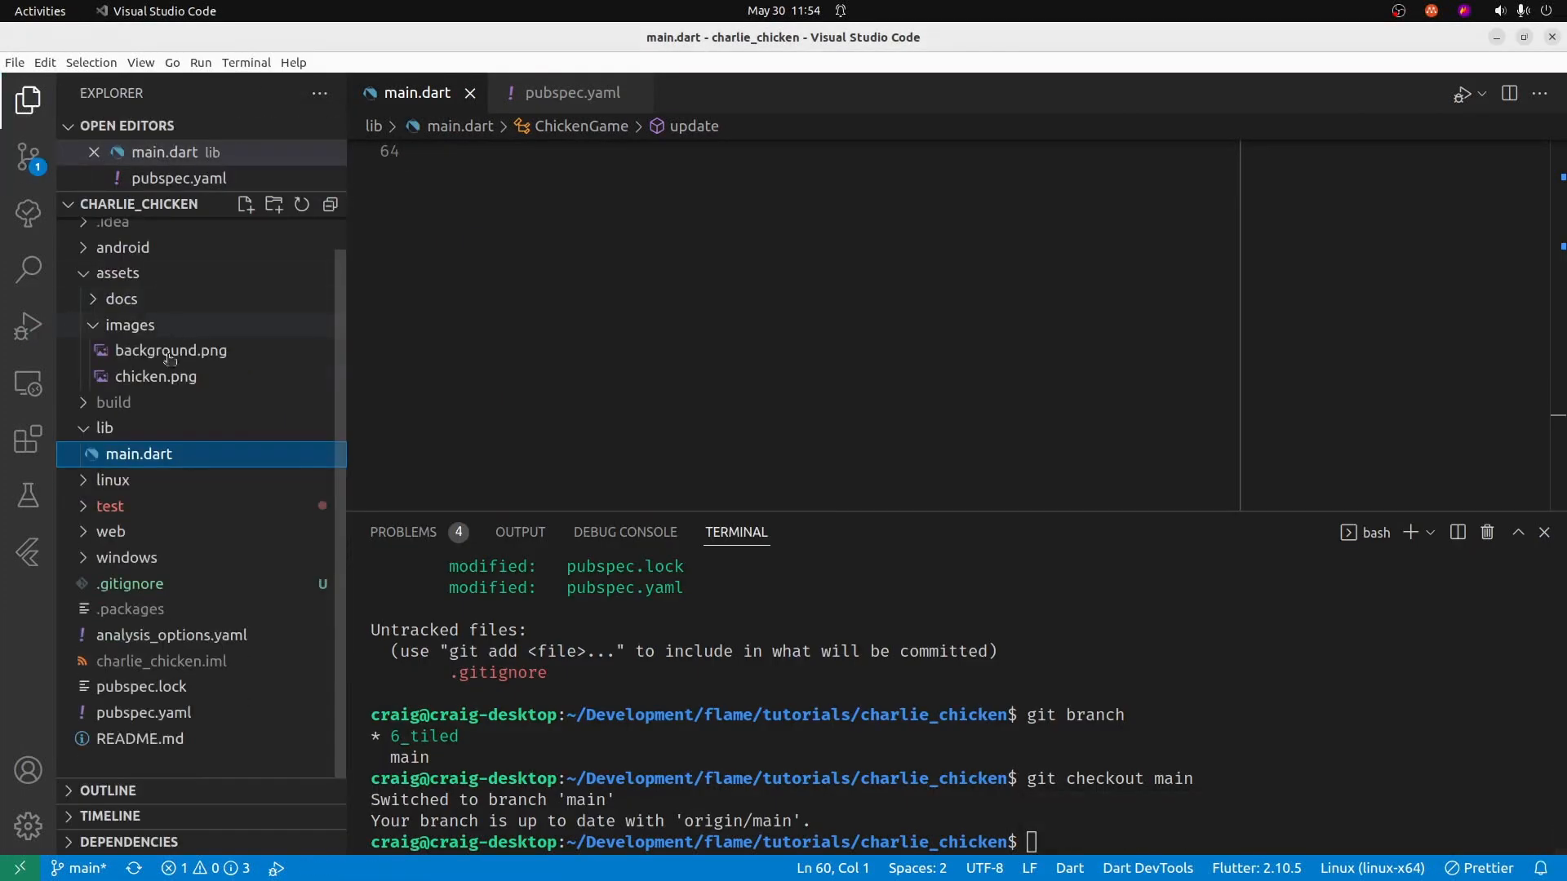
- Create a world folder inside assets/images
{"action": "left_click", "coordinate": [130, 325]}
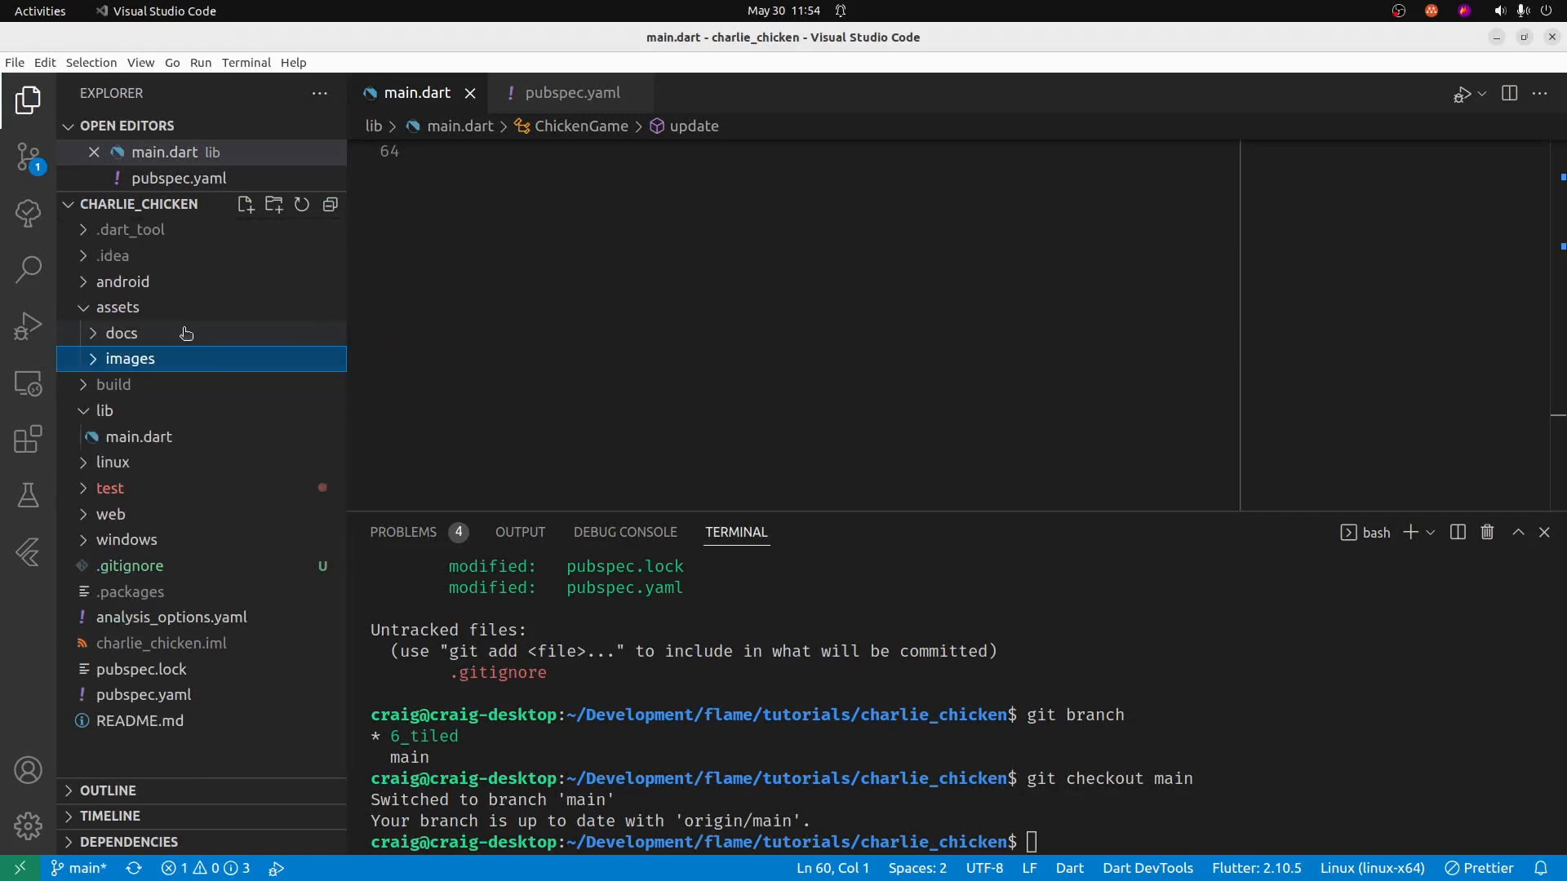
{"action": "left_click", "coordinate": [131, 359]}
{"action": "type", "text": "w"}
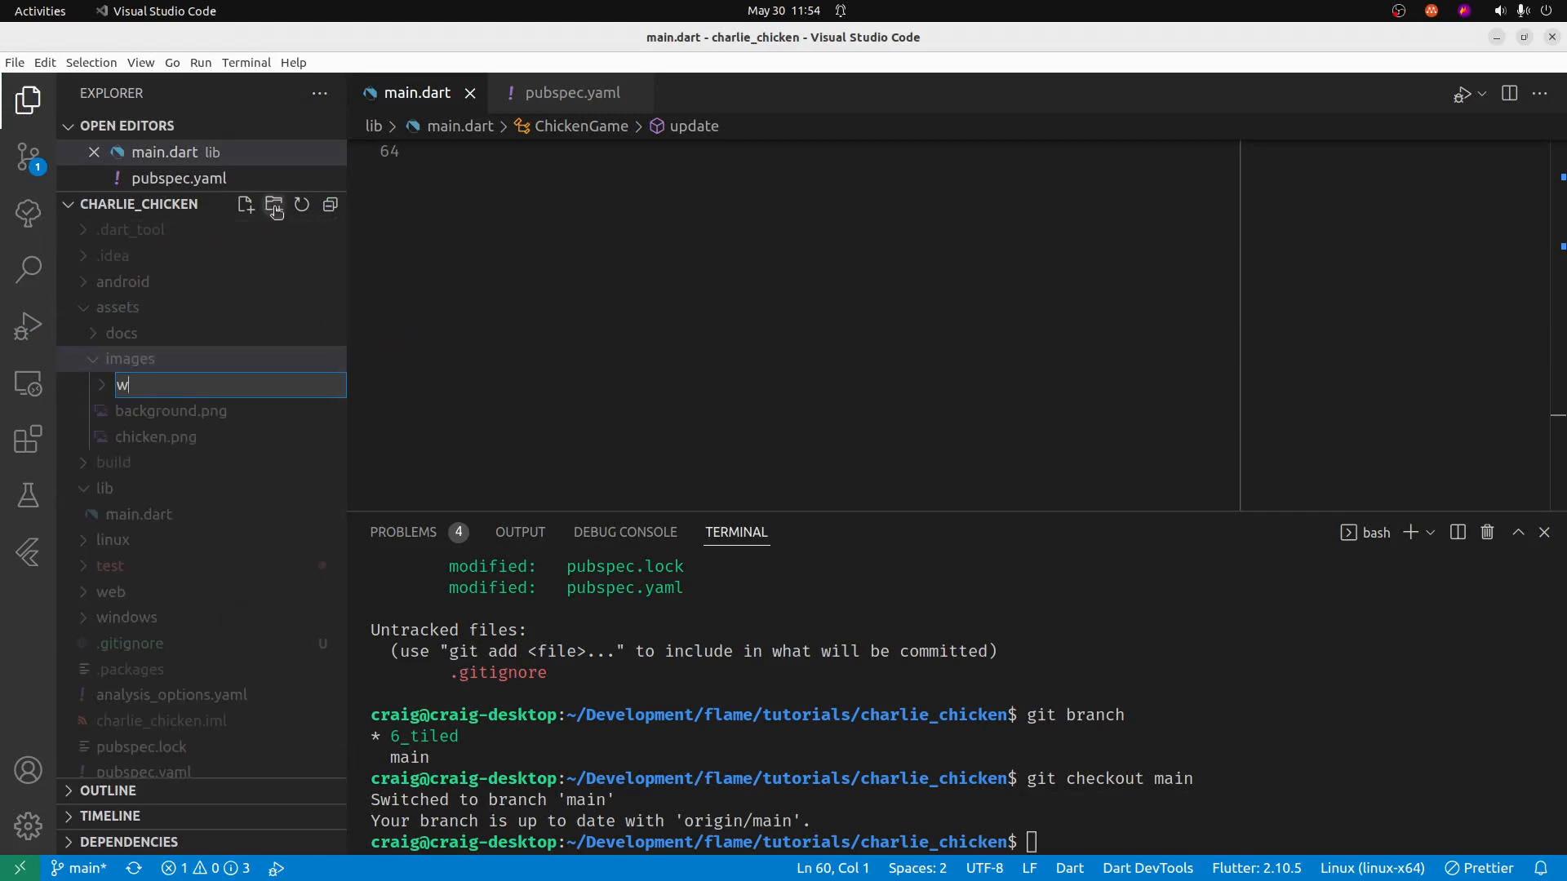
{"action": "type", "text": "o"}
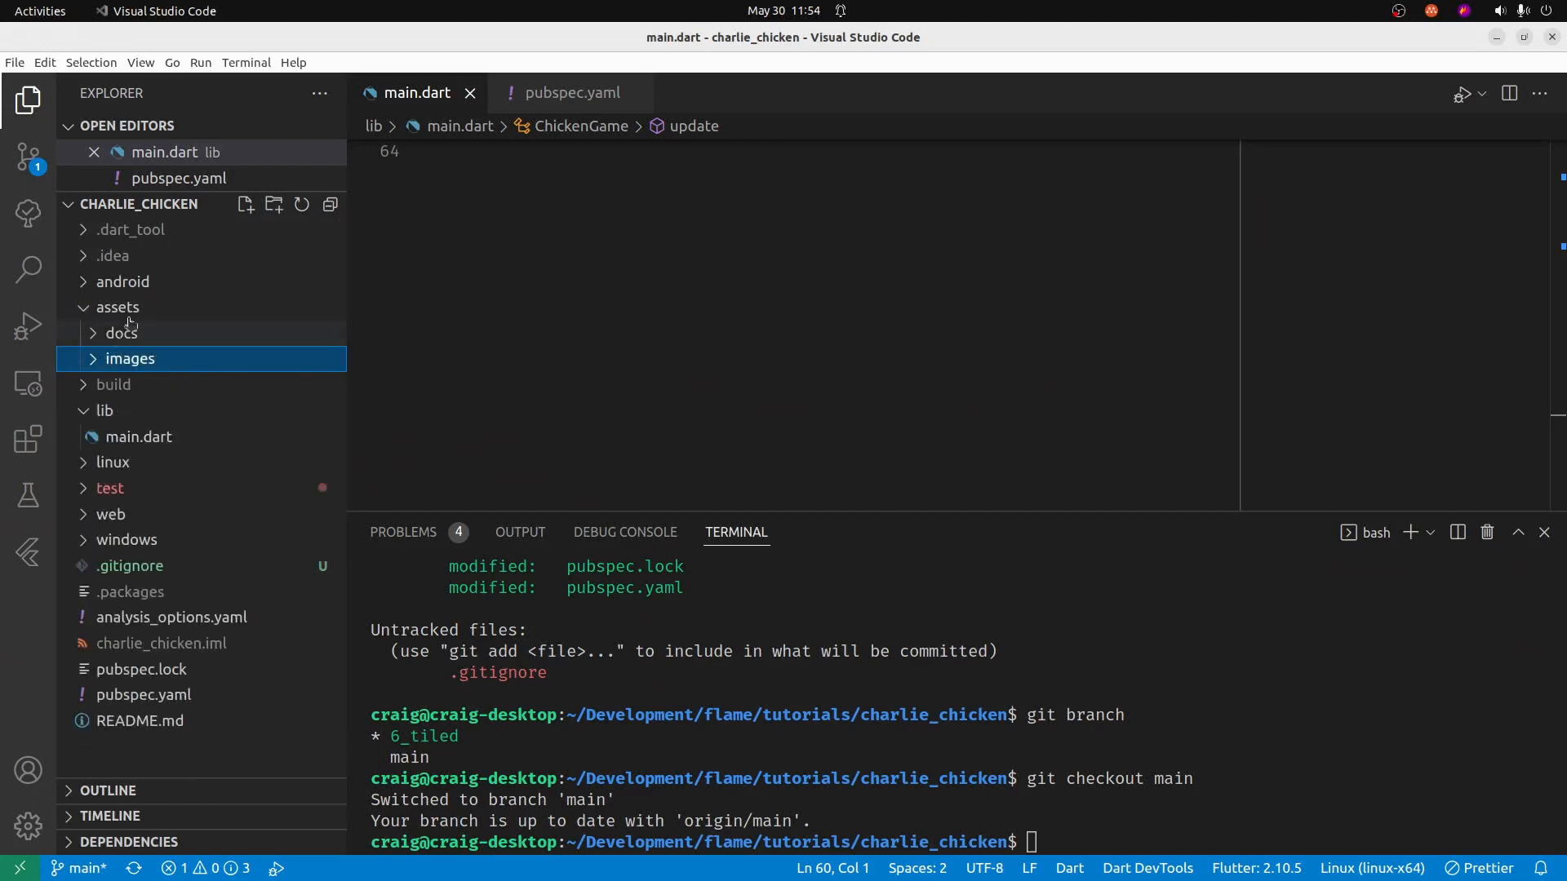
- Create a tiles folder inside assets and bring up pubspec.yaml
{"action": "left_click", "coordinate": [118, 307]}
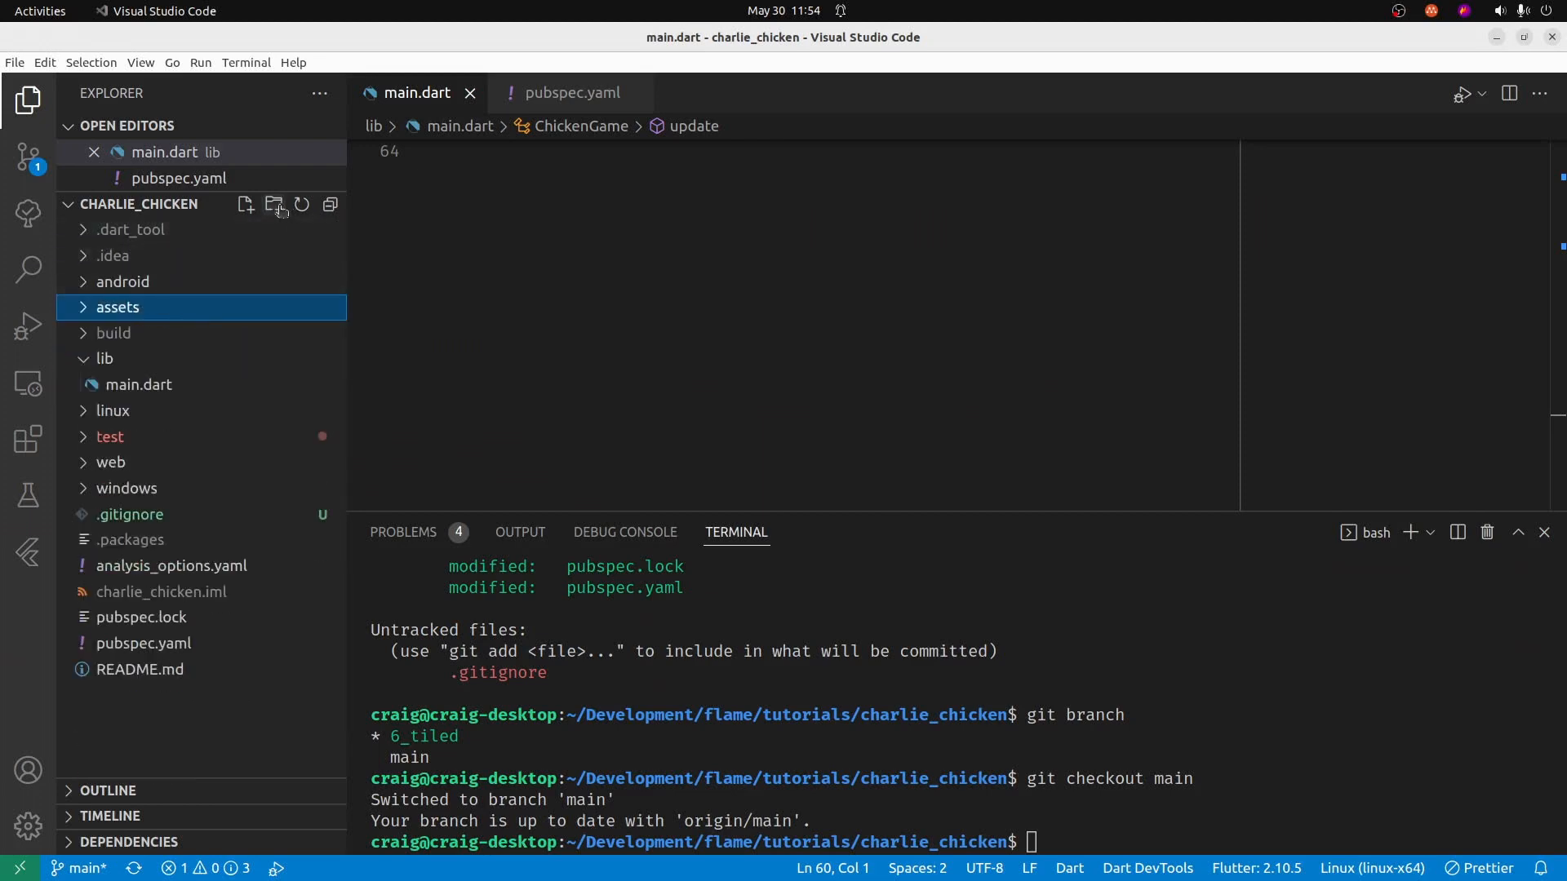
{"action": "left_click", "coordinate": [274, 204]}
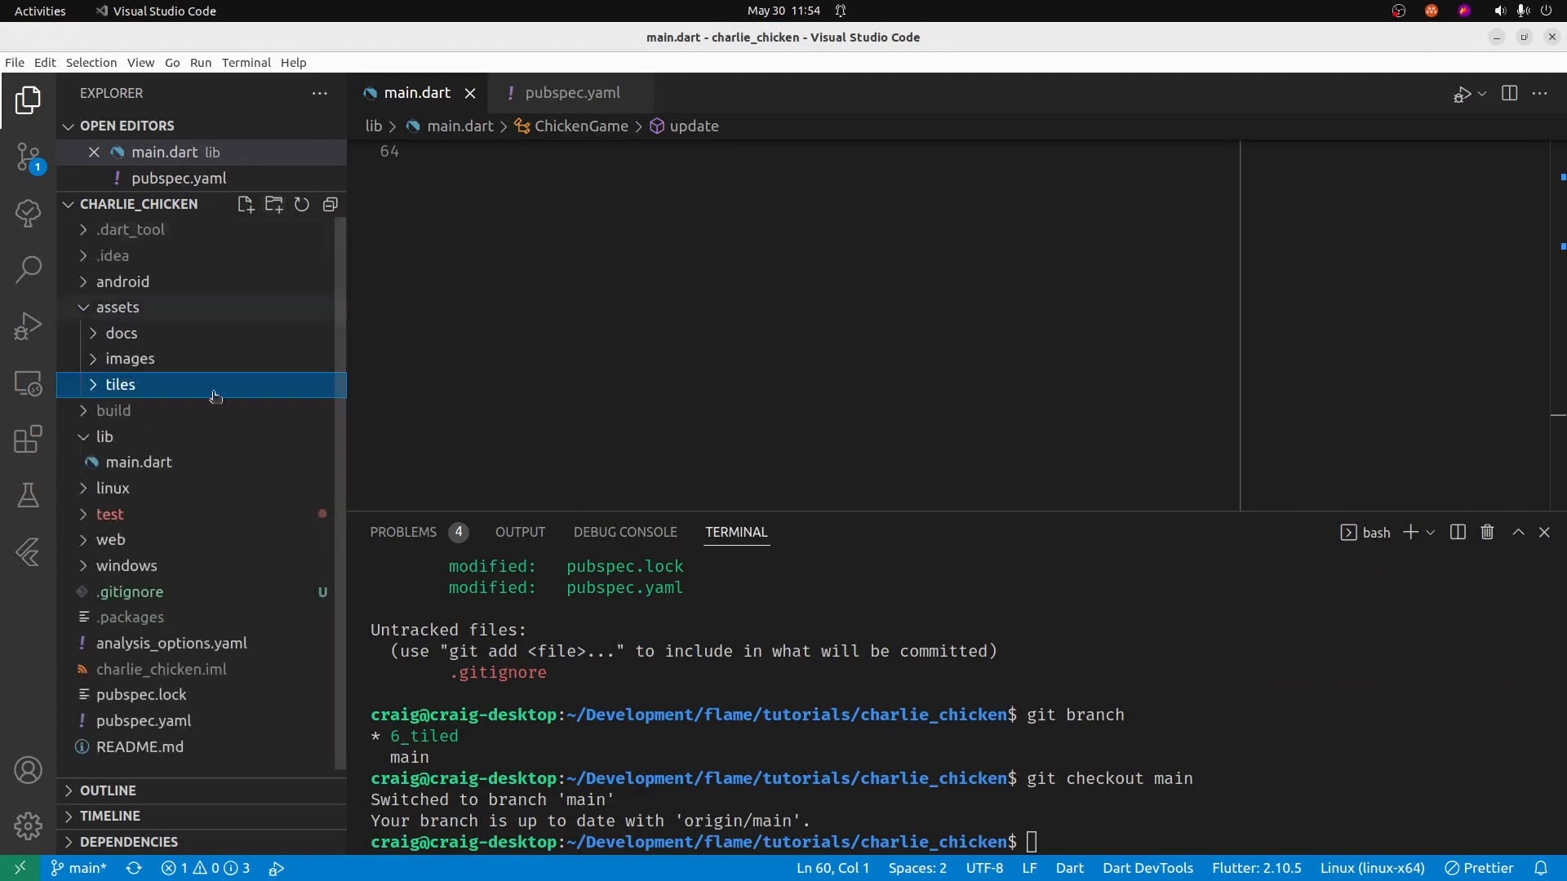
{"action": "left_click", "coordinate": [144, 720]}
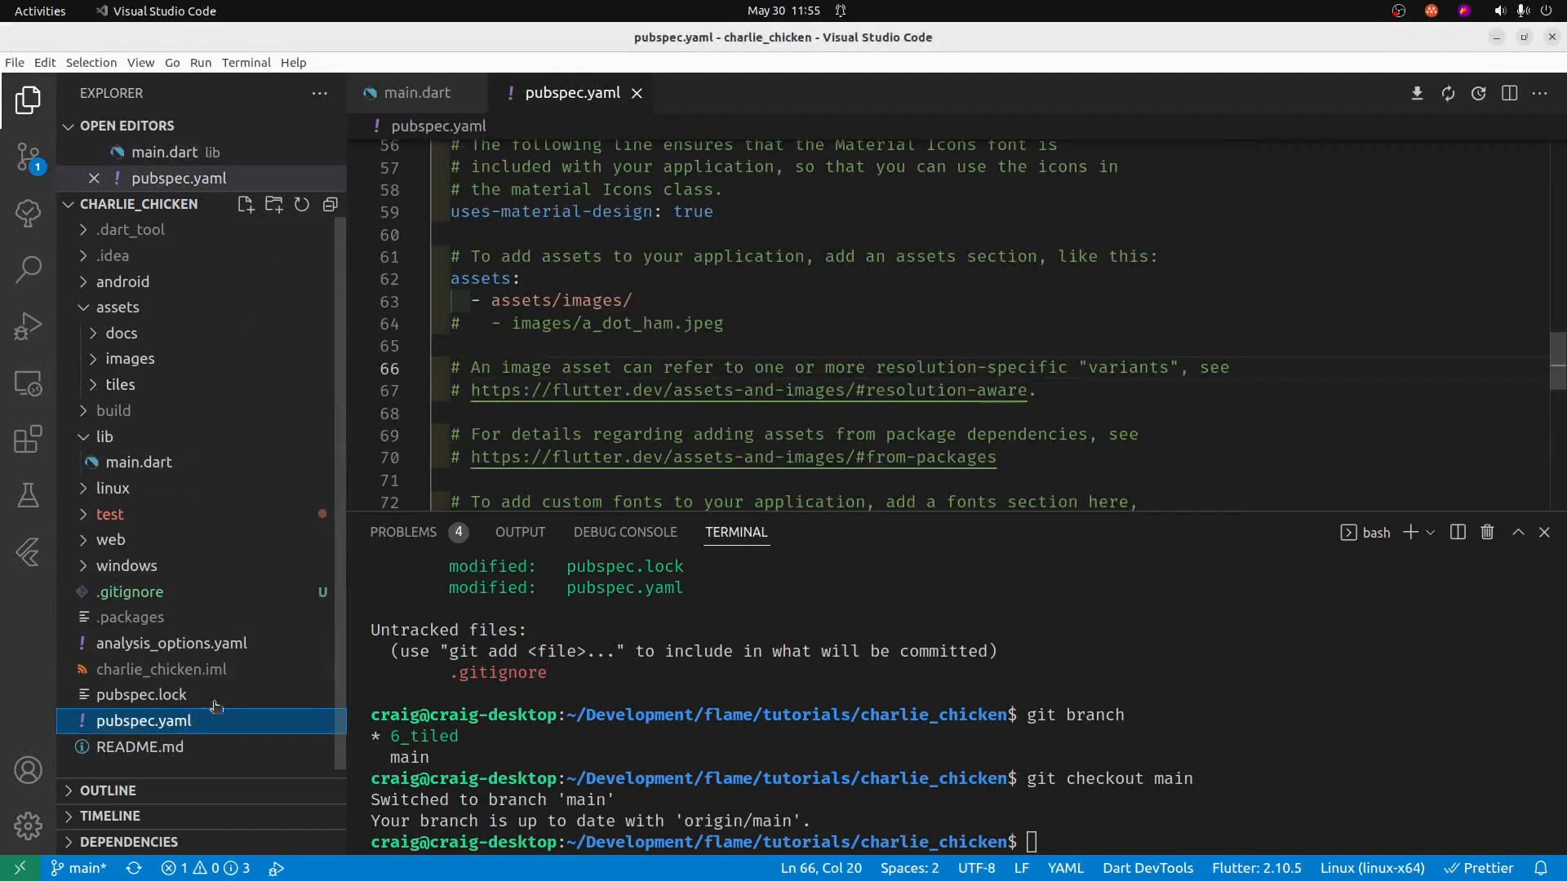
- Add an assets/tiles/ entry under assets in pubspec.yaml
{"action": "left_click", "coordinate": [144, 719]}
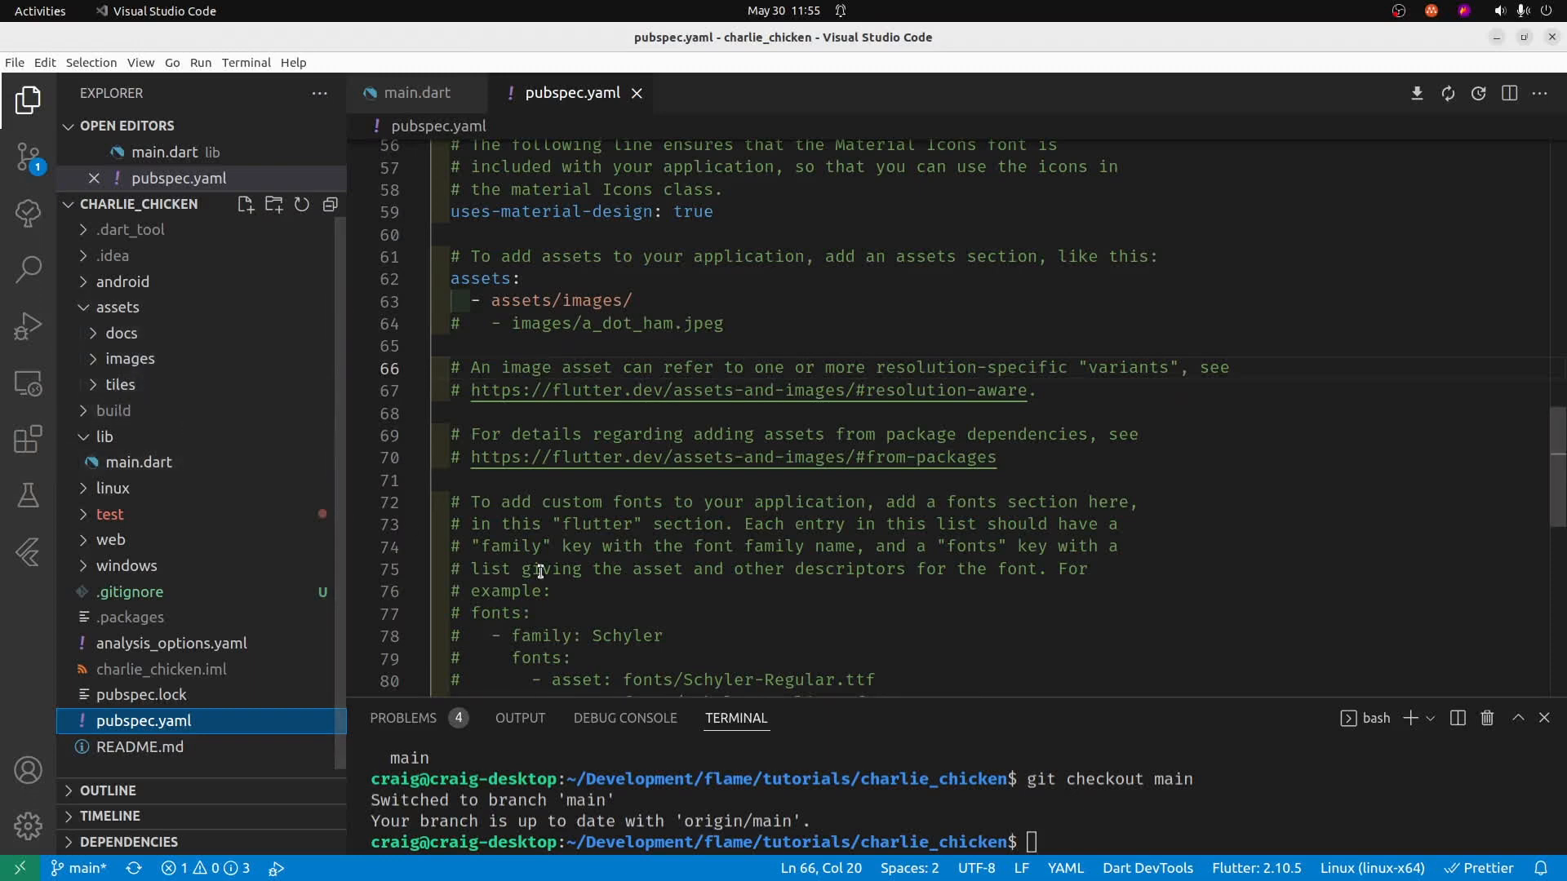
{"action": "scroll", "scroll_direction": "down", "scroll_amount": 3}
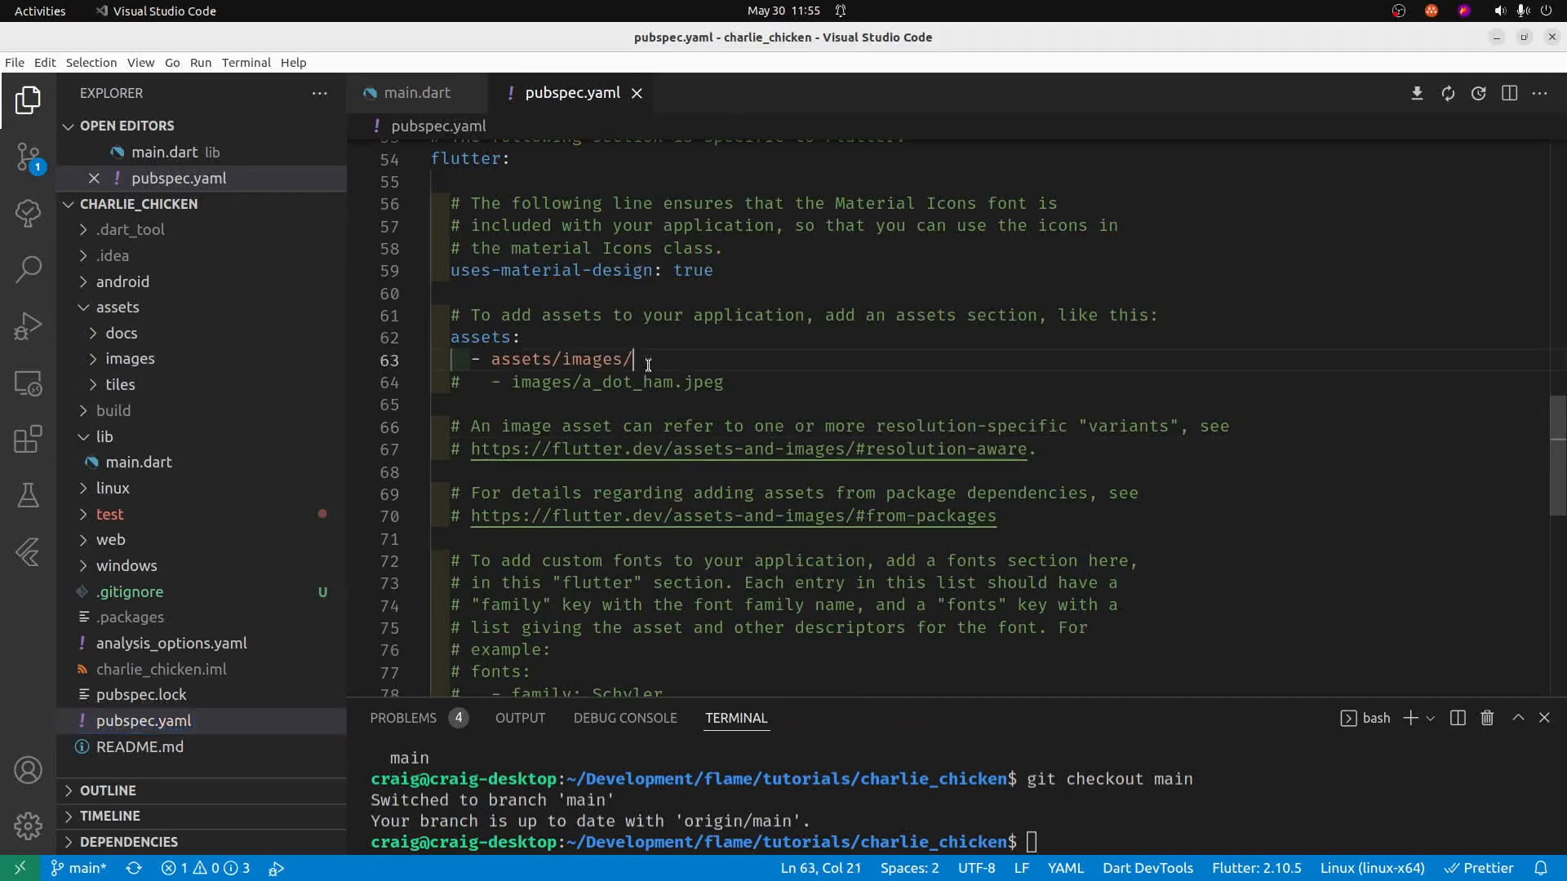
{"action": "key", "text": "Enter"}
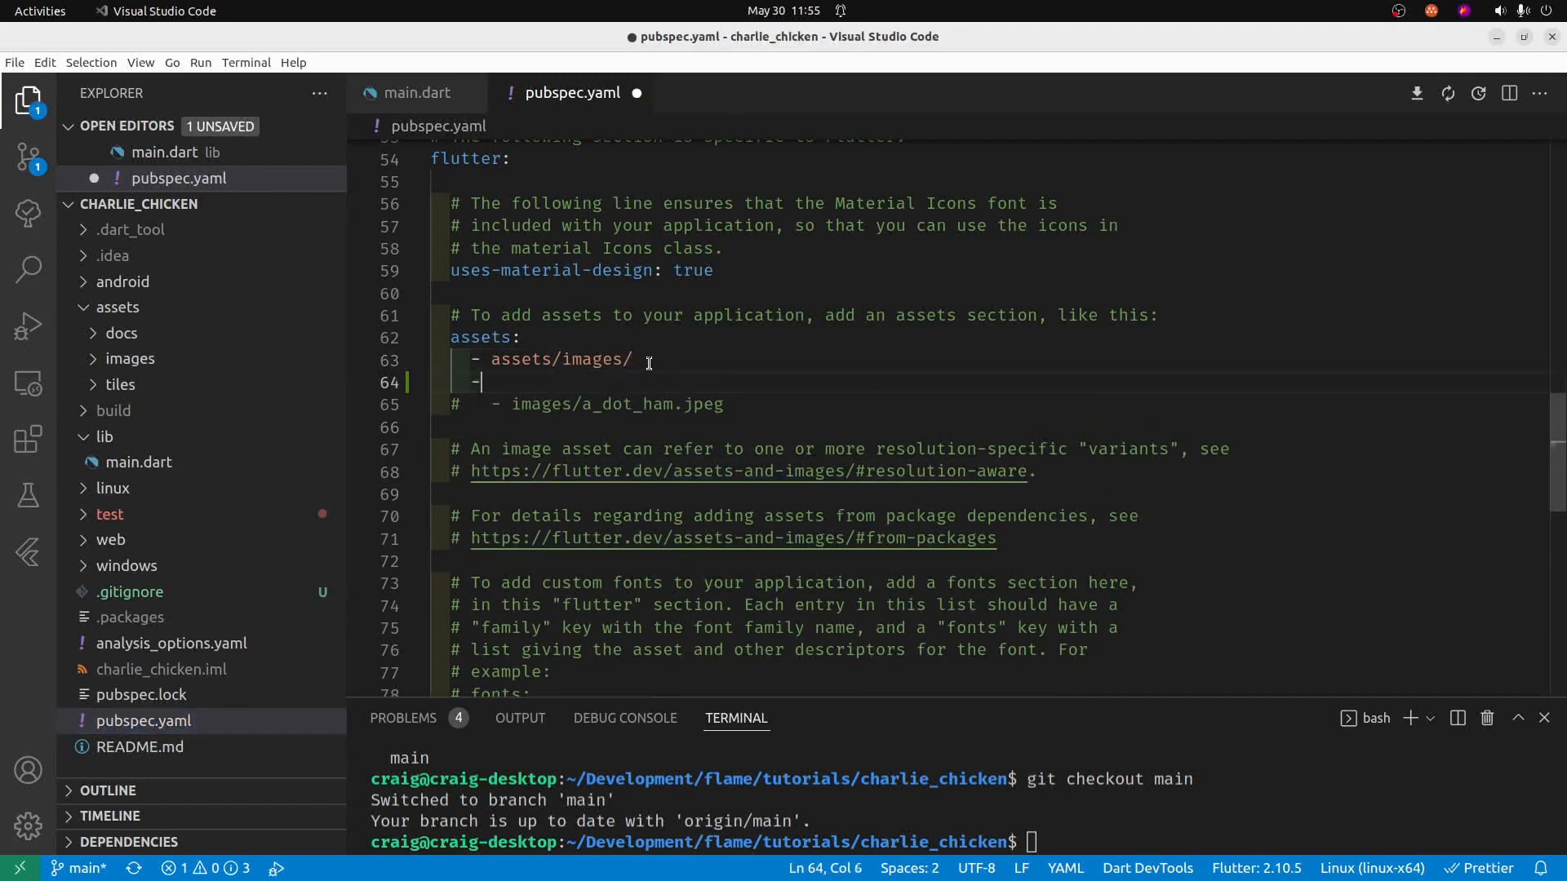
{"action": "type", "text": "assets/t"}
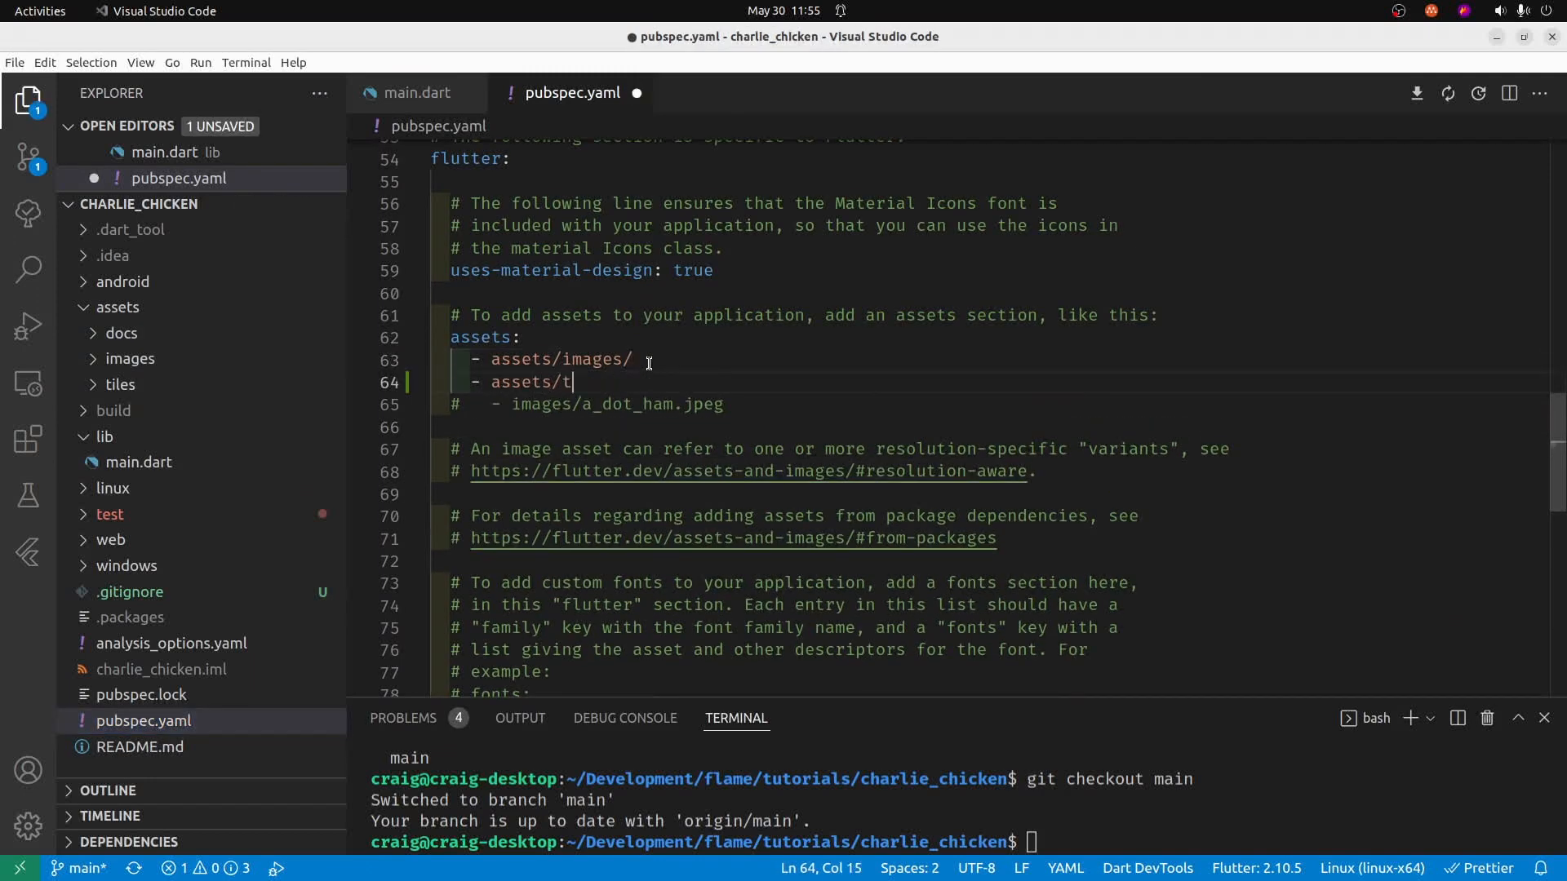
{"action": "type", "text": "iles/"}
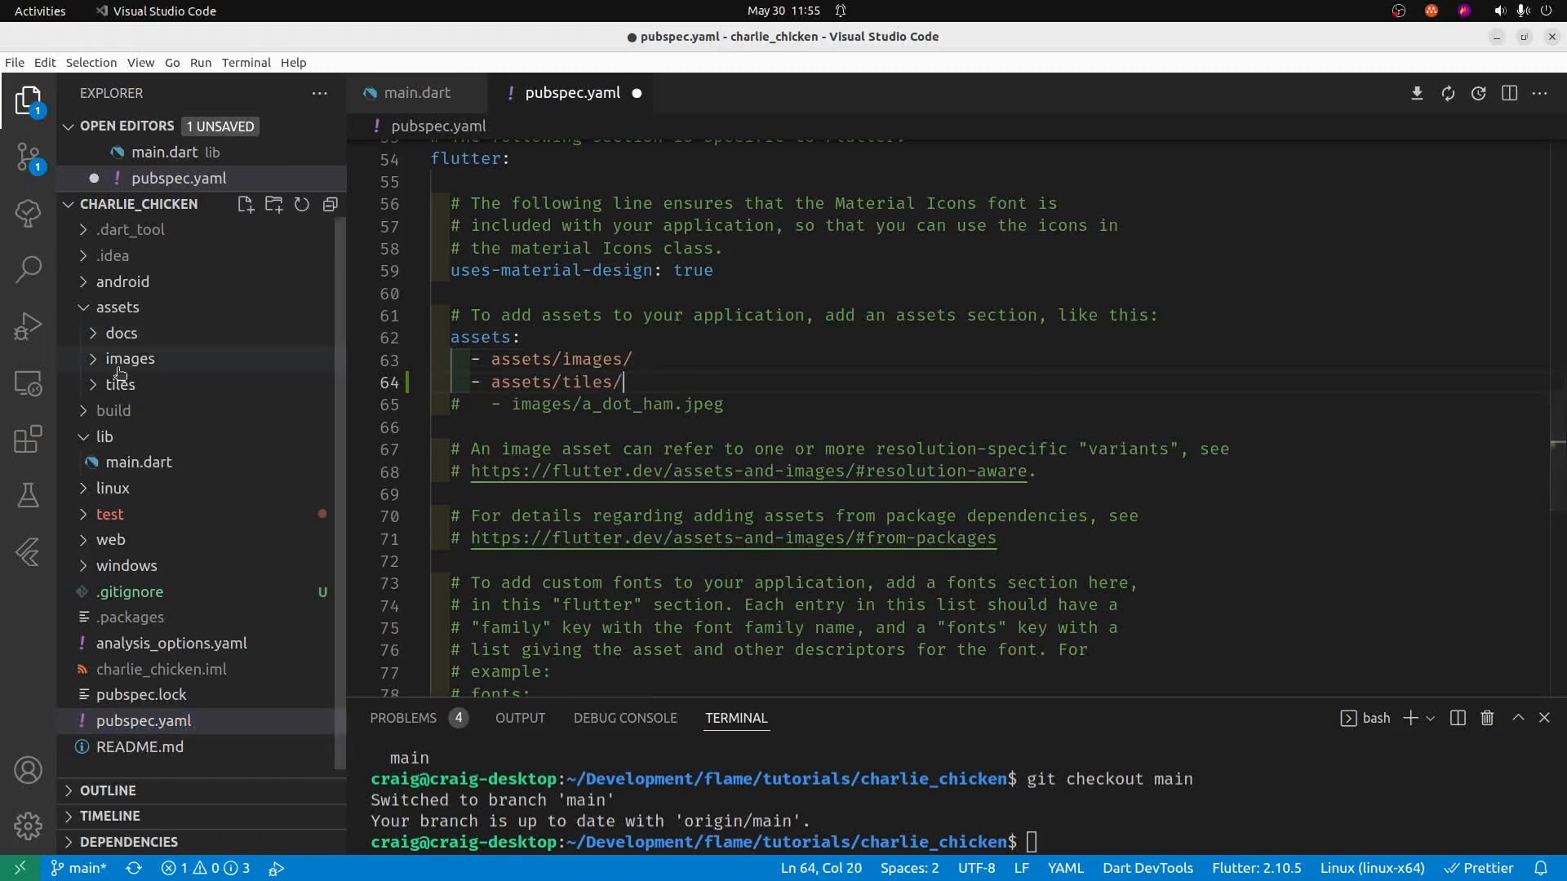
- Add a second assets/images entry for the world folder in pubspec.yaml
{"action": "left_click", "coordinate": [130, 359]}
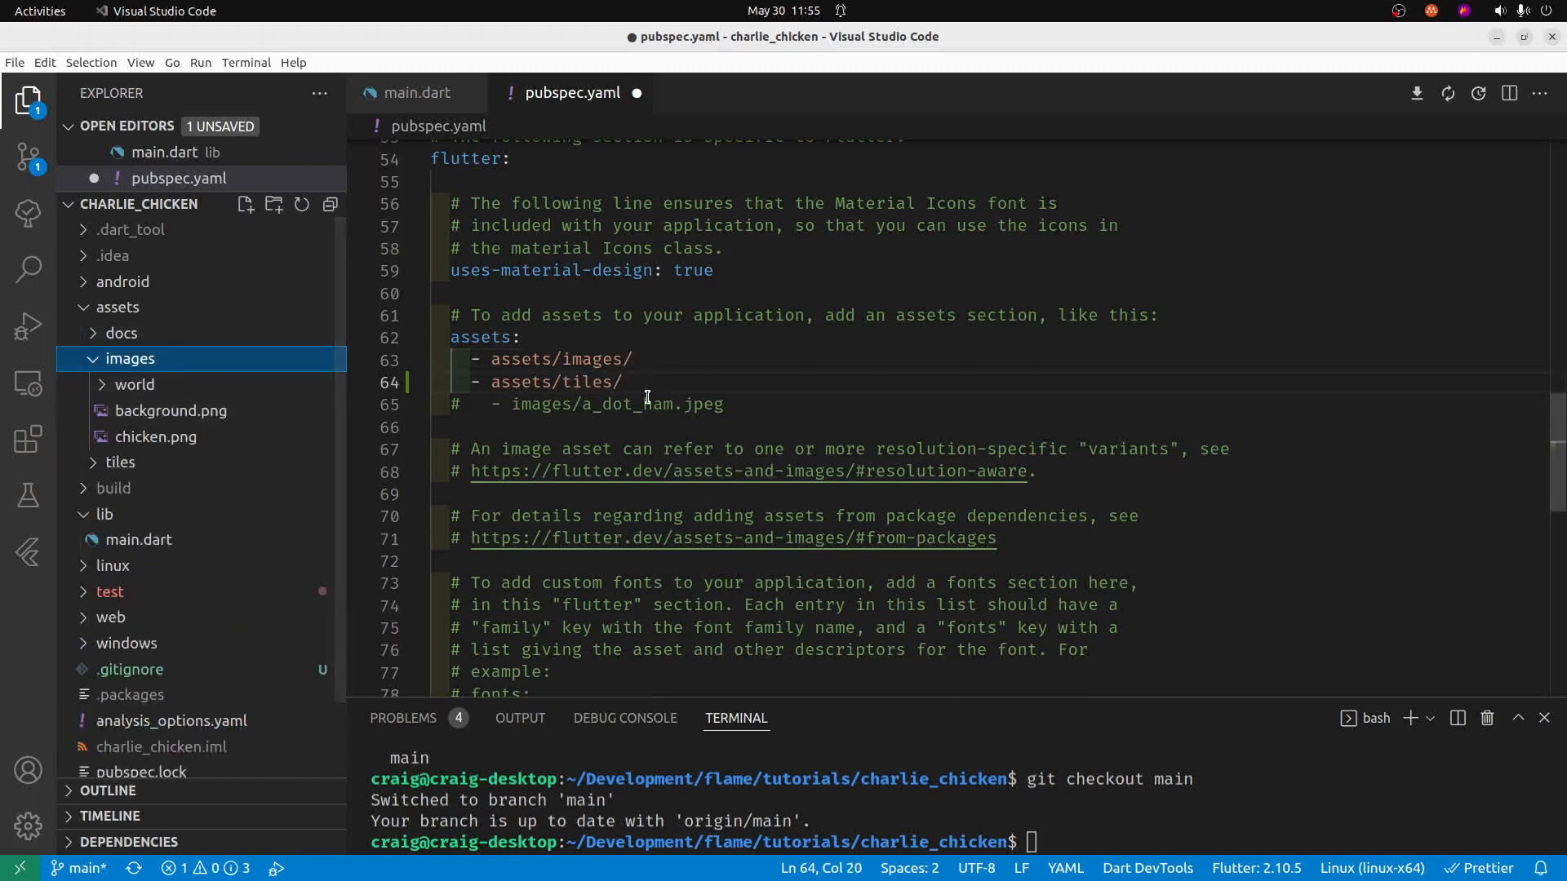
{"action": "left_click", "coordinate": [630, 359]}
{"action": "type", "text": "-"}
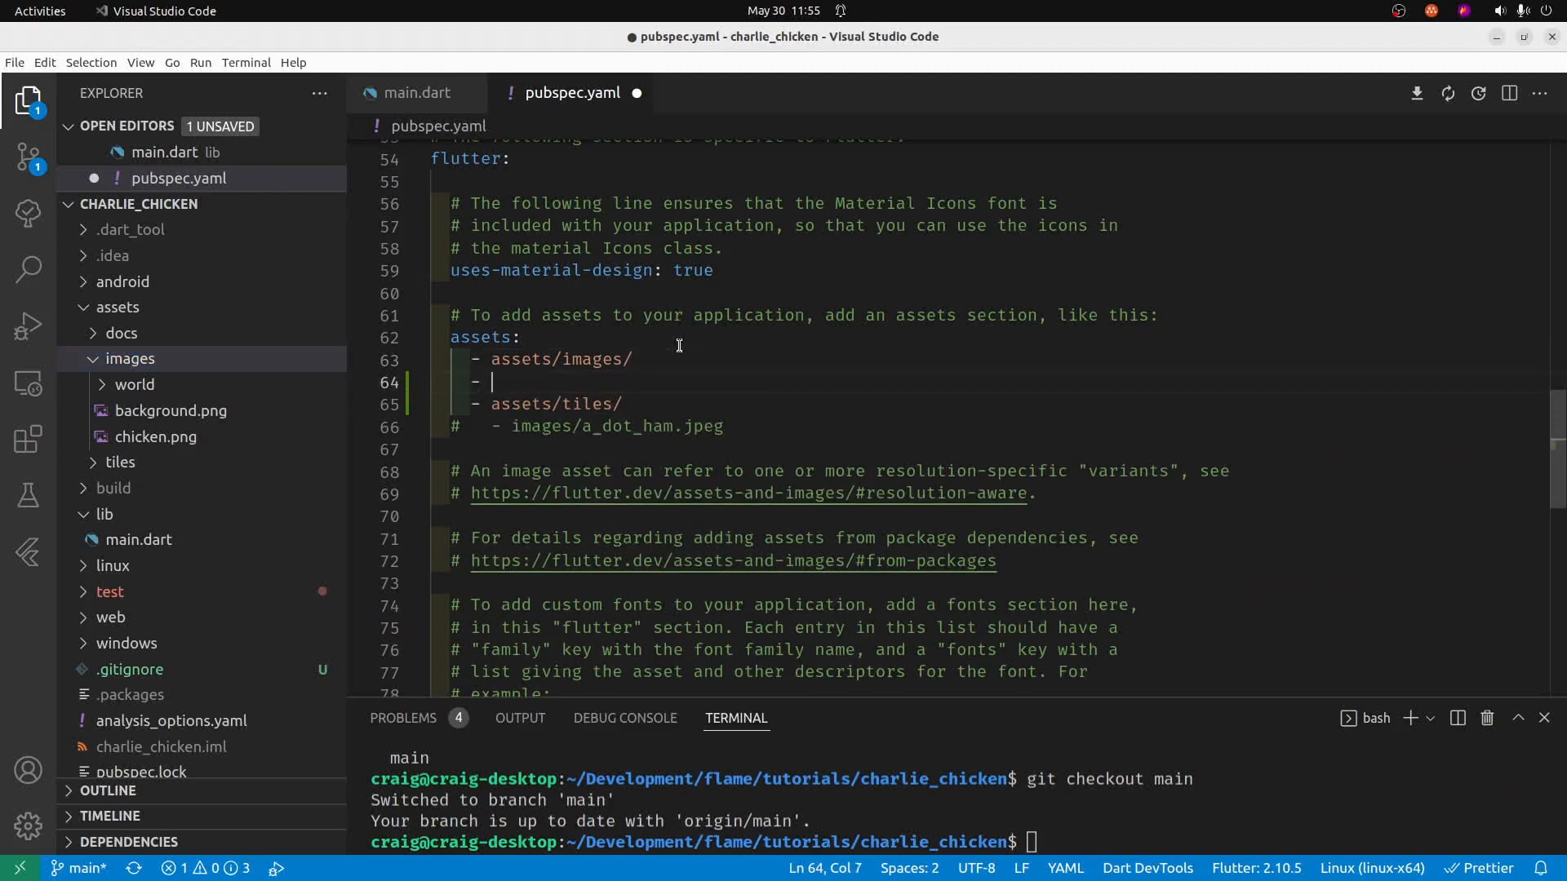
{"action": "type", "text": "assets/image"}
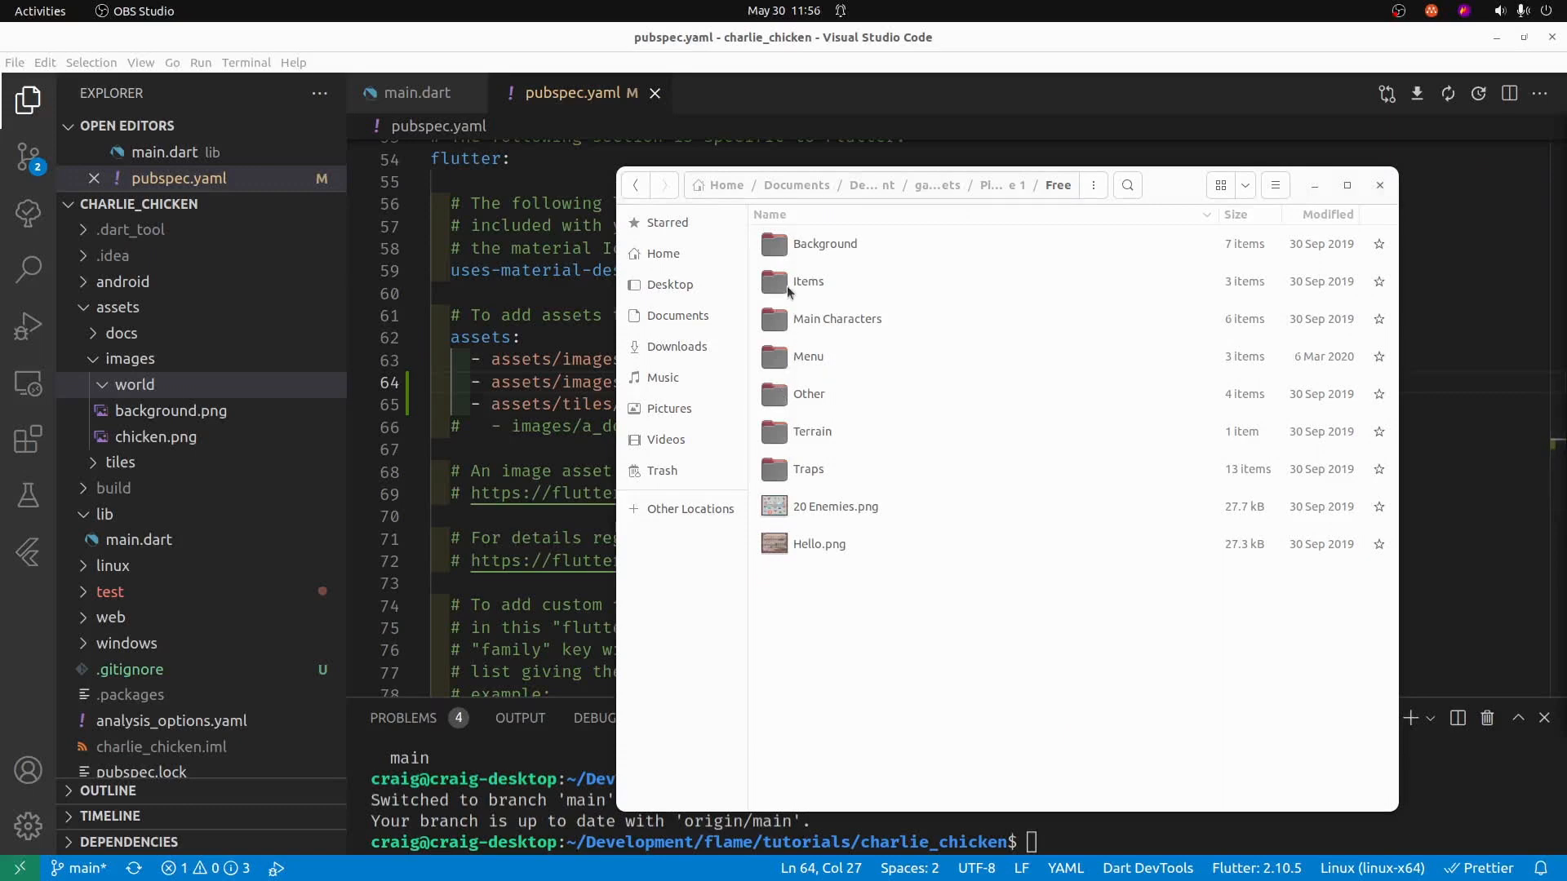
{"action": "mouse_move", "coordinate": [843, 264]}
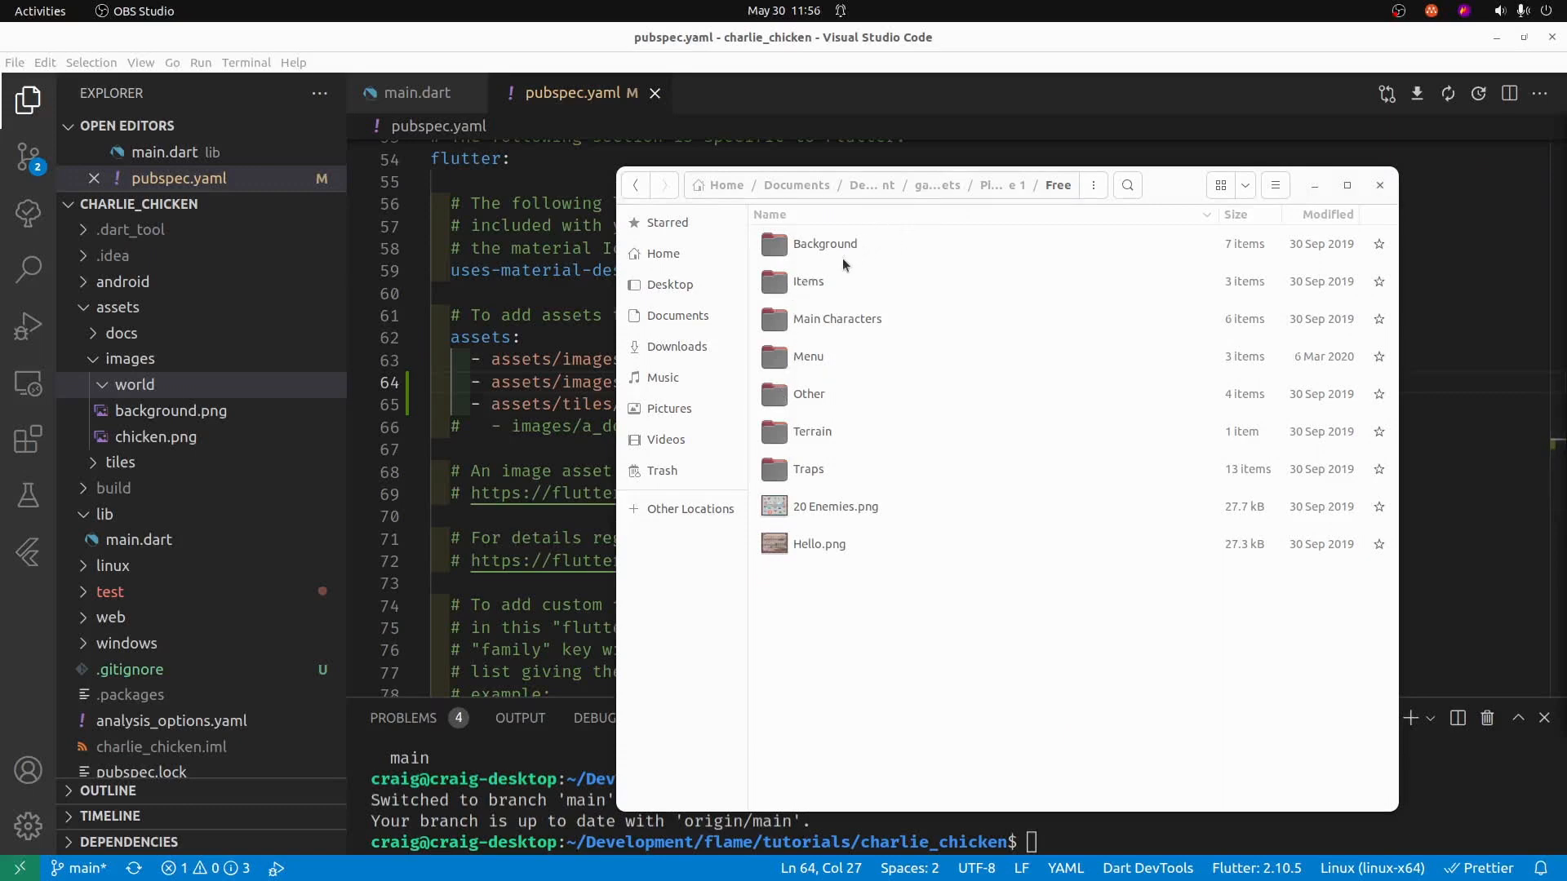
{"action": "mouse_move", "coordinate": [819, 334]}
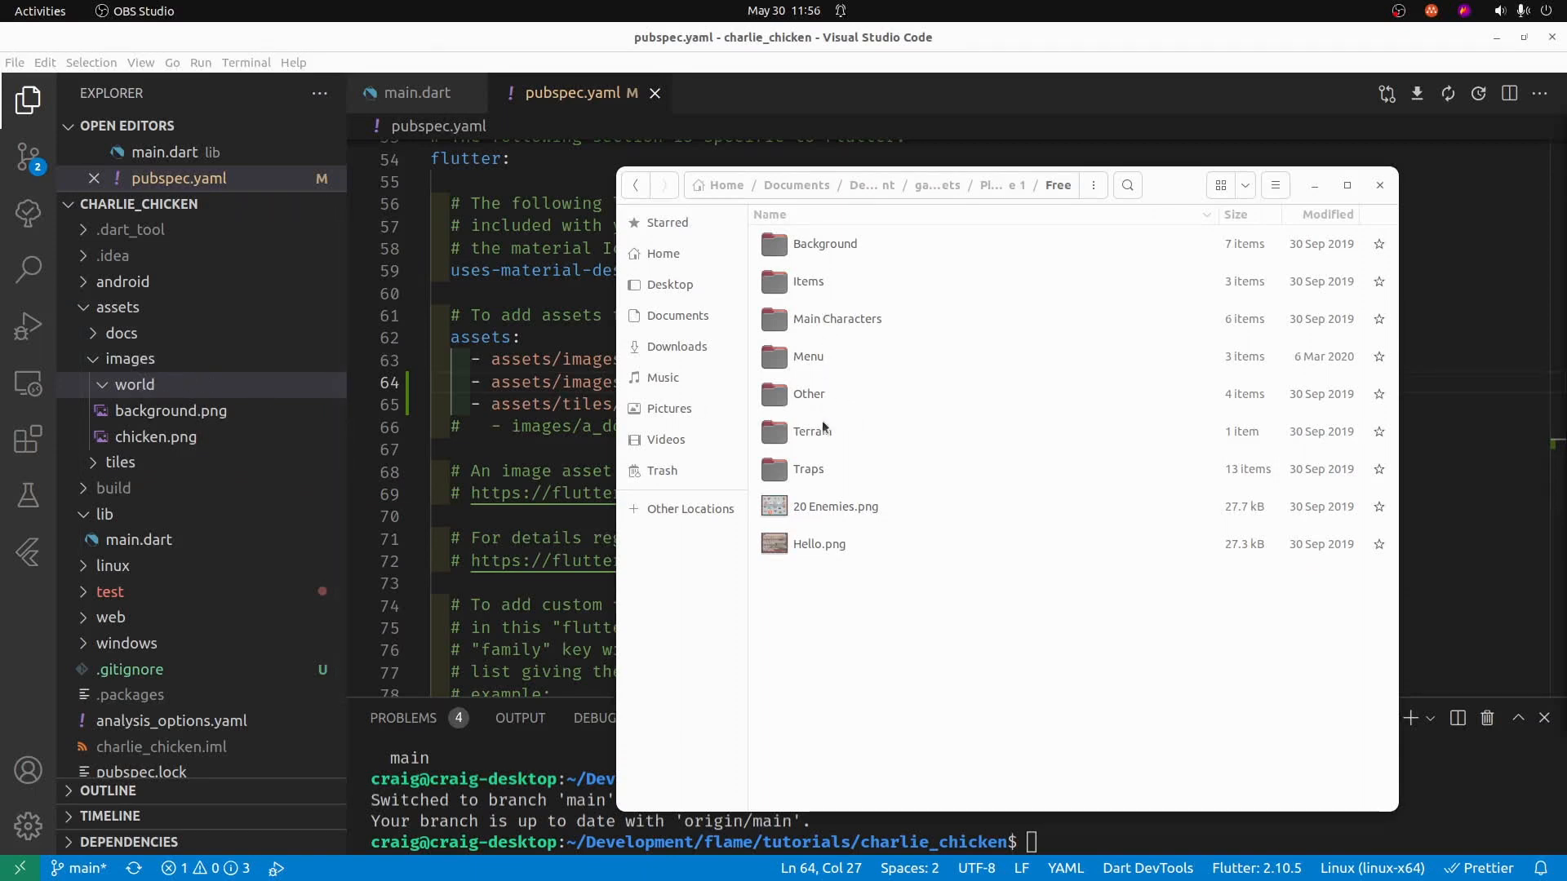
- Copy Blue.png from the Background folder into images/world and check its preview
{"action": "double_click", "coordinate": [822, 244]}
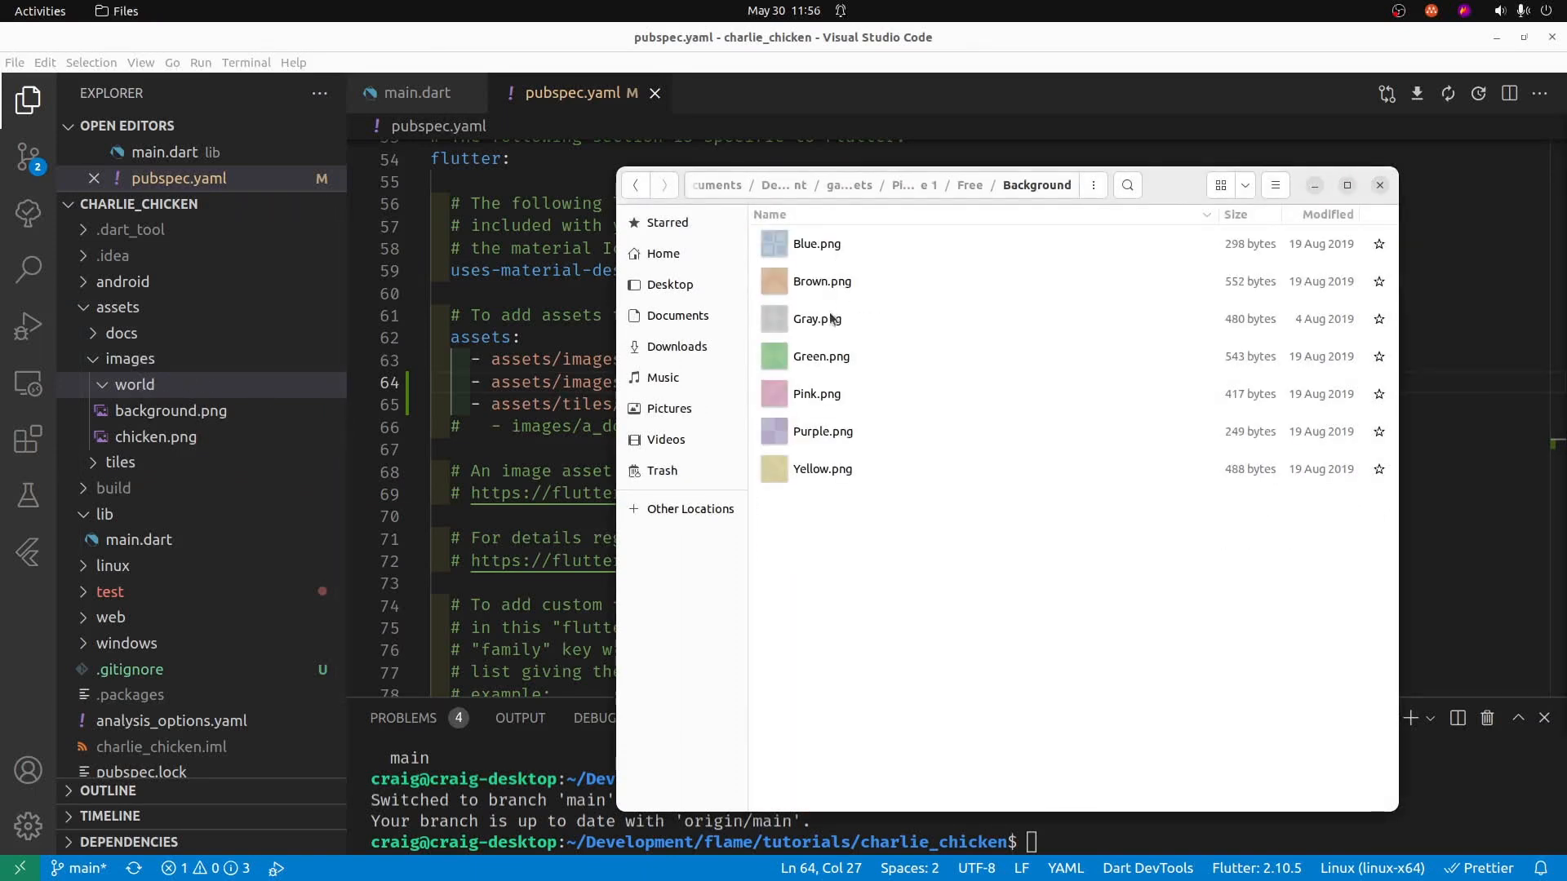
{"action": "left_click", "coordinate": [816, 243]}
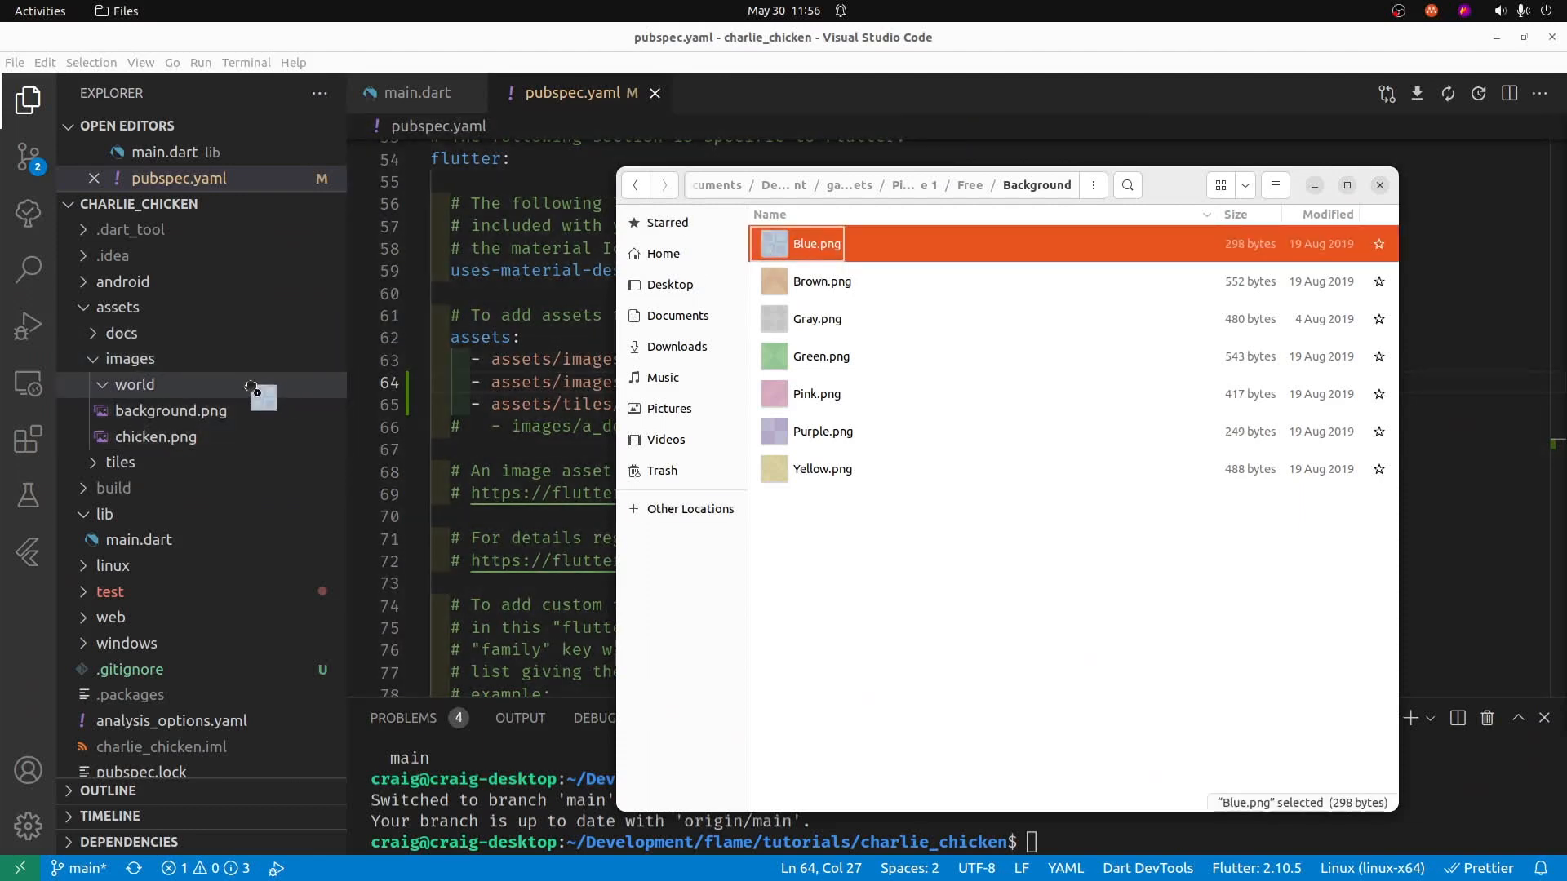
{"action": "double_click", "coordinate": [821, 243]}
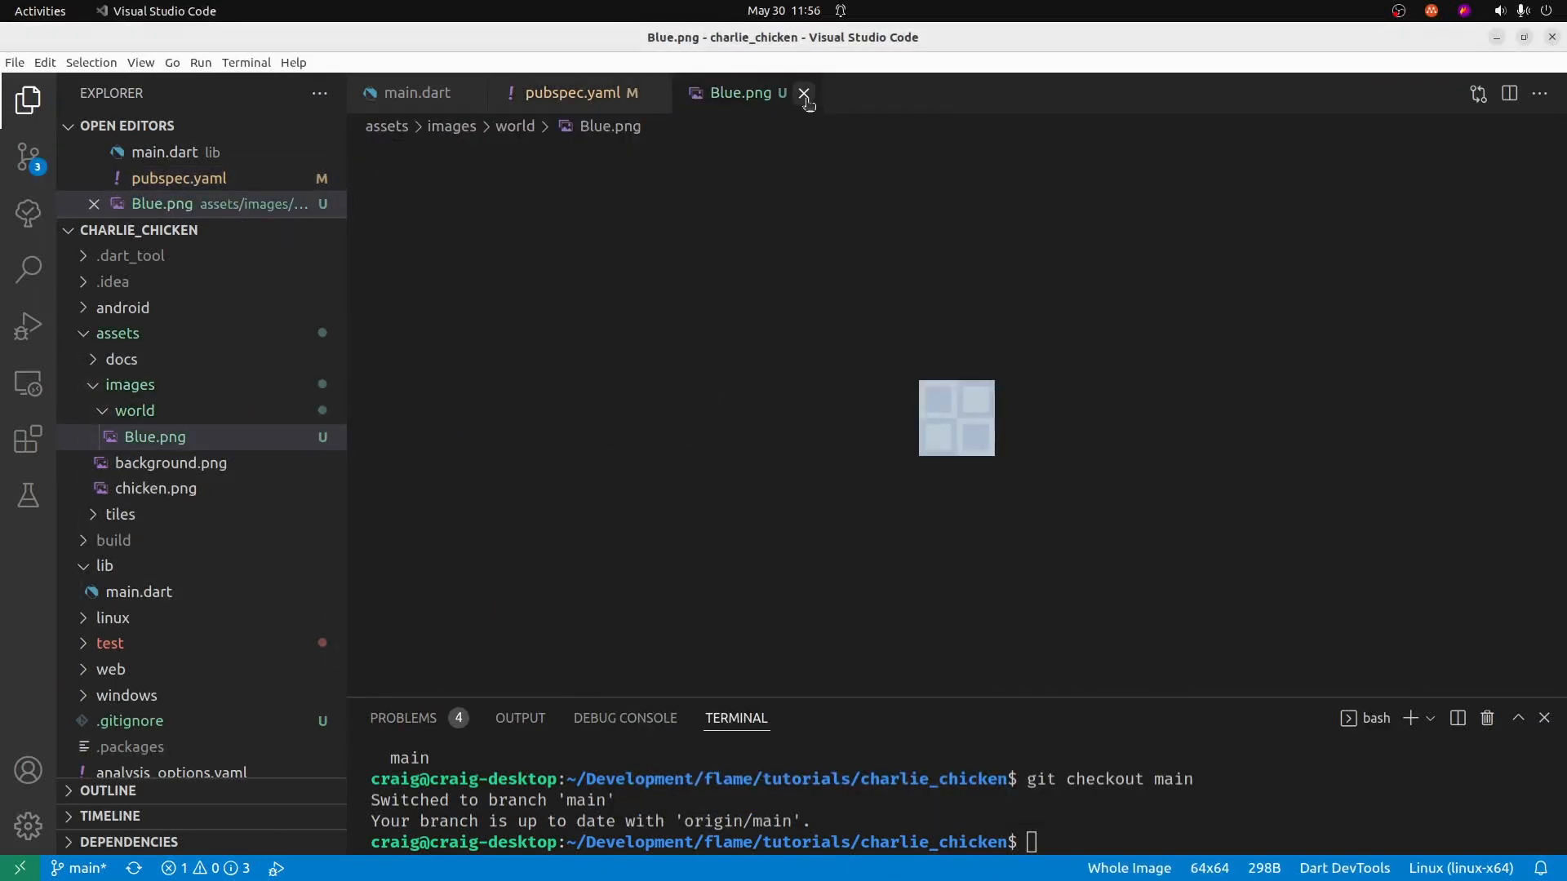
{"action": "left_click", "coordinate": [804, 93]}
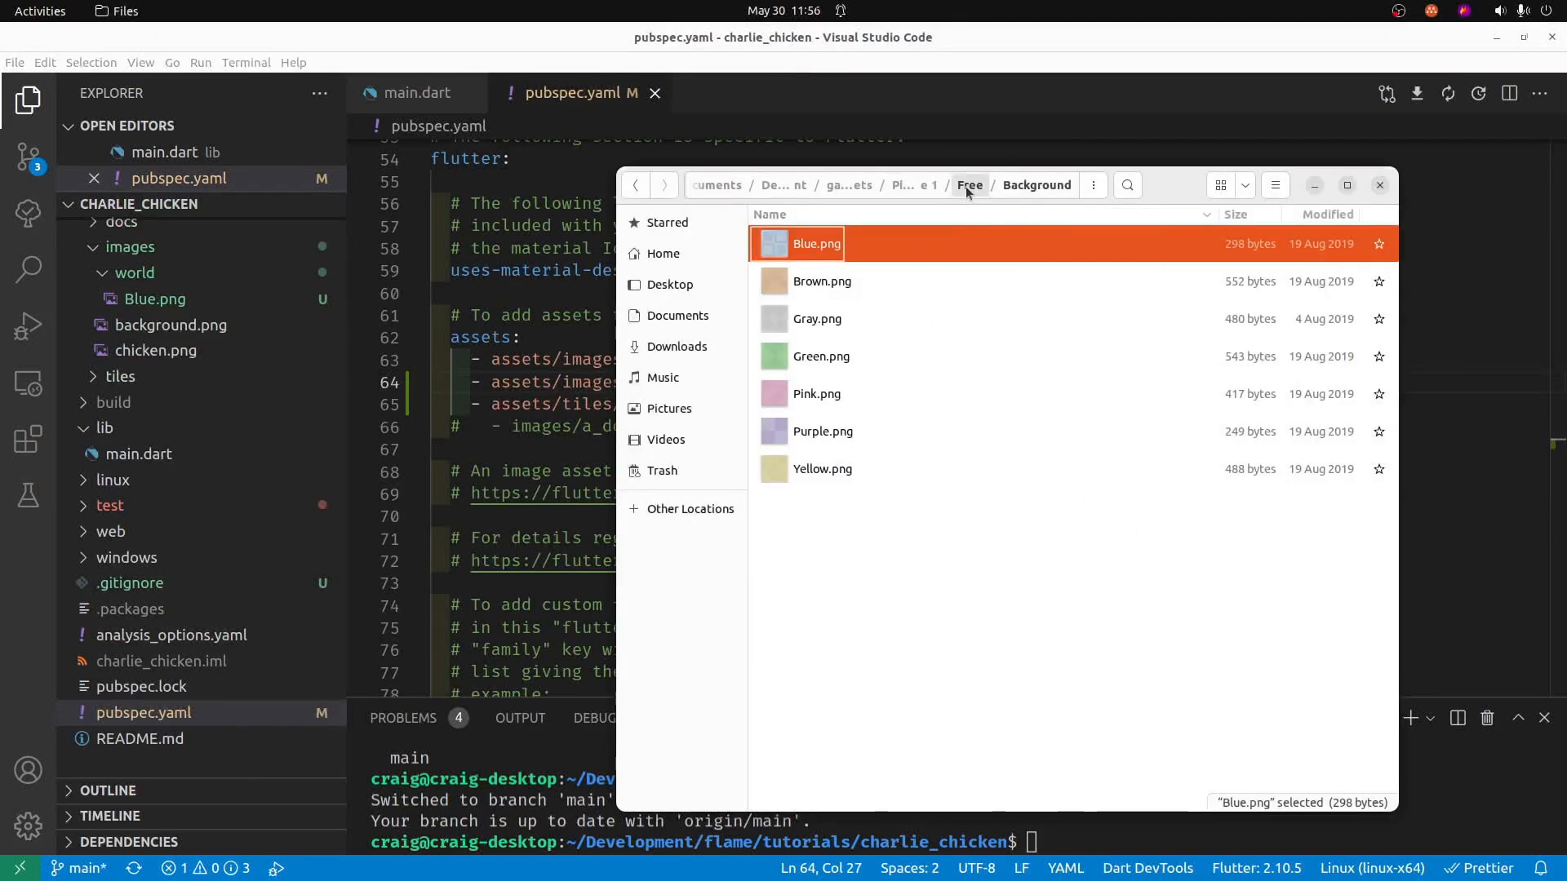
- Copy Terrain (16x16).png from the Terrain folder into images/world and start renaming it
{"action": "left_click", "coordinate": [967, 186]}
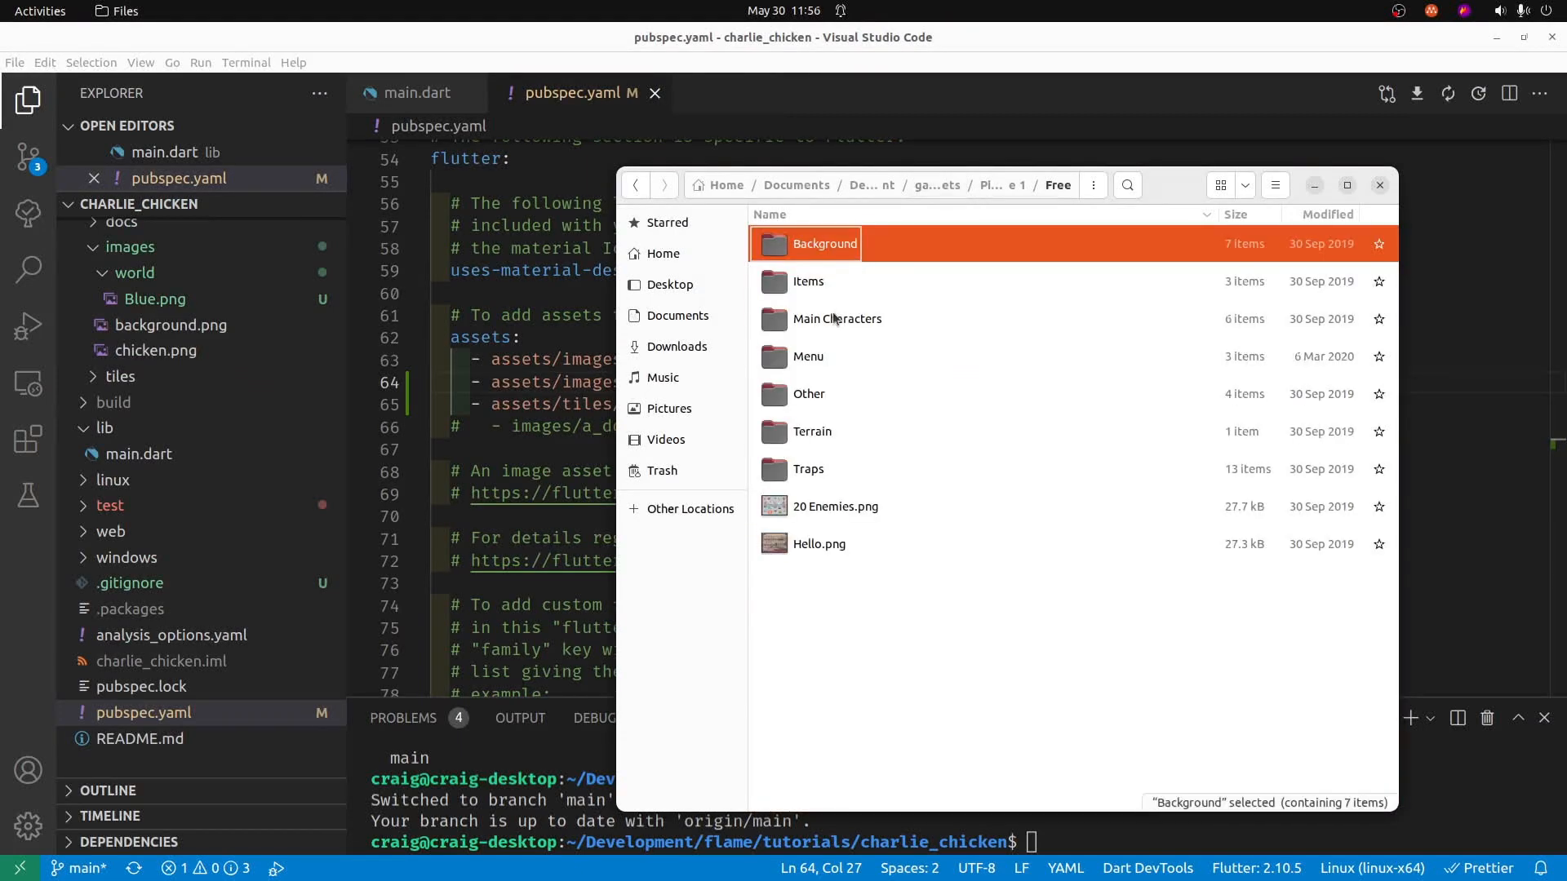
{"action": "double_click", "coordinate": [811, 431]}
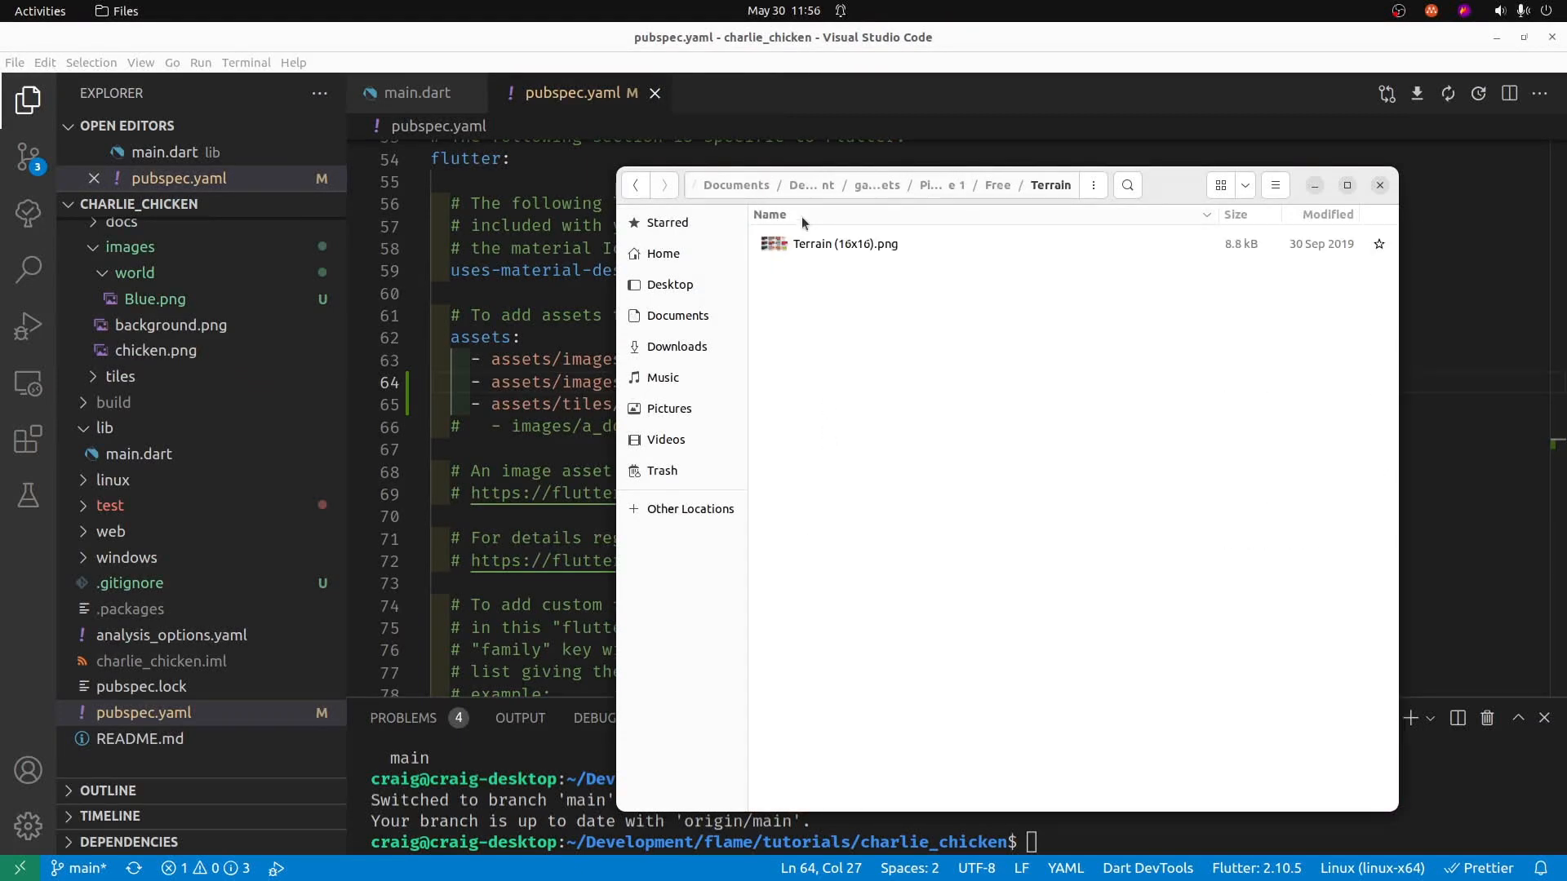
{"action": "left_click", "coordinate": [844, 243]}
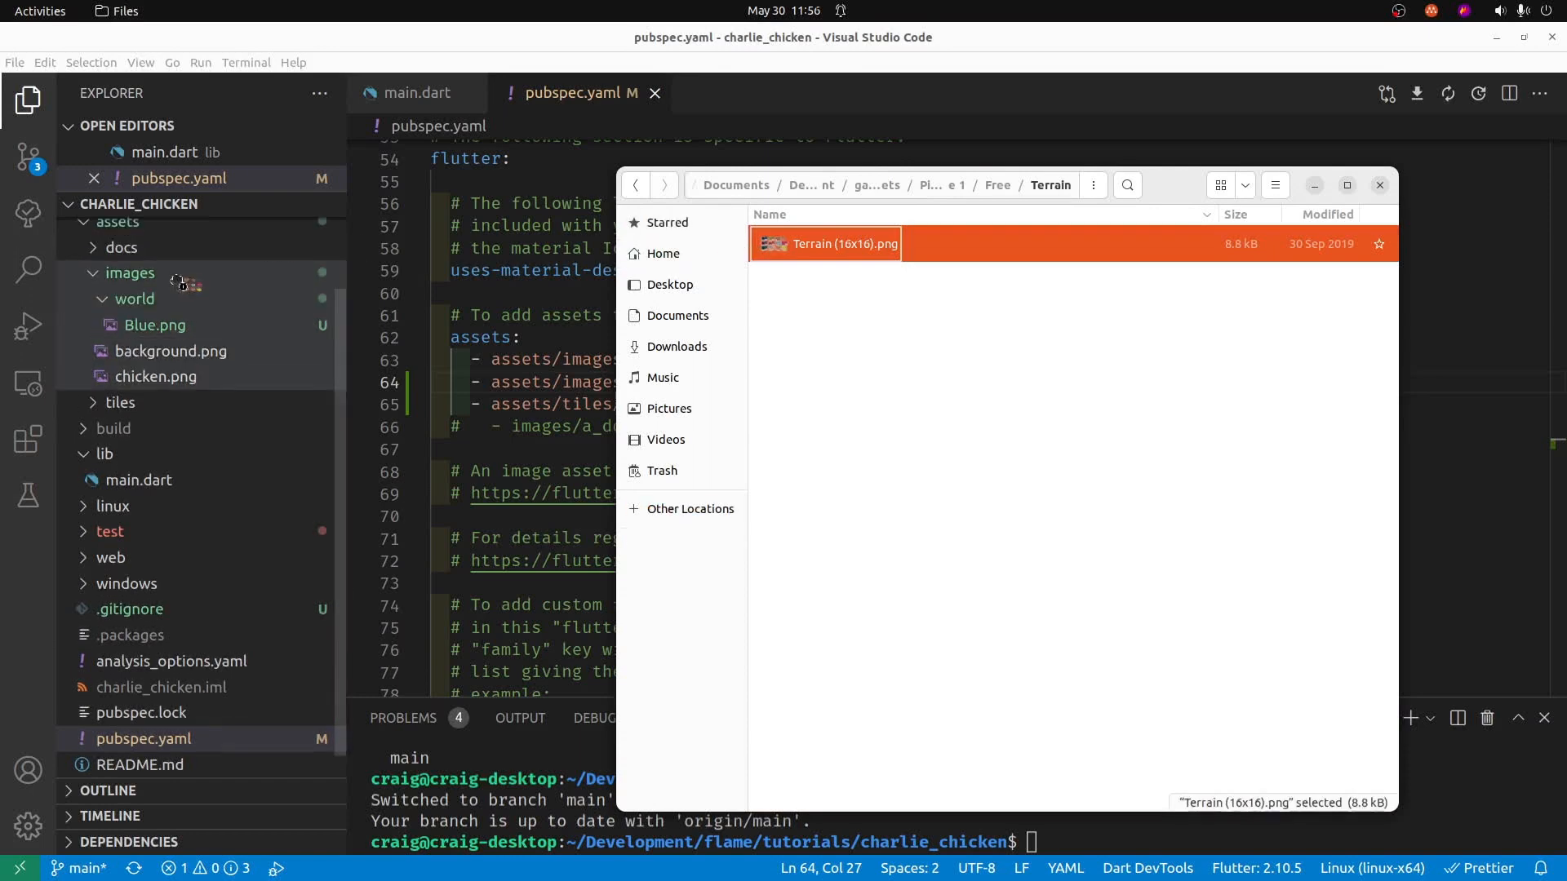
{"action": "double_click", "coordinate": [843, 243]}
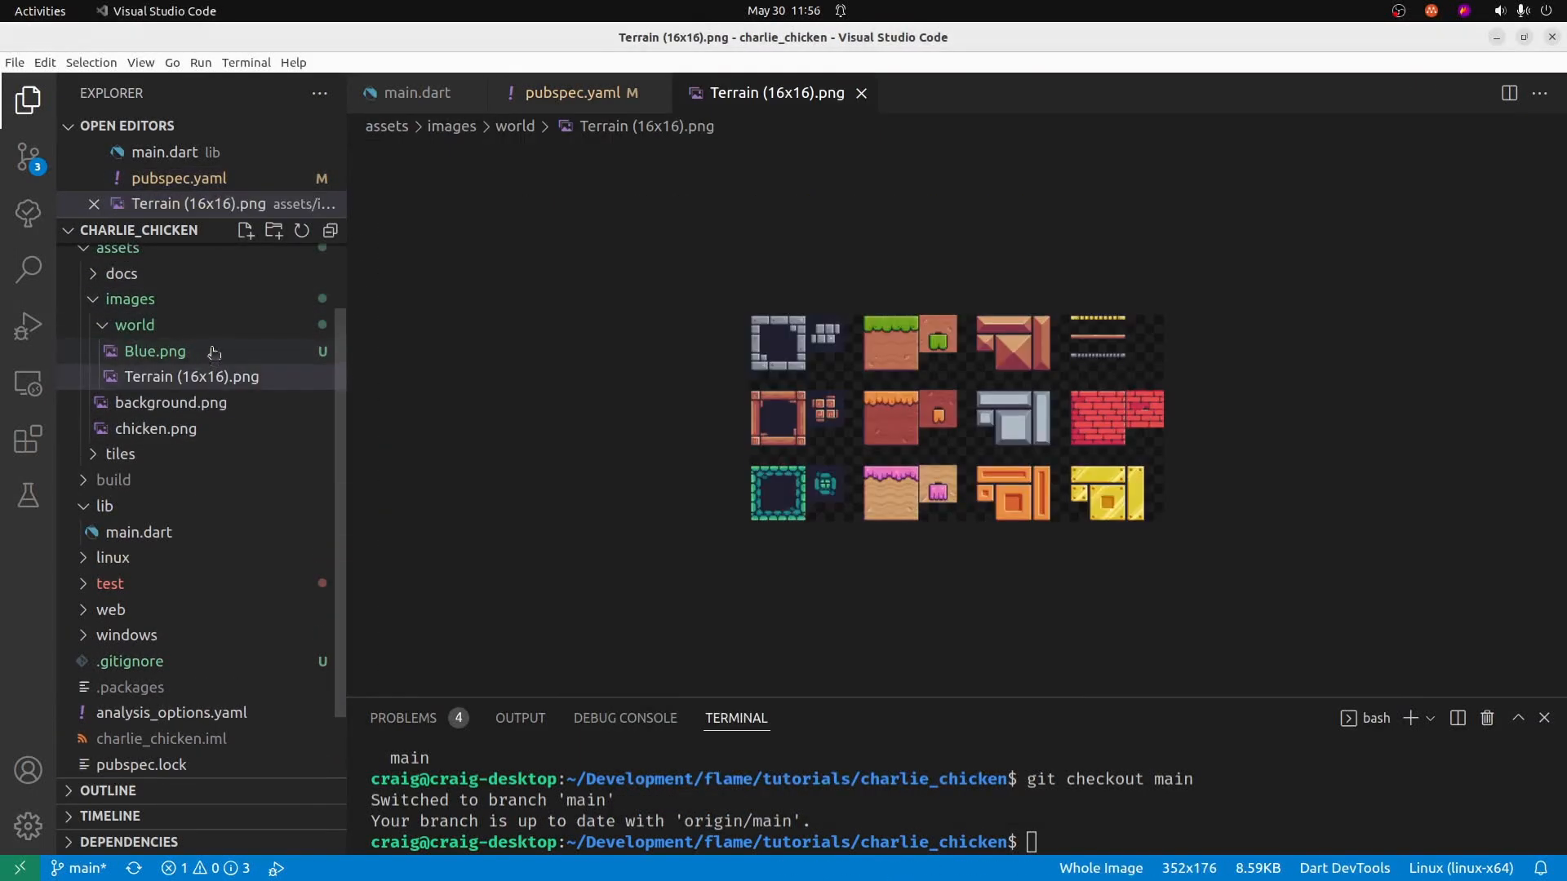
{"action": "left_click", "coordinate": [191, 376]}
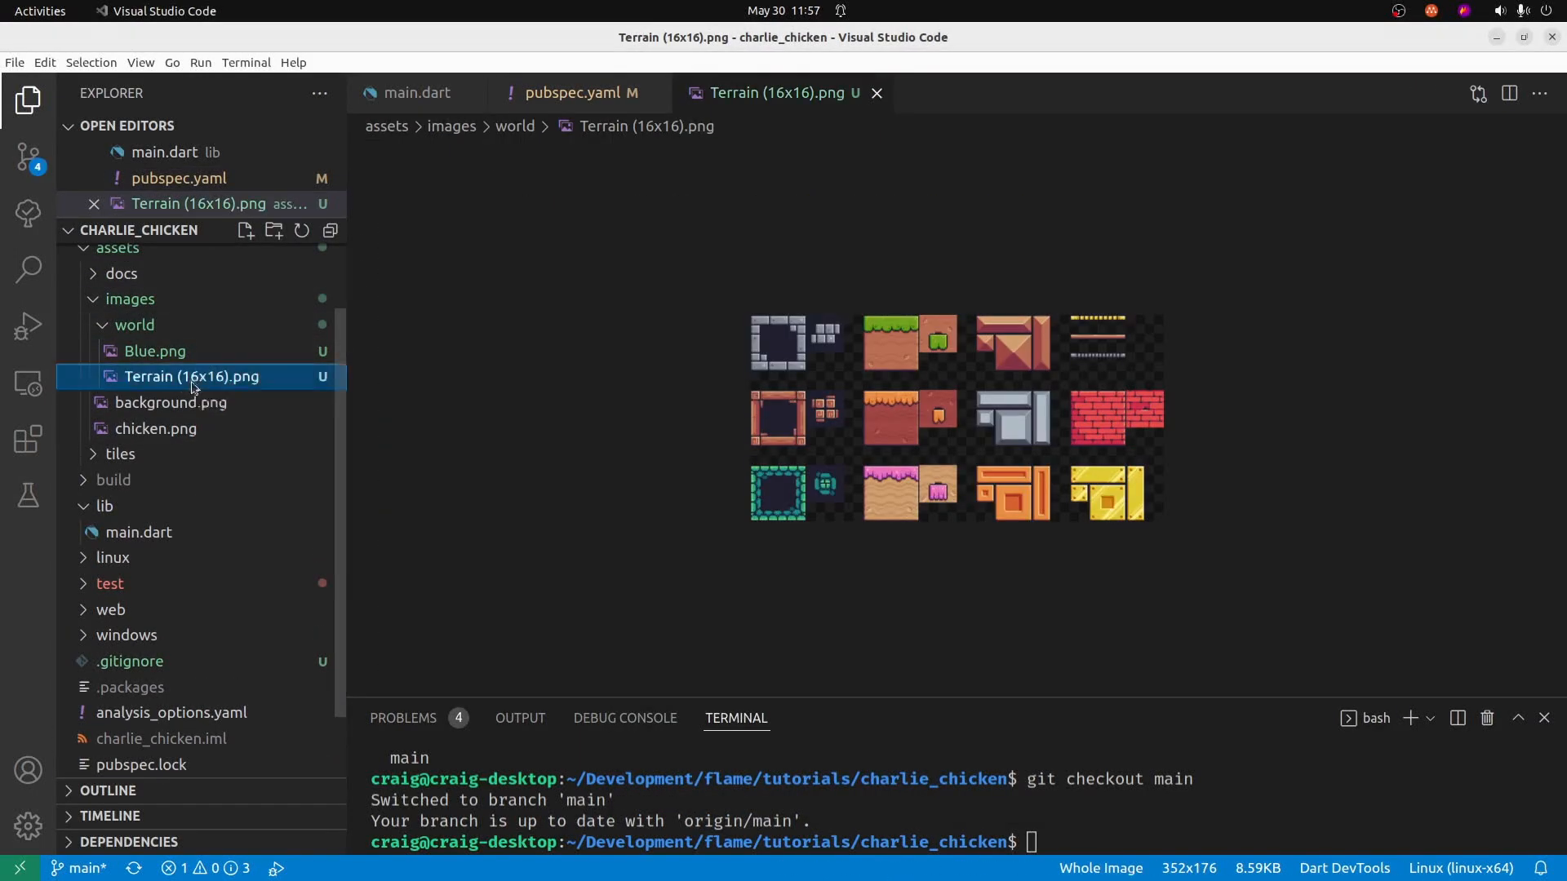
{"action": "key", "text": "F2"}
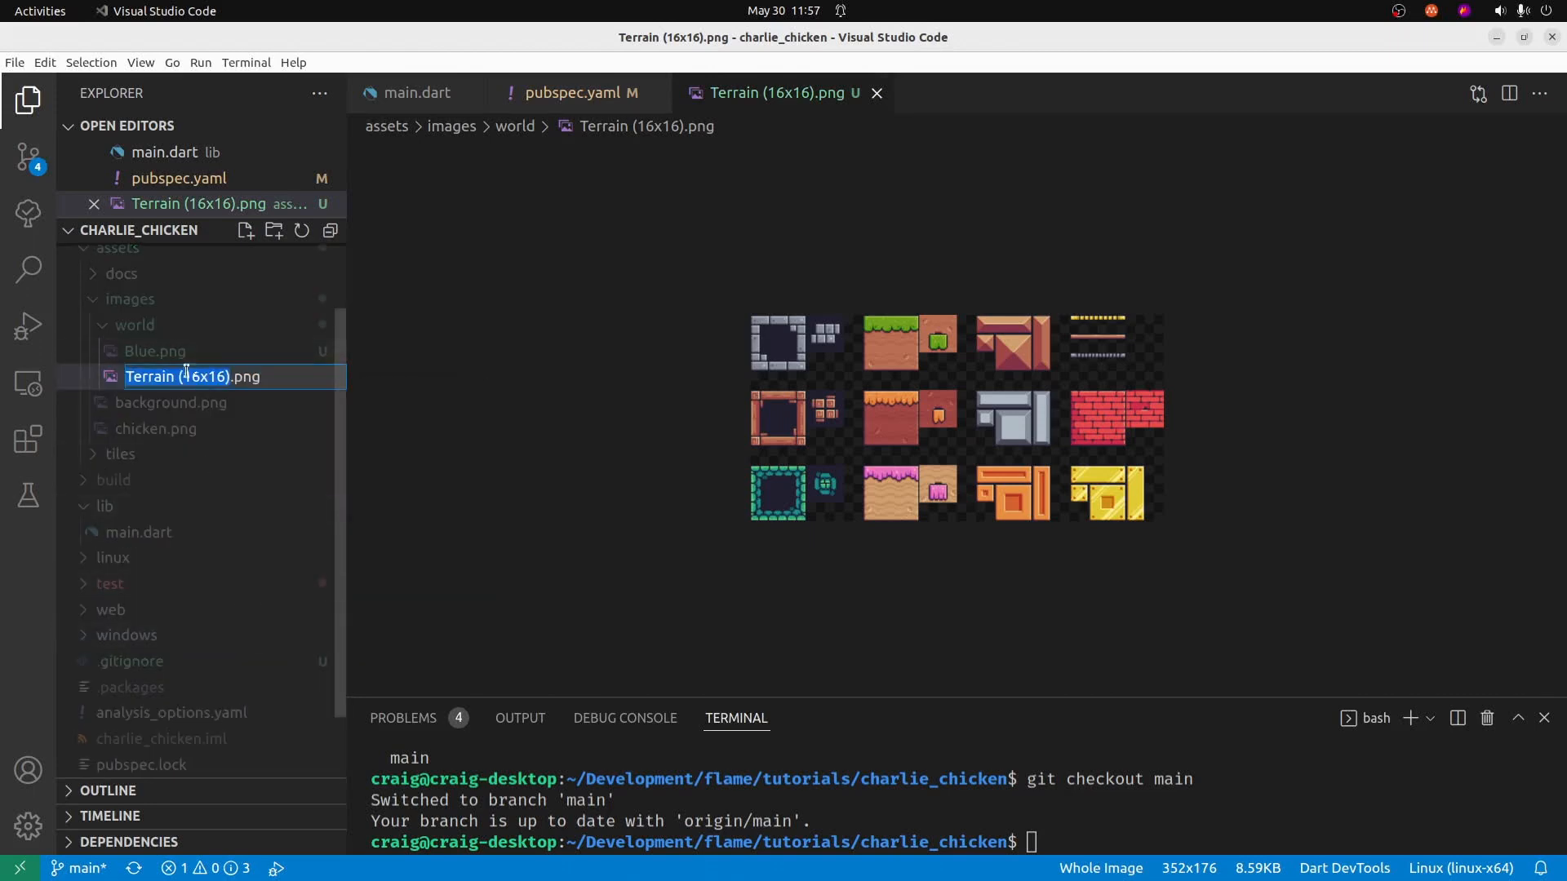
{"action": "mouse_move", "coordinate": [155, 428]}
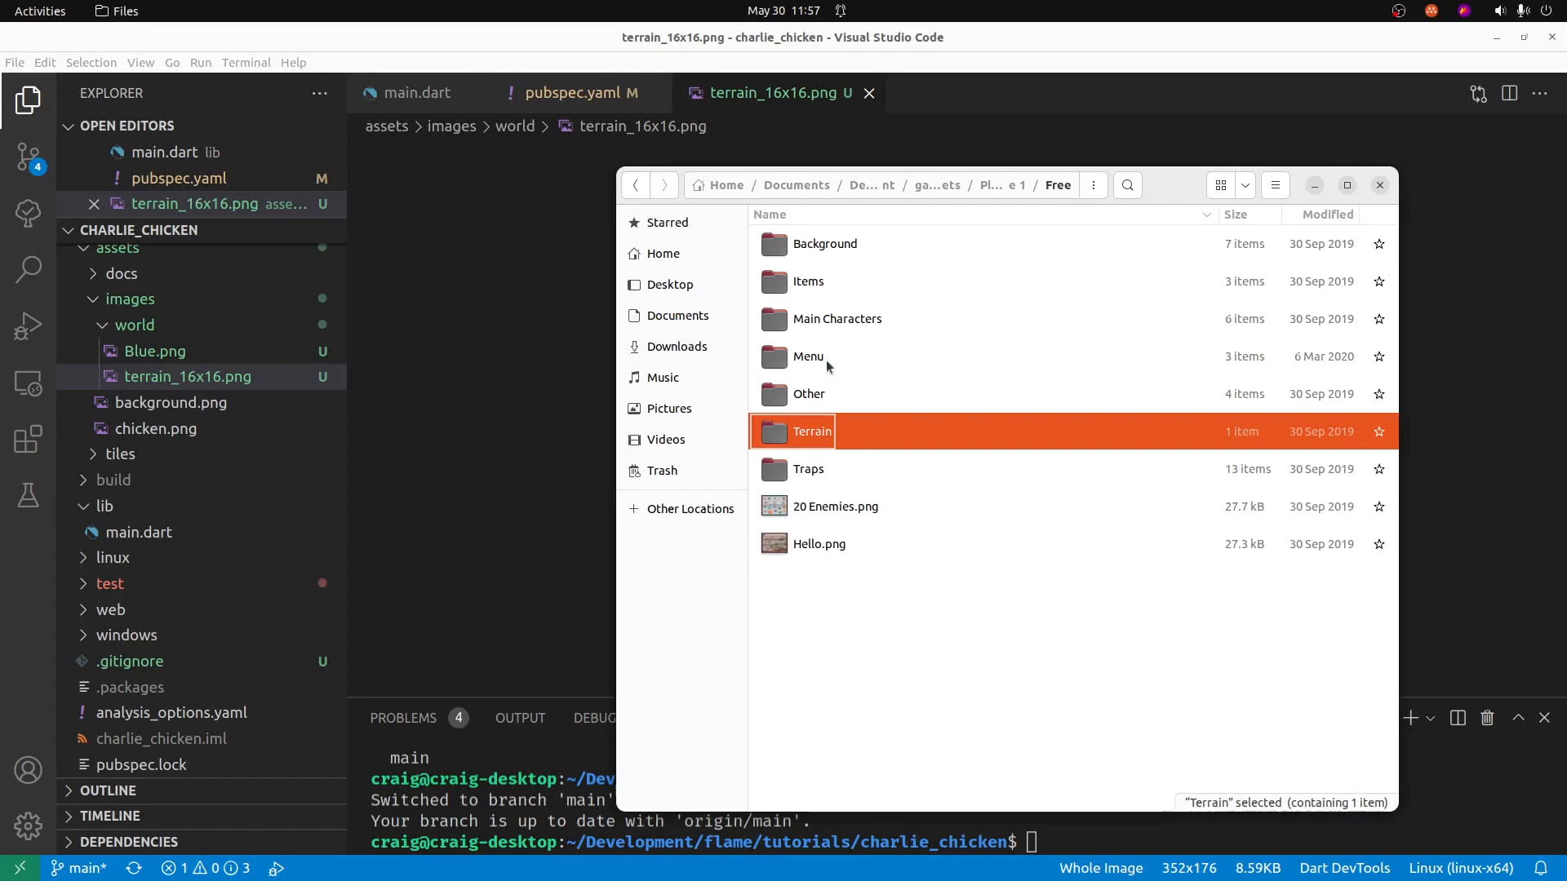
{"action": "mouse_move", "coordinate": [872, 248]}
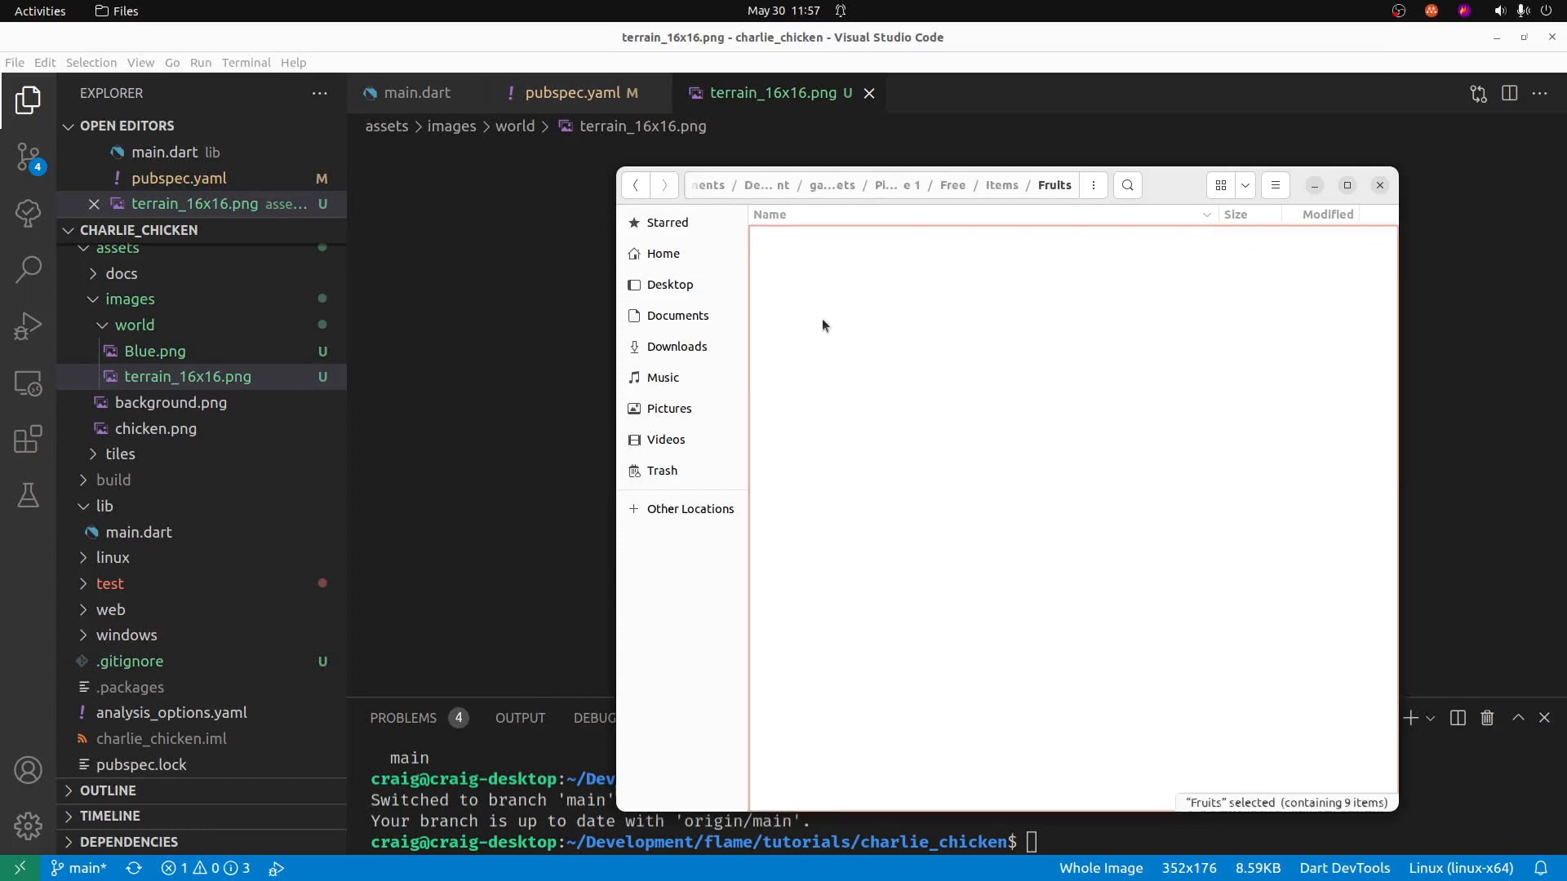
- Copy Pineapple.png from Fruits and Dust Particle.png from Other into images/world
{"action": "left_click", "coordinate": [829, 506]}
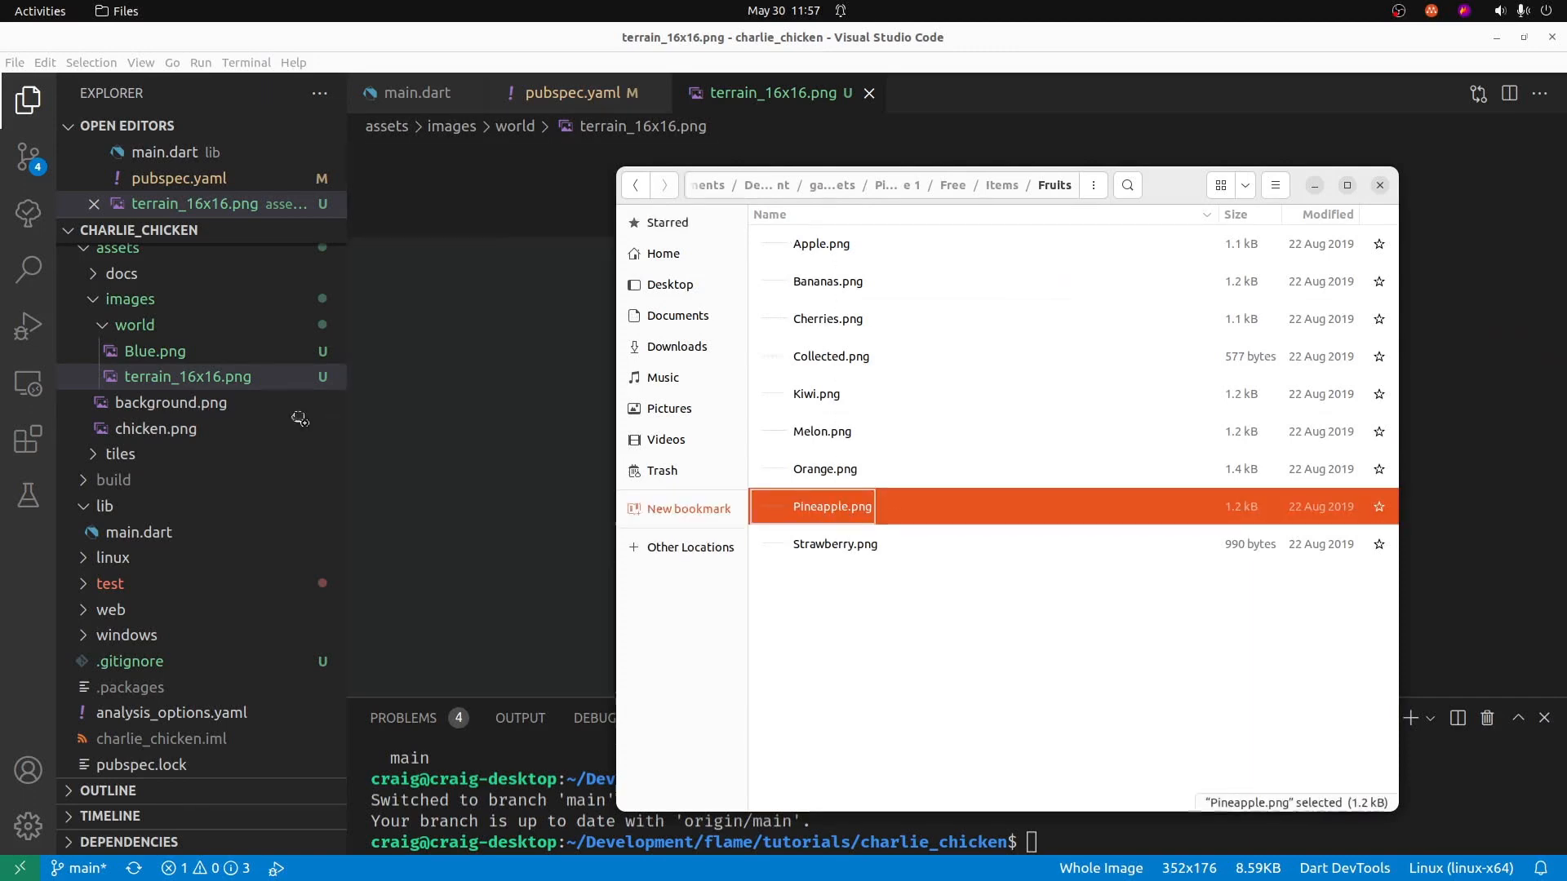
{"action": "double_click", "coordinate": [831, 506]}
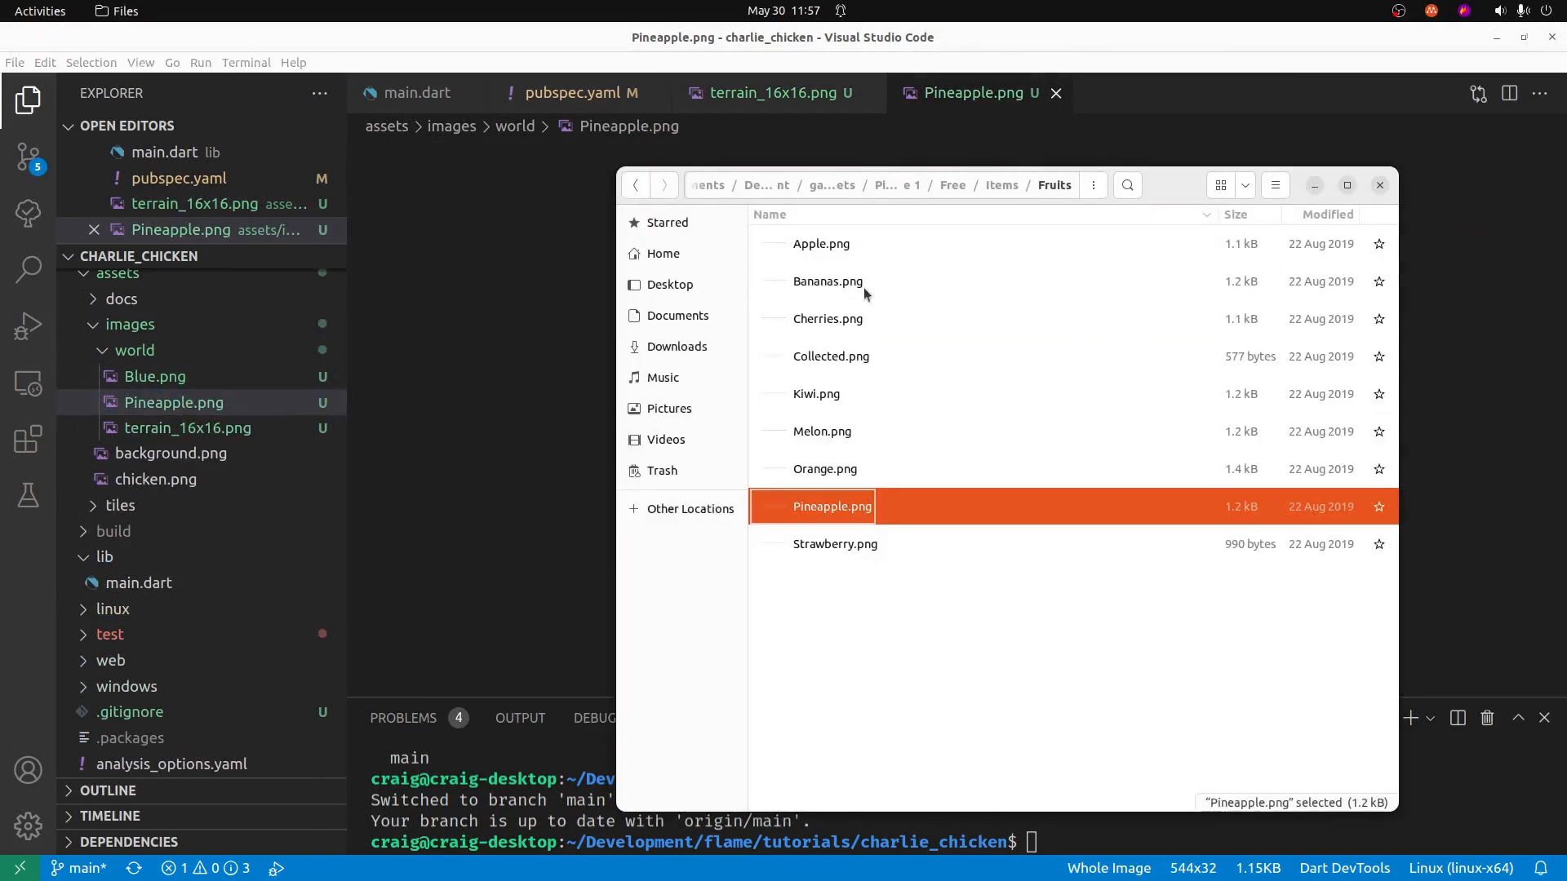
{"action": "left_click", "coordinate": [1004, 184]}
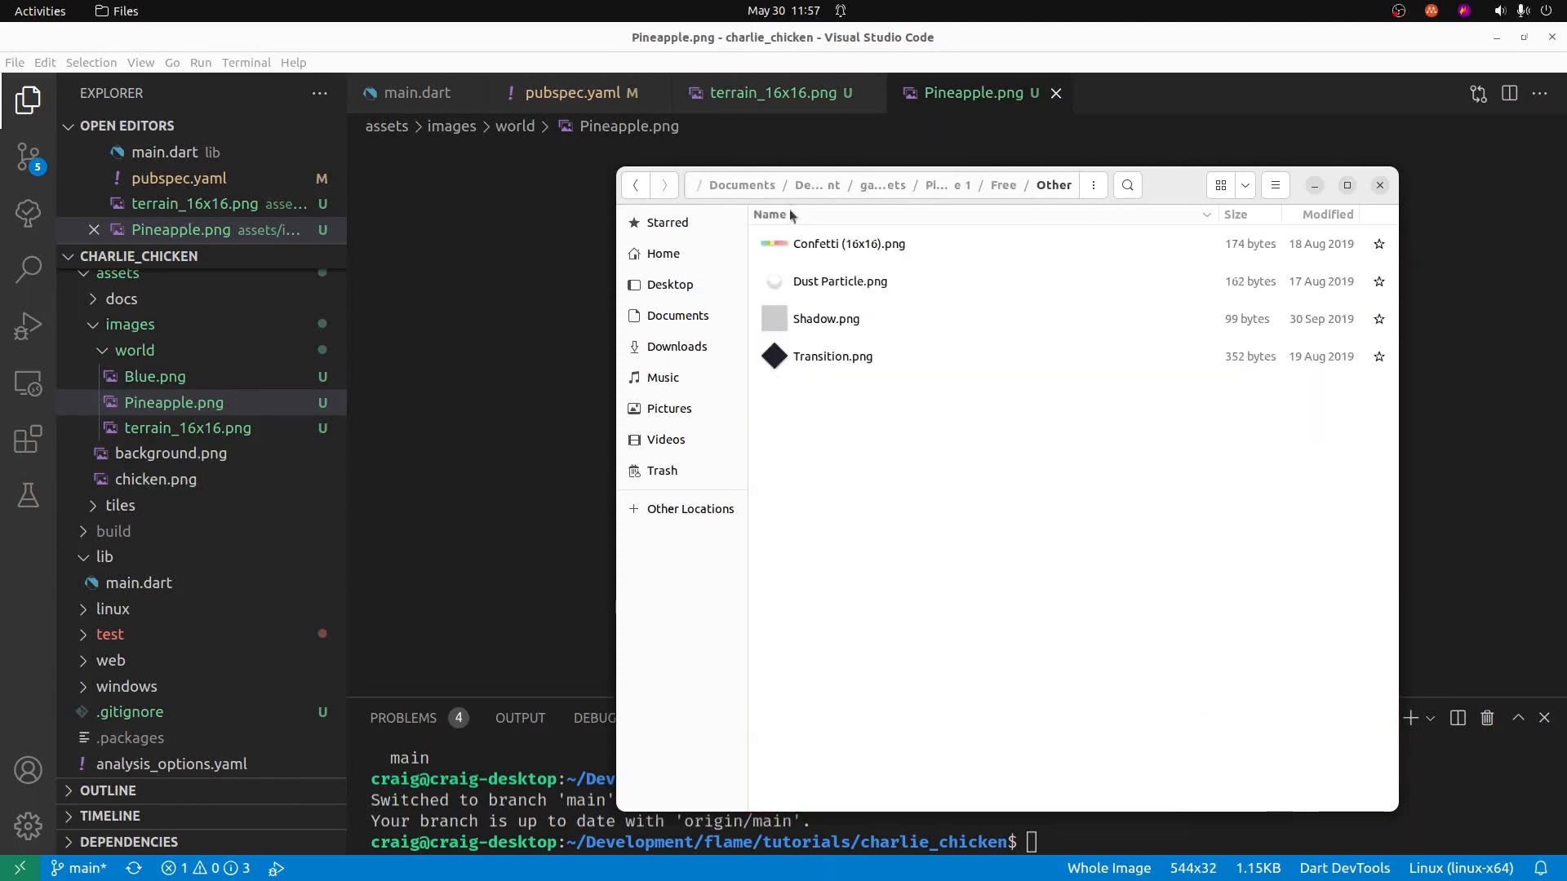
{"action": "left_click", "coordinate": [839, 281]}
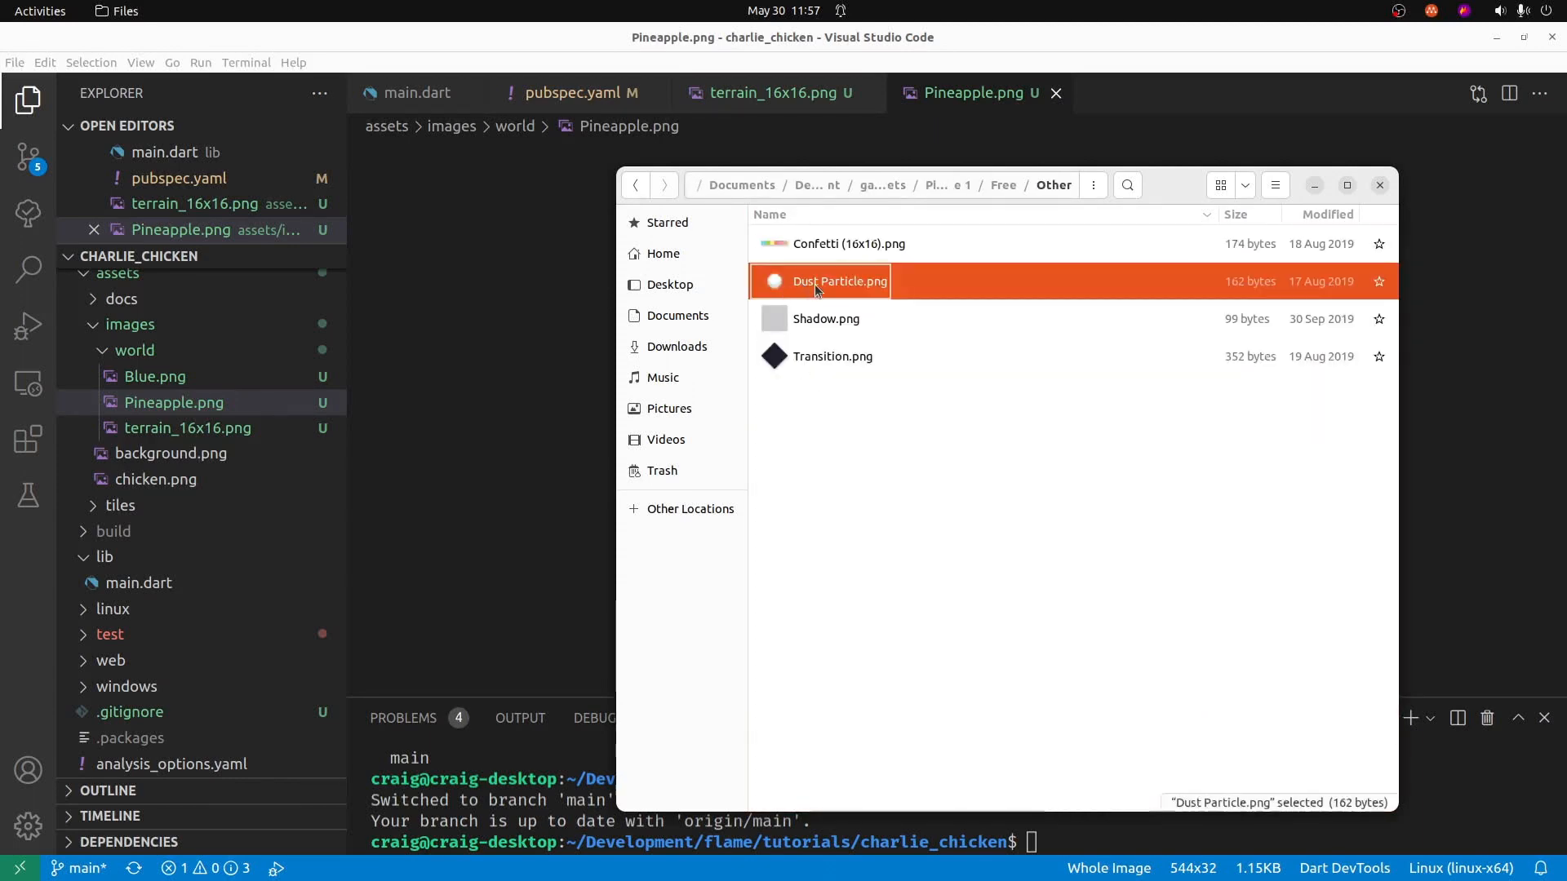
{"action": "double_click", "coordinate": [837, 280]}
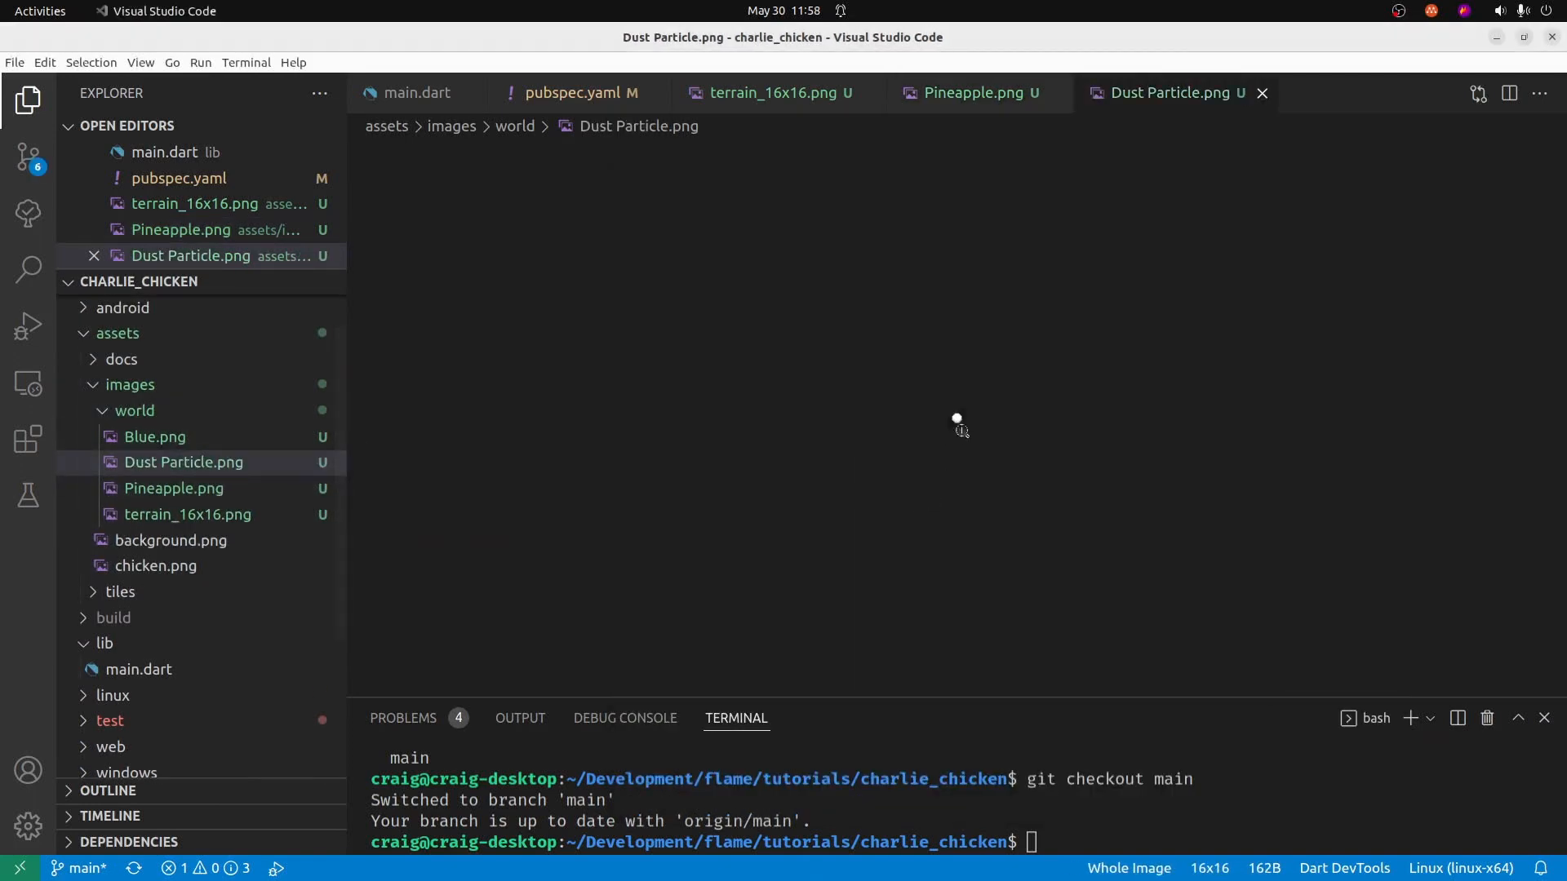
{"action": "mouse_move", "coordinate": [956, 418]}
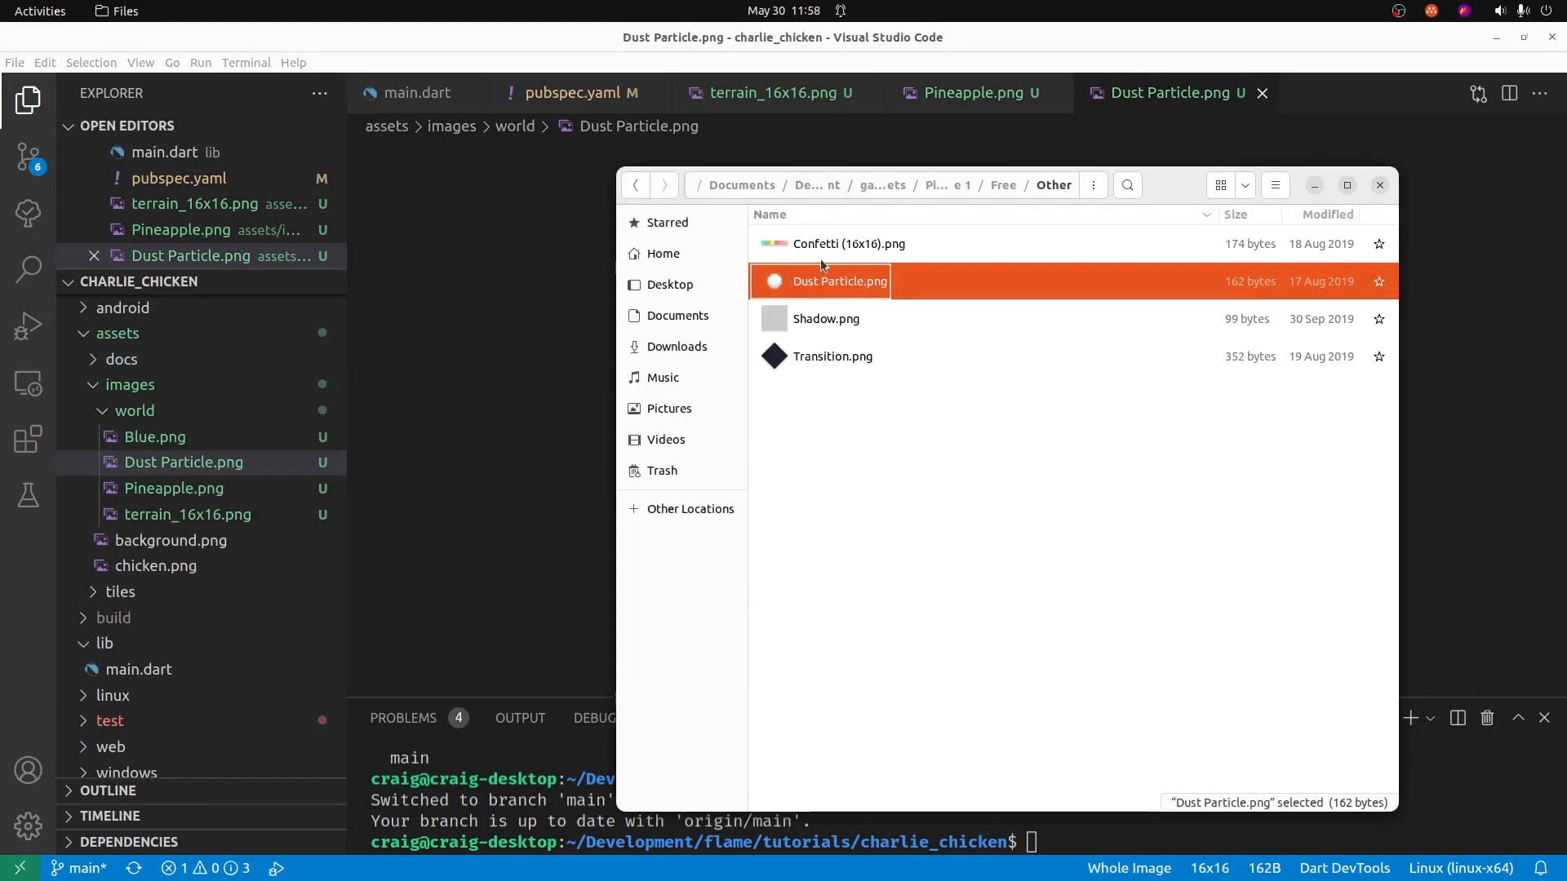
- Copy Confetti (16x16).png into world and rename Dust Particle.png to Dust_Particle.png
{"action": "left_click", "coordinate": [848, 243]}
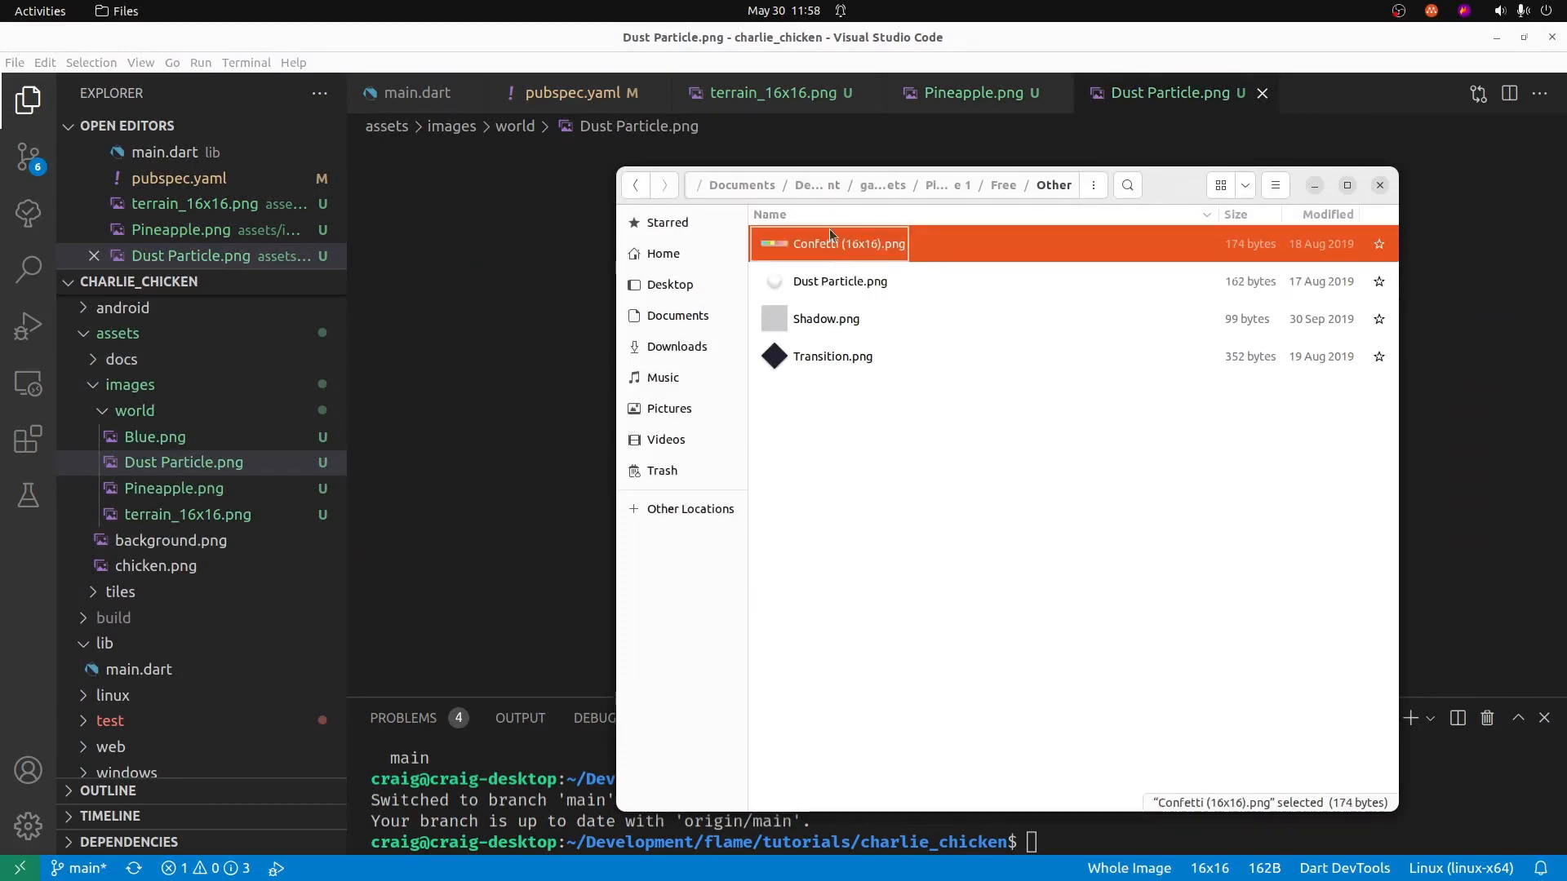
{"action": "double_click", "coordinate": [847, 244]}
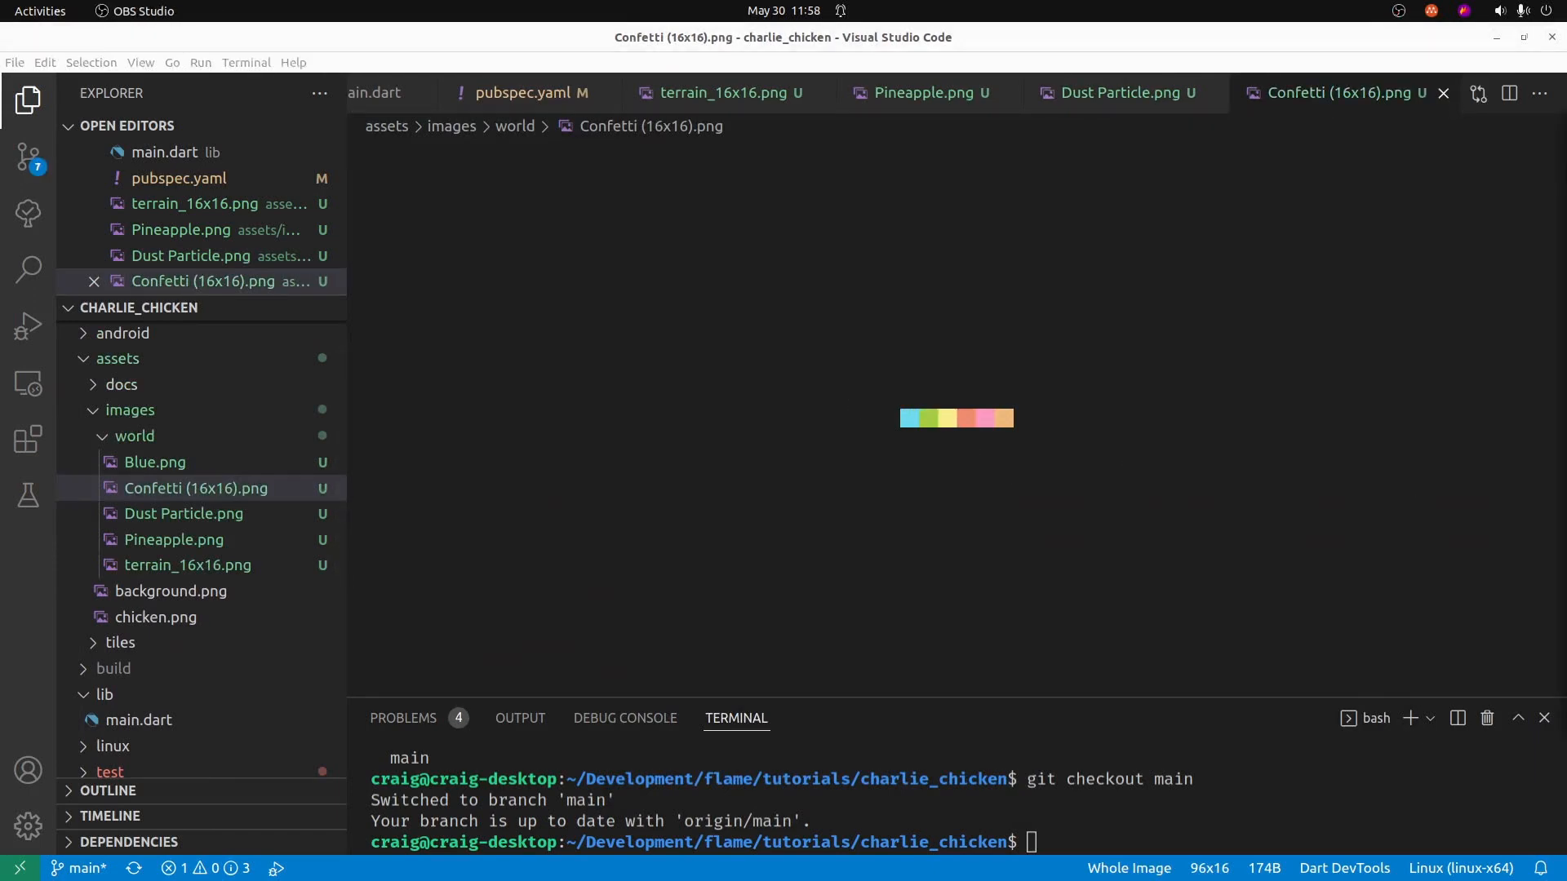
{"action": "left_click", "coordinate": [184, 514]}
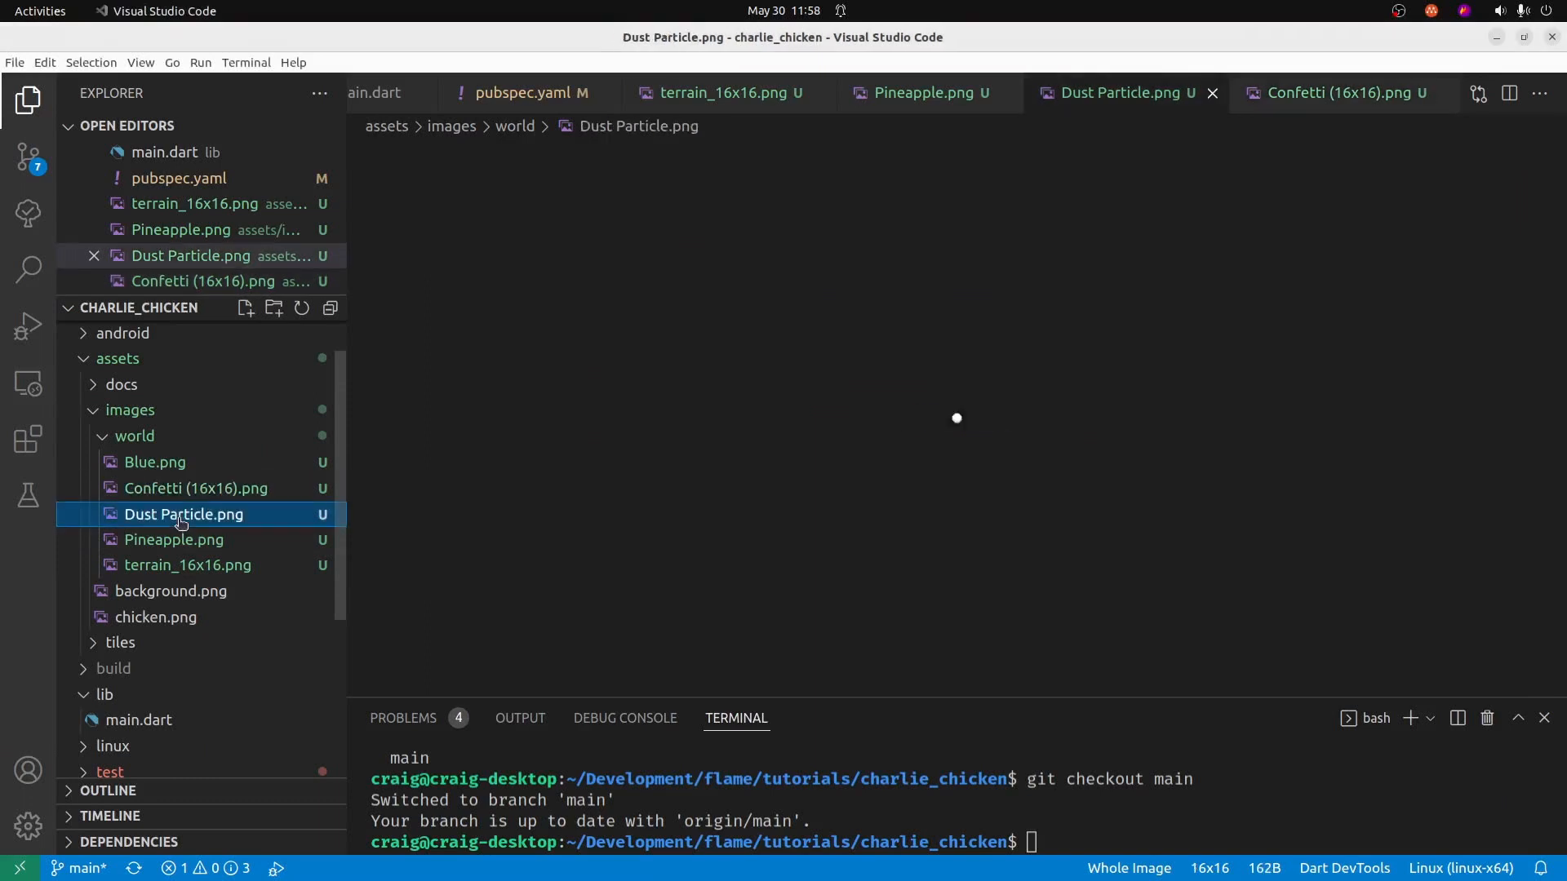
{"action": "right_click", "coordinate": [185, 514]}
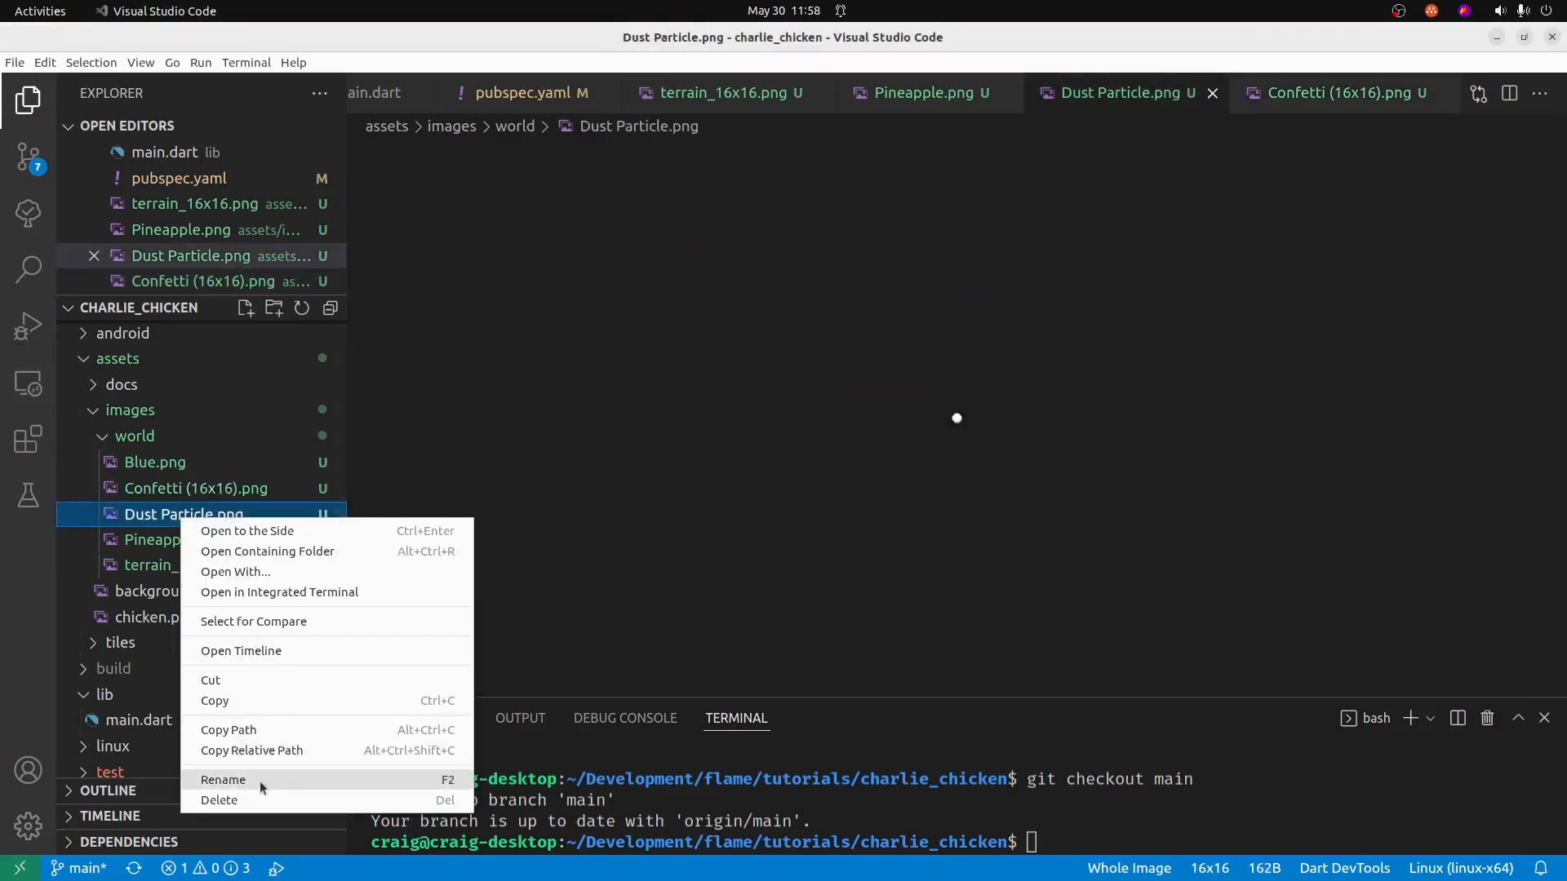
{"action": "left_click", "coordinate": [224, 780]}
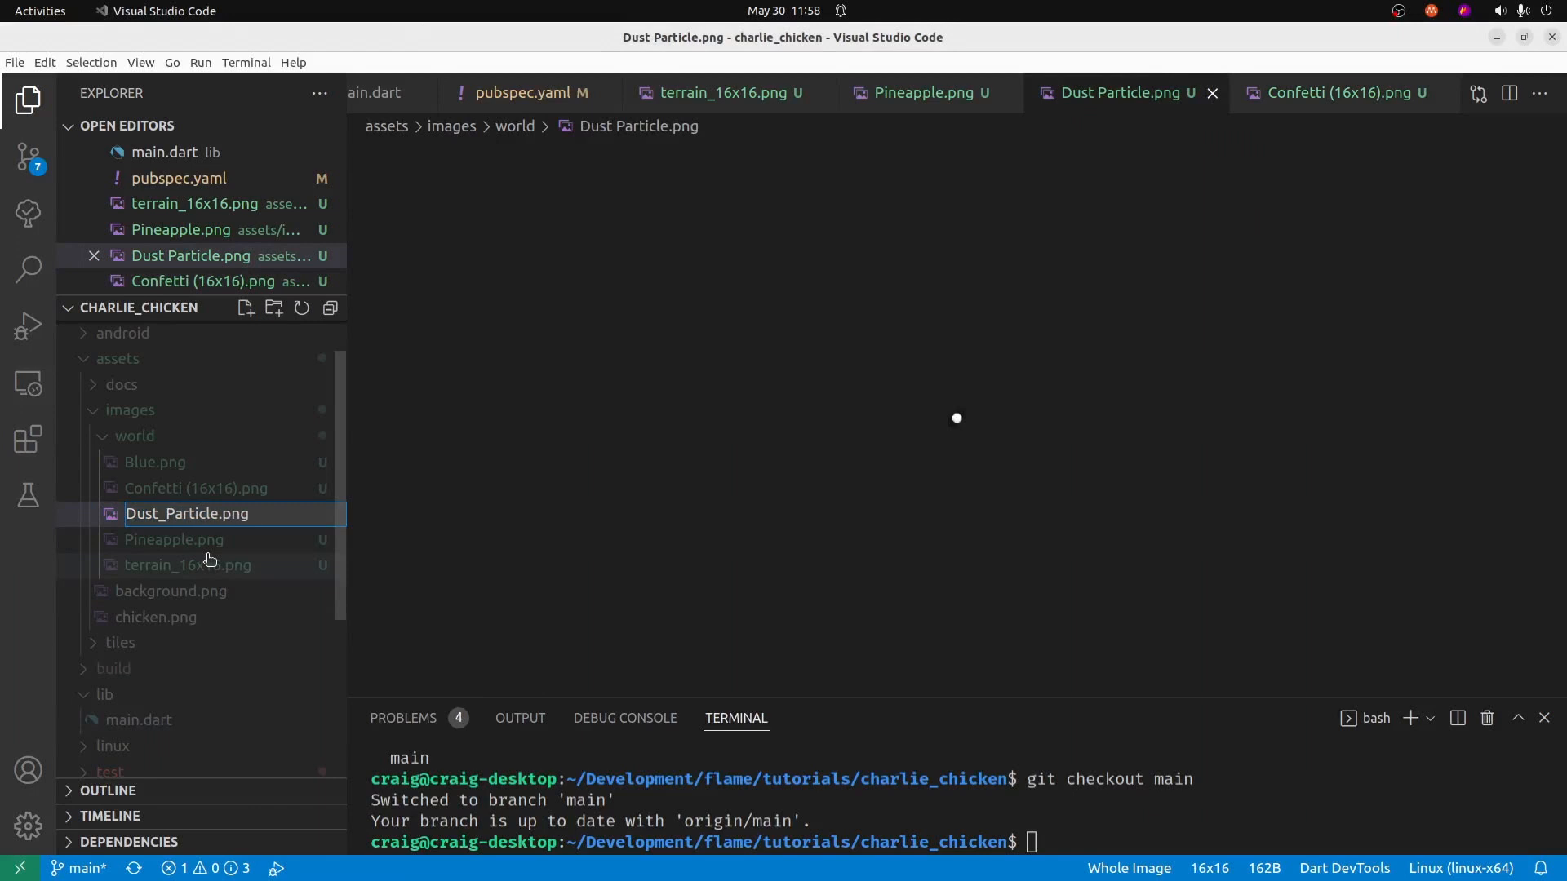
- Rename the Confetti (16x16).png image file in the world folder
{"action": "left_click", "coordinate": [196, 488]}
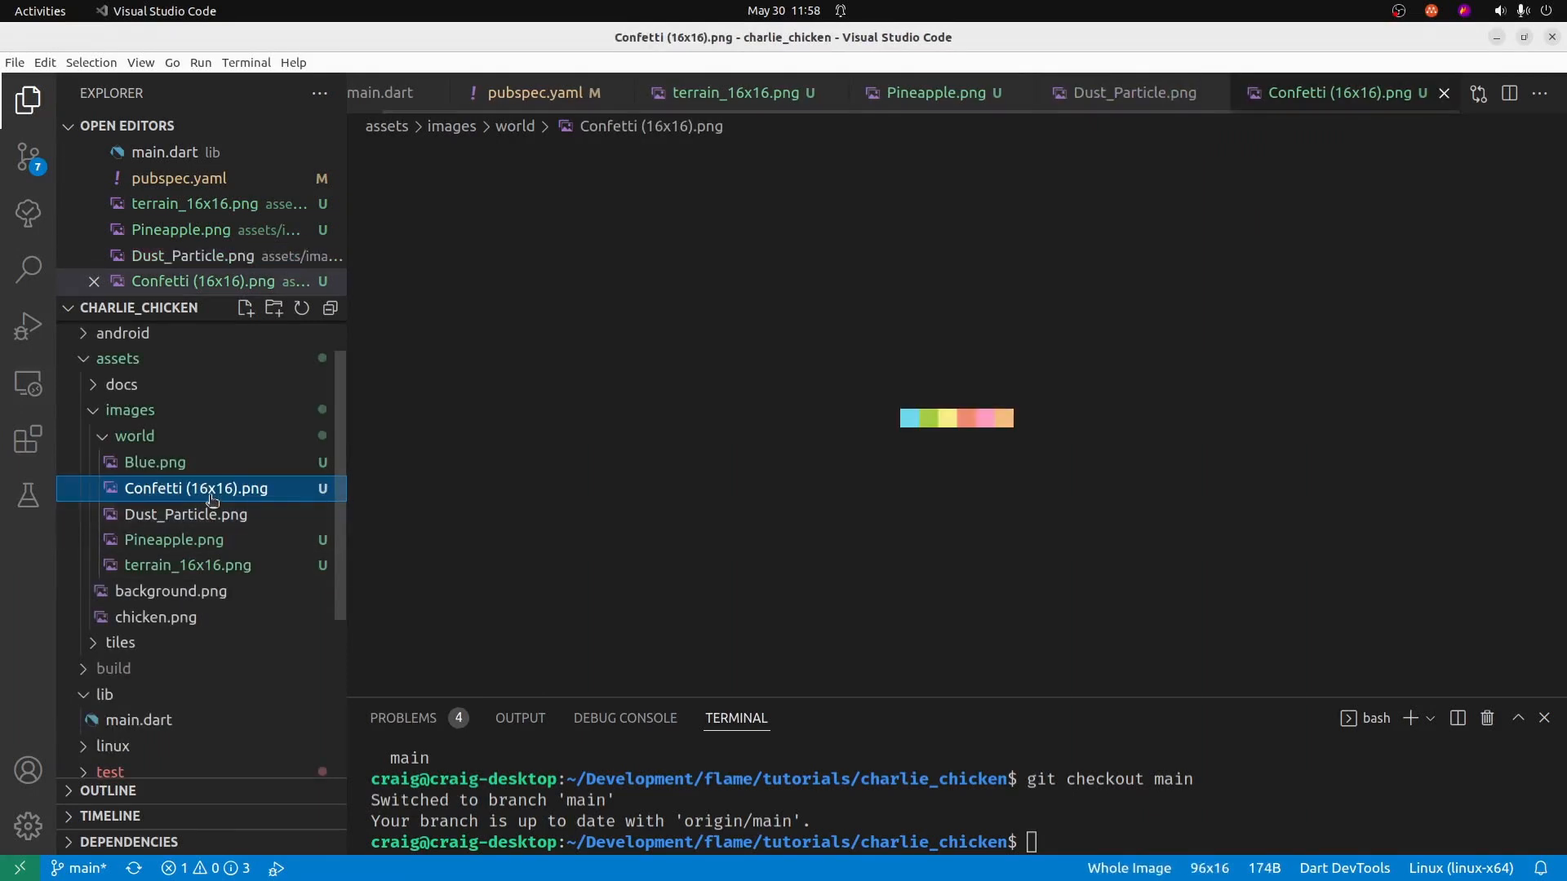
{"action": "right_click", "coordinate": [196, 488]}
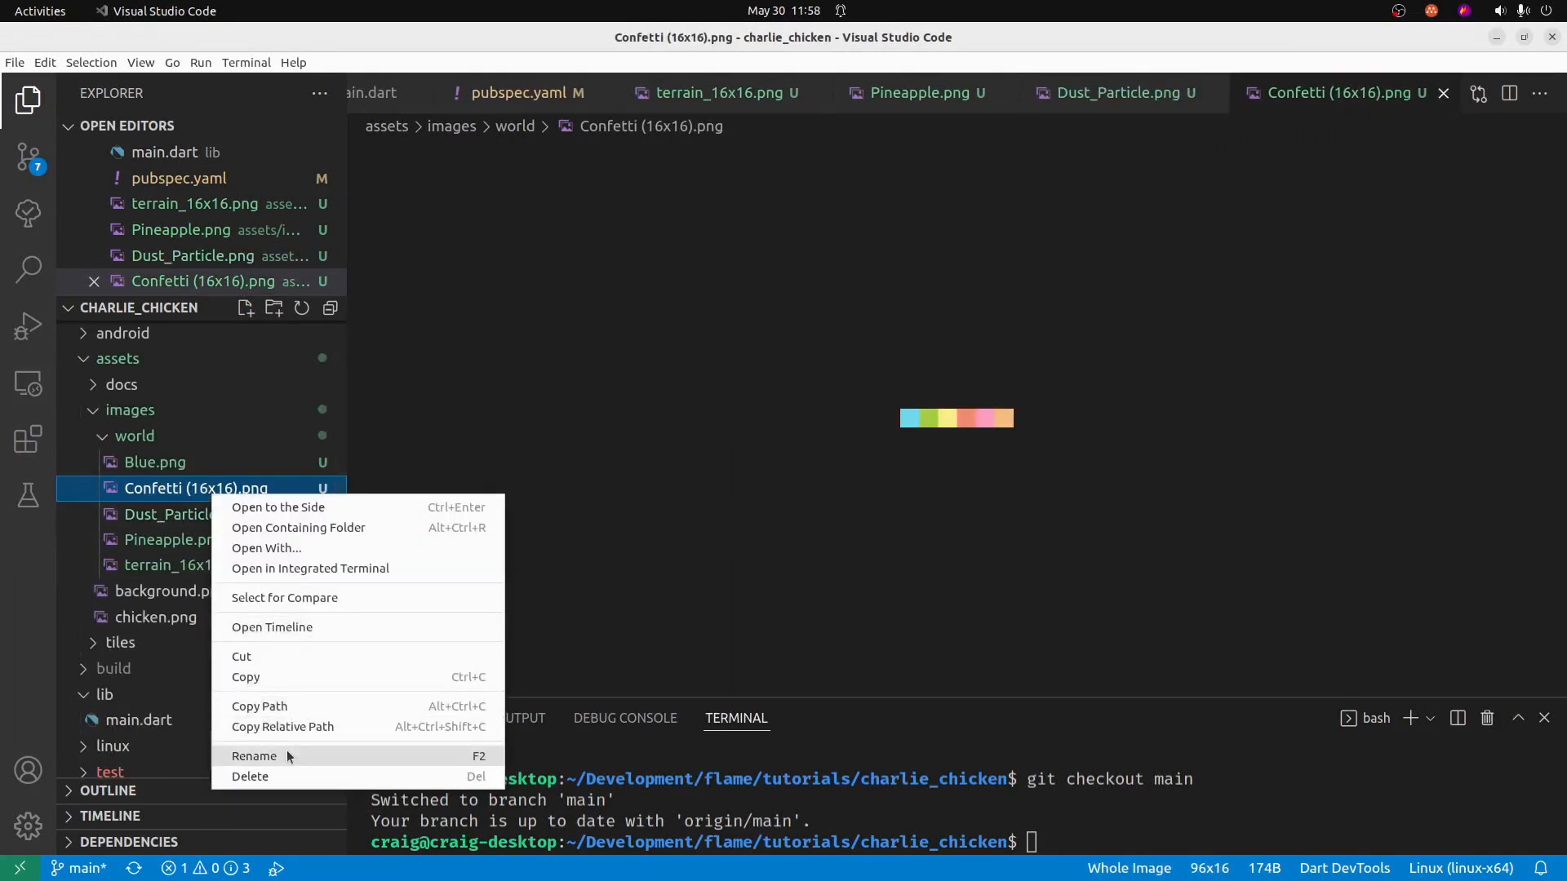
{"action": "left_click", "coordinate": [253, 755]}
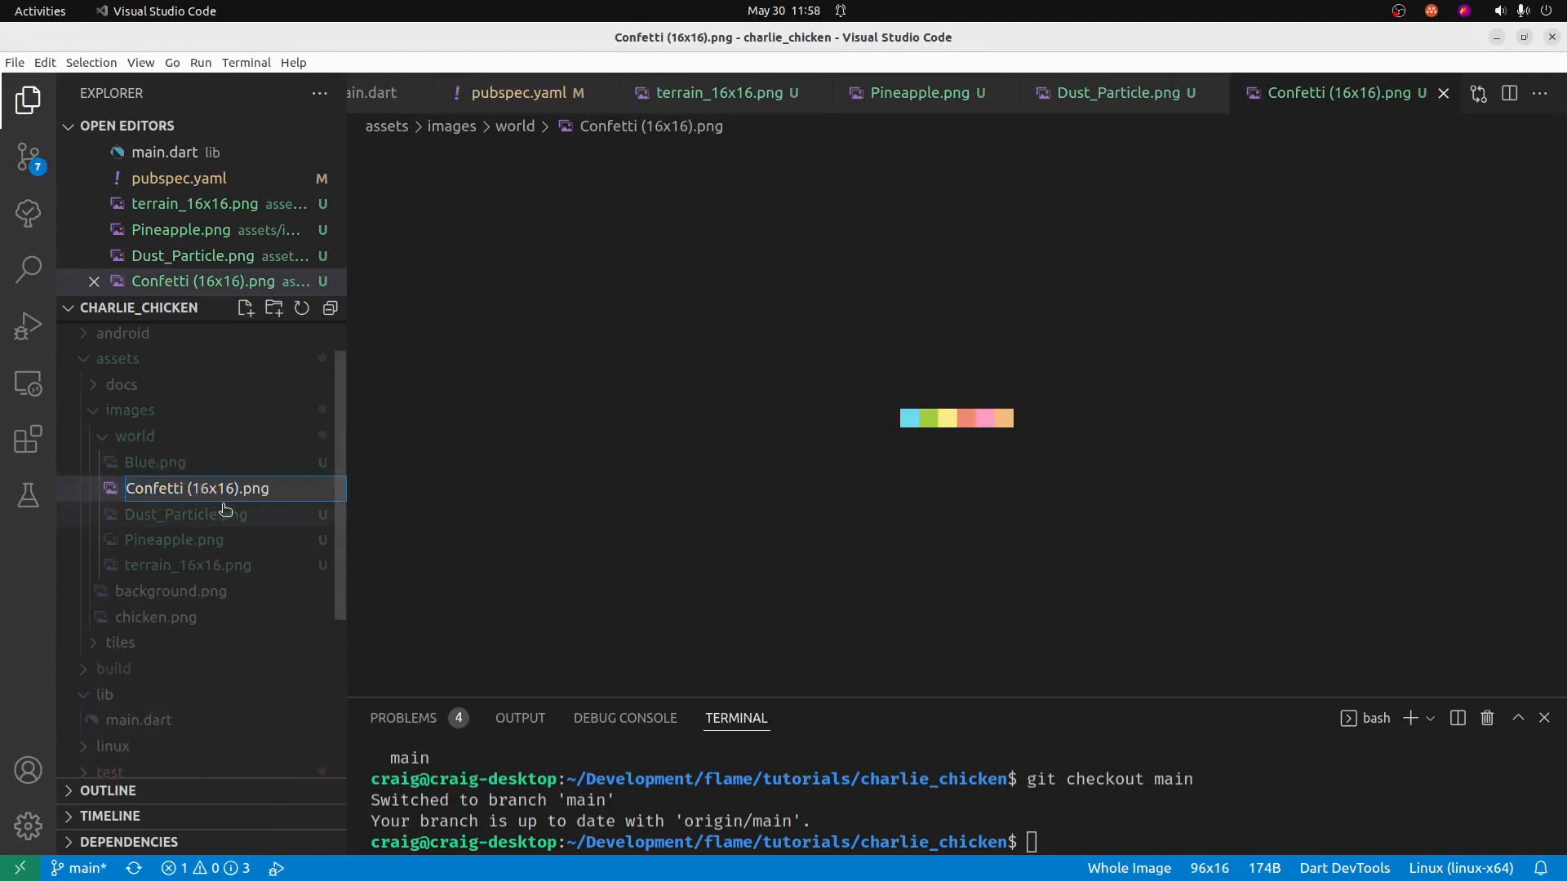
{"action": "key", "text": "Backspace"}
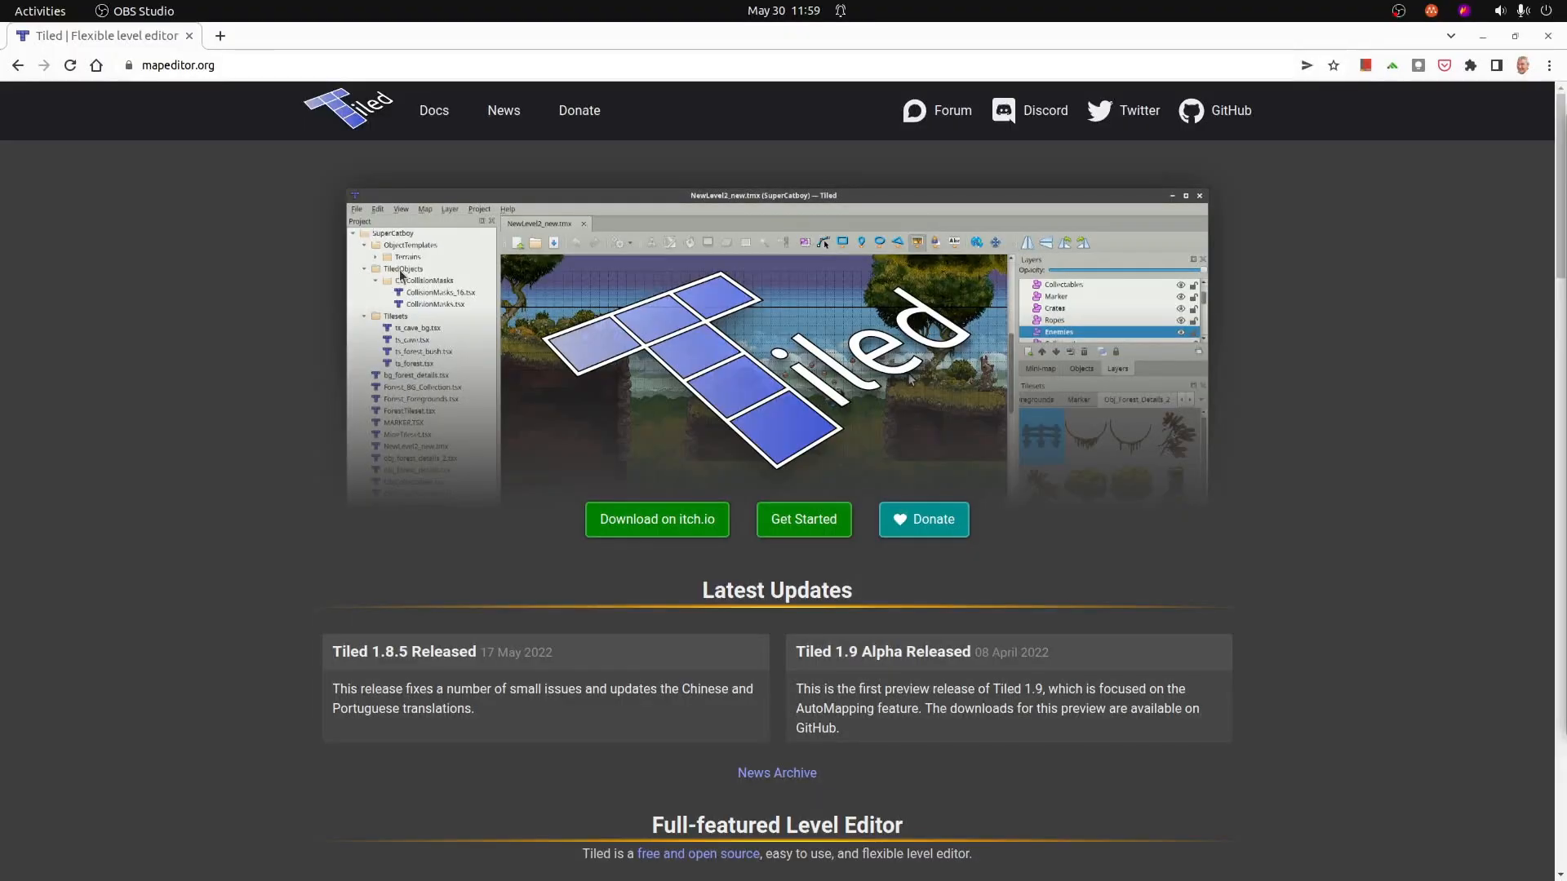
- Go from mapeditor.org to Tiled's itch.io page and scroll to its Download section
{"action": "scroll", "scroll_direction": "down", "scroll_amount": 3}
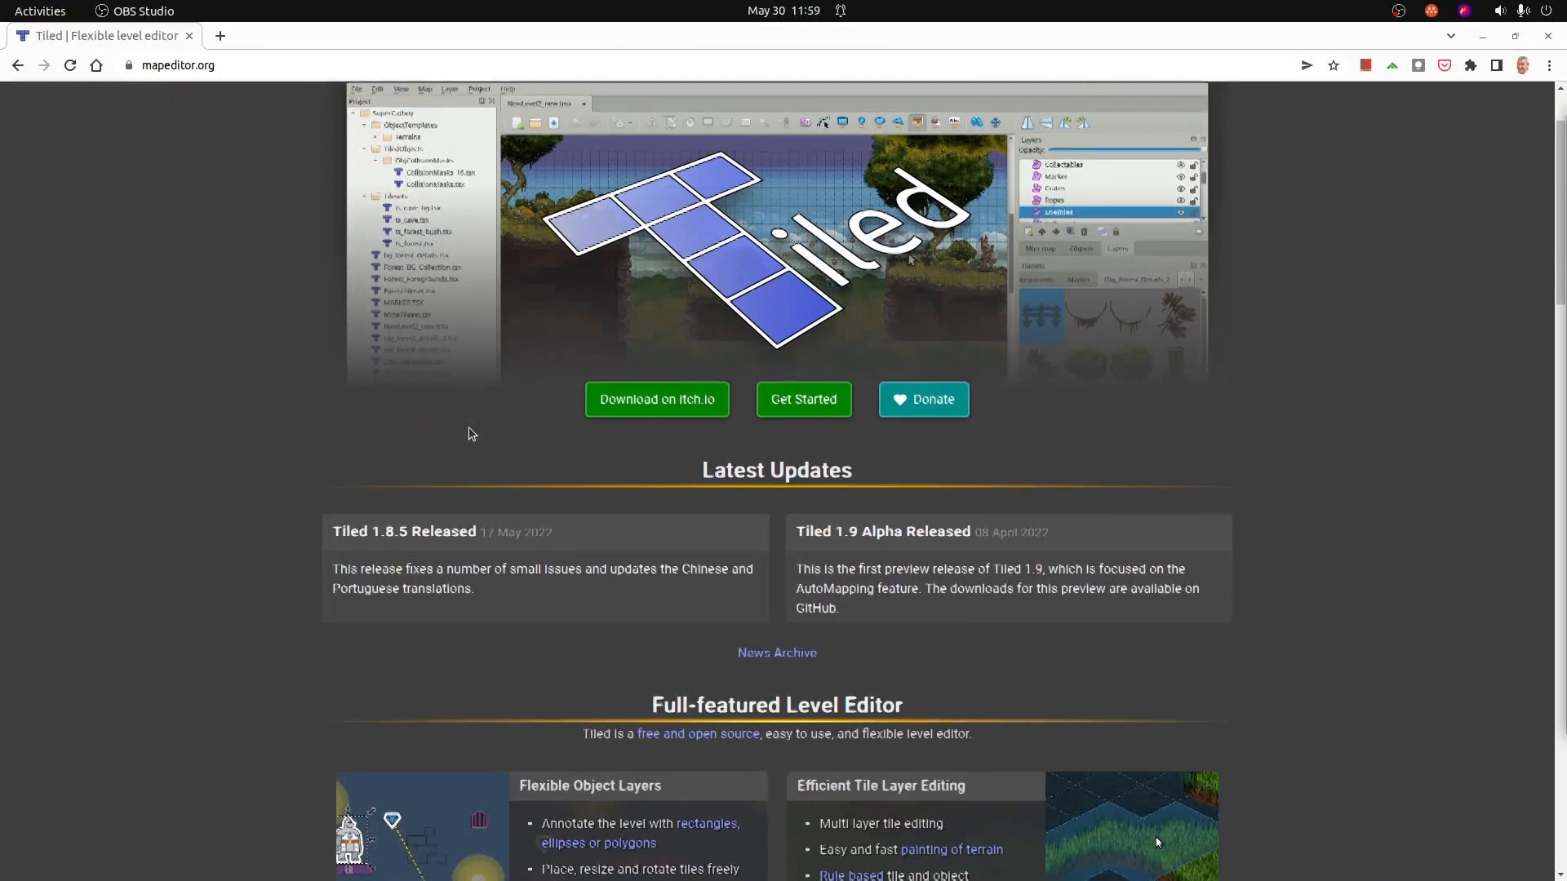
{"action": "scroll", "scroll_direction": "down", "scroll_amount": 3}
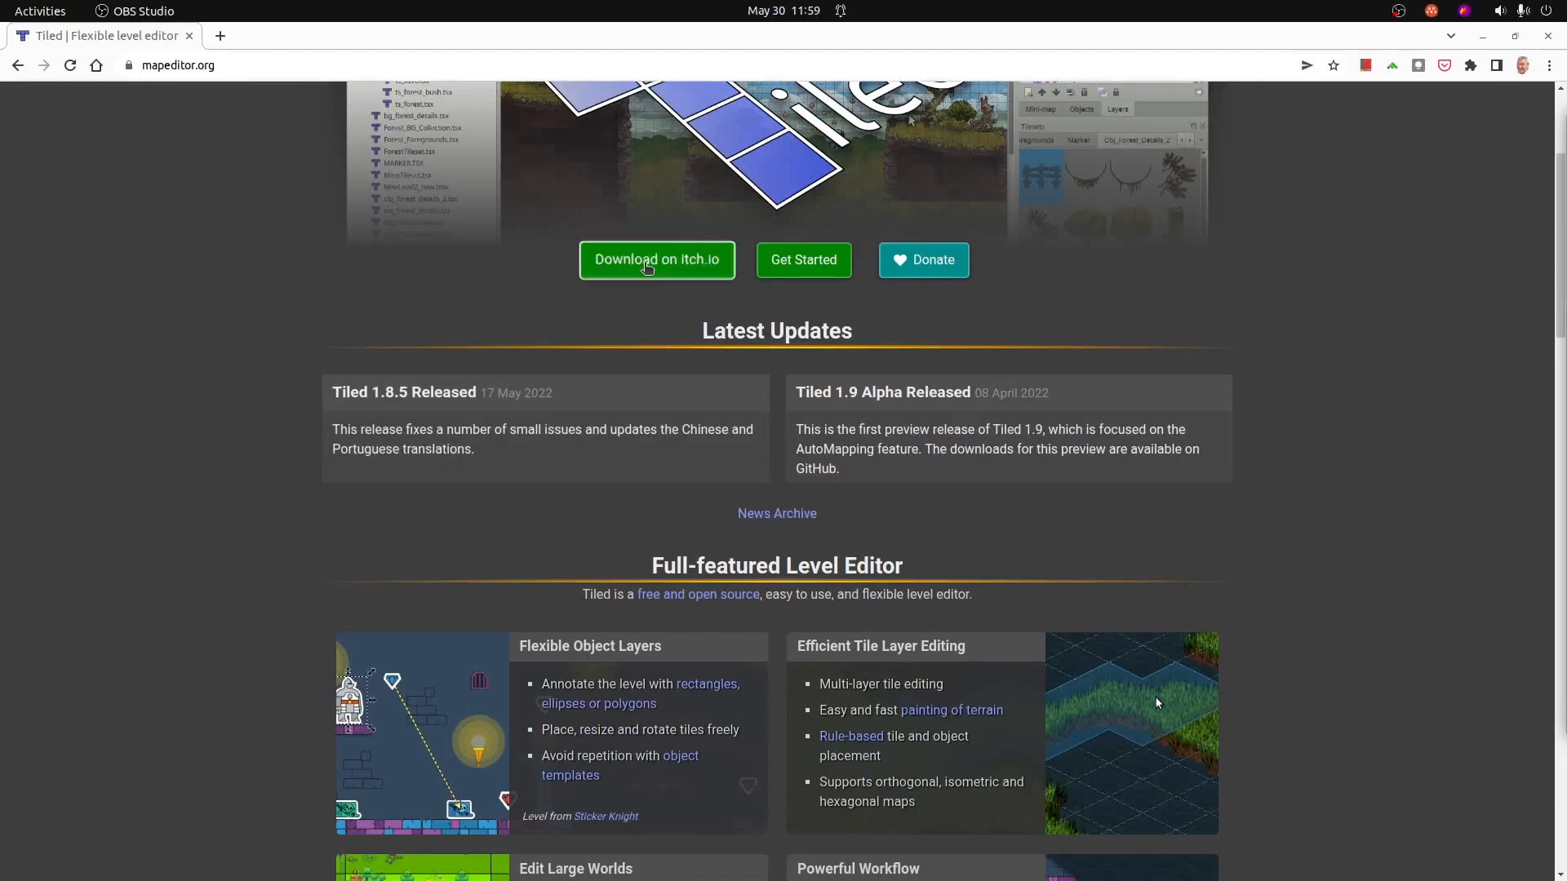
{"action": "left_click", "coordinate": [656, 260]}
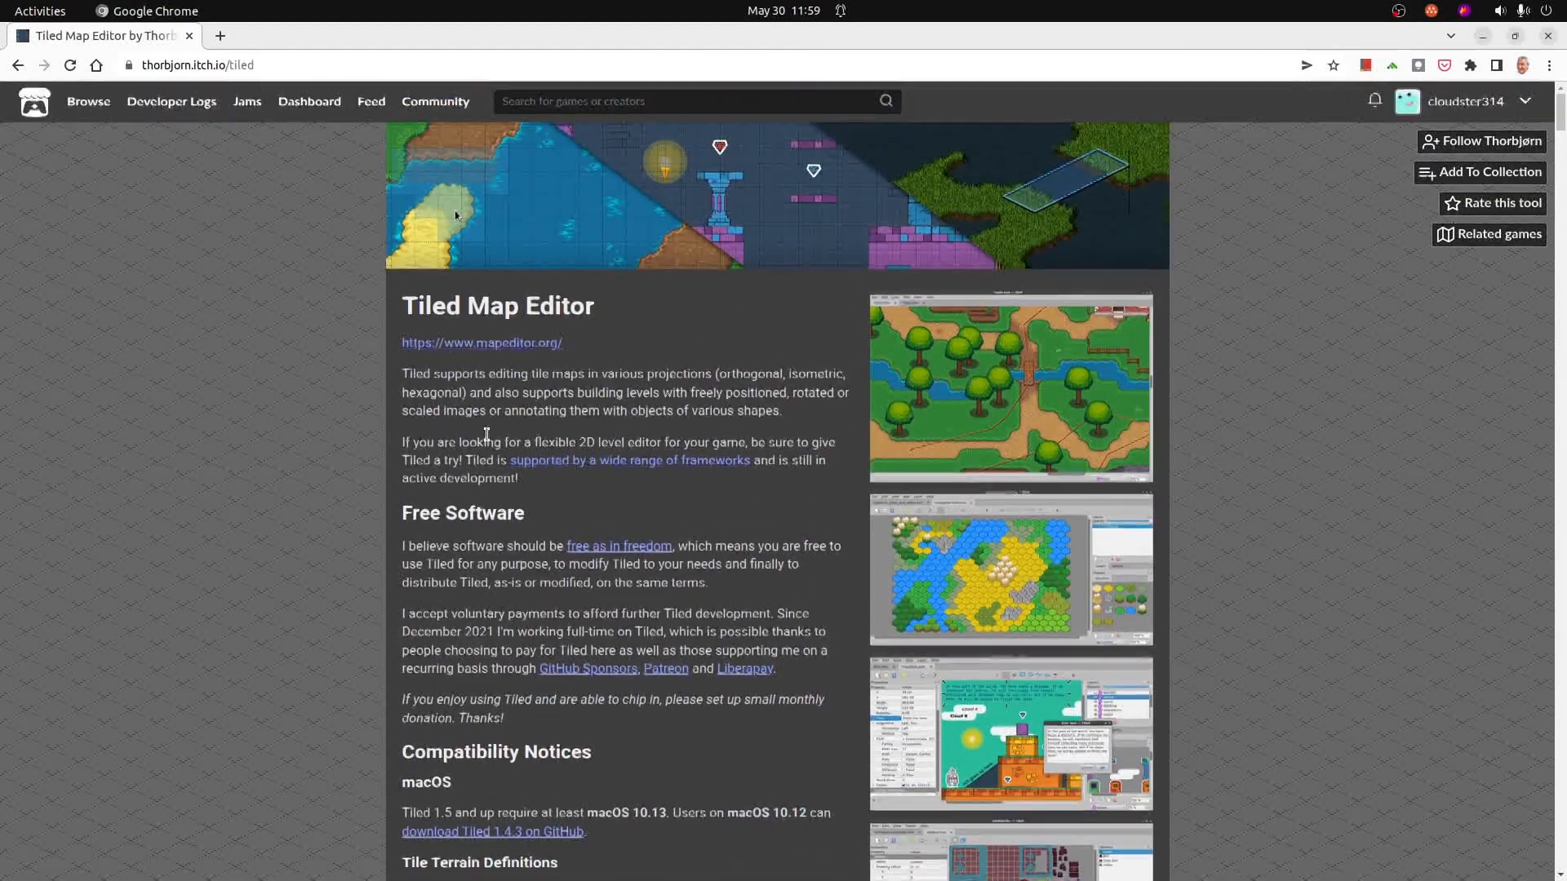
{"action": "scroll", "scroll_direction": "down", "scroll_amount": 3}
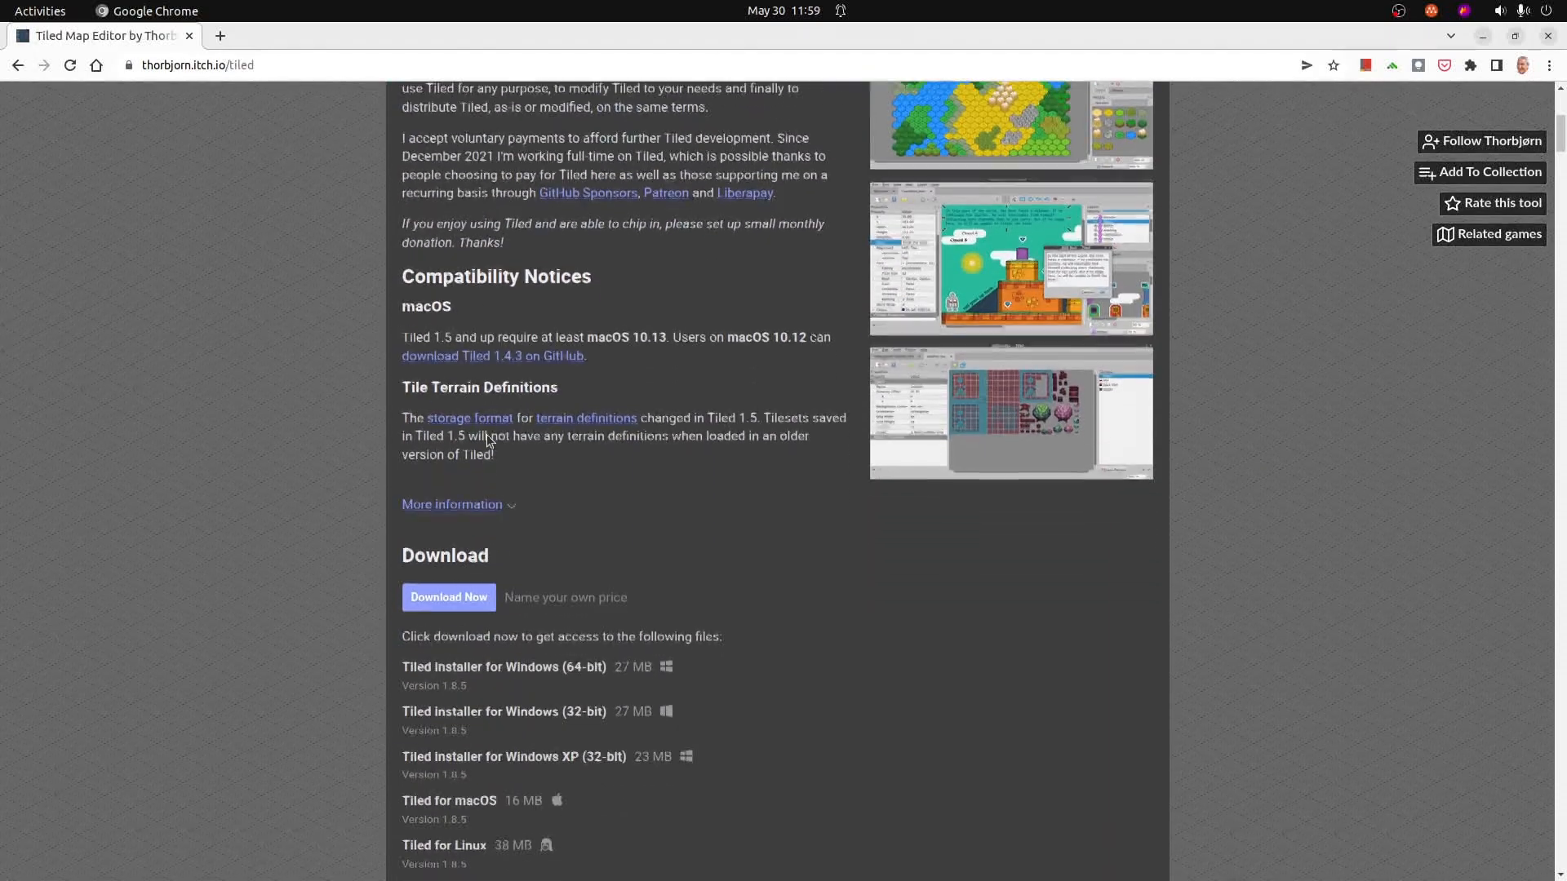
{"action": "scroll", "scroll_direction": "down", "scroll_amount": 3}
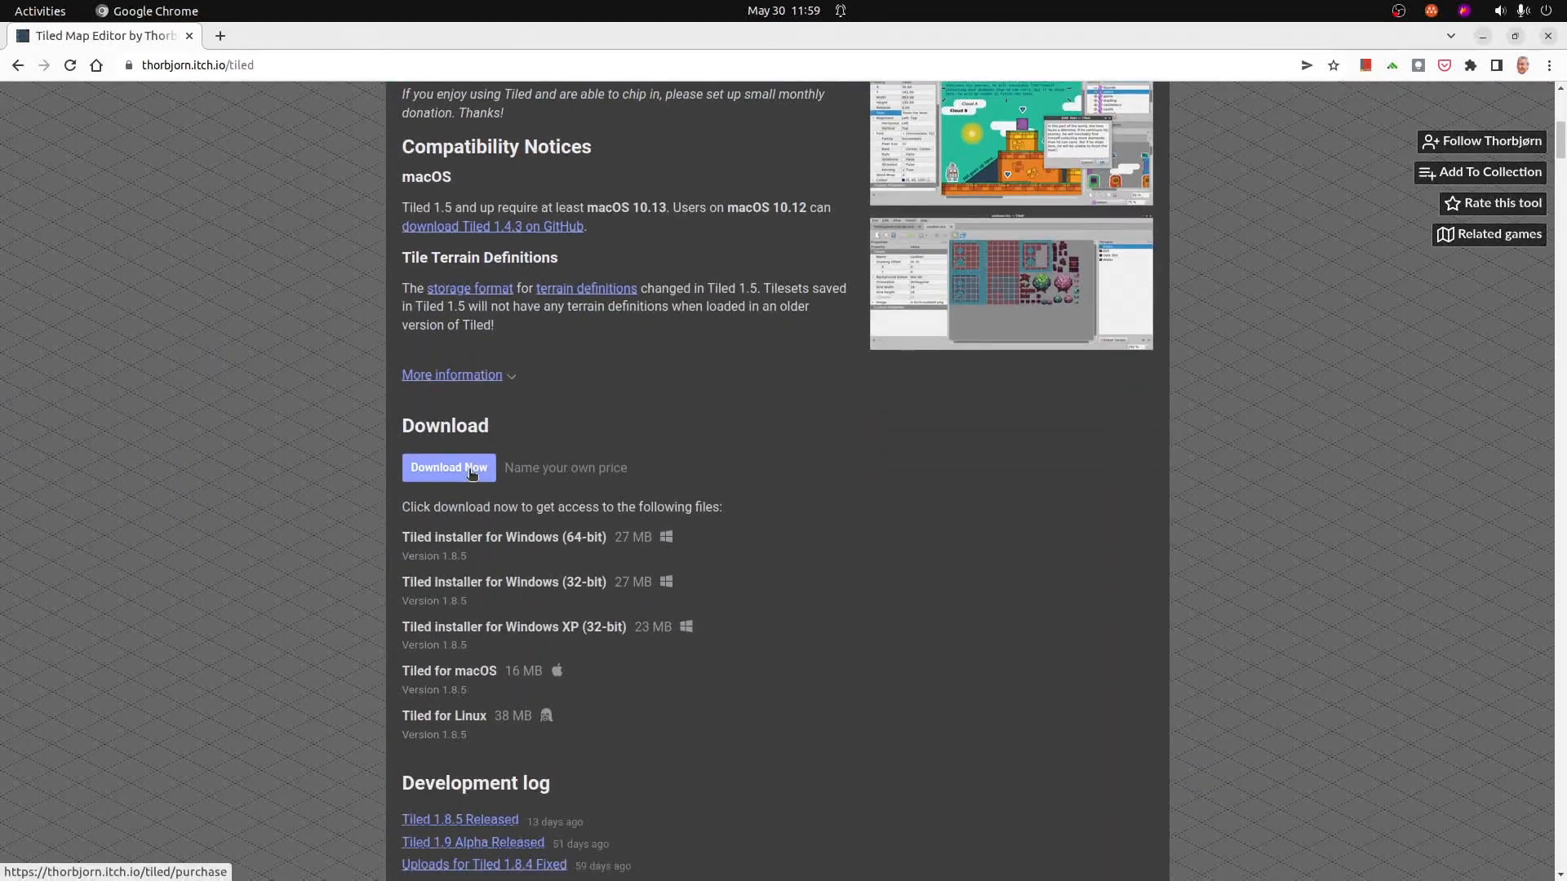
{"action": "mouse_move", "coordinate": [431, 503]}
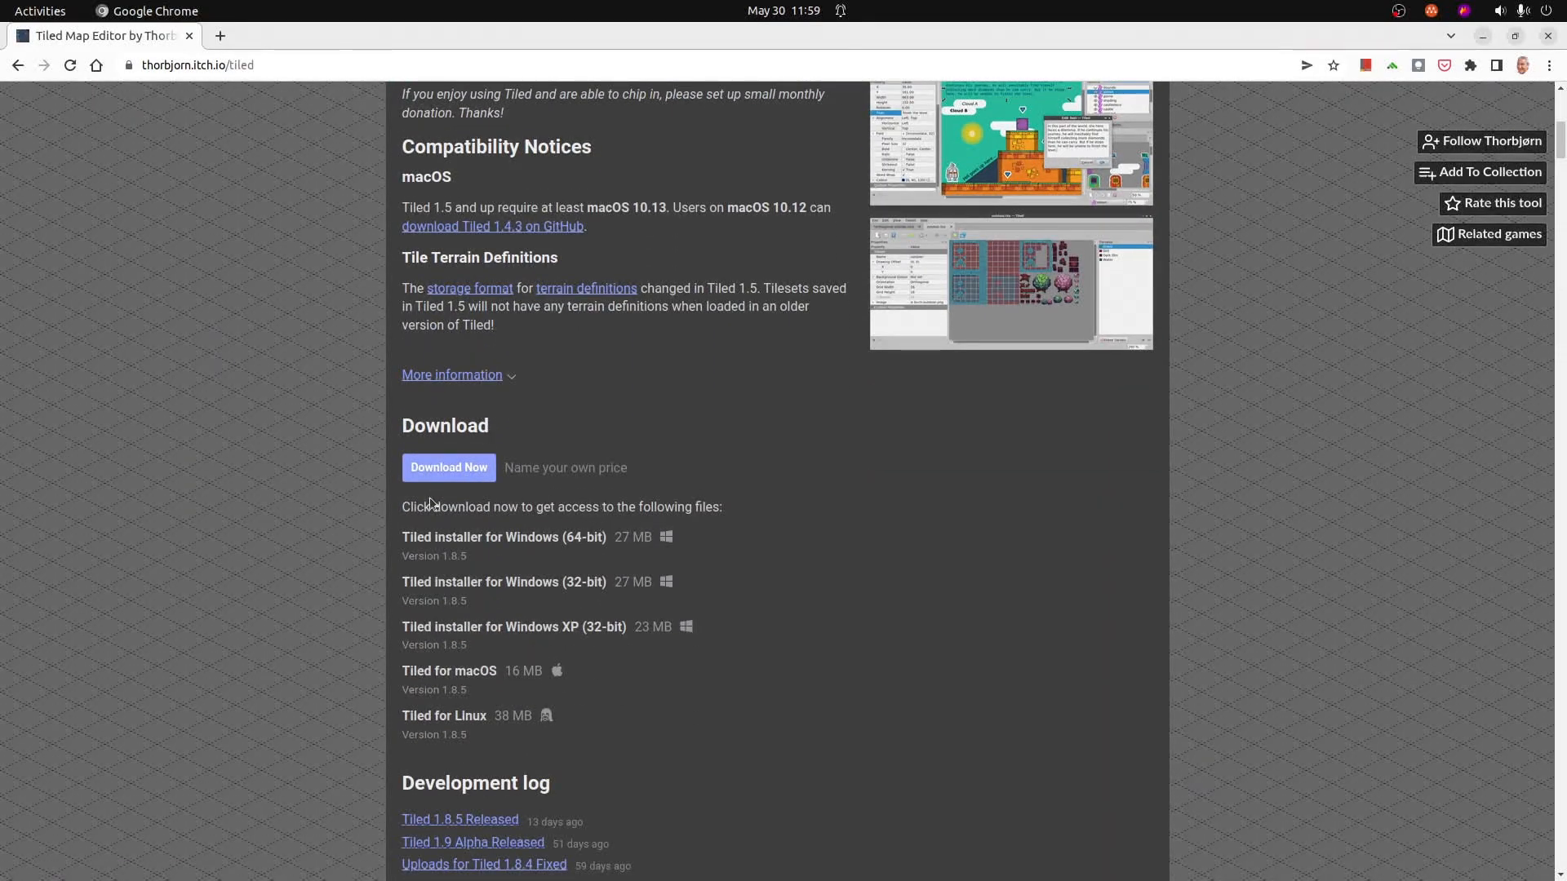
{"action": "mouse_move", "coordinate": [491, 685]}
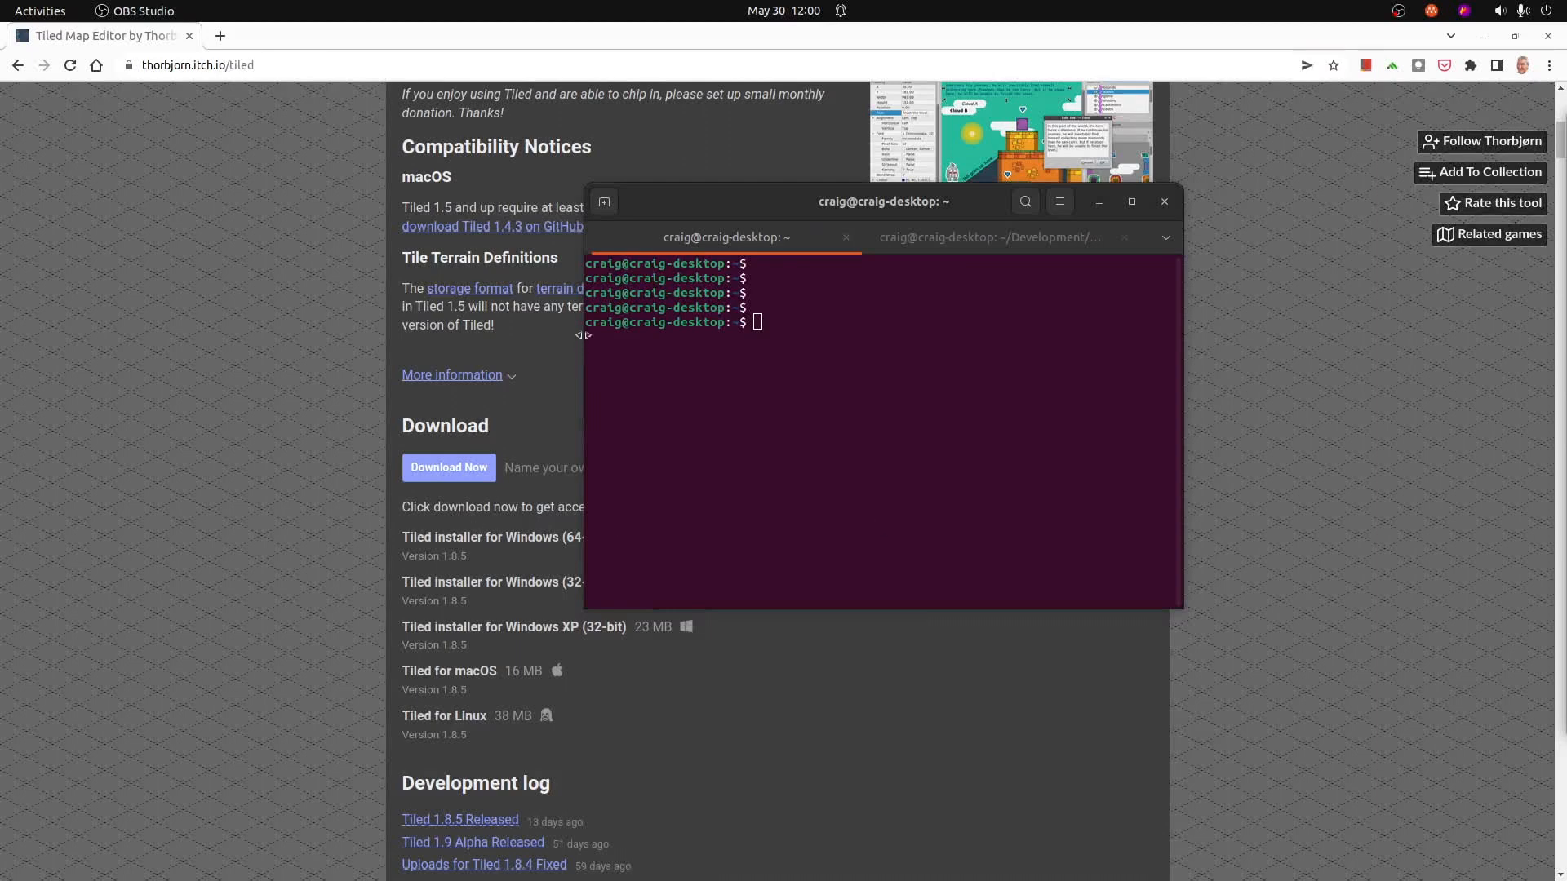
- Run 'tiled &' in the terminal to launch Tiled in the background
{"action": "type", "text": "t"}
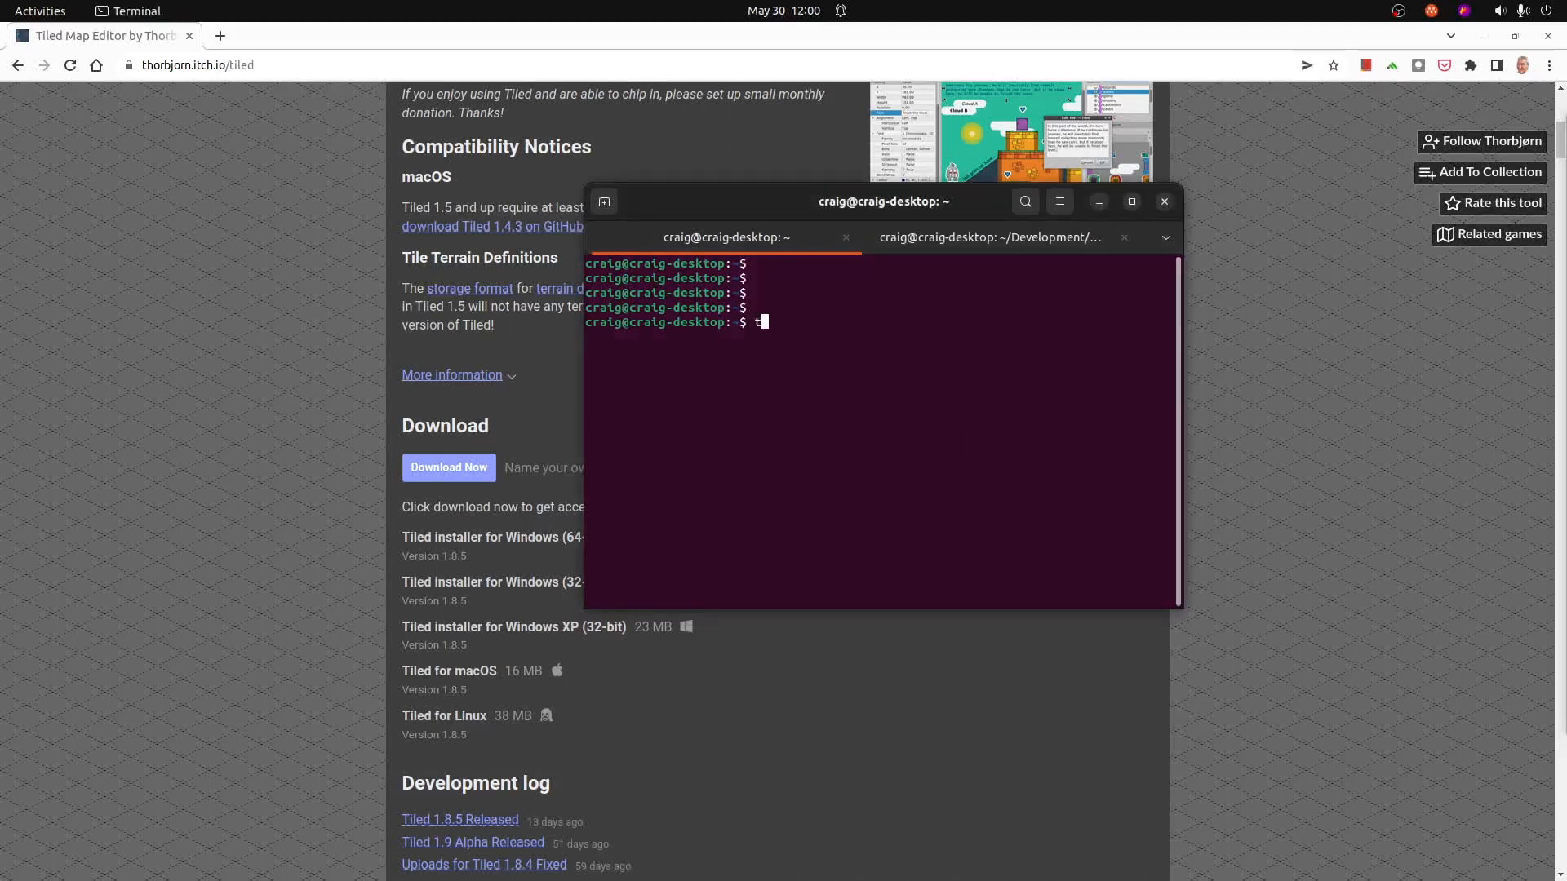
{"action": "type", "text": "iled &"}
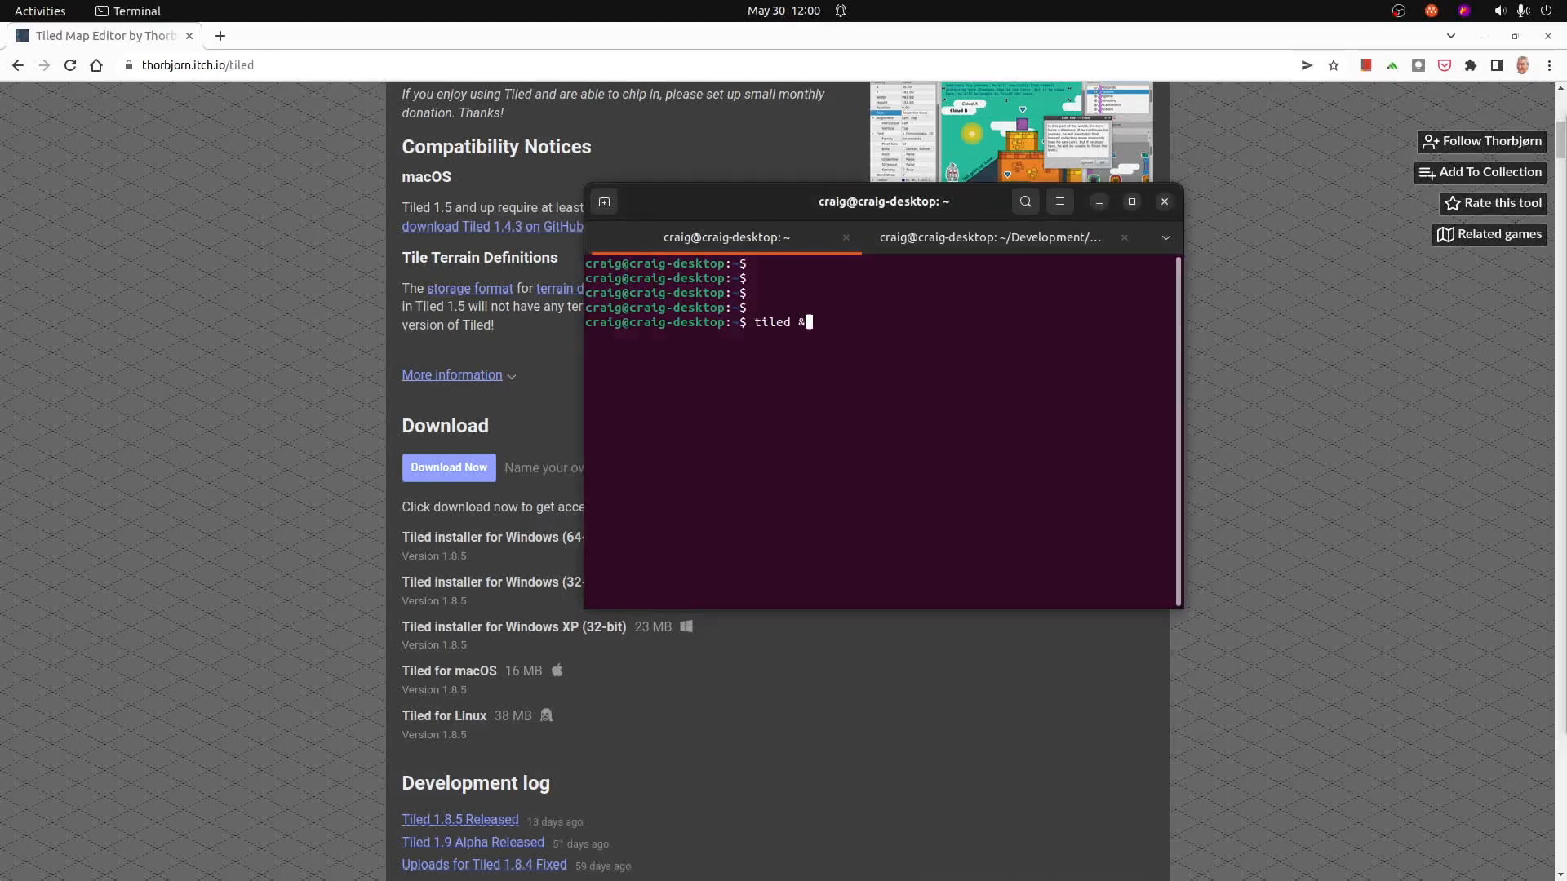
{"action": "key", "text": "Return"}
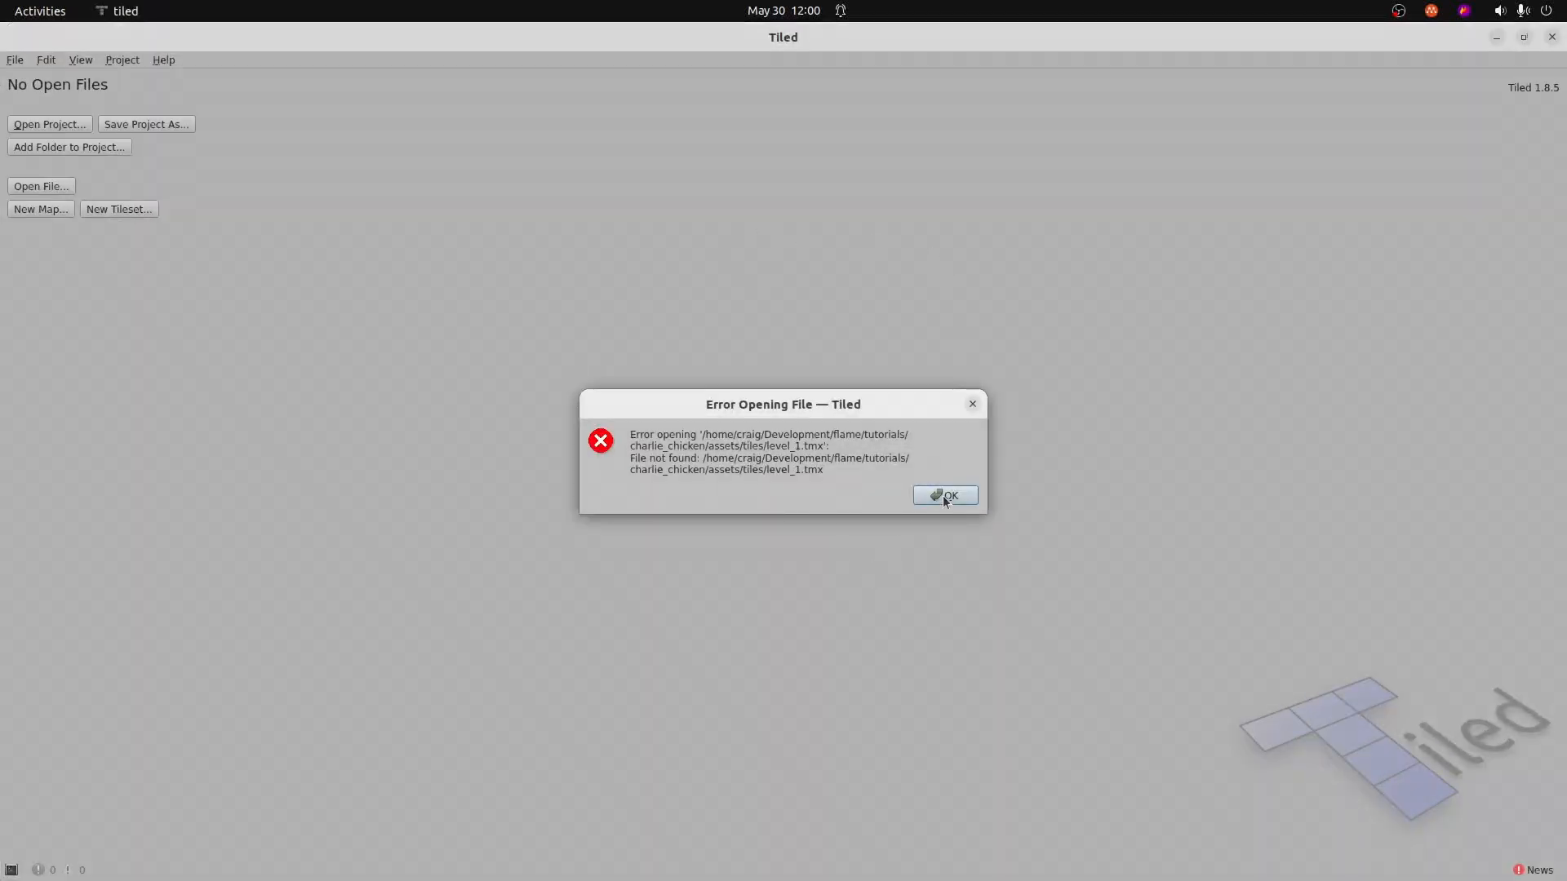
- Dismiss the level_1.tmx error and create an 80×40 map with 16 px tiles in Base64 (uncompressed)
{"action": "left_click", "coordinate": [944, 496]}
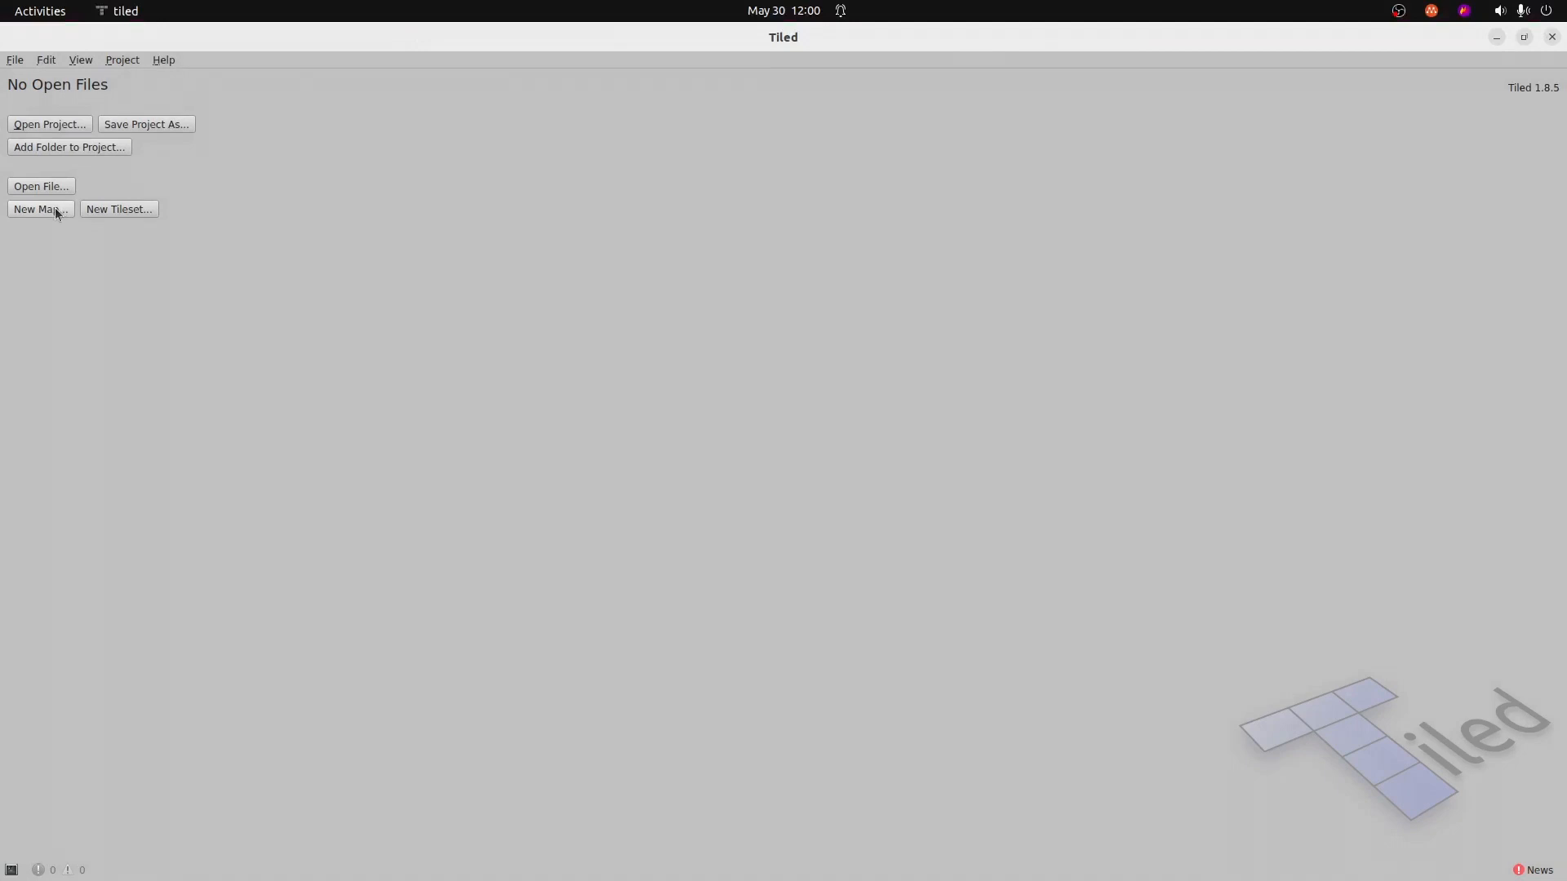
{"action": "left_click", "coordinate": [37, 209]}
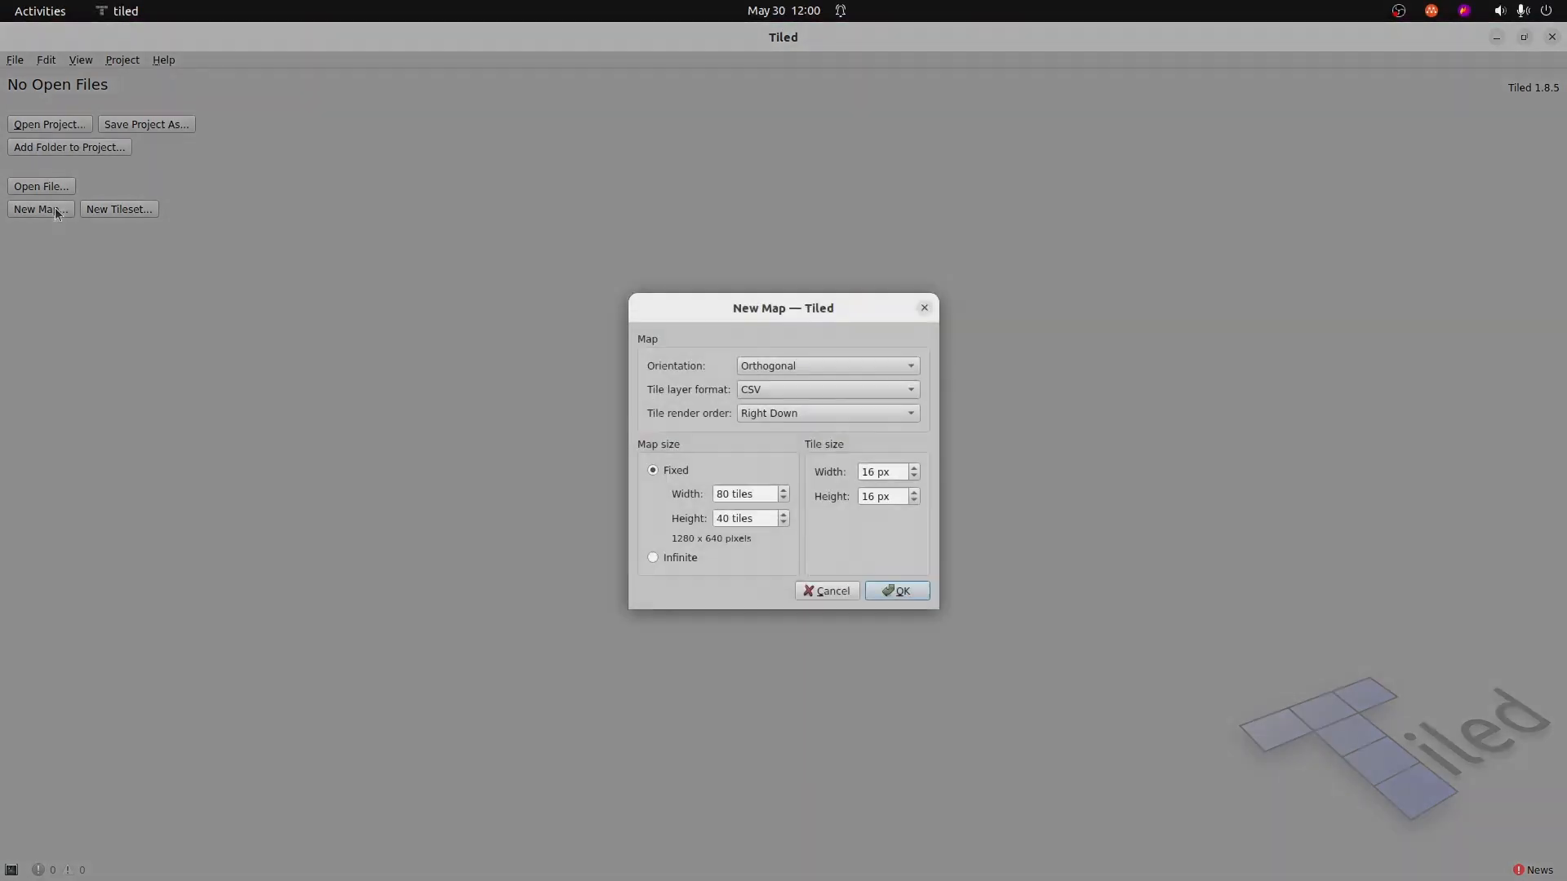
{"action": "mouse_move", "coordinate": [728, 535]}
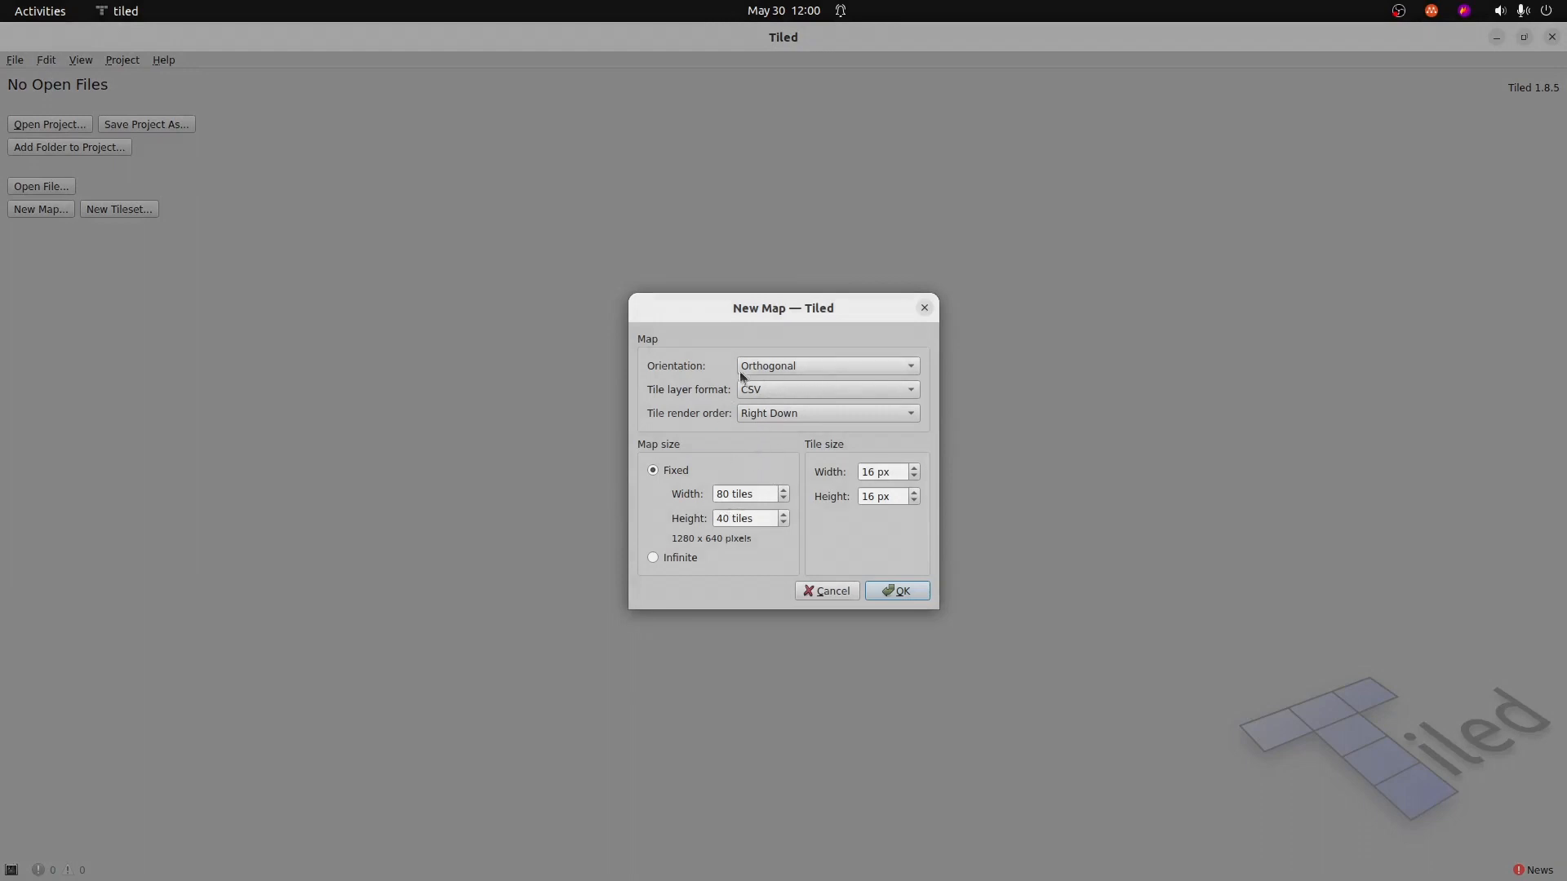
{"action": "mouse_move", "coordinate": [764, 390]}
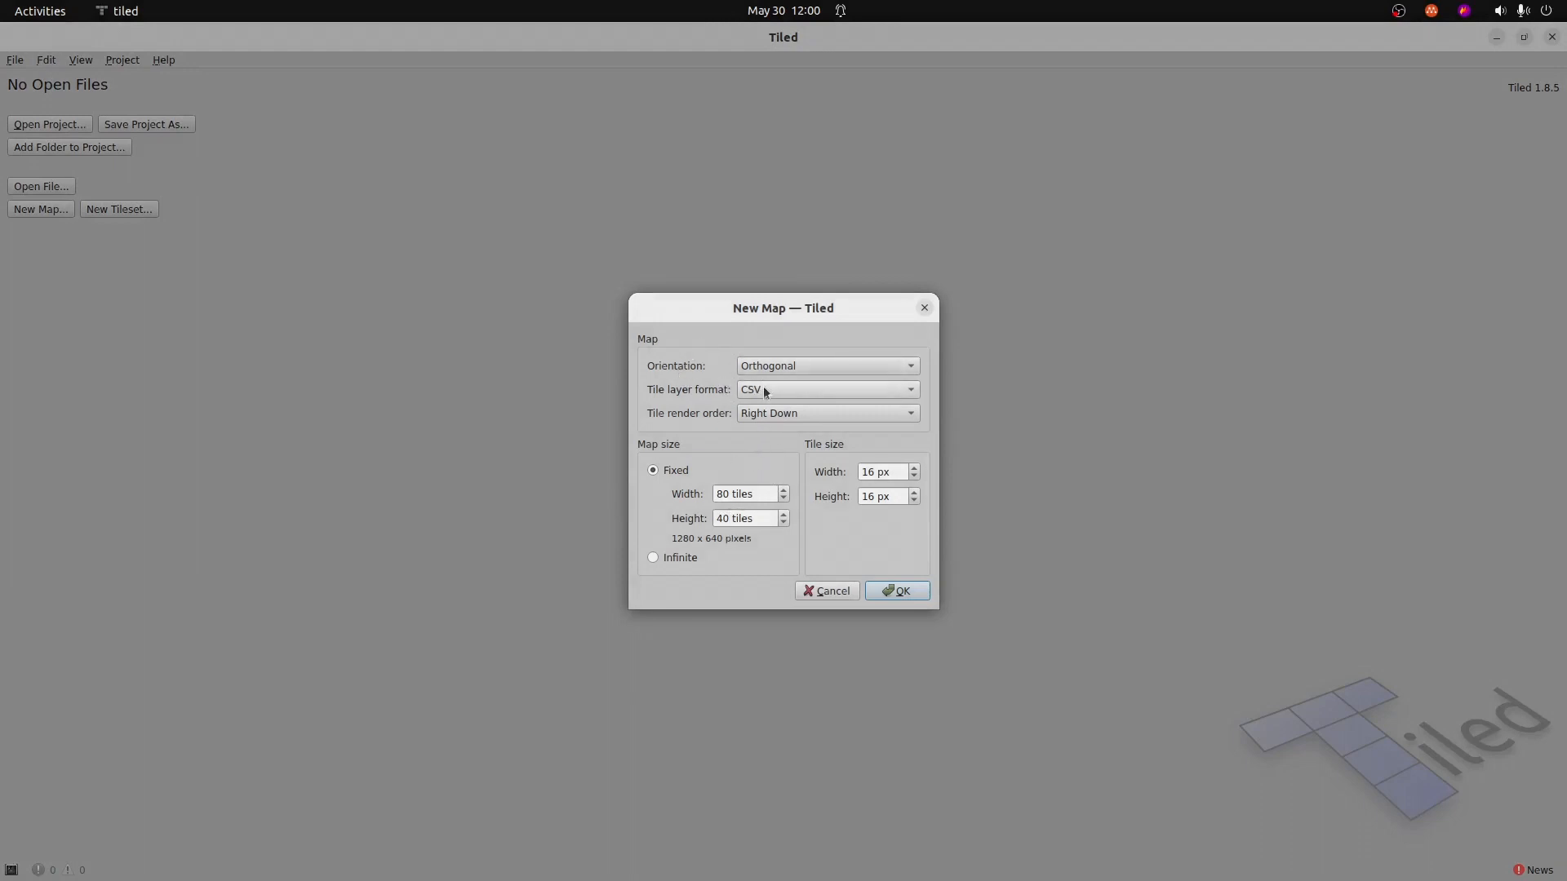
{"action": "left_click", "coordinate": [826, 388]}
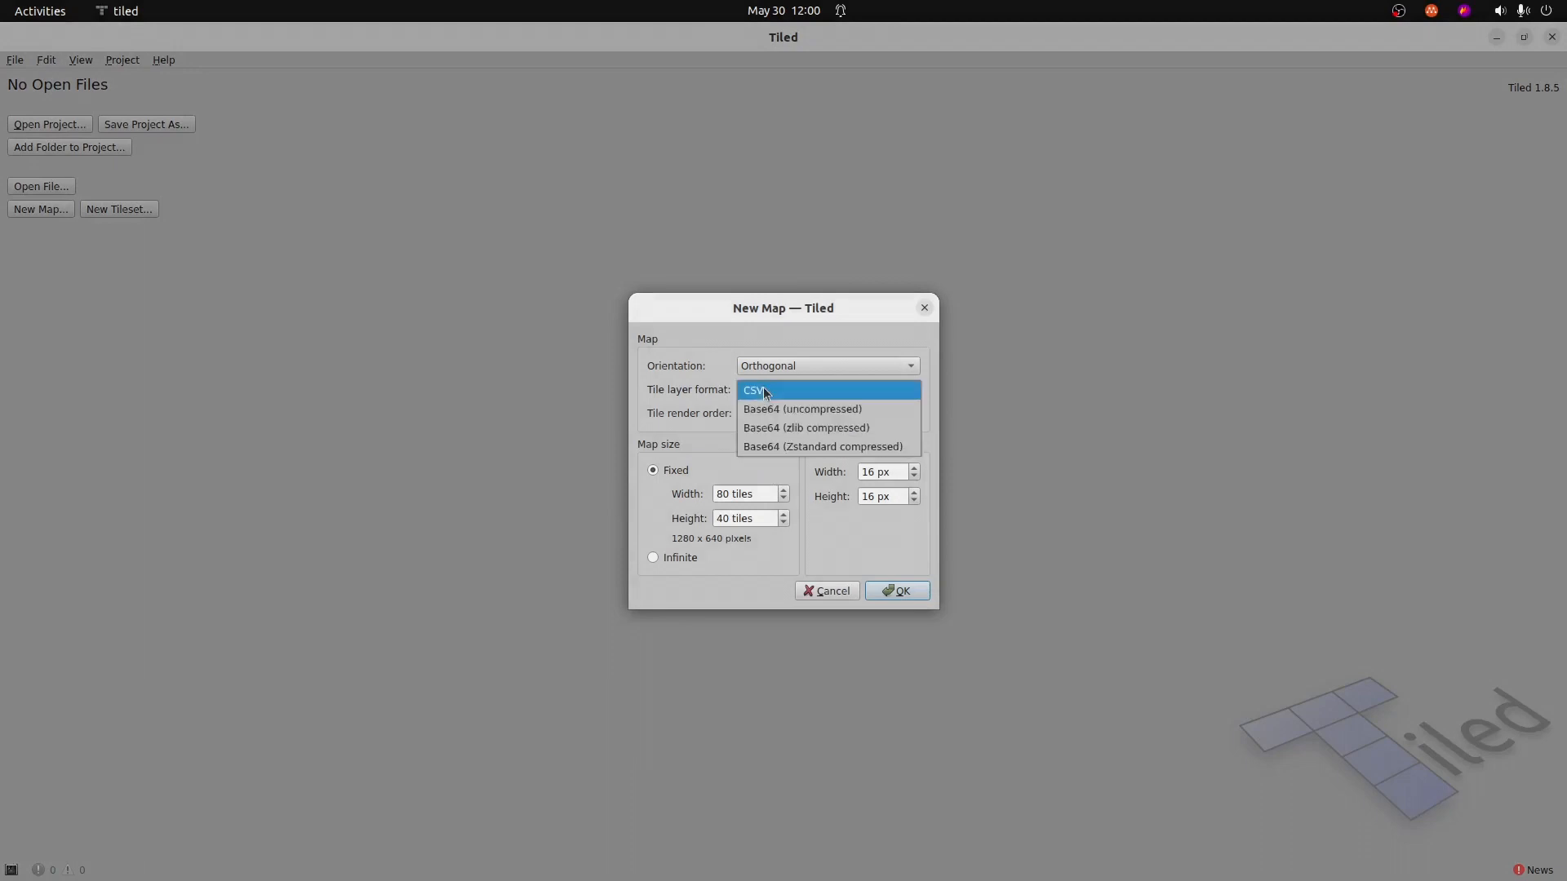
{"action": "left_click", "coordinate": [803, 408]}
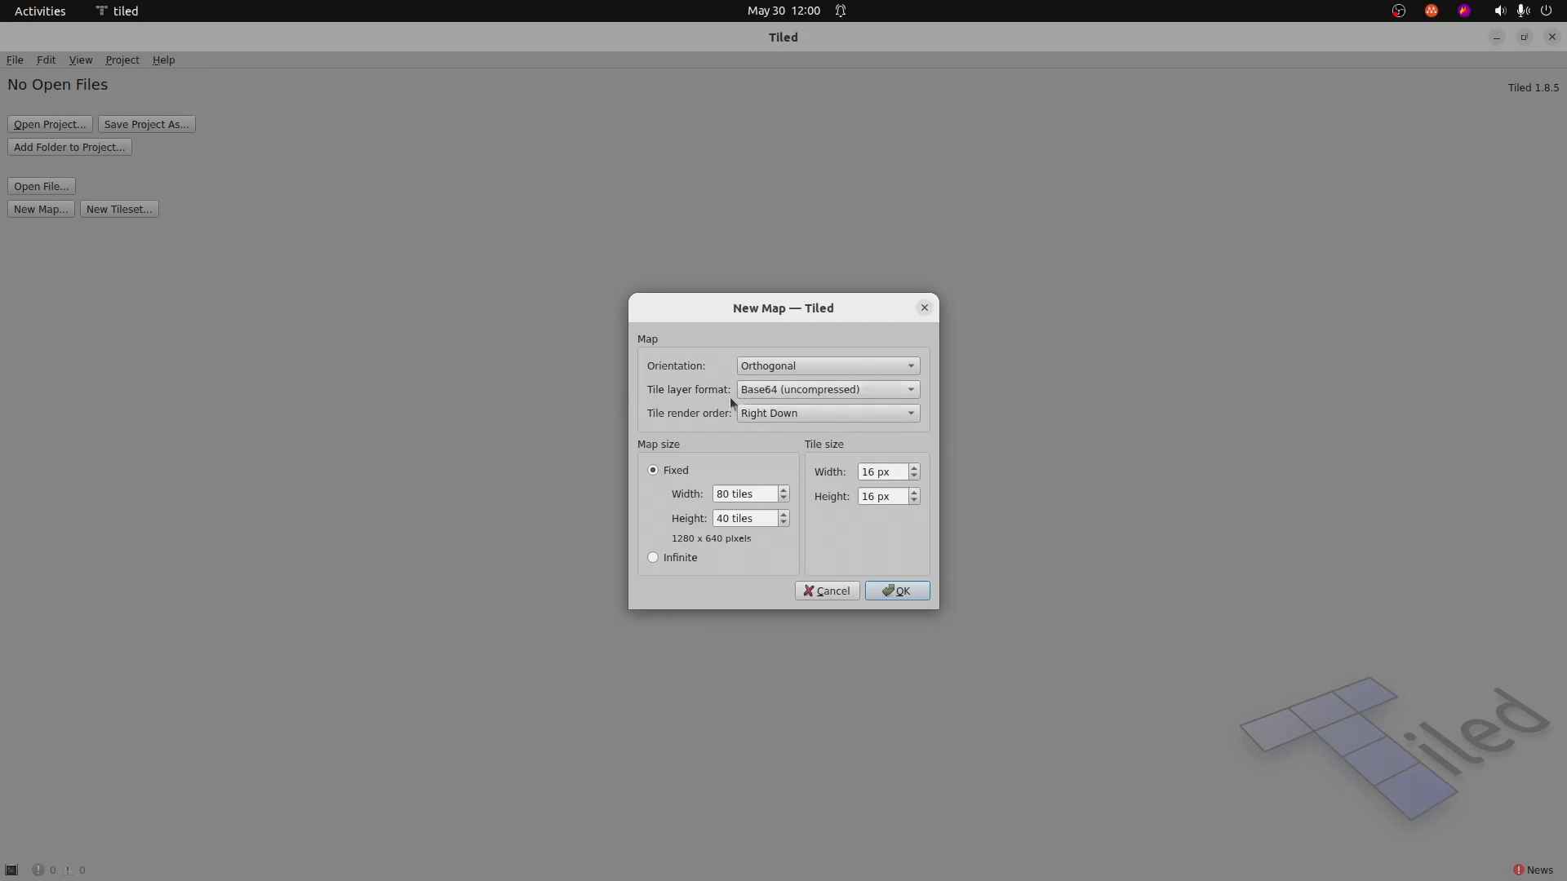
{"action": "mouse_move", "coordinate": [690, 403]}
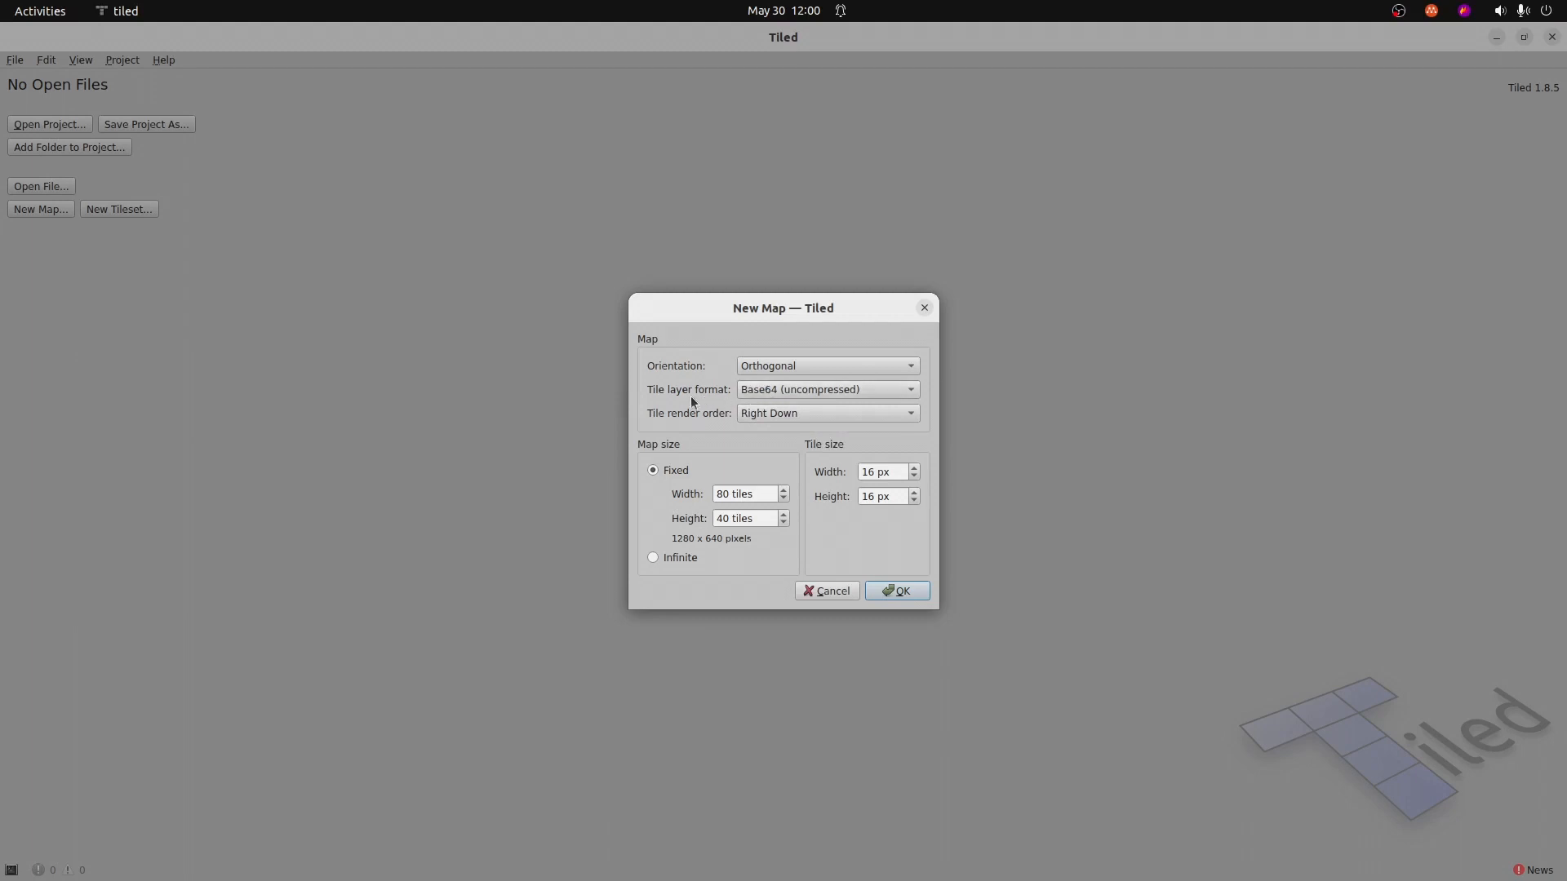
{"action": "mouse_move", "coordinate": [880, 489]}
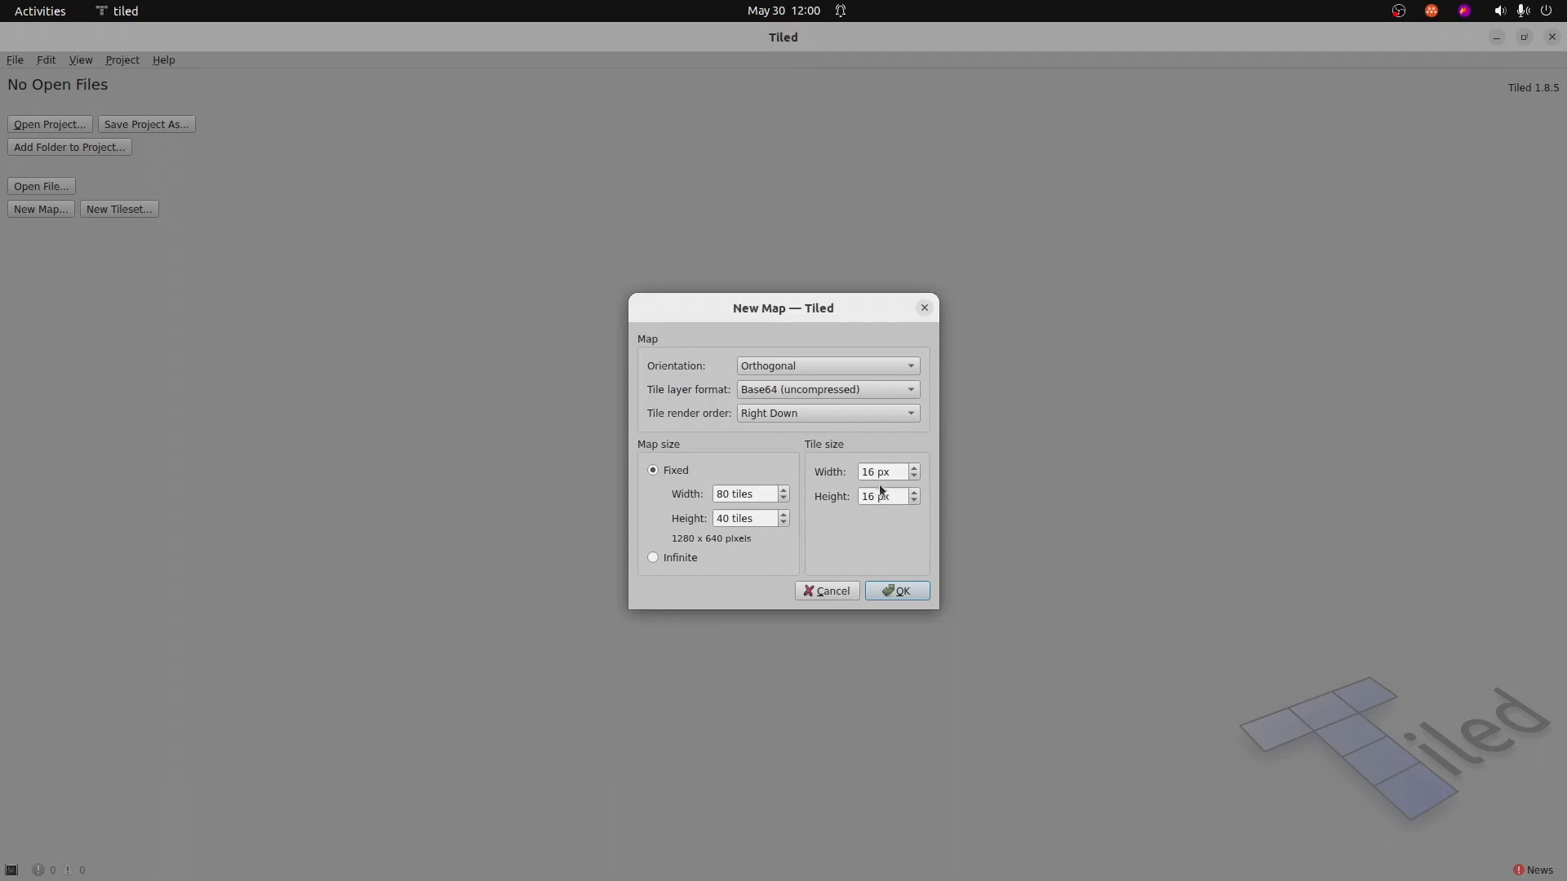
{"action": "mouse_move", "coordinate": [877, 523]}
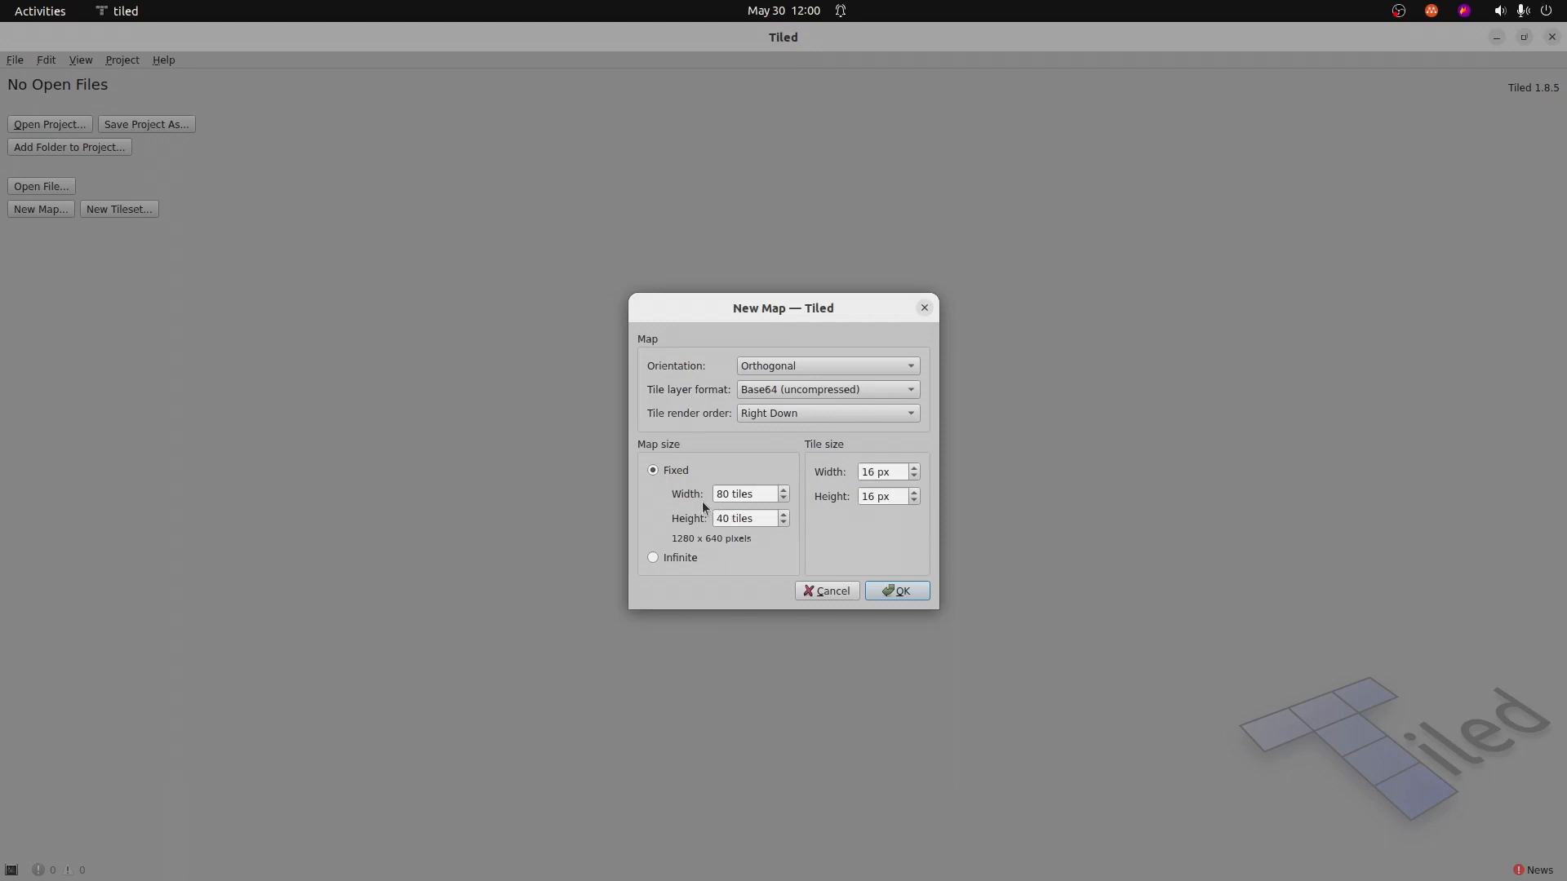
{"action": "mouse_move", "coordinate": [718, 509]}
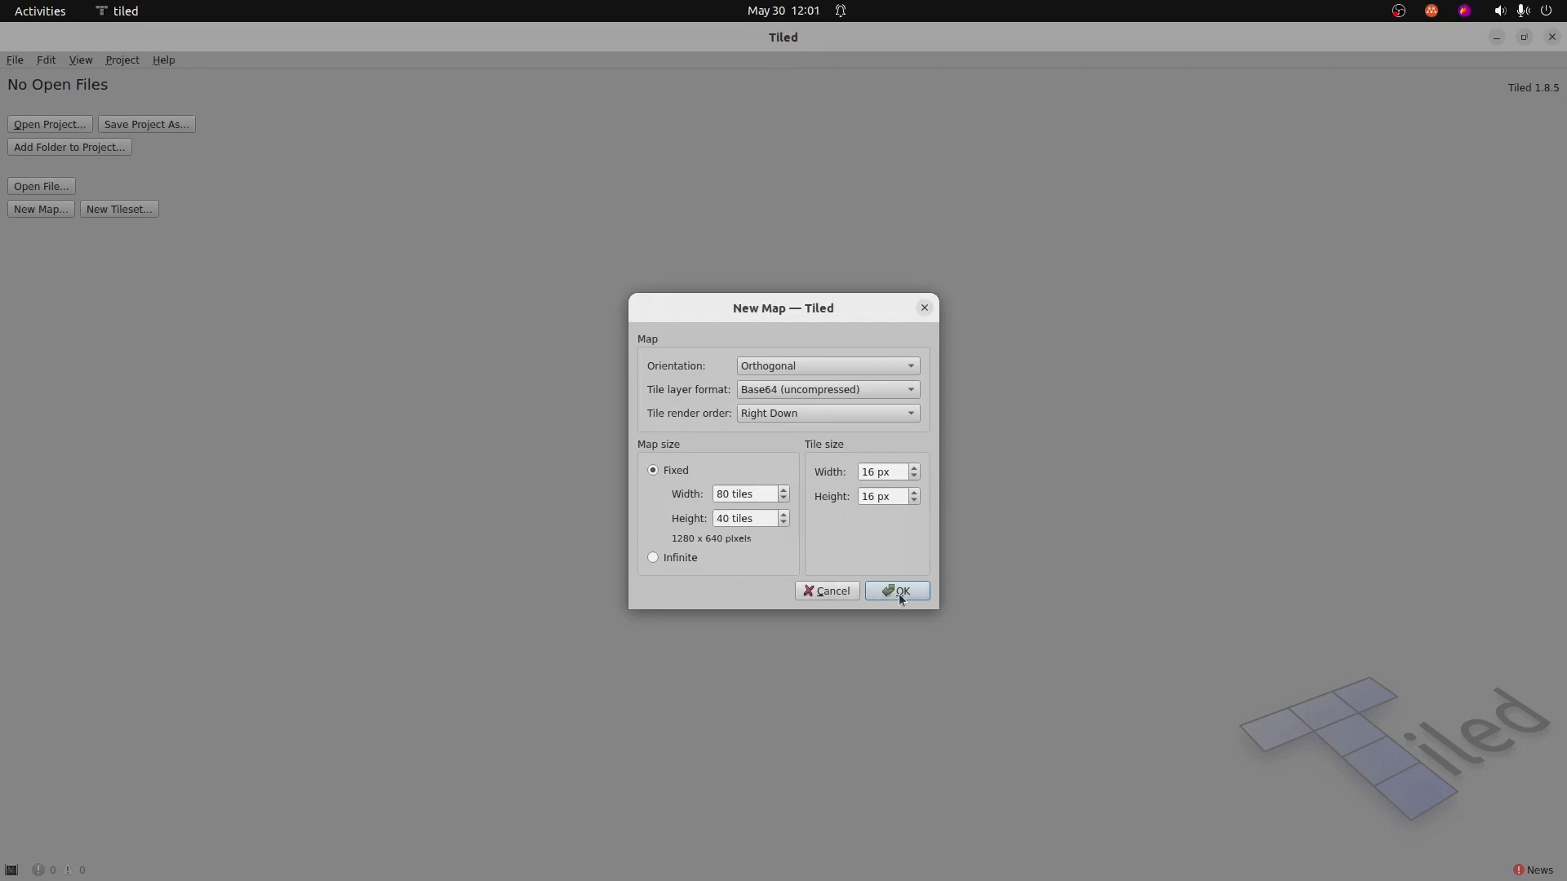
{"action": "left_click", "coordinate": [896, 591]}
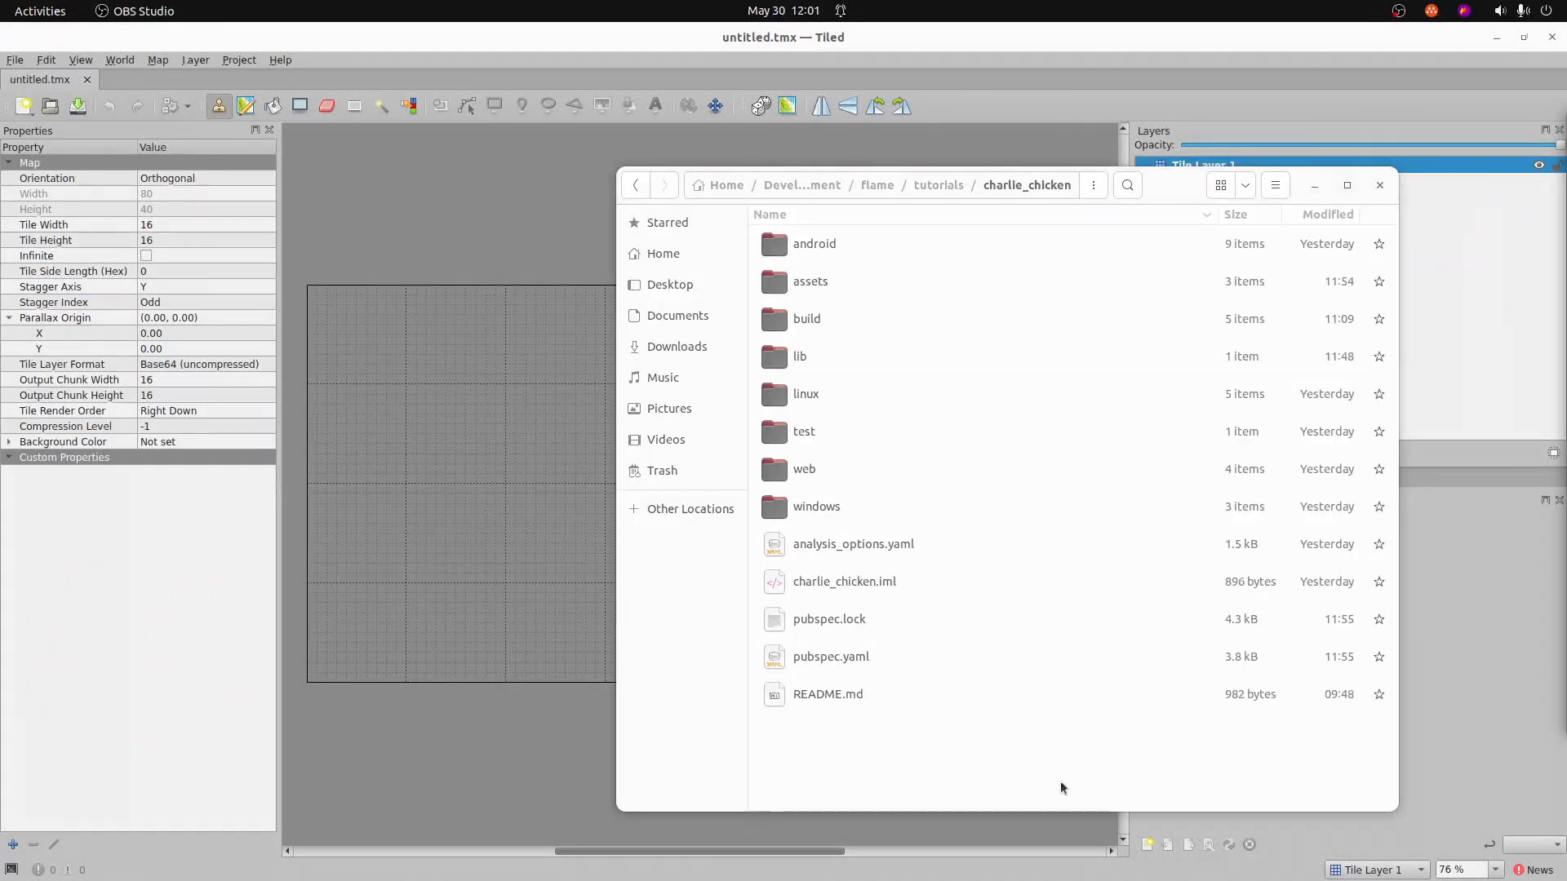
{"action": "mouse_move", "coordinate": [846, 357]}
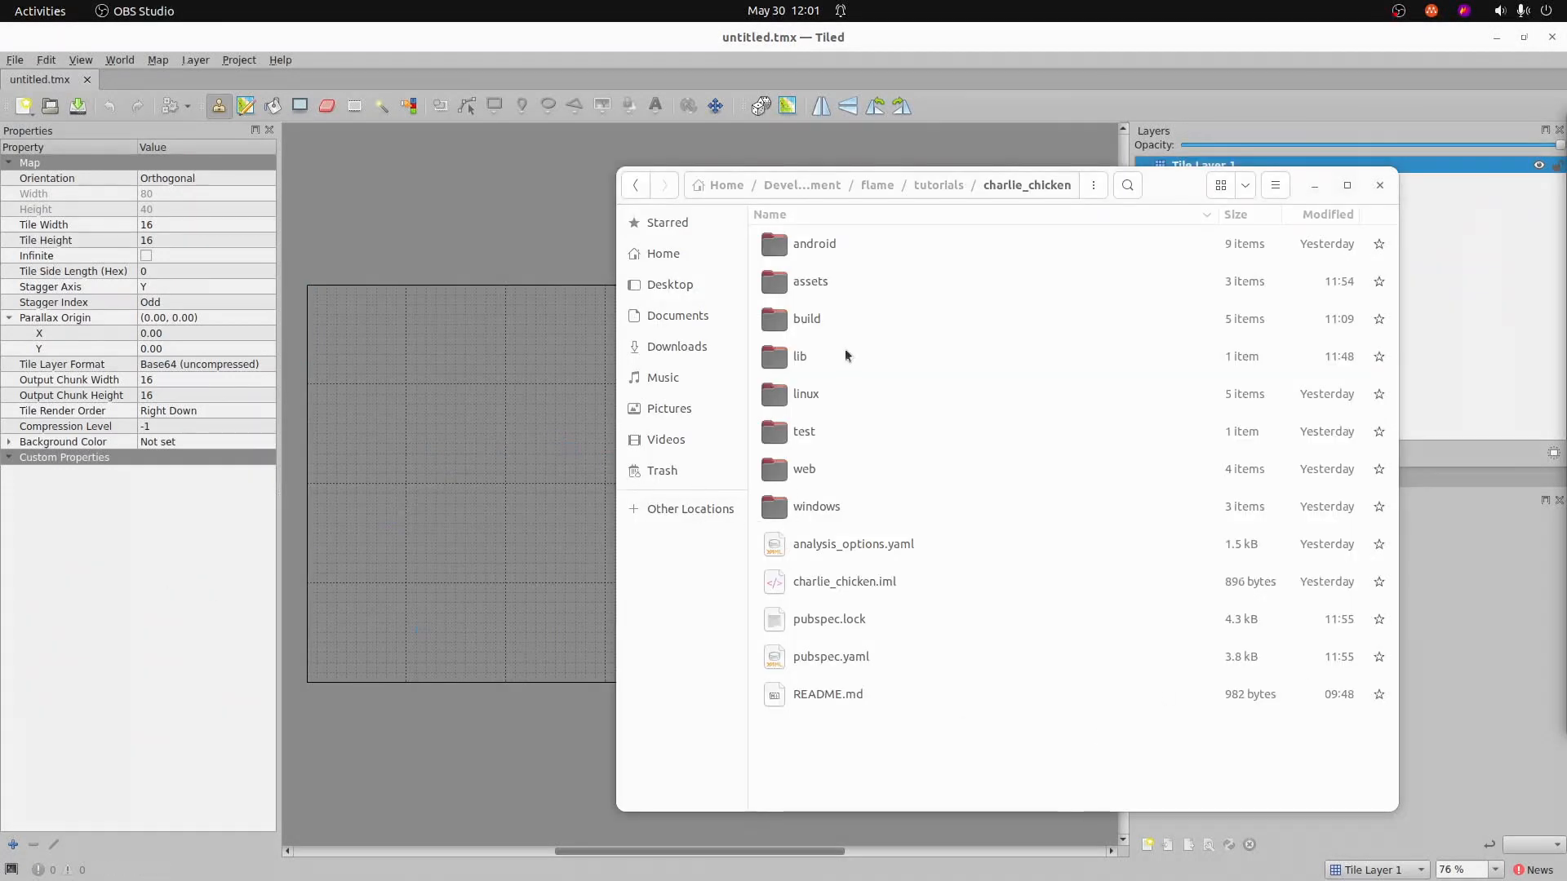
{"action": "mouse_move", "coordinate": [820, 301]}
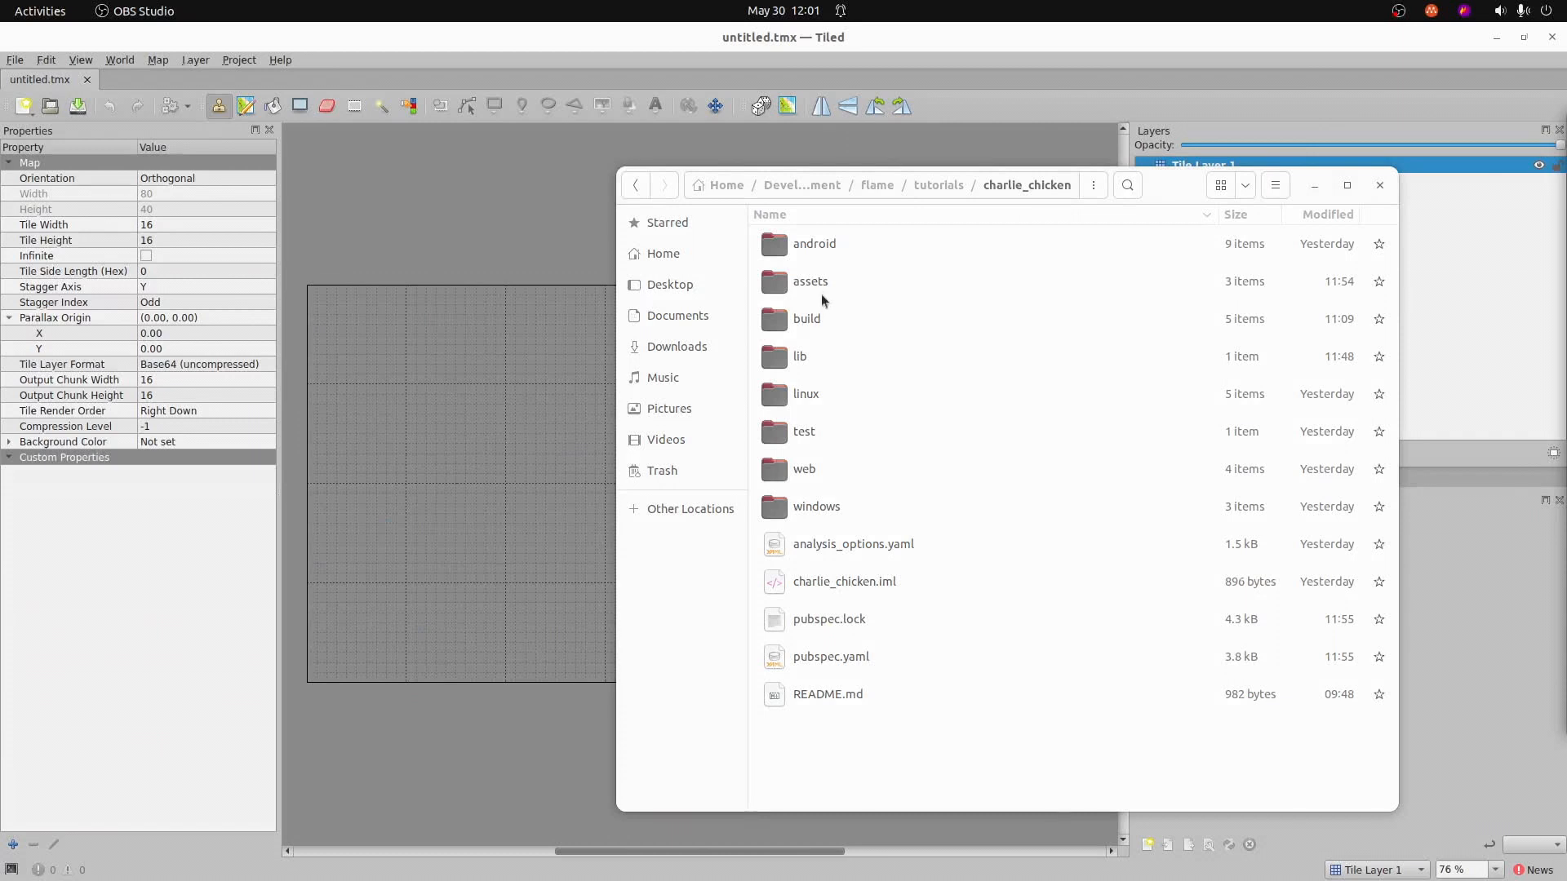
{"action": "mouse_move", "coordinate": [822, 290]}
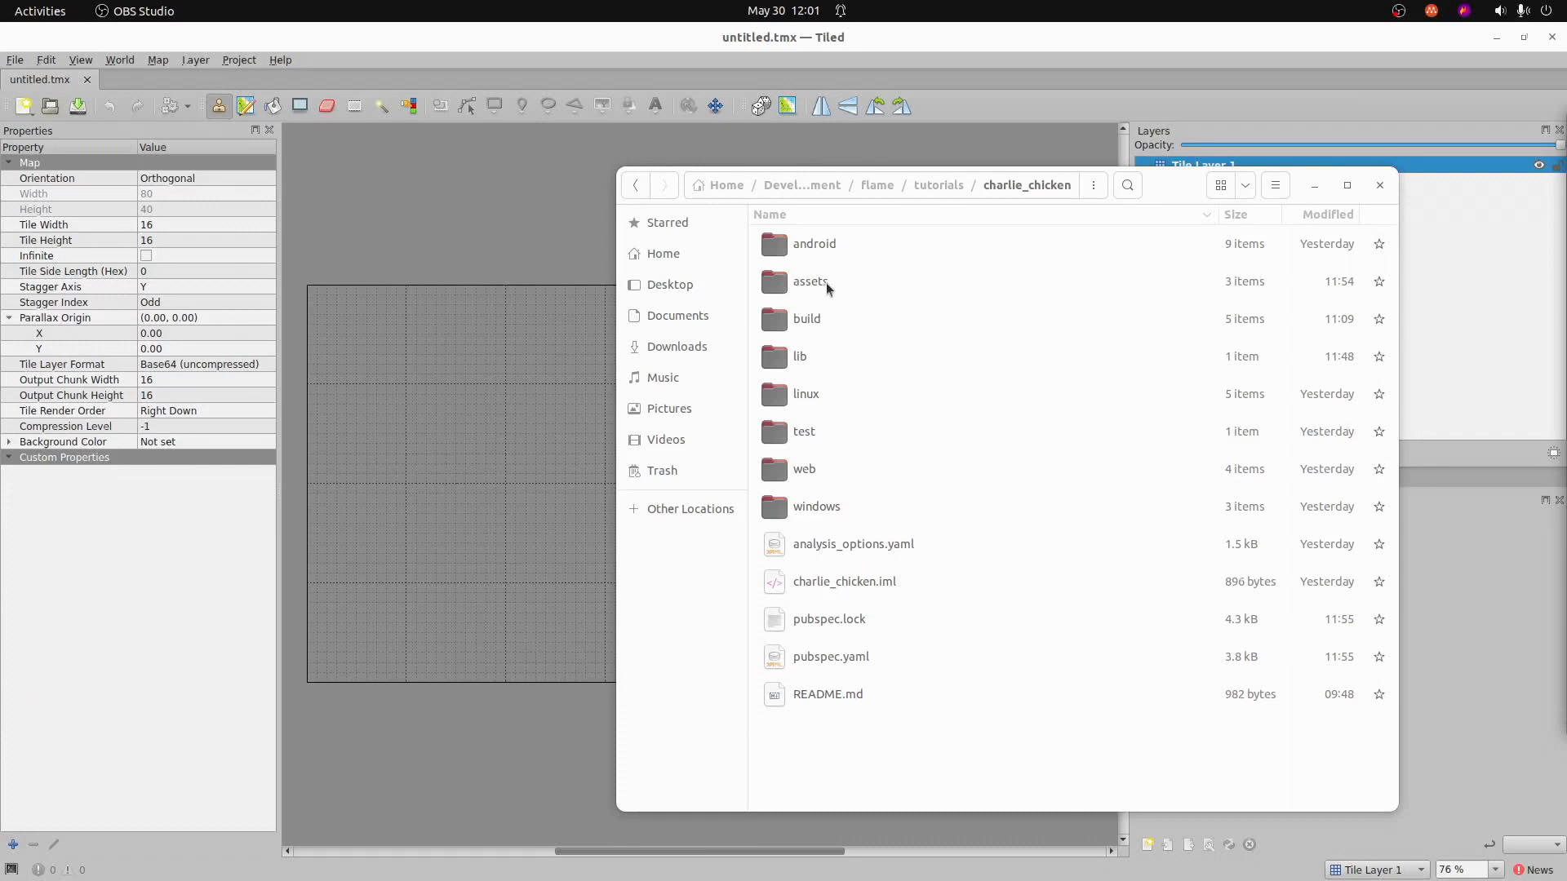
{"action": "mouse_move", "coordinate": [825, 301]}
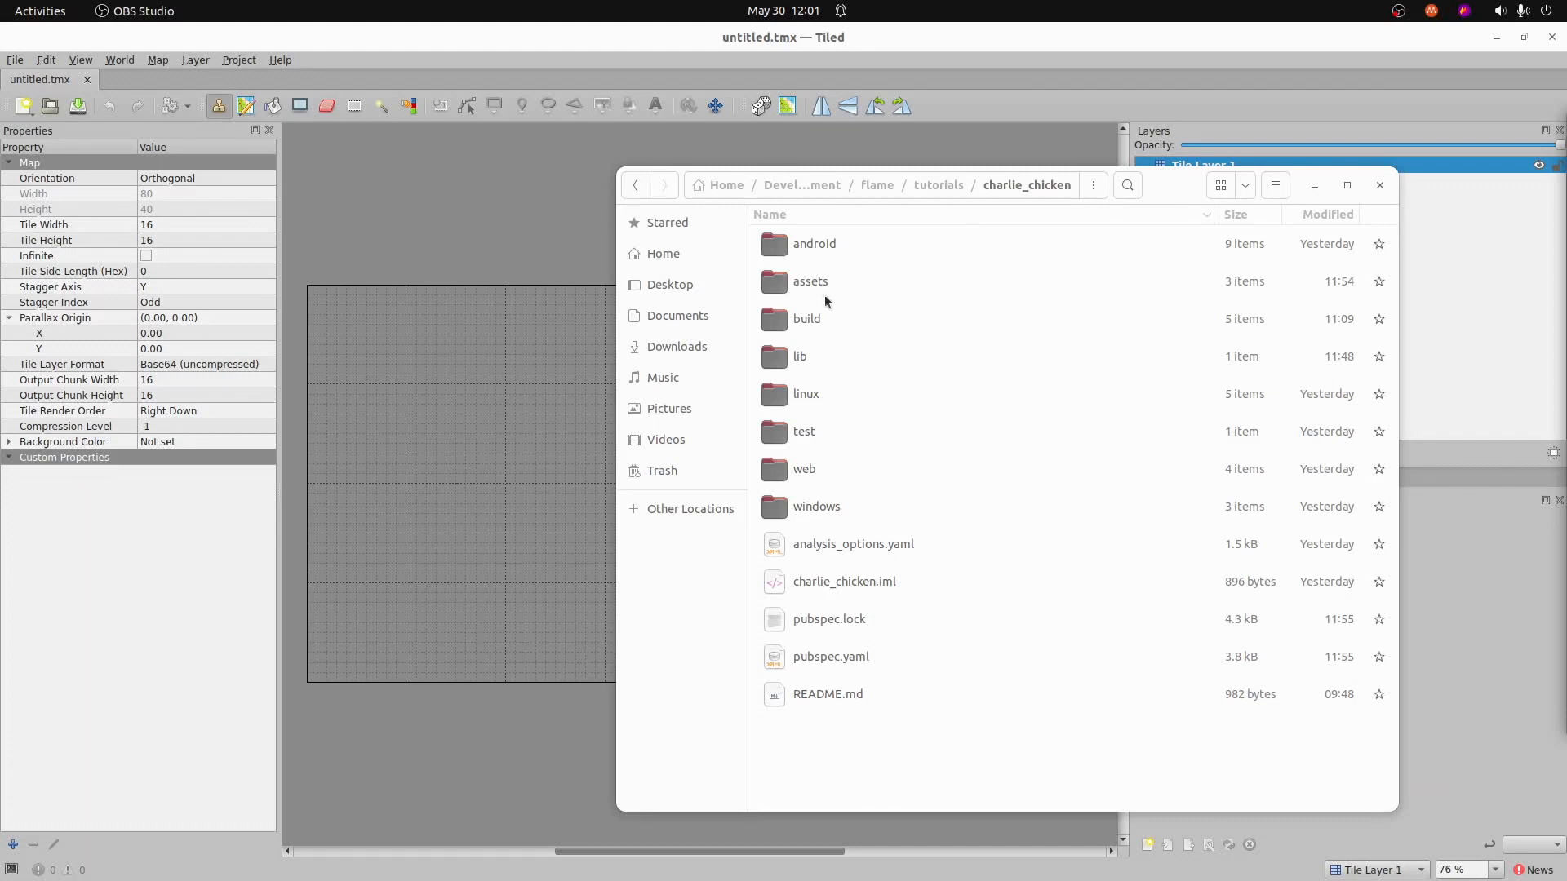
- Navigate into assets/images/world and select Blue.png for the new tileset
{"action": "double_click", "coordinate": [811, 281]}
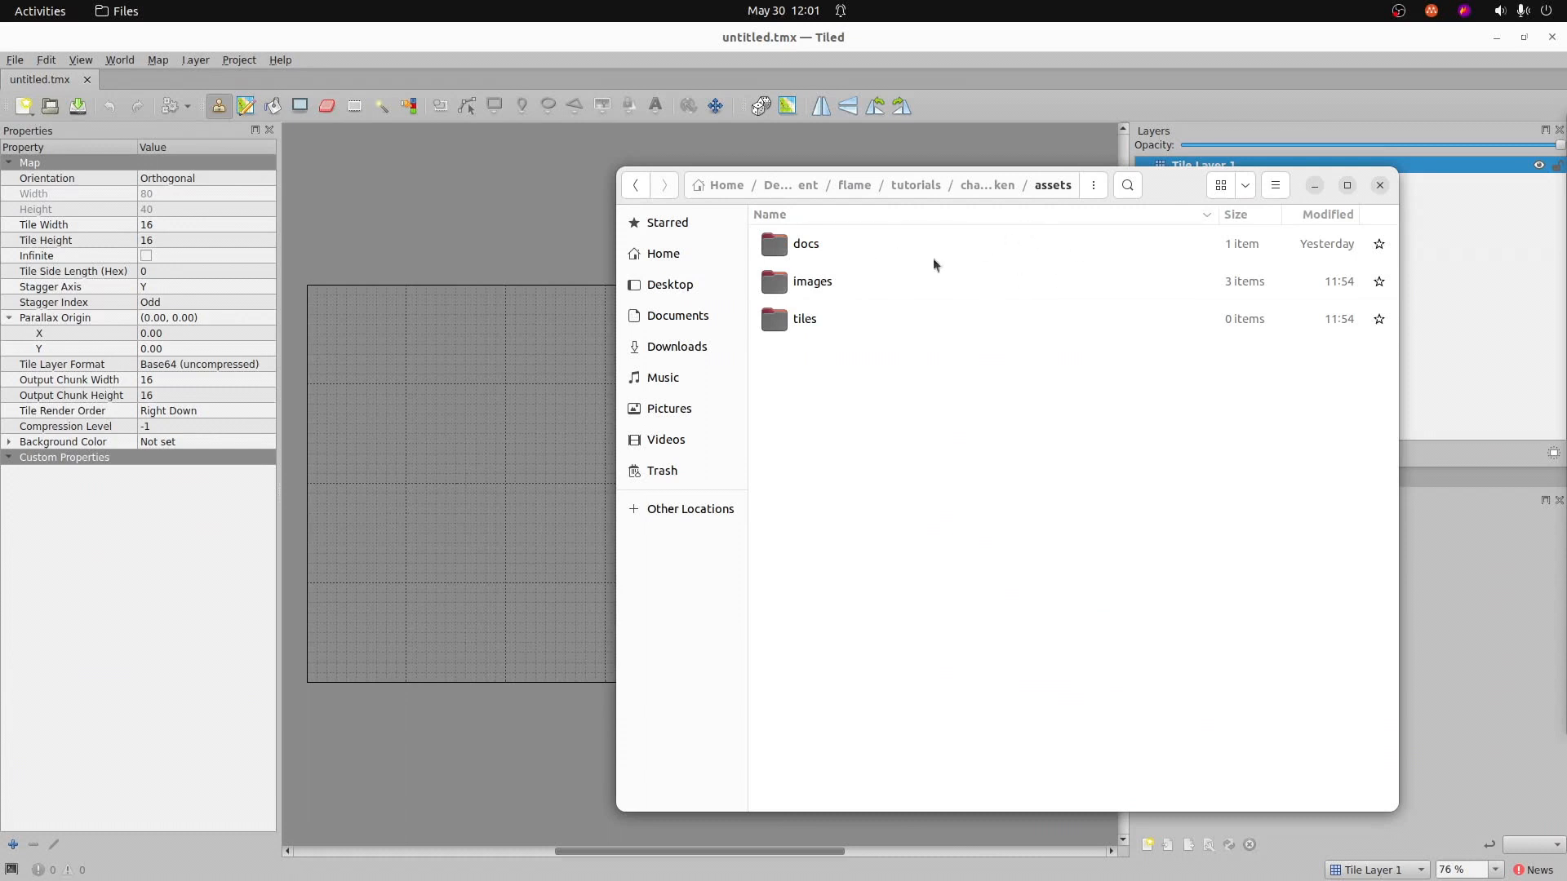
{"action": "mouse_move", "coordinate": [815, 288]}
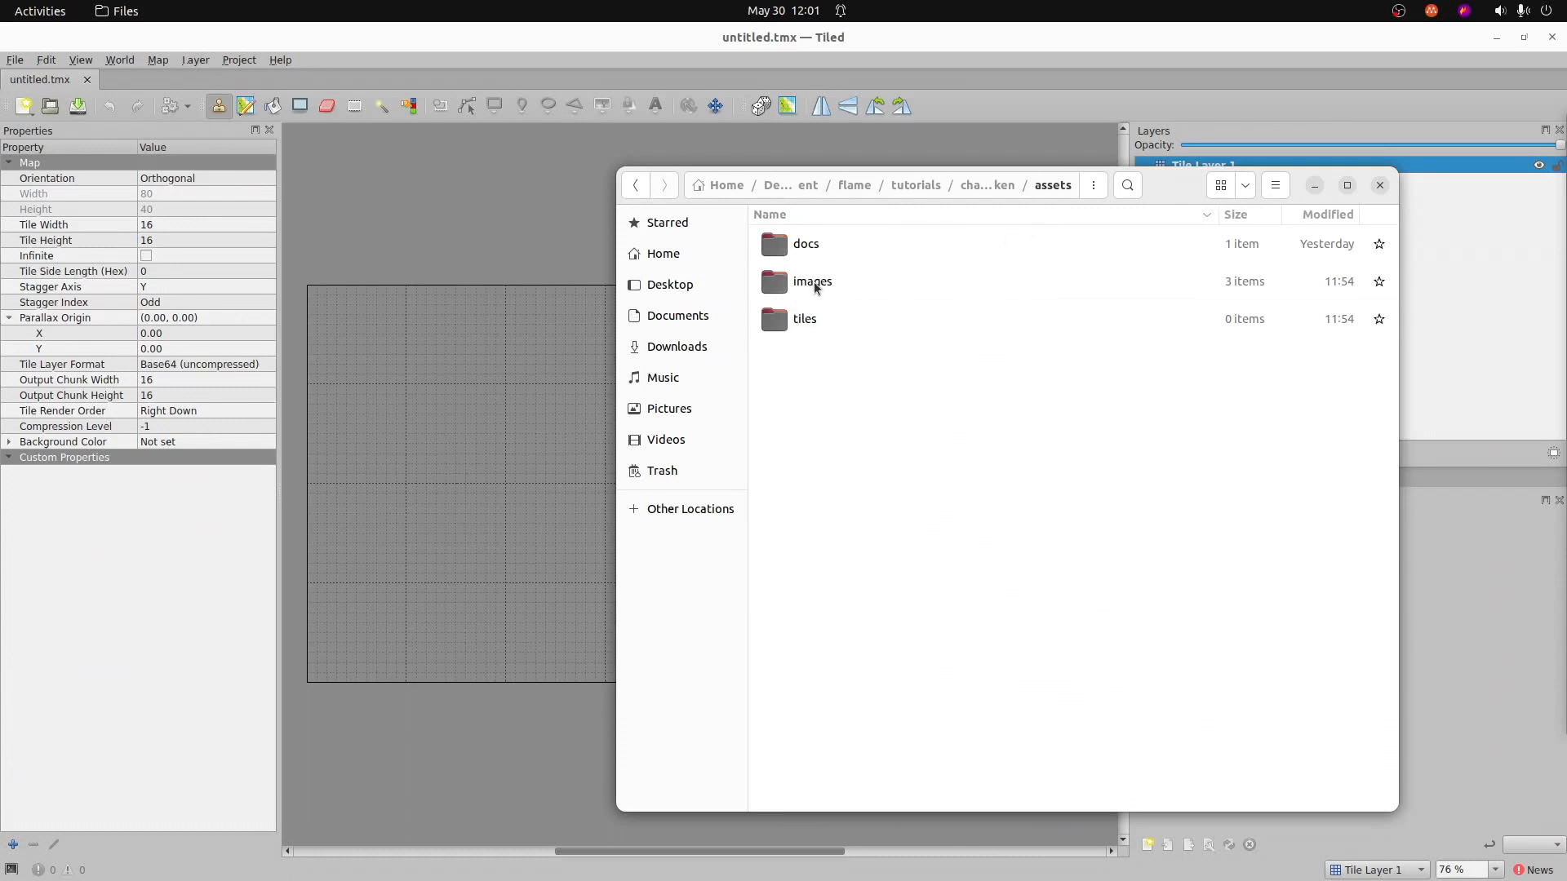
{"action": "double_click", "coordinate": [813, 280]}
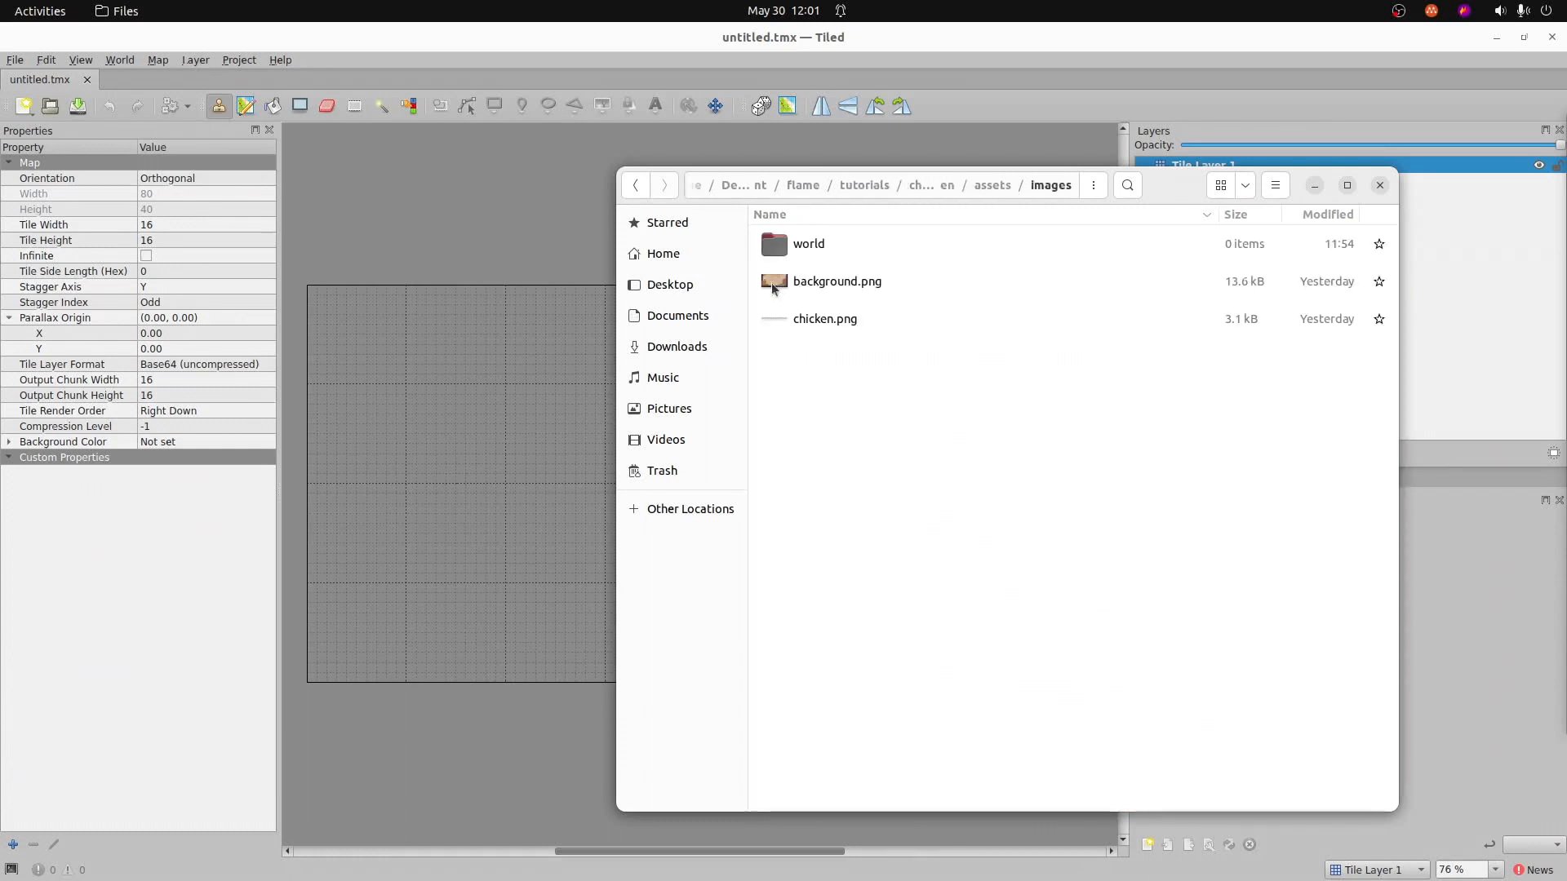
{"action": "double_click", "coordinate": [808, 243]}
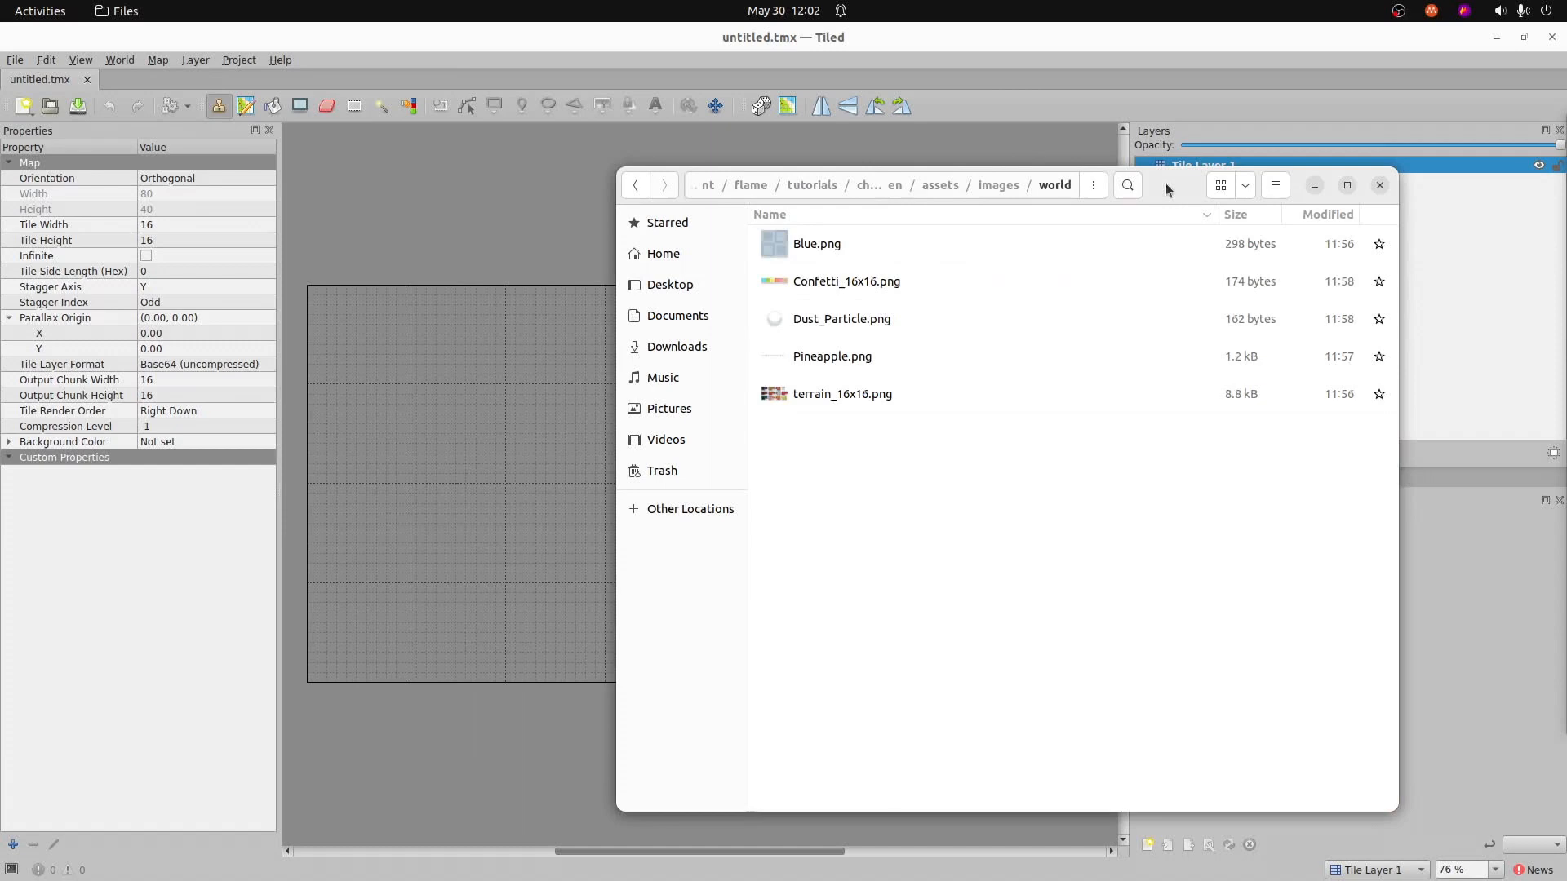
{"action": "left_click", "coordinate": [815, 243]}
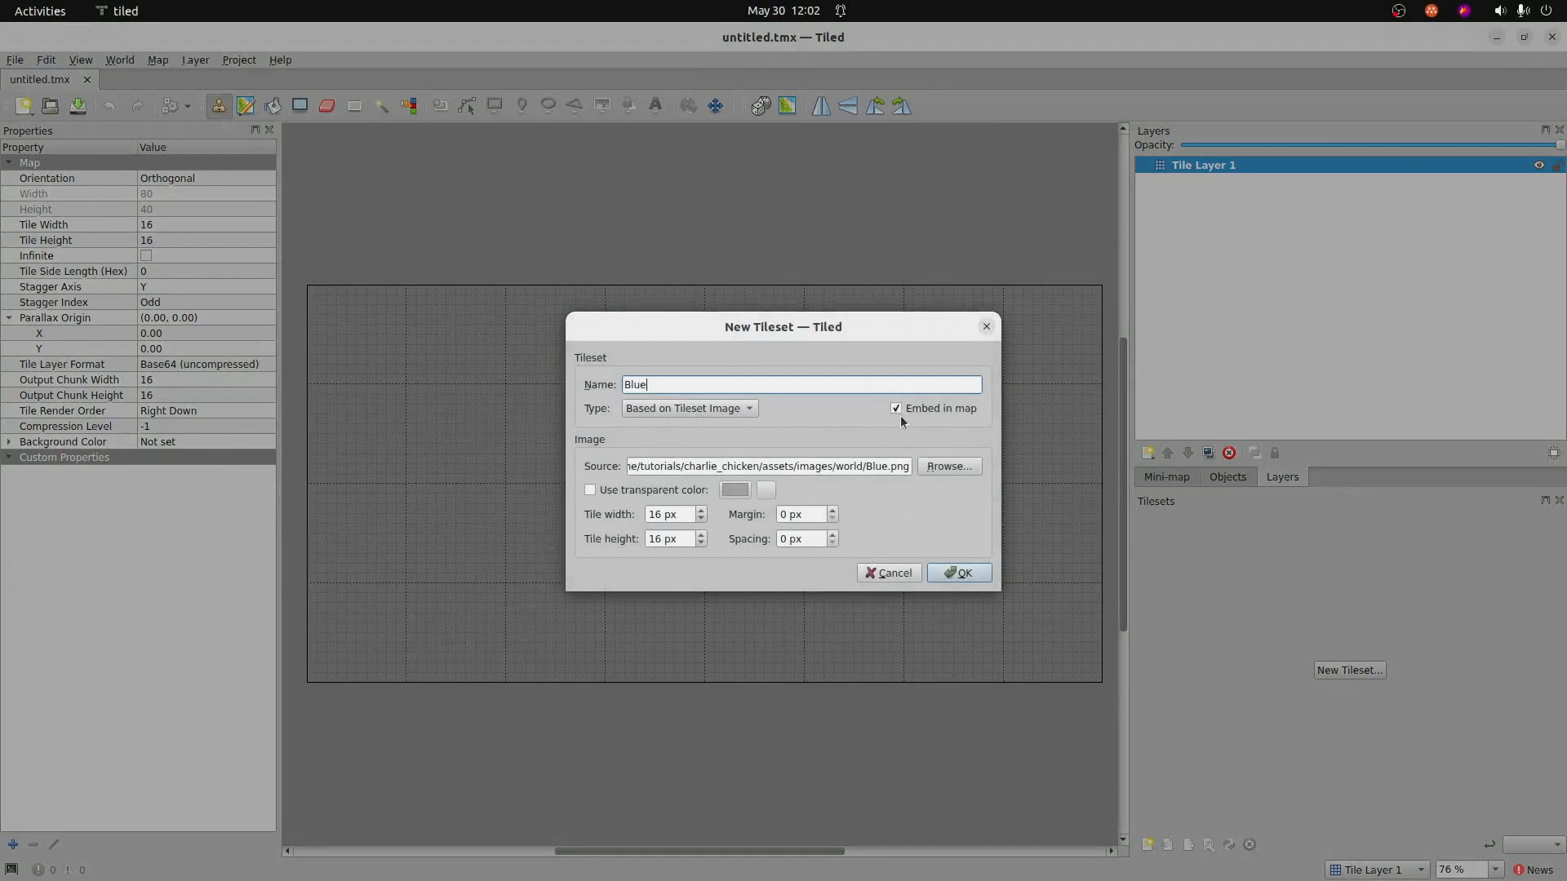
{"action": "mouse_move", "coordinate": [898, 421]}
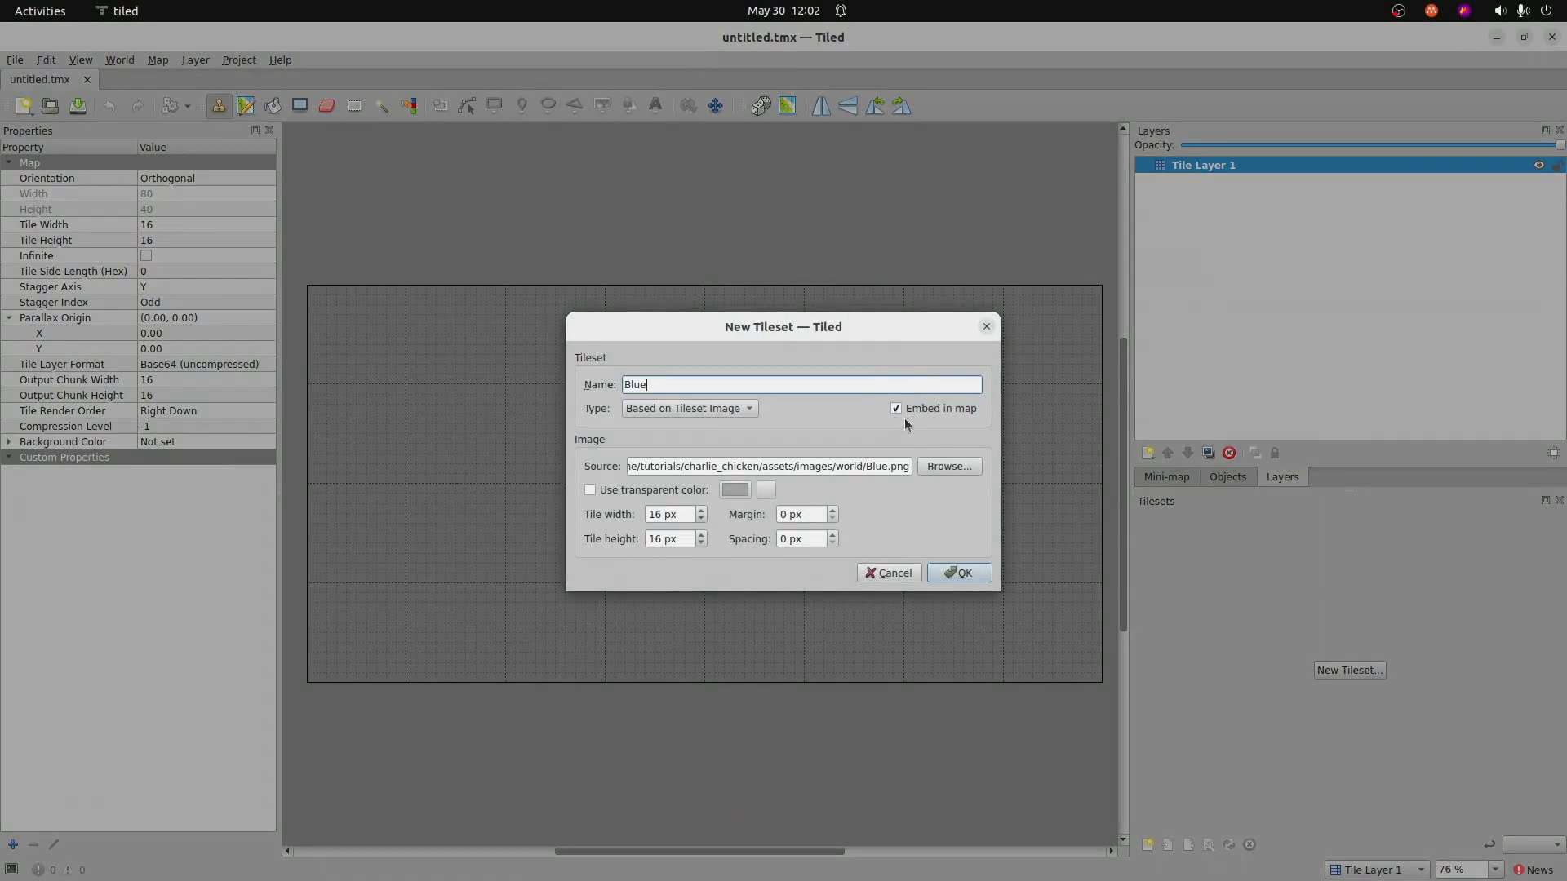
{"action": "mouse_move", "coordinate": [893, 442]}
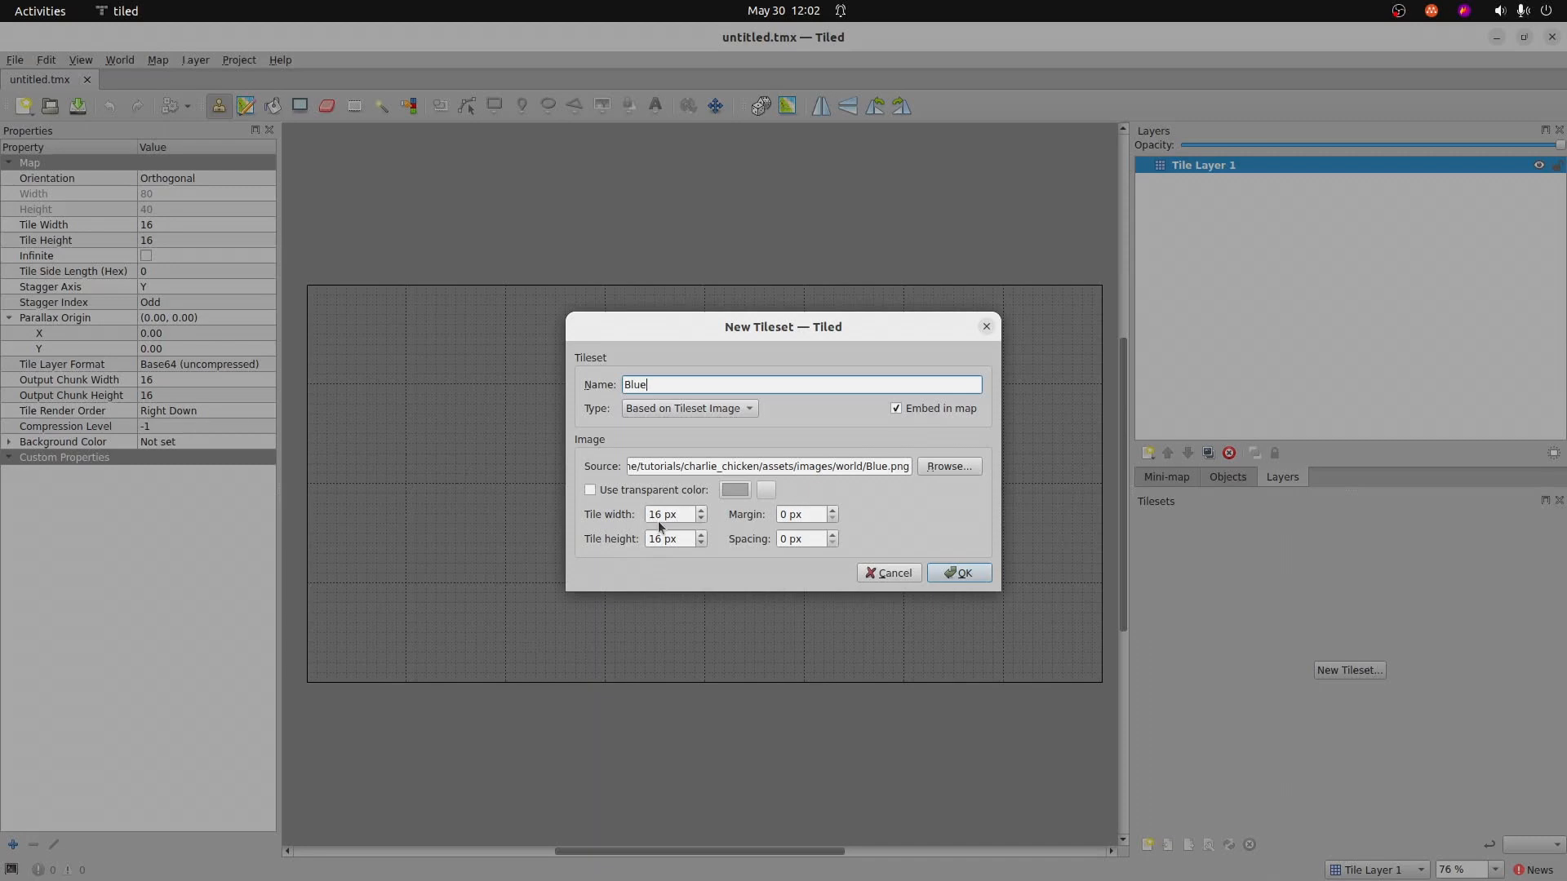
- Confirm the New Tileset dialog so Blue.png becomes an embedded 16 px tileset
{"action": "left_click", "coordinate": [957, 573]}
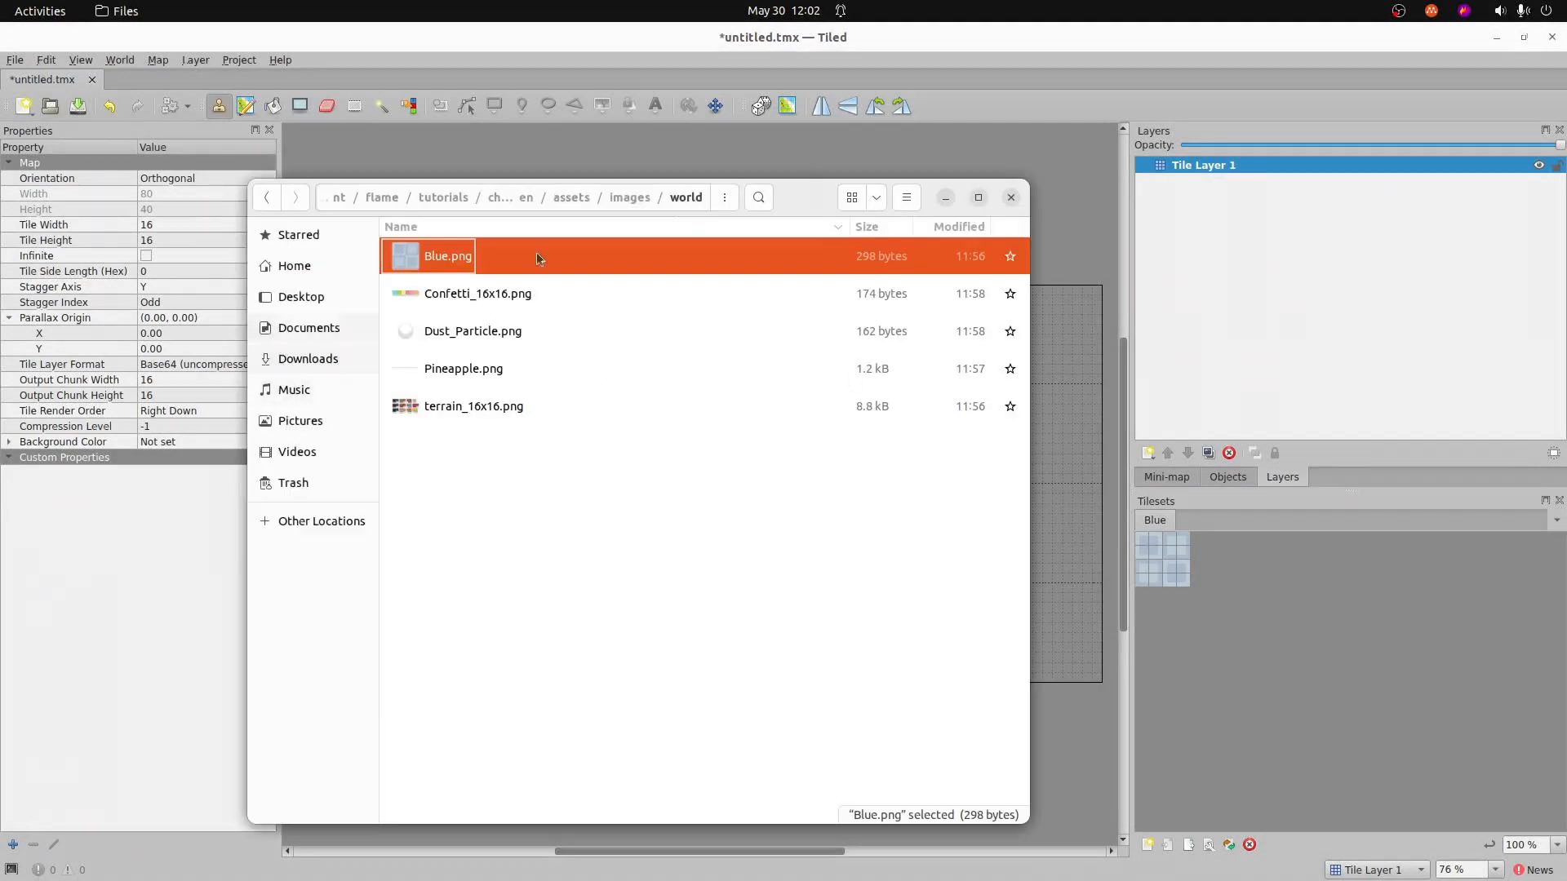
- Embed Confetti_16x16 and Dust_Particle as tilesets from their PNGs in the world folder
{"action": "left_click", "coordinate": [478, 292]}
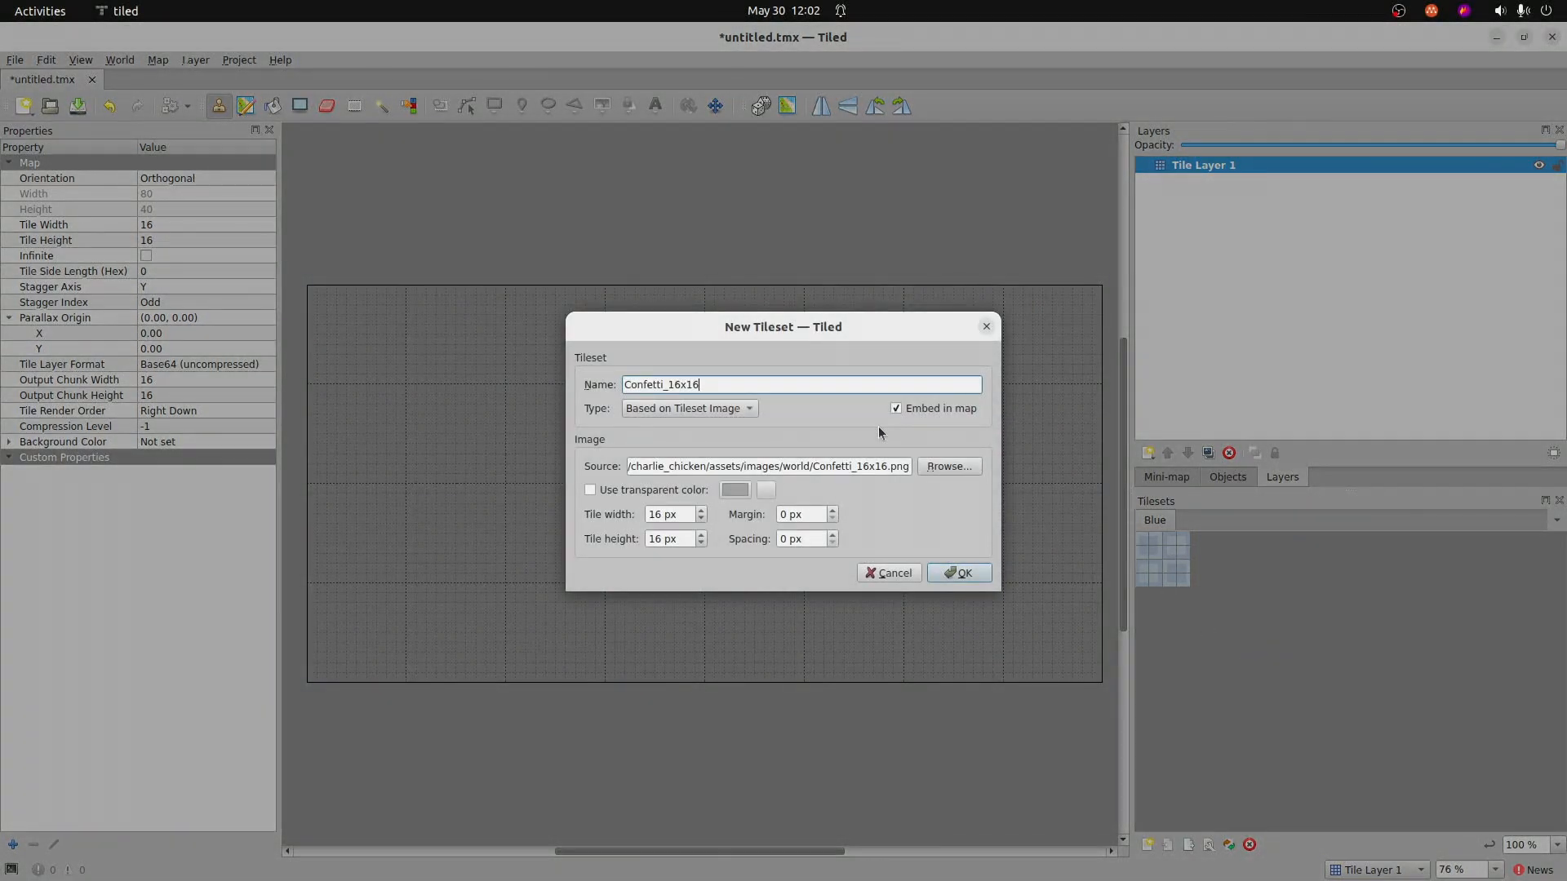
{"action": "mouse_move", "coordinate": [728, 548]}
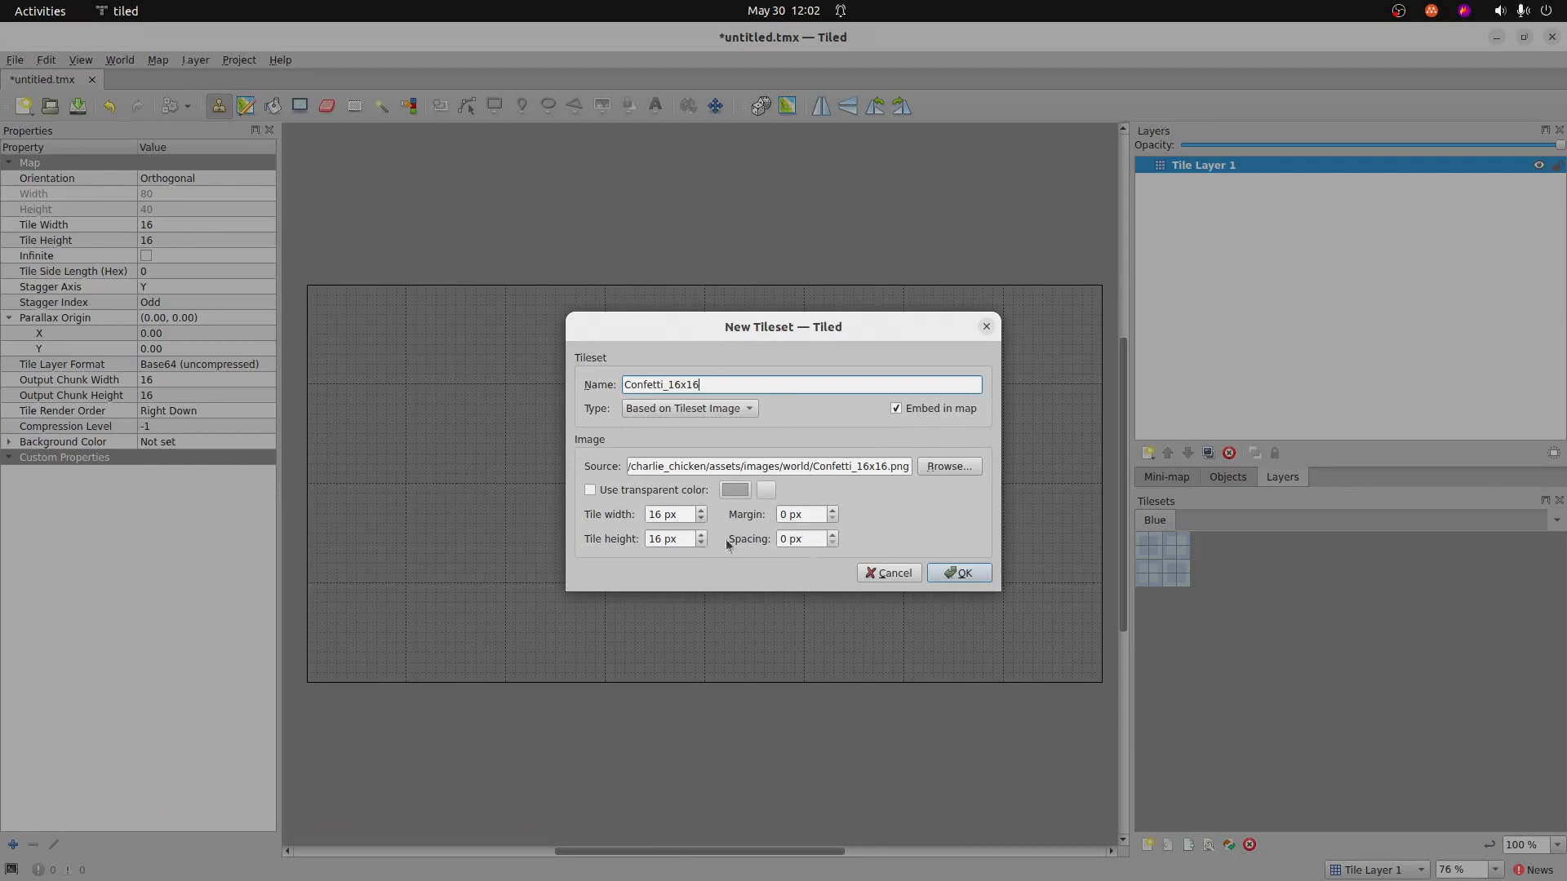
{"action": "left_click", "coordinate": [956, 573]}
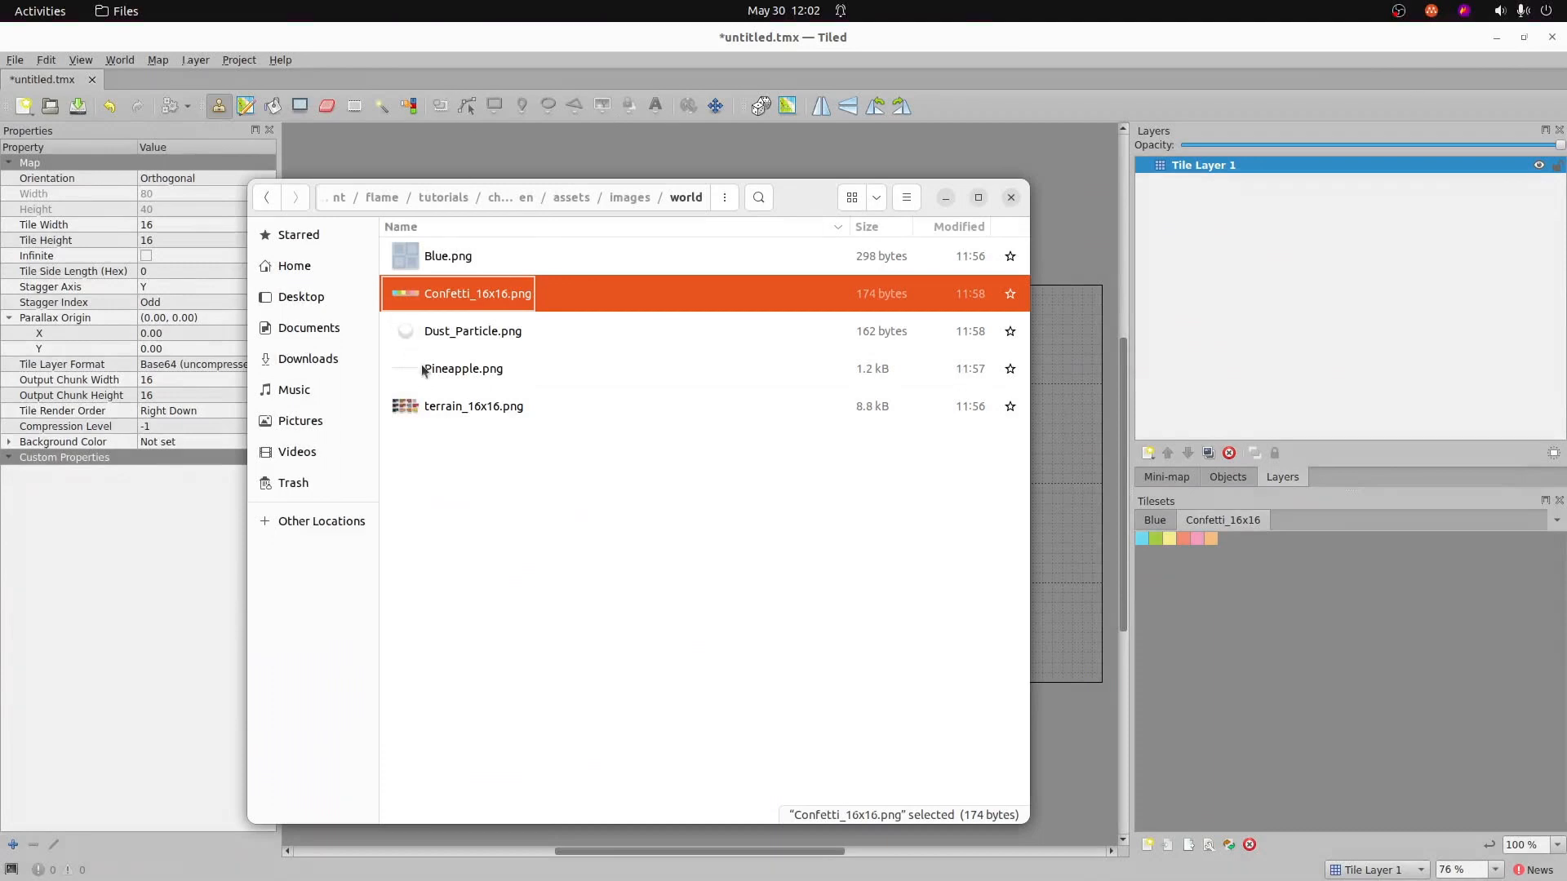
{"action": "left_click", "coordinate": [473, 331]}
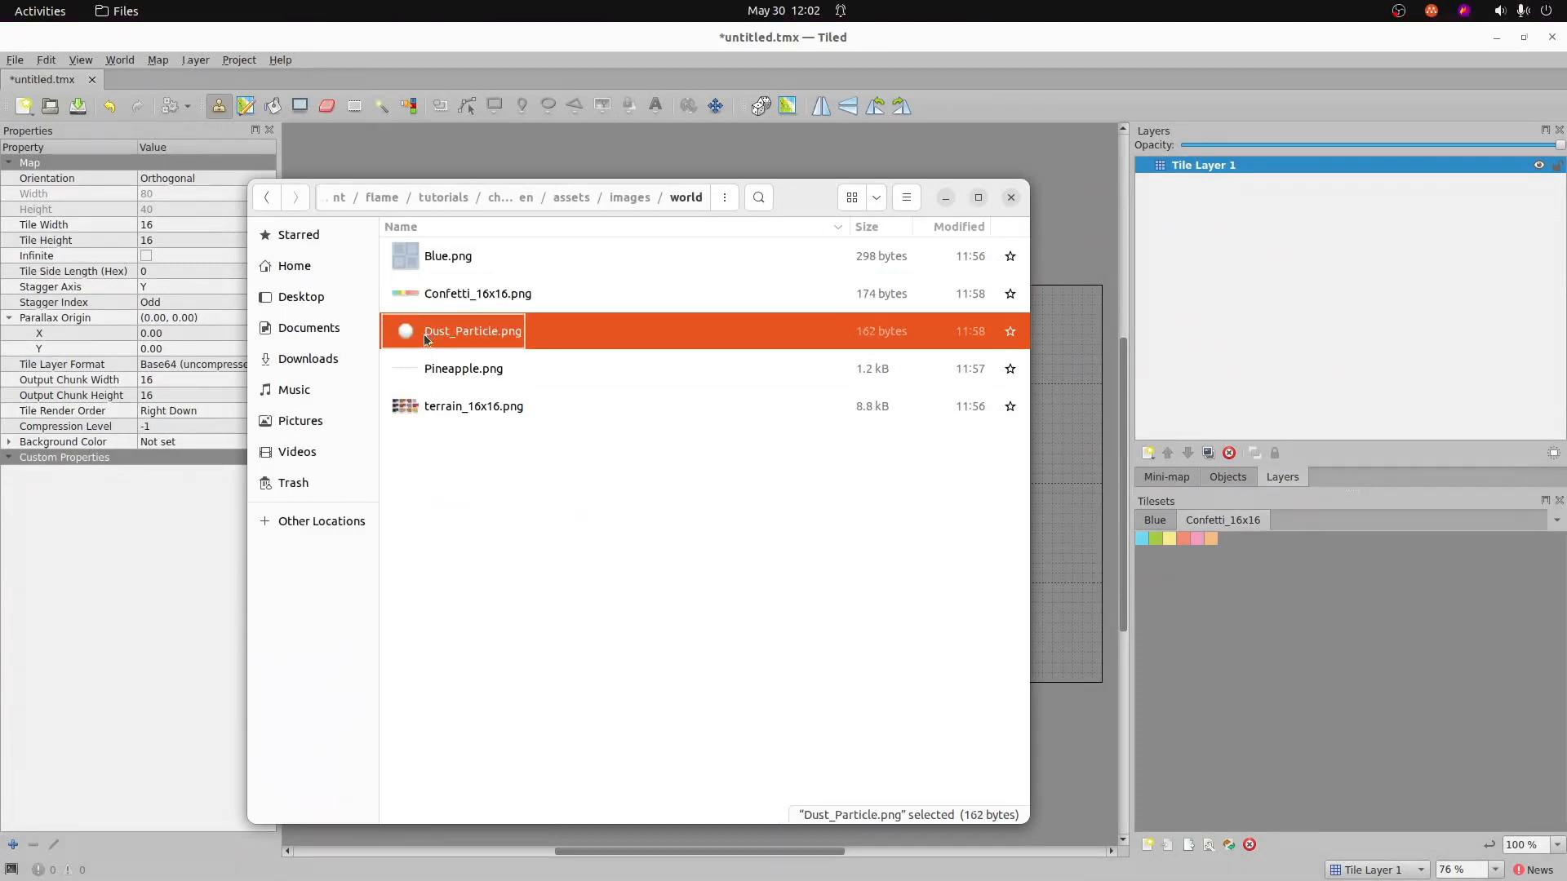
{"action": "double_click", "coordinate": [474, 331]}
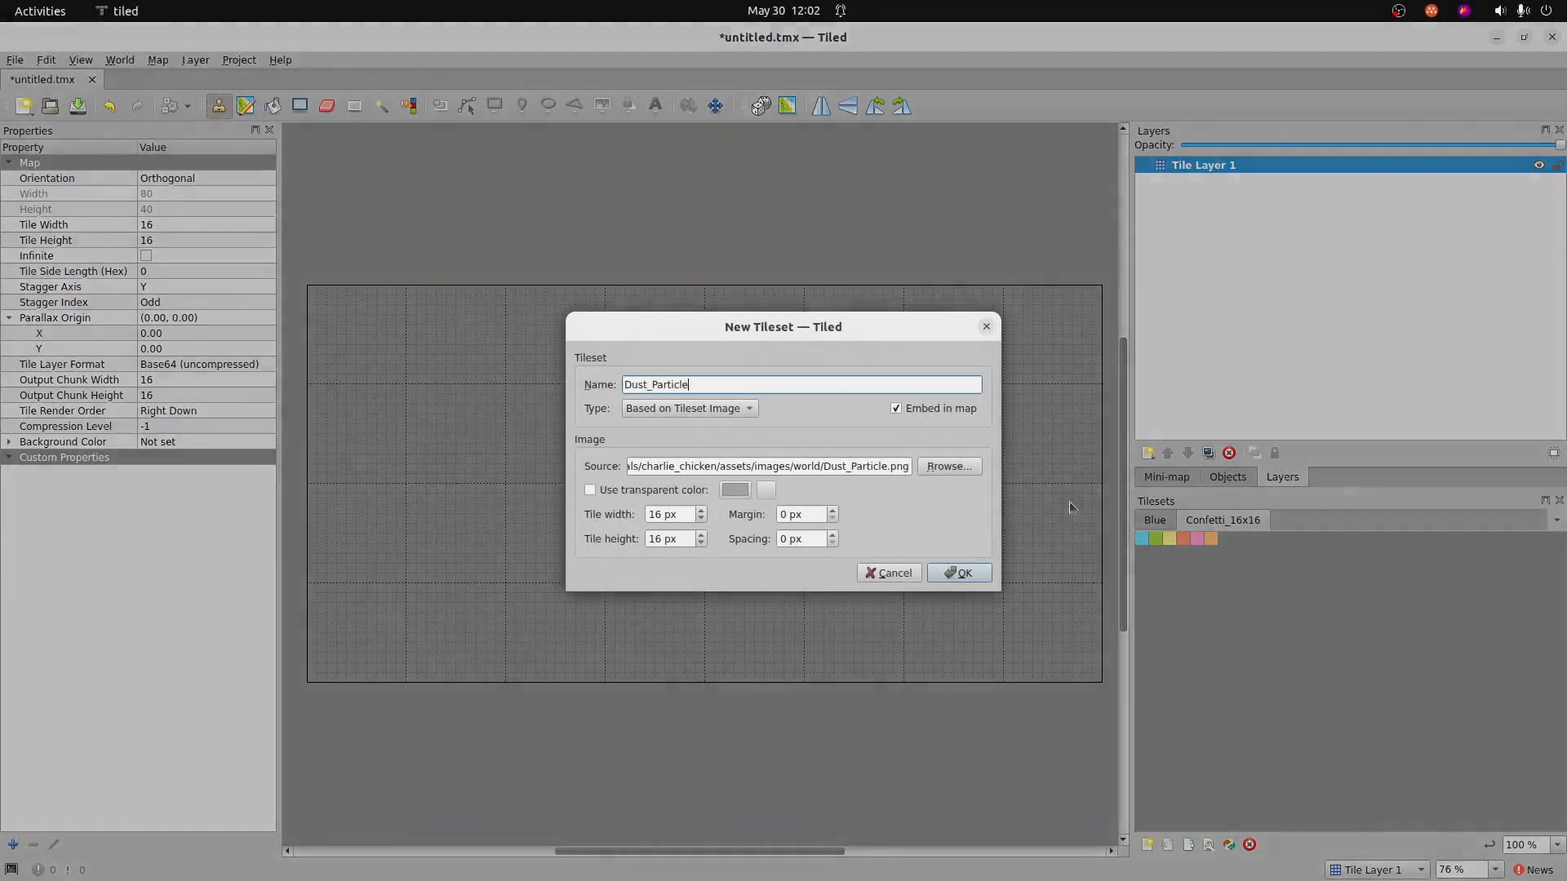
{"action": "left_click", "coordinate": [958, 572]}
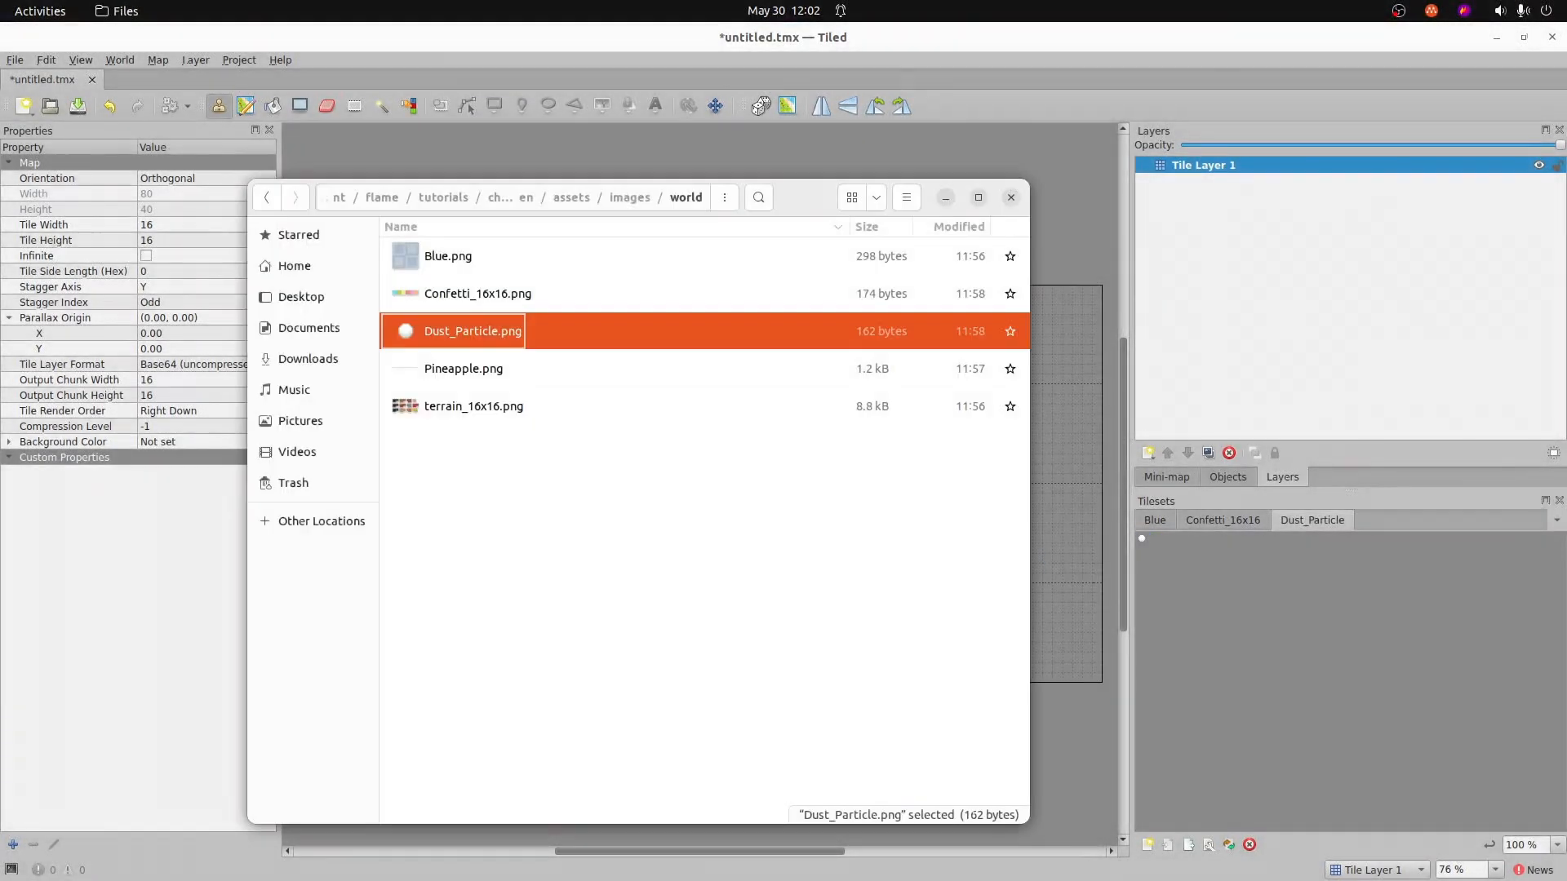
- Embed Pineapple and terrain_16x16 as tilesets, then show the Blue tileset's tiles
{"action": "left_click", "coordinate": [464, 367]}
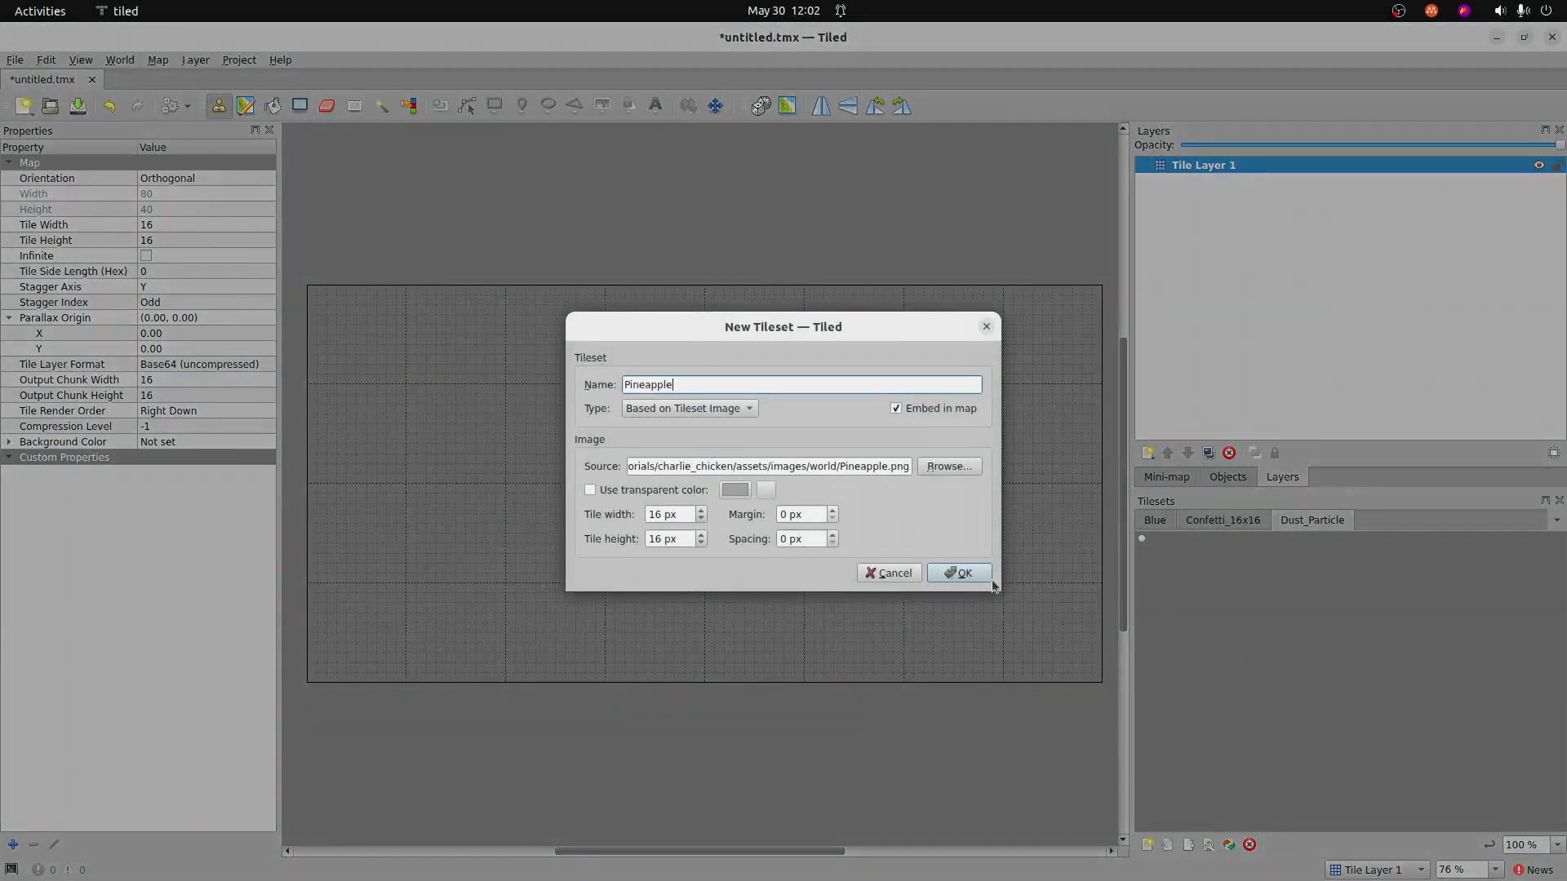
{"action": "left_click", "coordinate": [958, 573]}
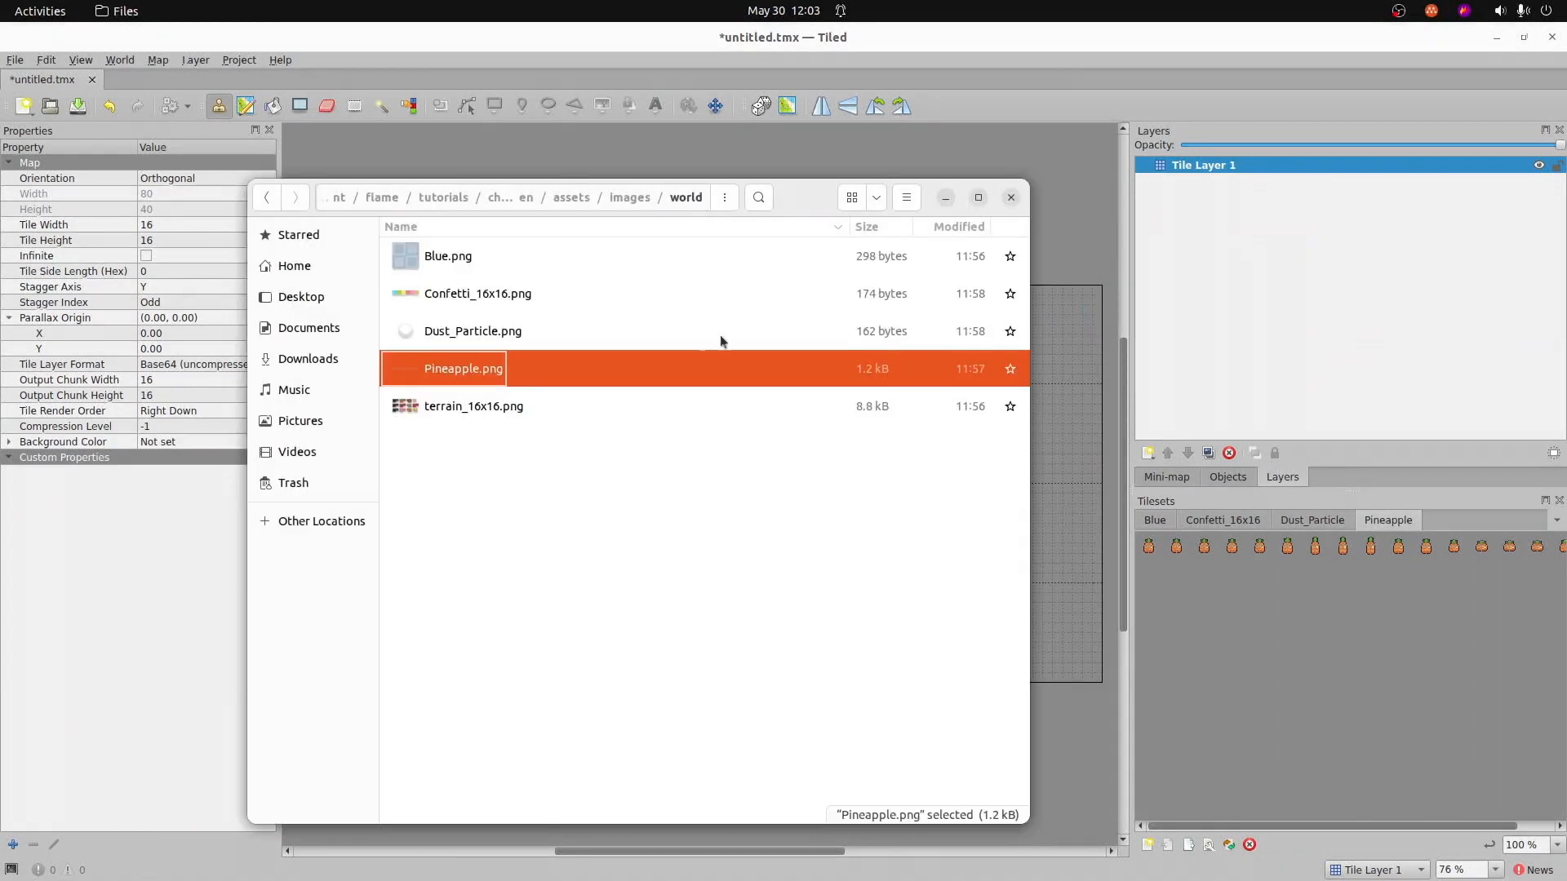
{"action": "left_click", "coordinate": [473, 406]}
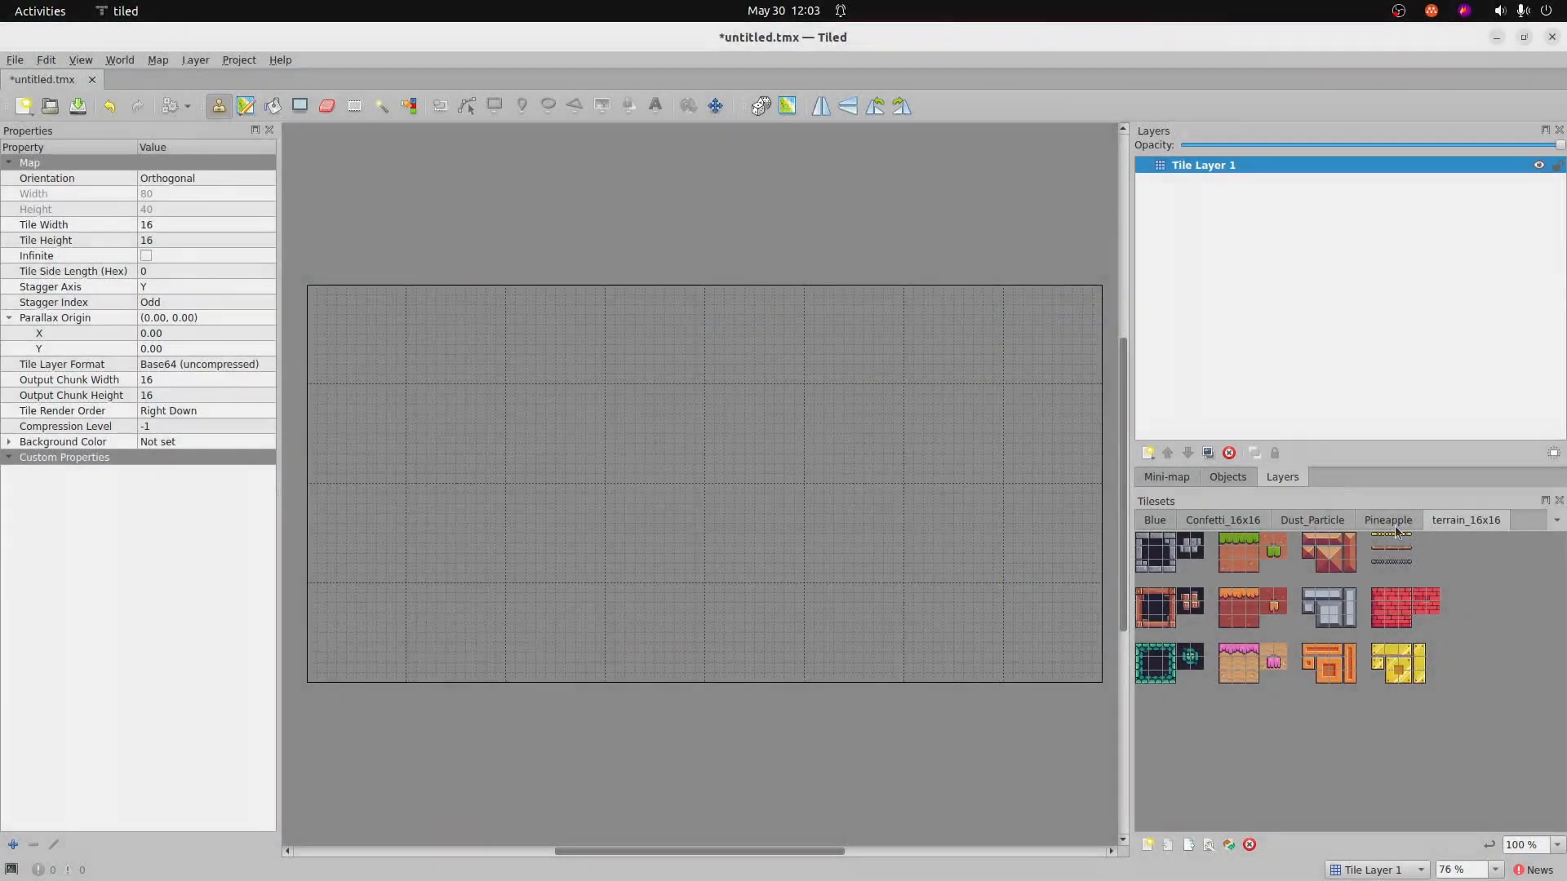
{"action": "left_click", "coordinate": [1310, 519]}
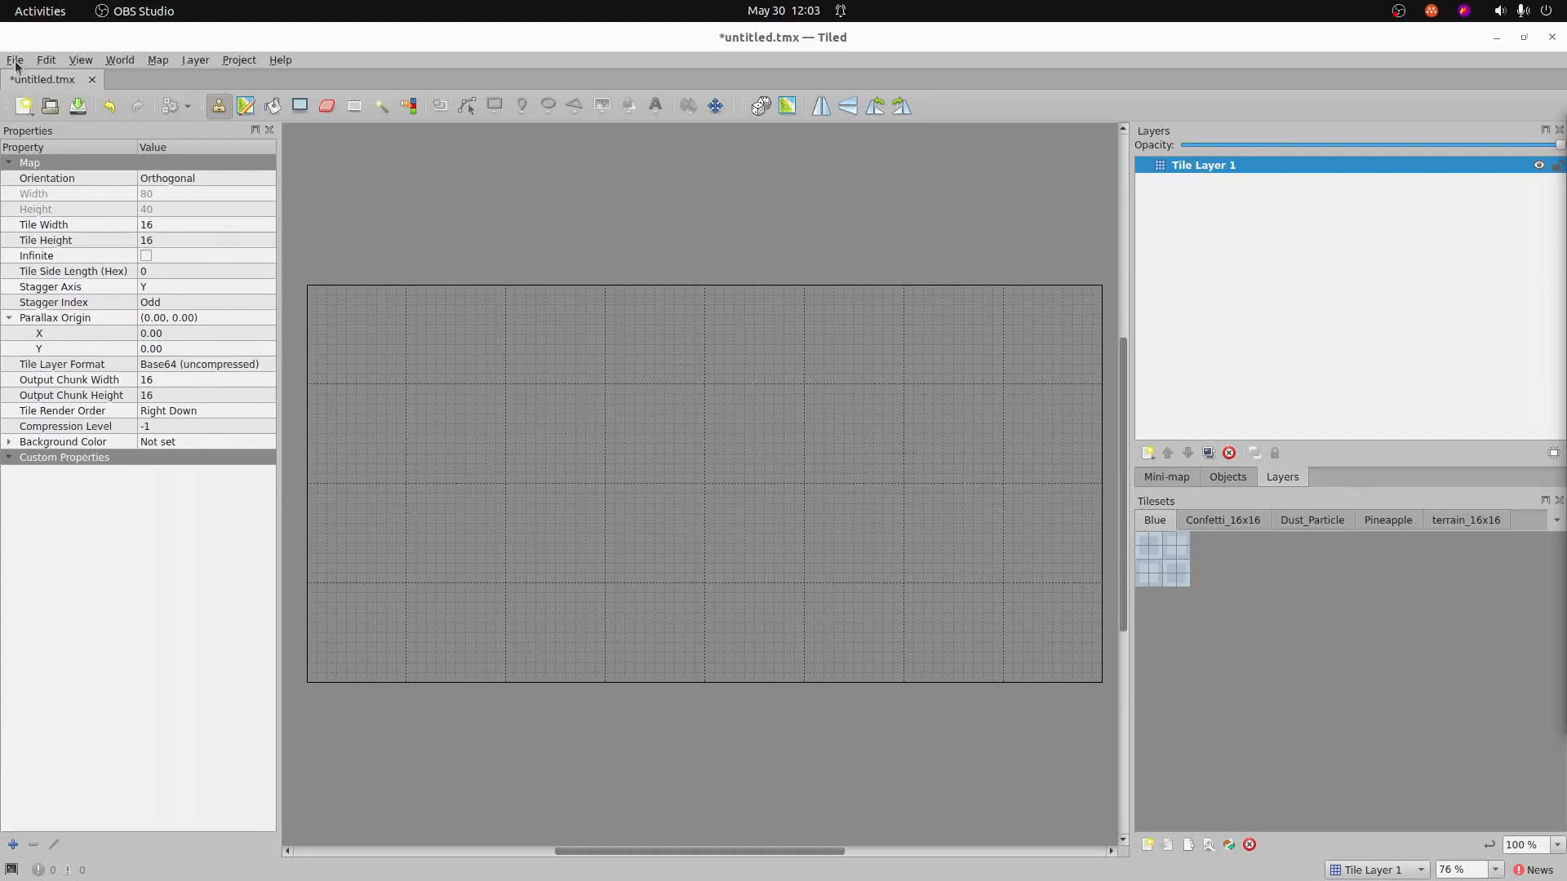
- Save the map via Save As into assets/tiles under the name level_1.tmx
{"action": "left_click", "coordinate": [15, 60]}
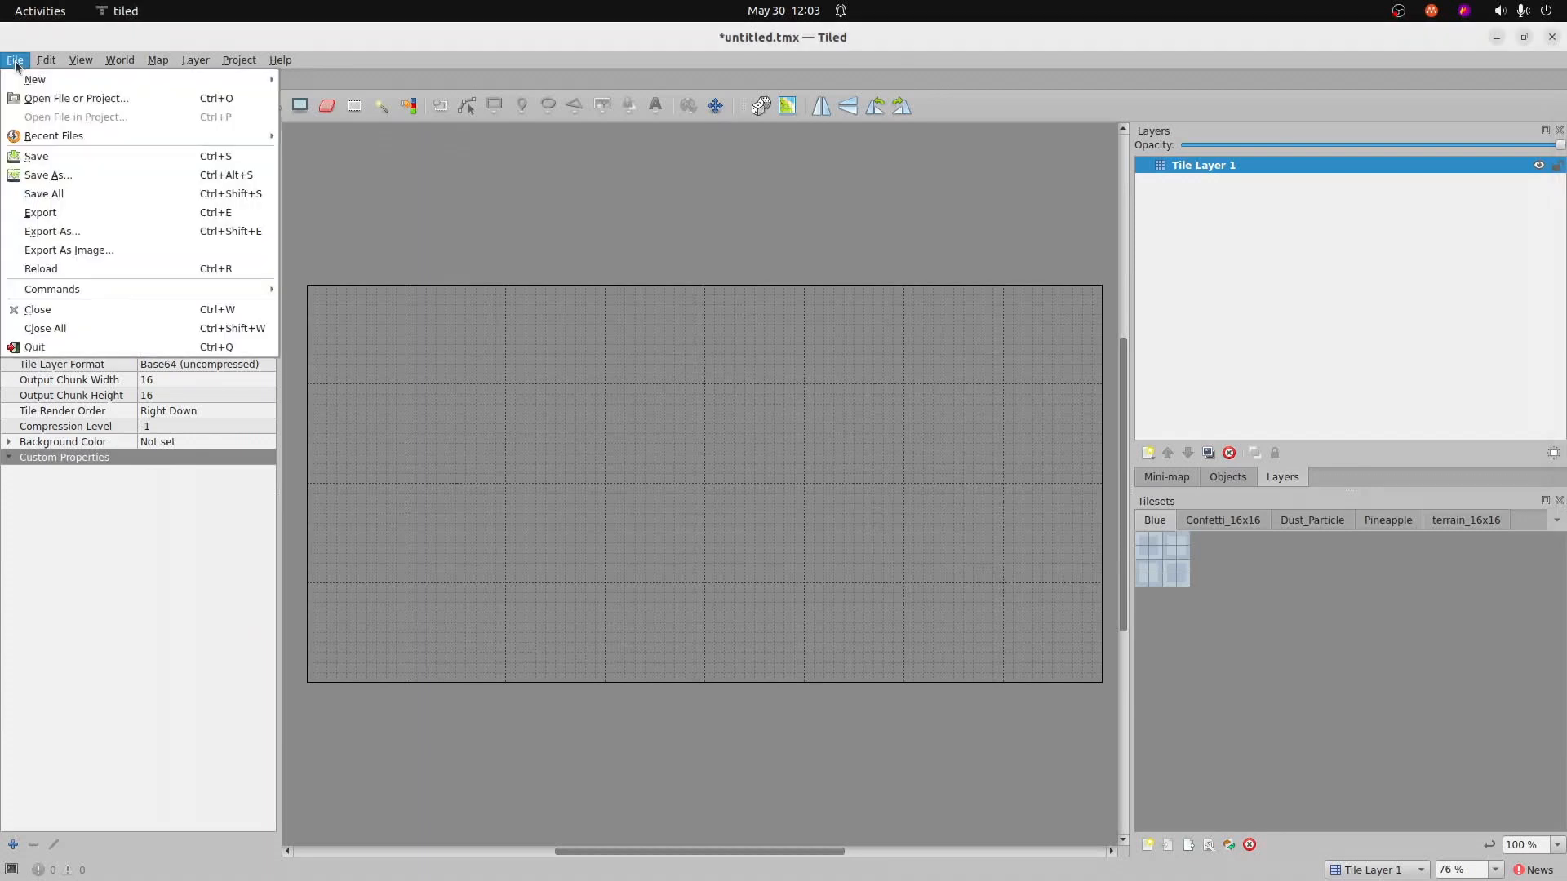
{"action": "mouse_move", "coordinate": [47, 175]}
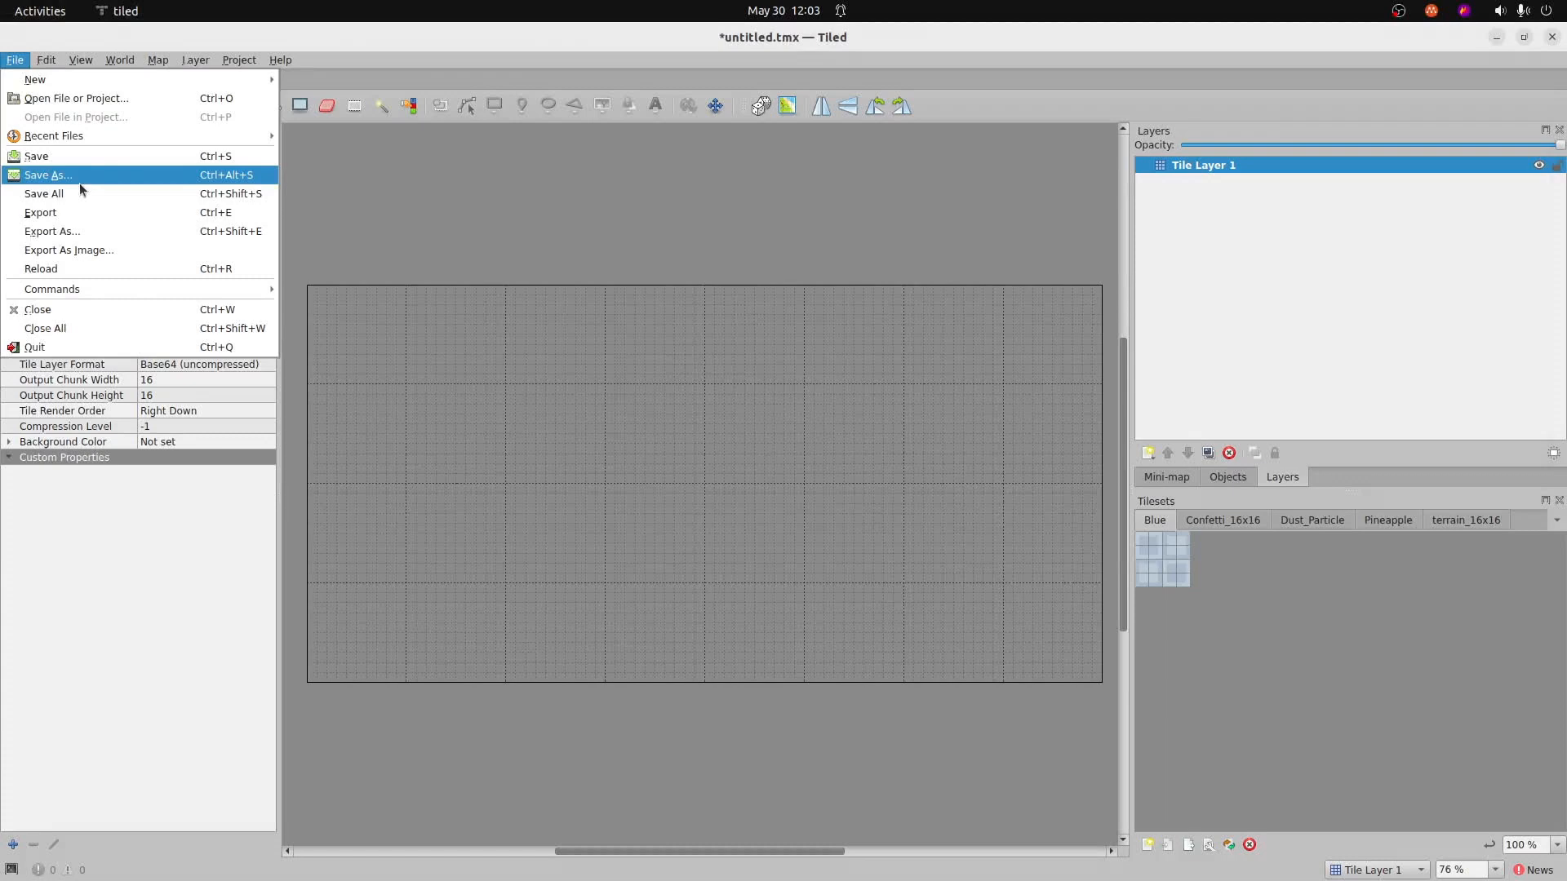
{"action": "left_click", "coordinate": [47, 175]}
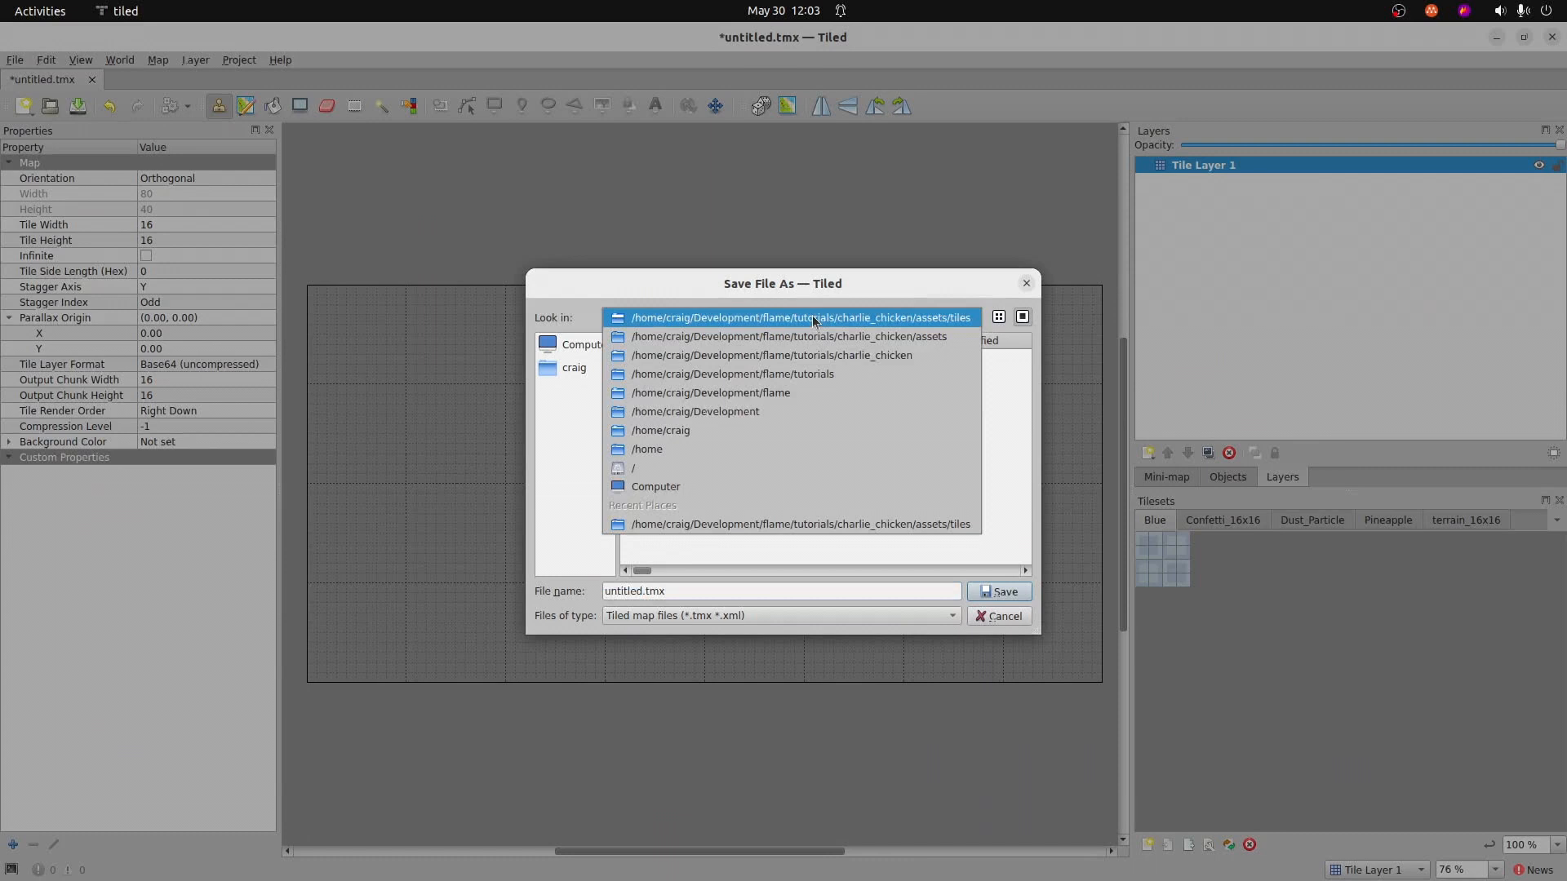
{"action": "mouse_move", "coordinate": [904, 321]}
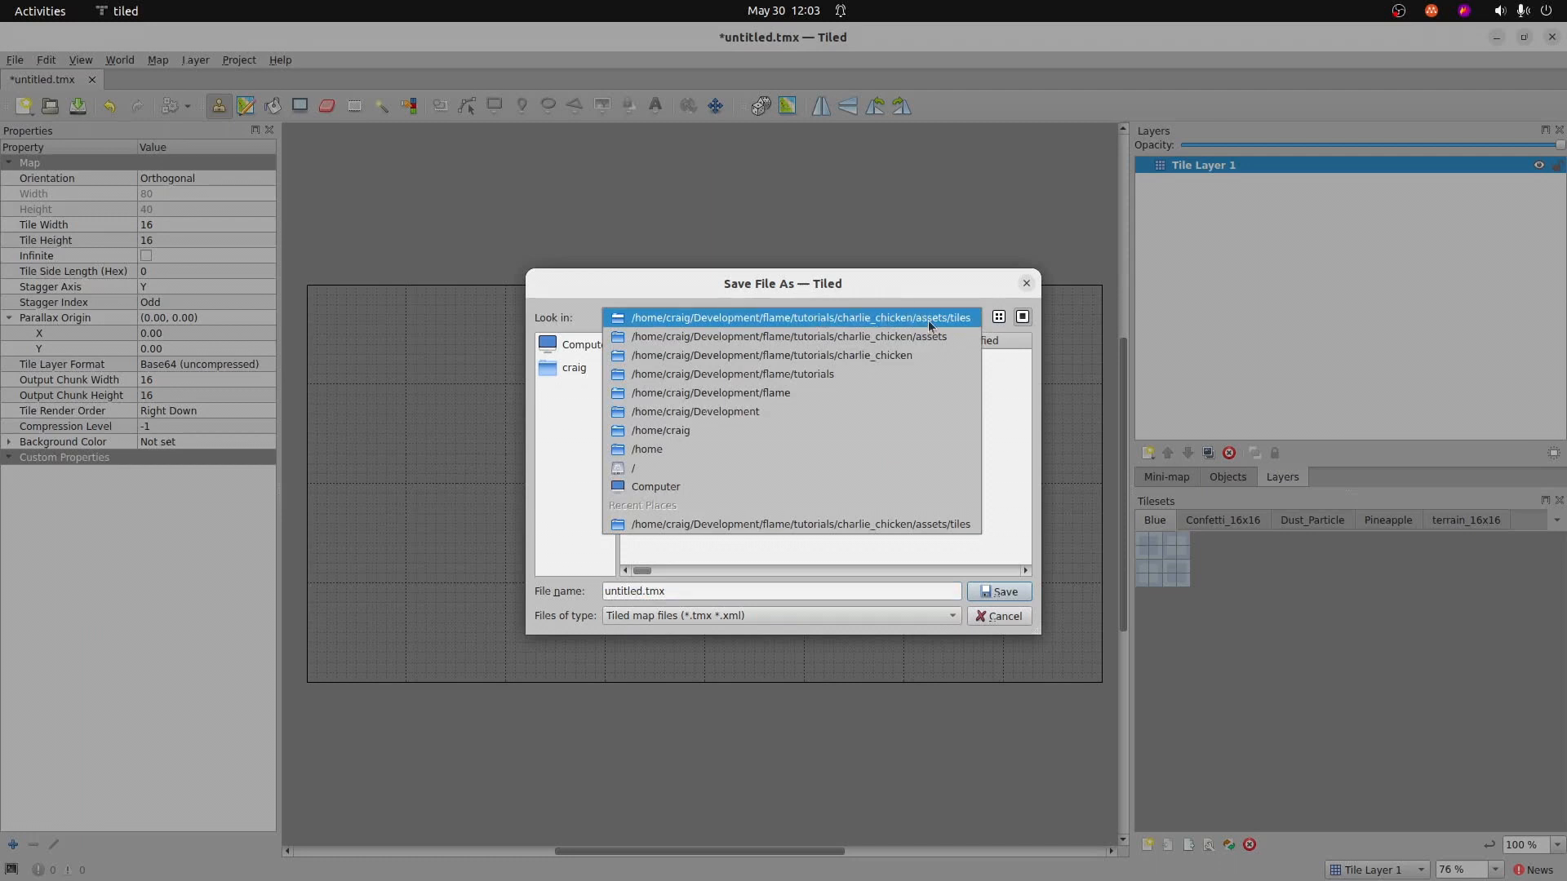
{"action": "left_click", "coordinate": [800, 318]}
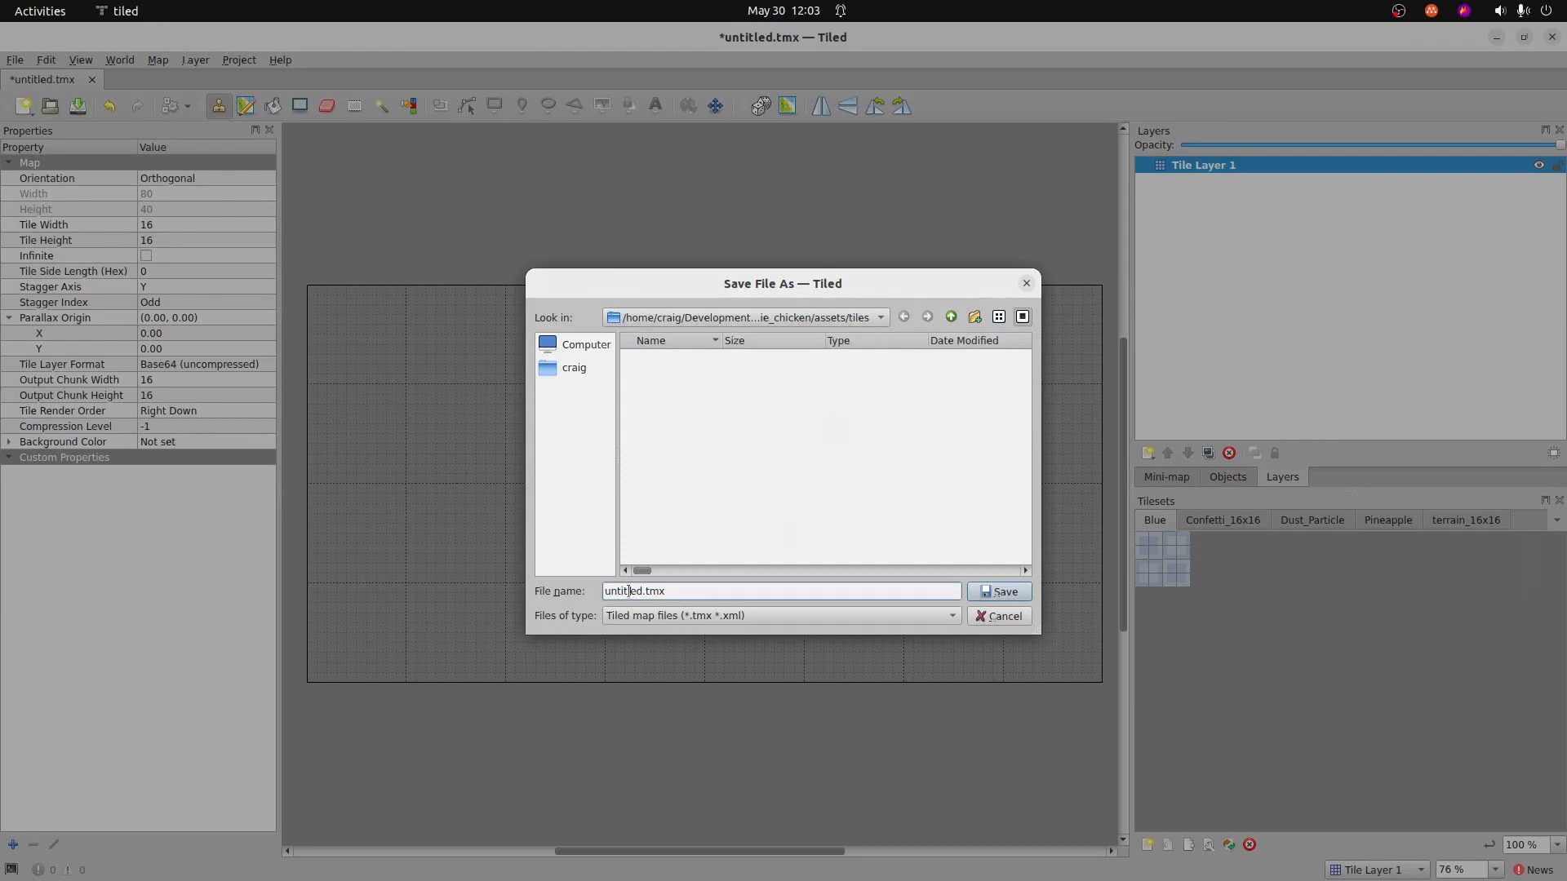
{"action": "double_click", "coordinate": [634, 591]}
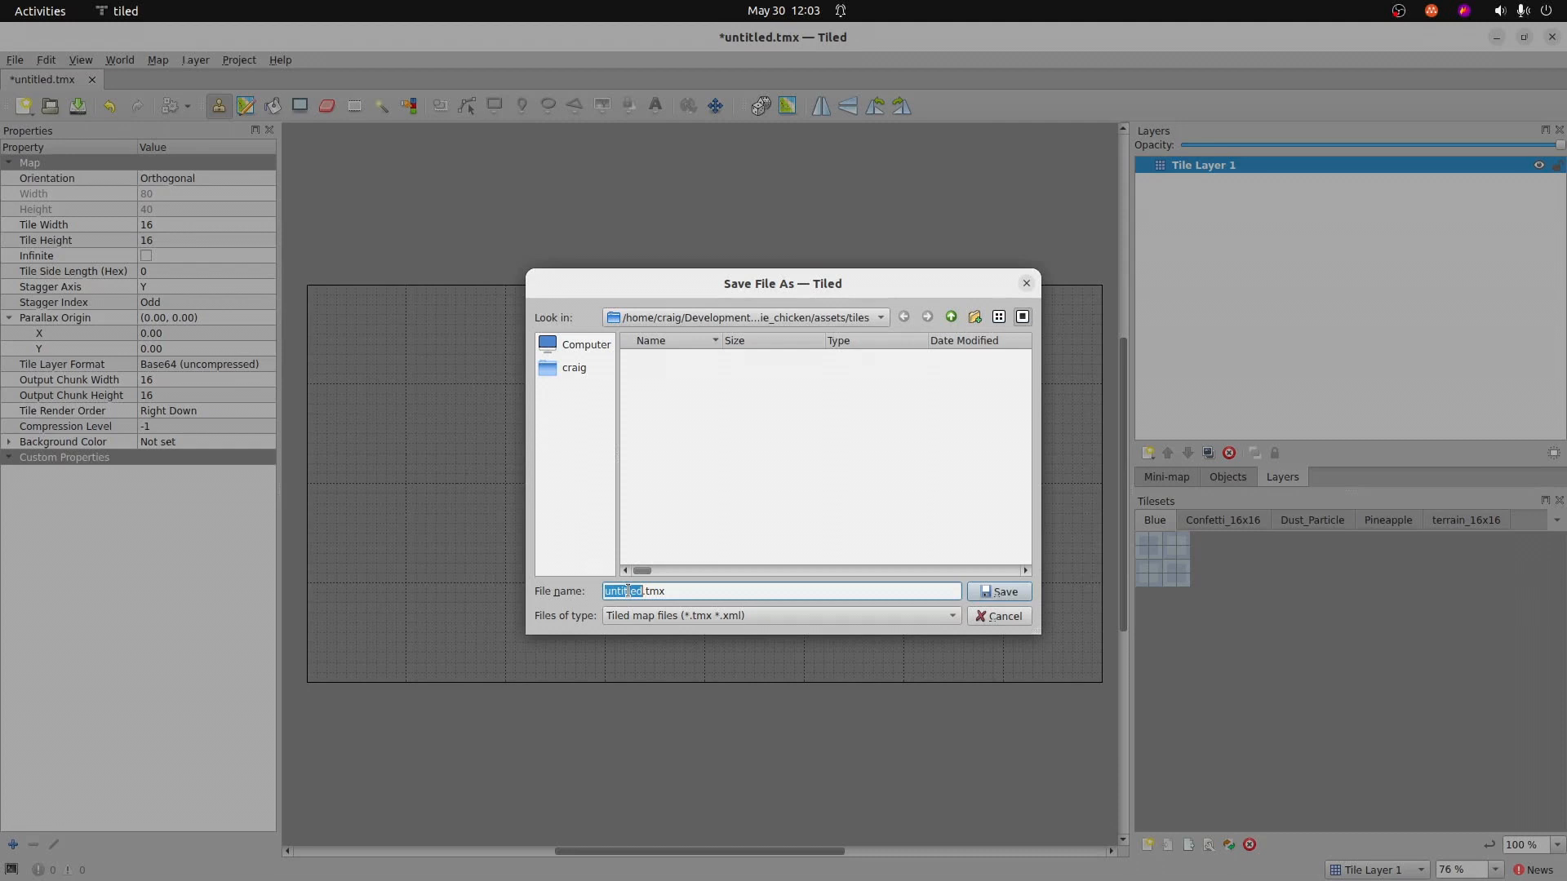
{"action": "type", "text": "level_1"}
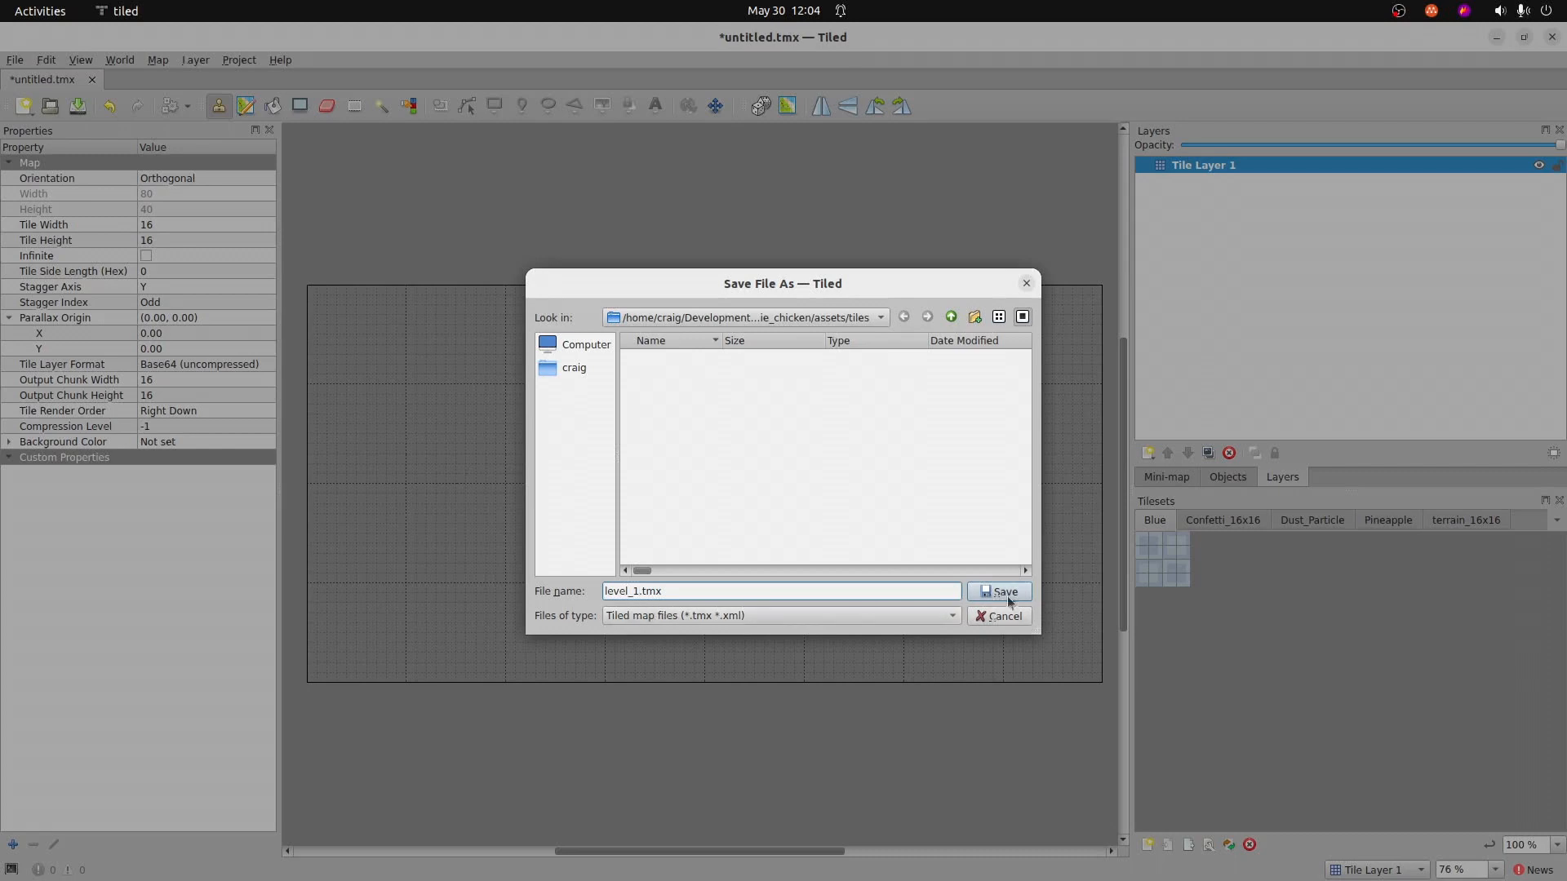
{"action": "left_click", "coordinate": [999, 591]}
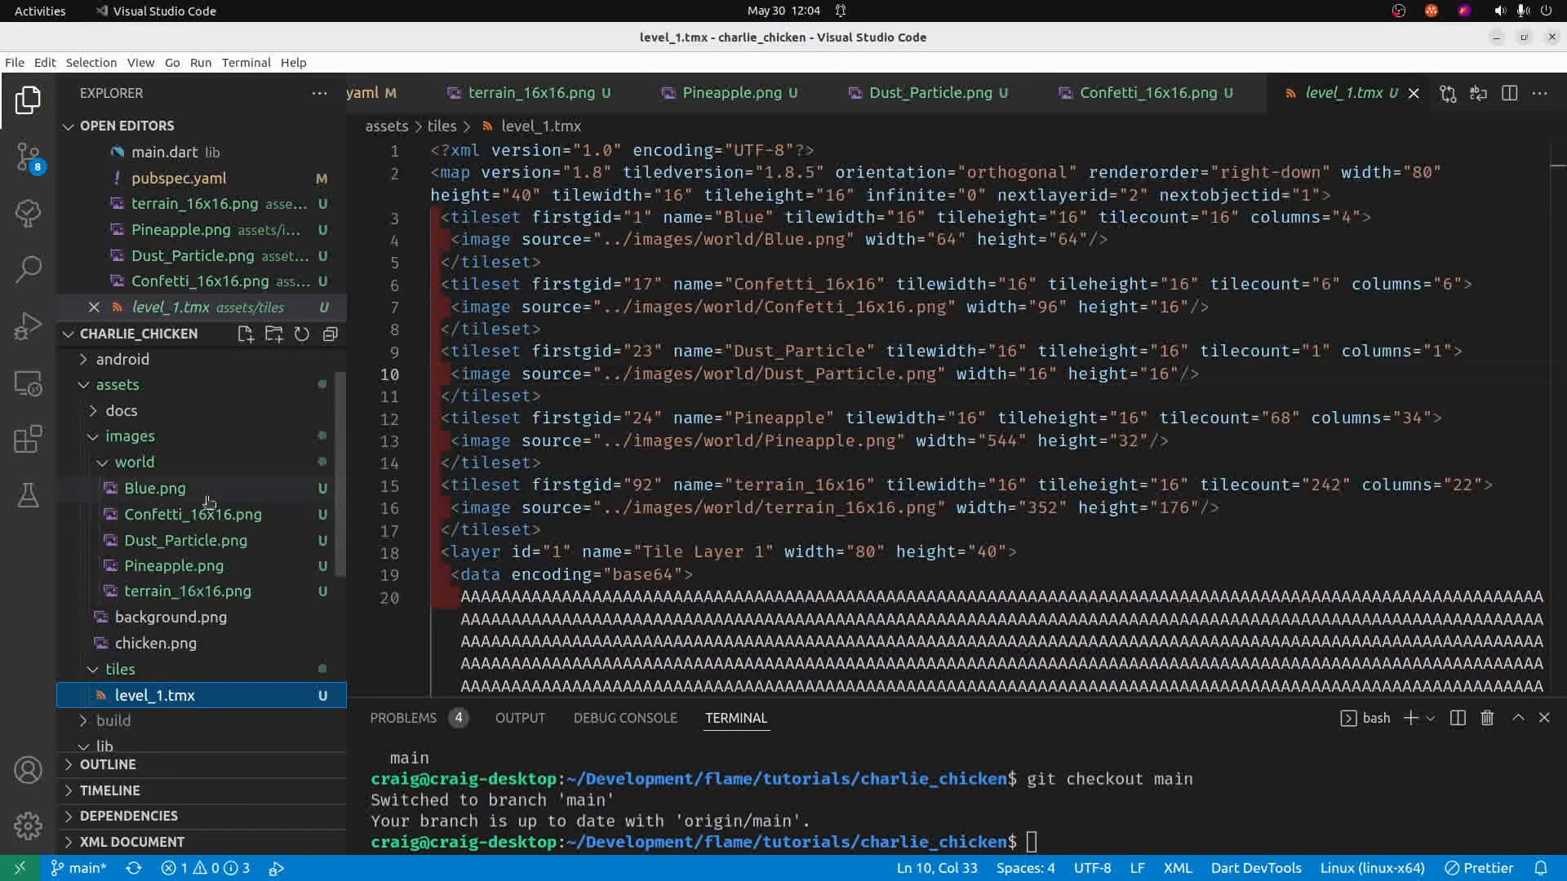
- Scroll through level_1.tmx's XML to review the five tileset entries and layer data
{"action": "scroll", "scroll_direction": "down", "scroll_amount": 3}
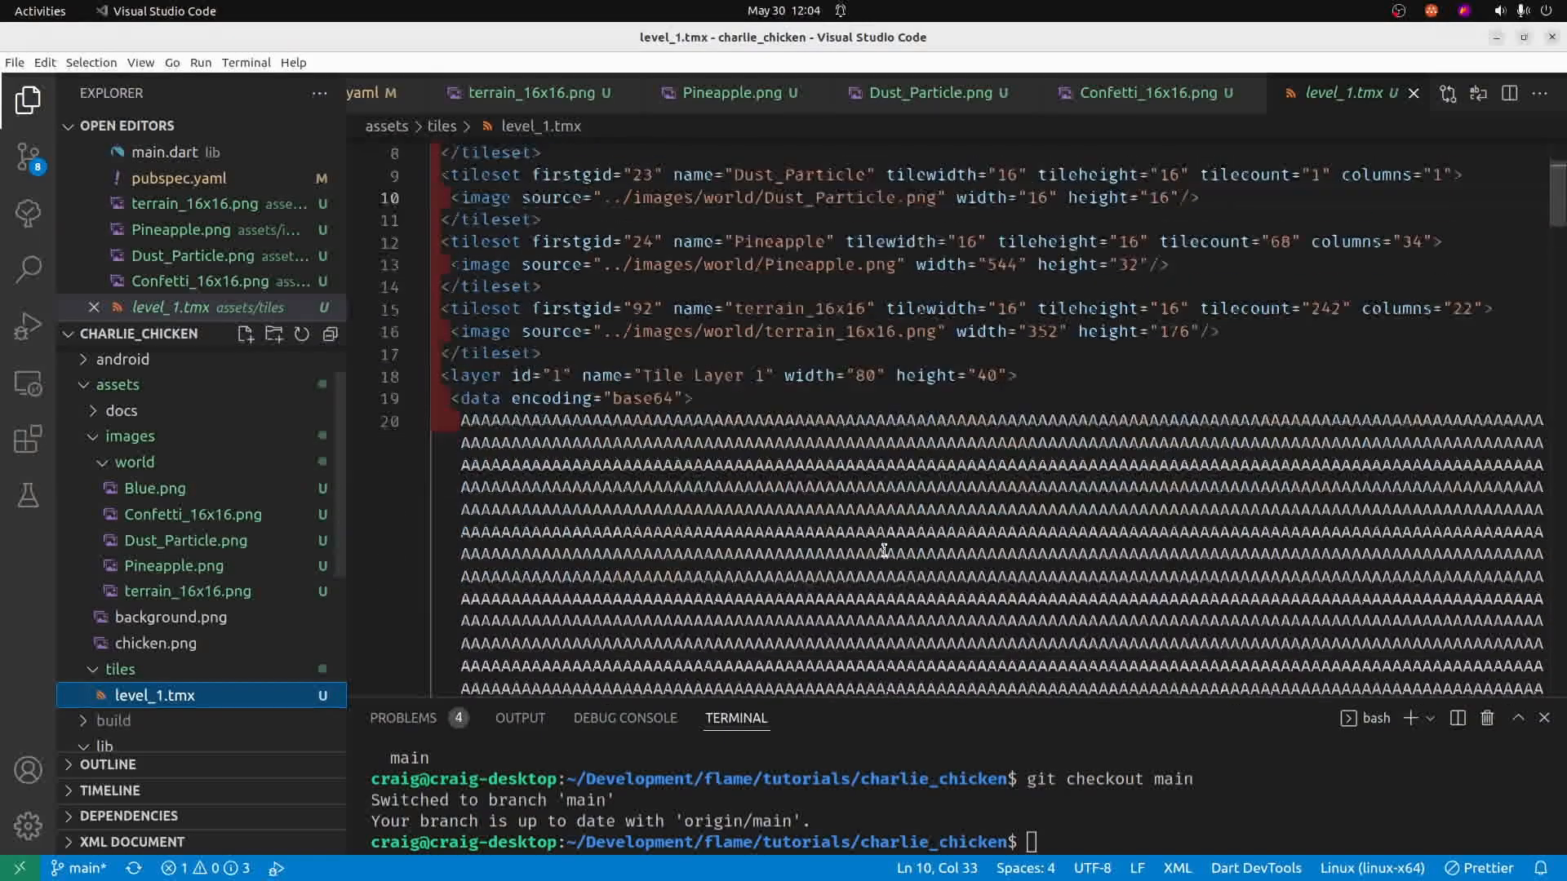
{"action": "scroll", "scroll_direction": "down", "scroll_amount": 3}
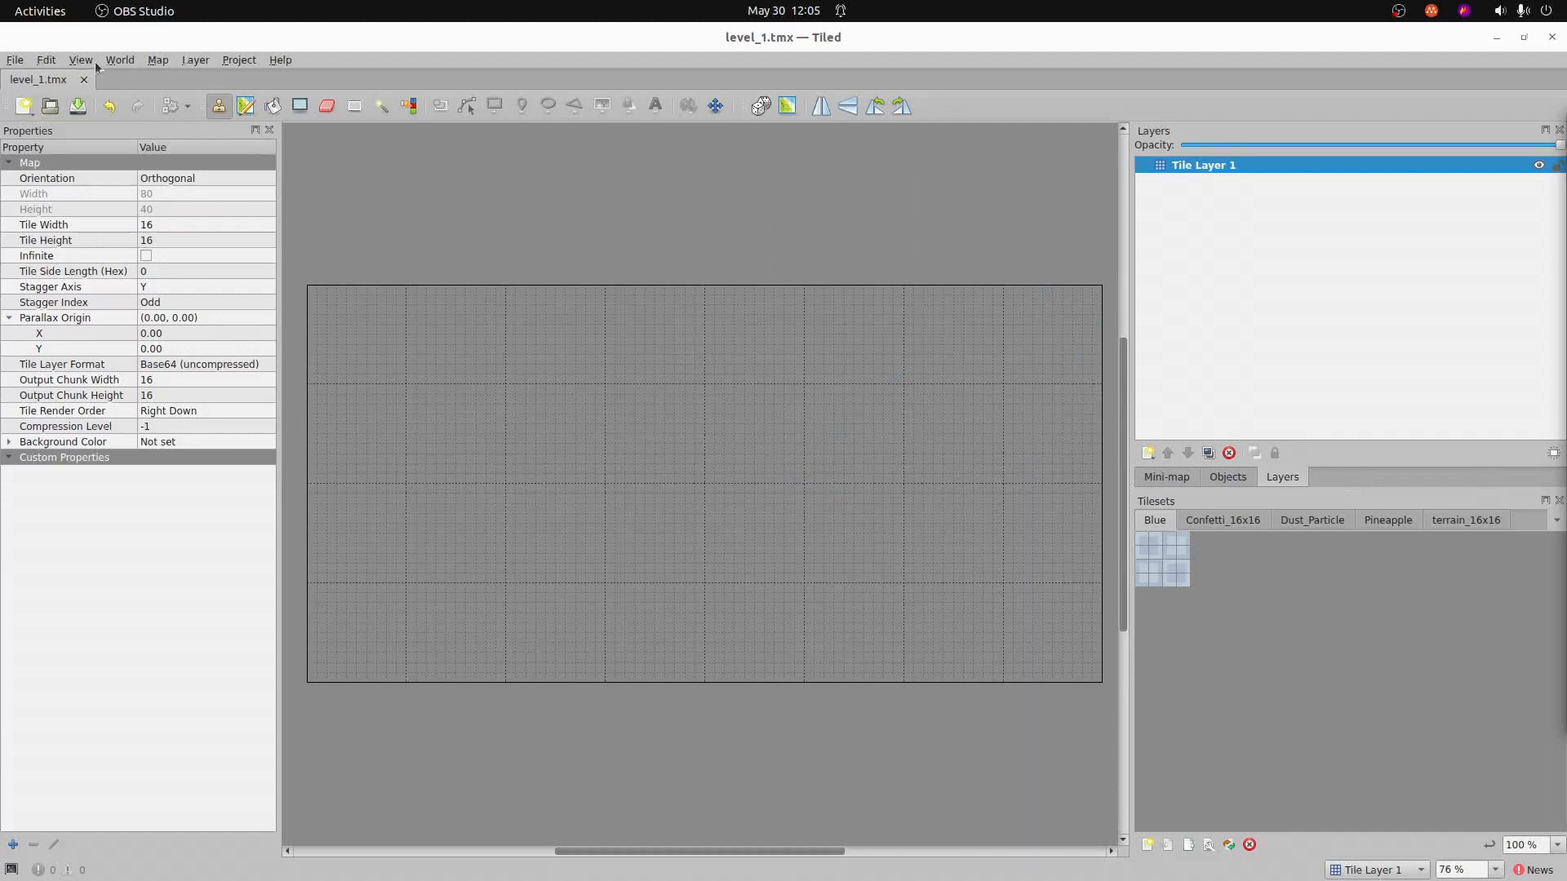
{"action": "left_click", "coordinate": [80, 61]}
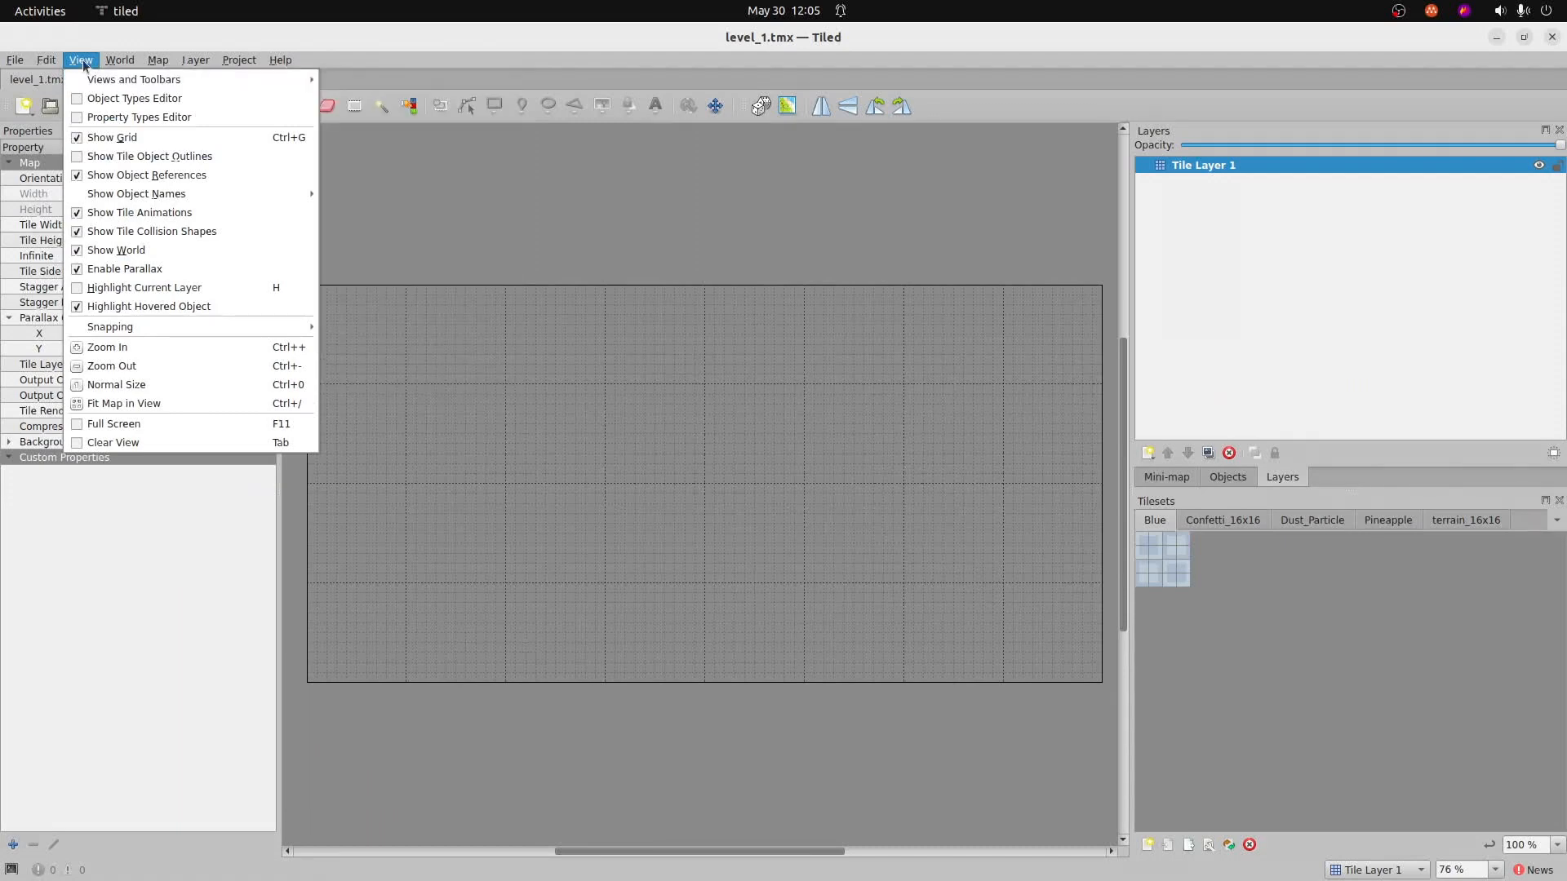
{"action": "mouse_move", "coordinate": [132, 78]}
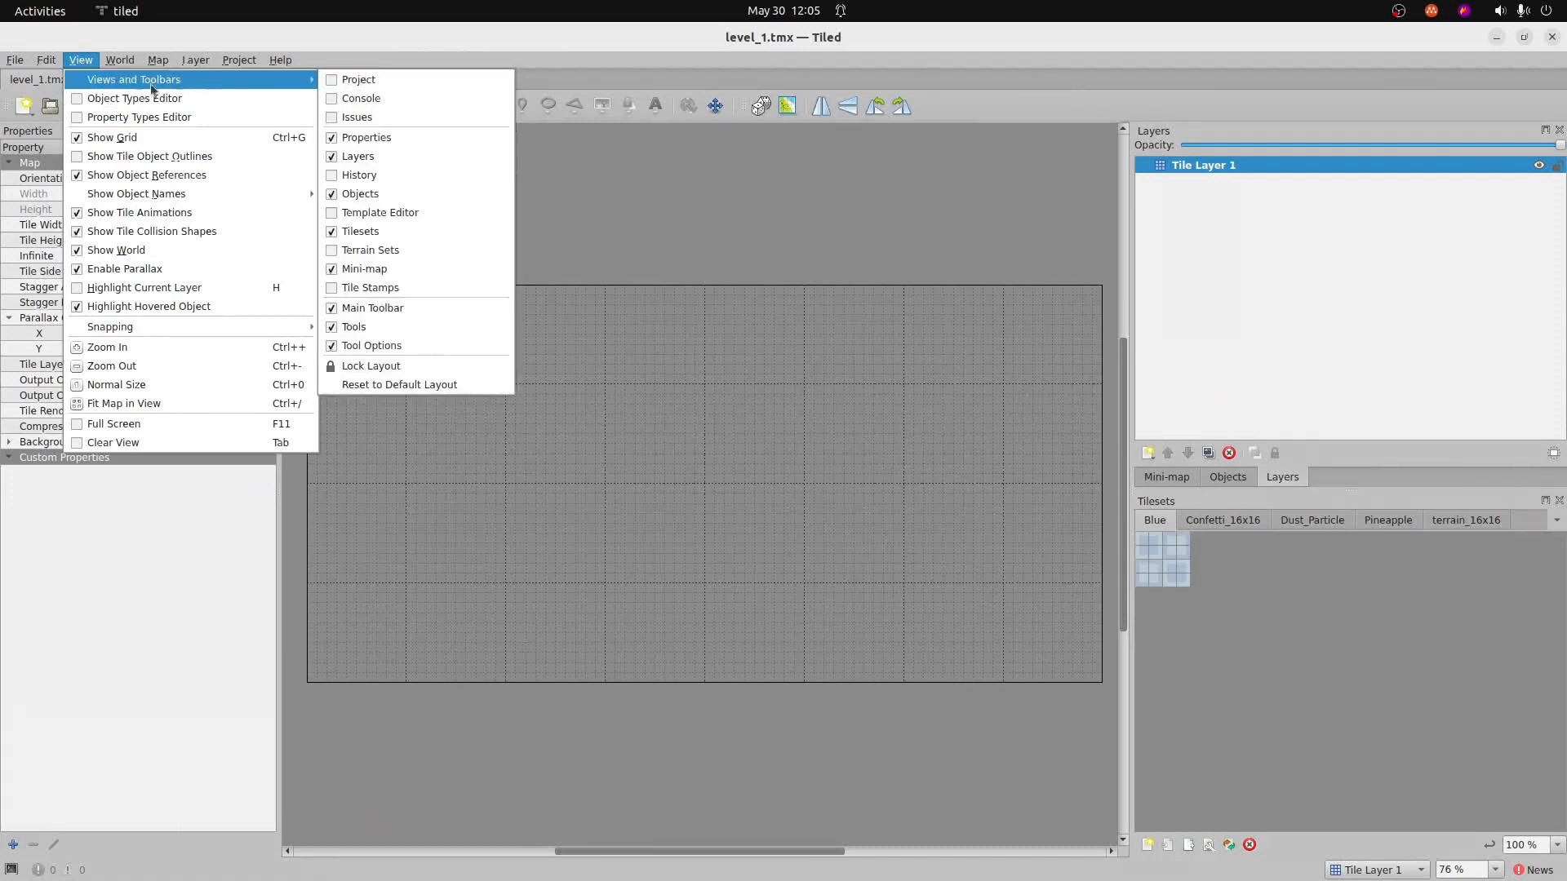
{"action": "mouse_move", "coordinate": [359, 175]}
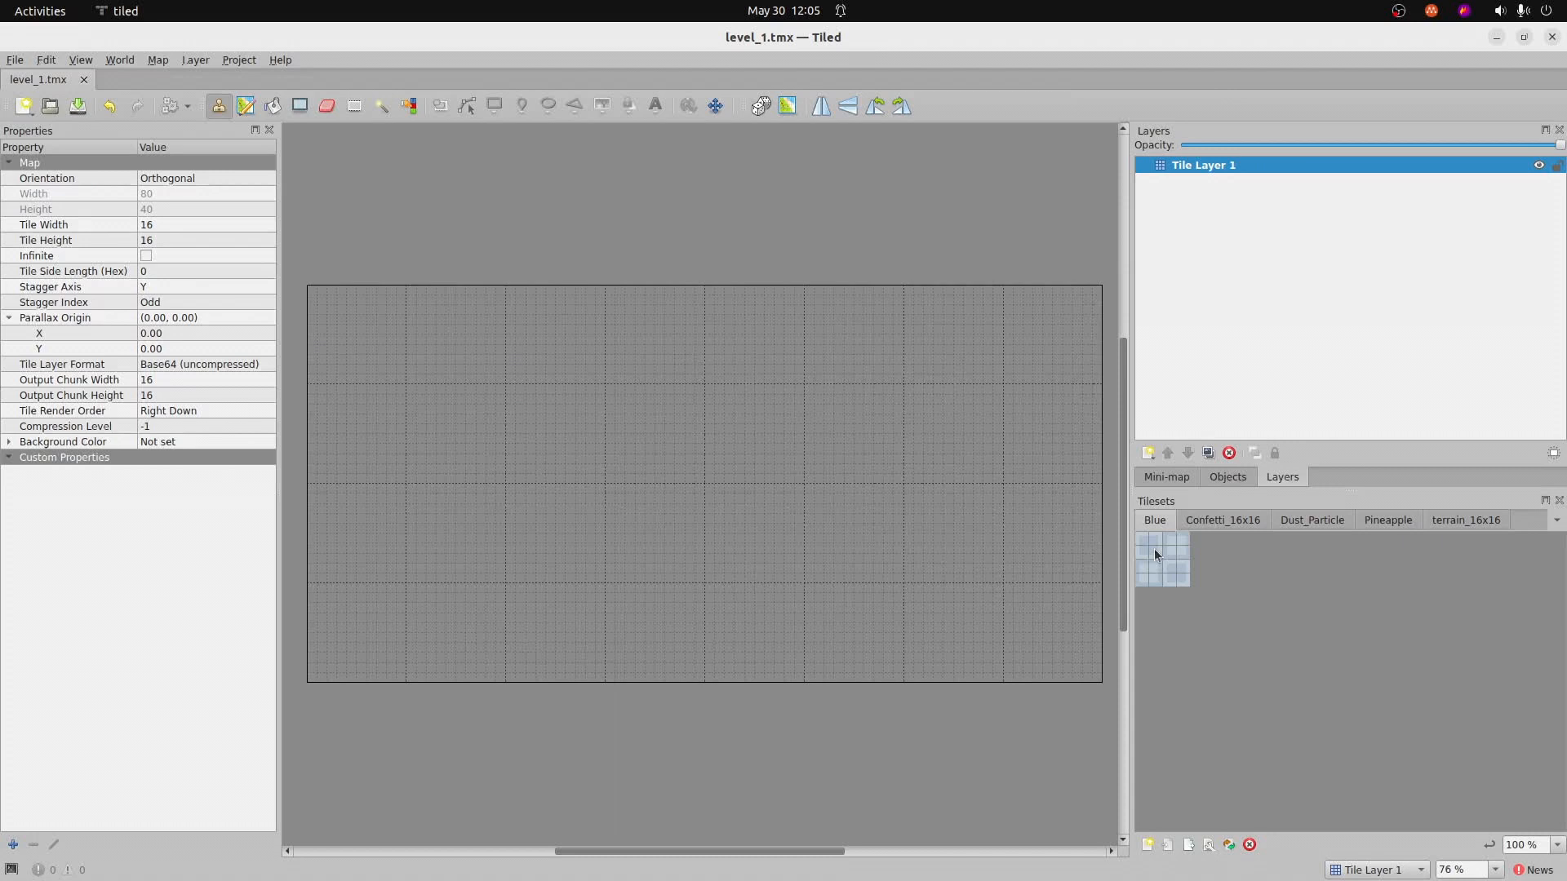
- Bucket-fill Tile Layer 1 with the Blue tile, then show the terrain_16x16 tiles
{"action": "left_click", "coordinate": [1144, 545]}
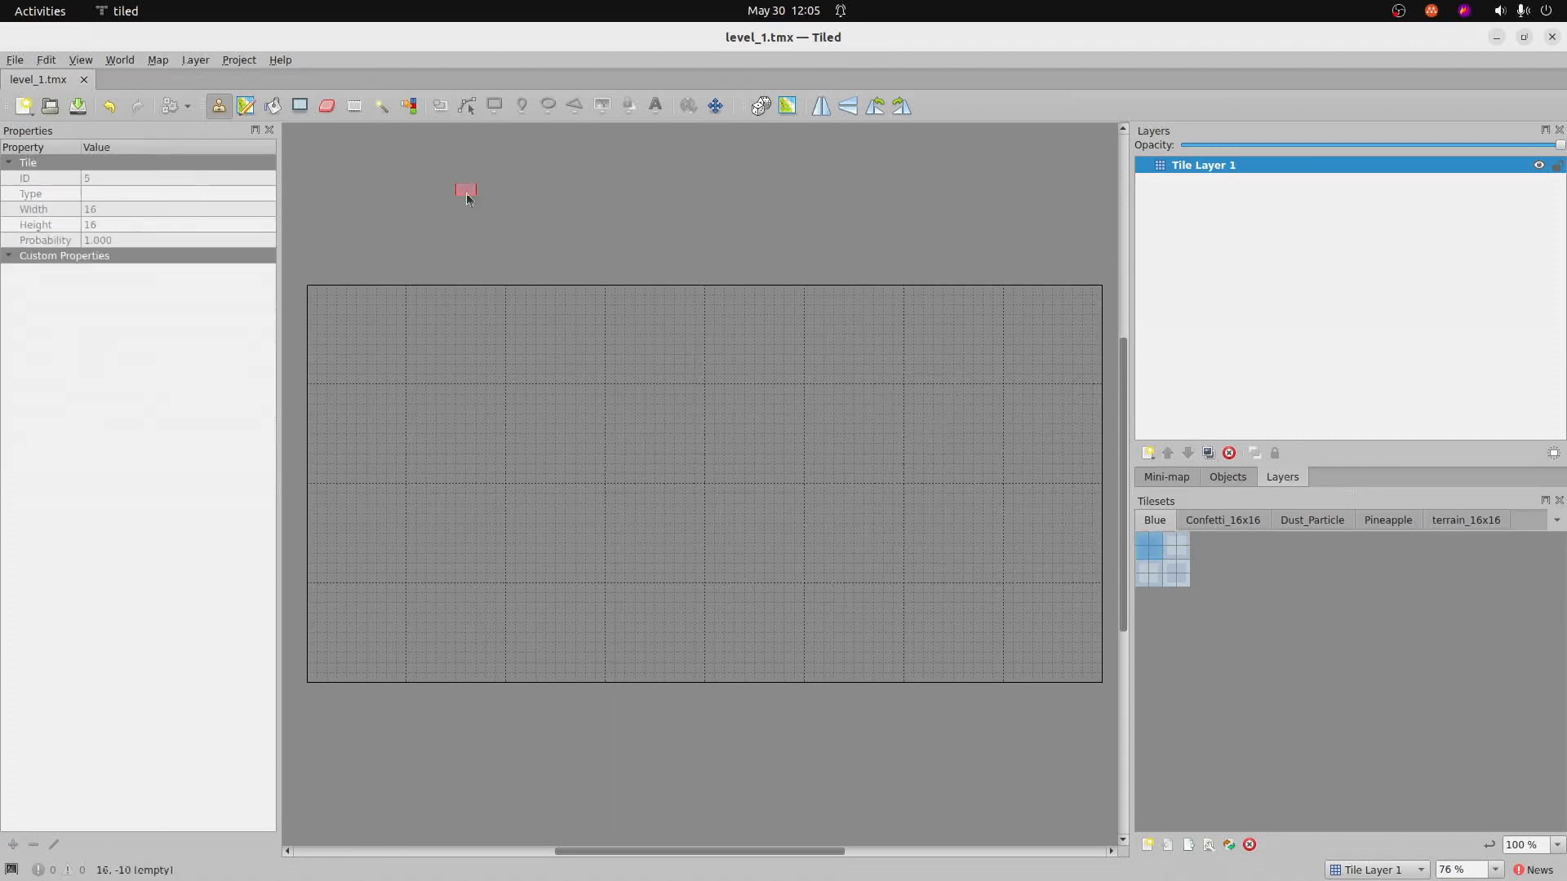
{"action": "mouse_move", "coordinate": [217, 106]}
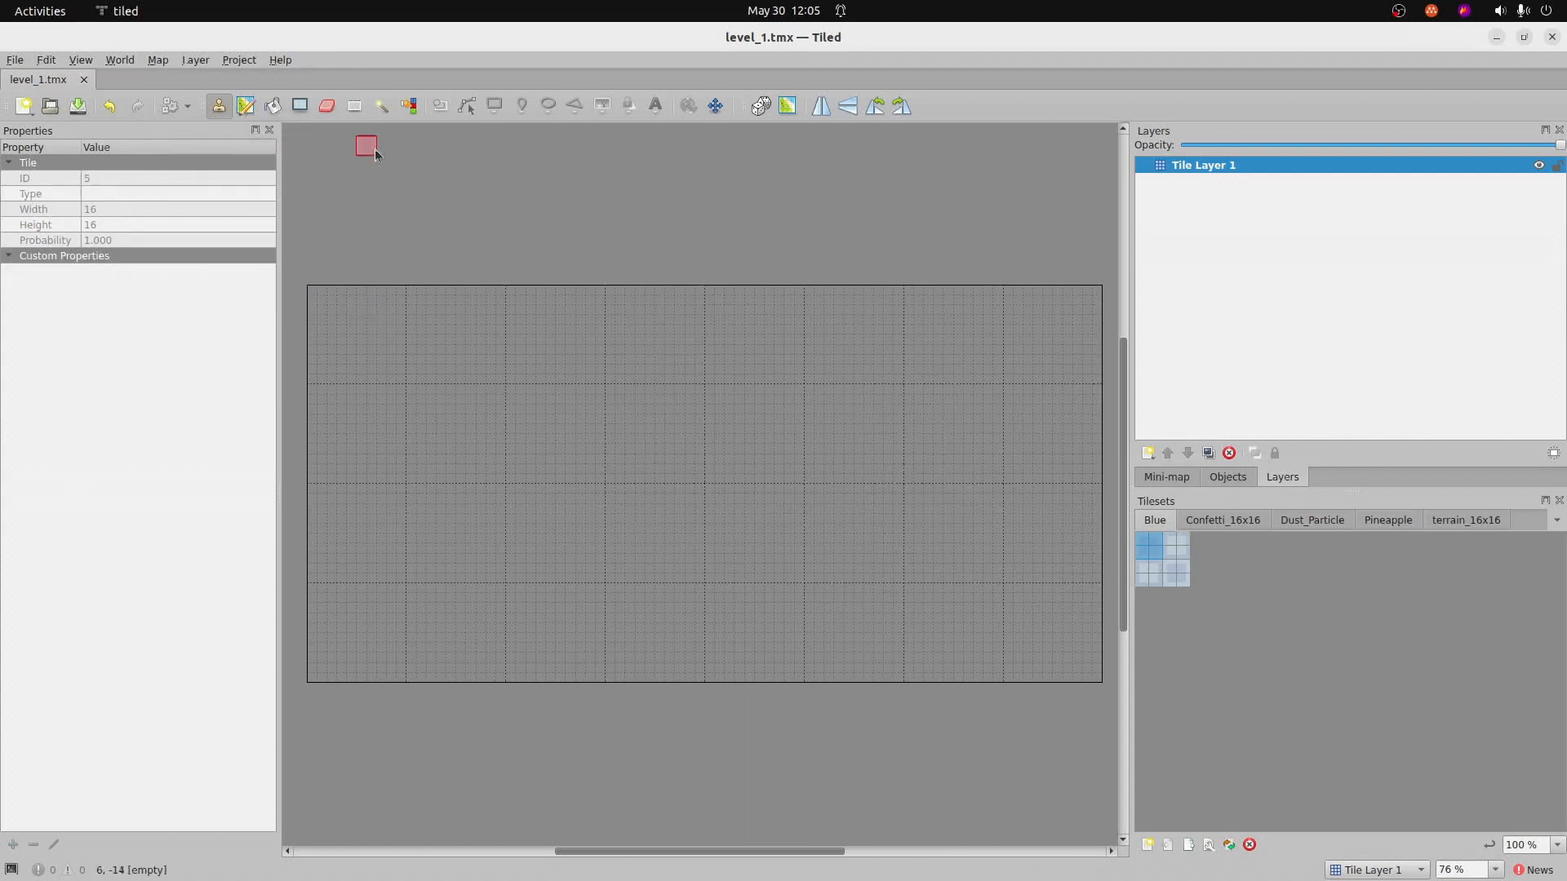
{"action": "left_click", "coordinate": [272, 106]}
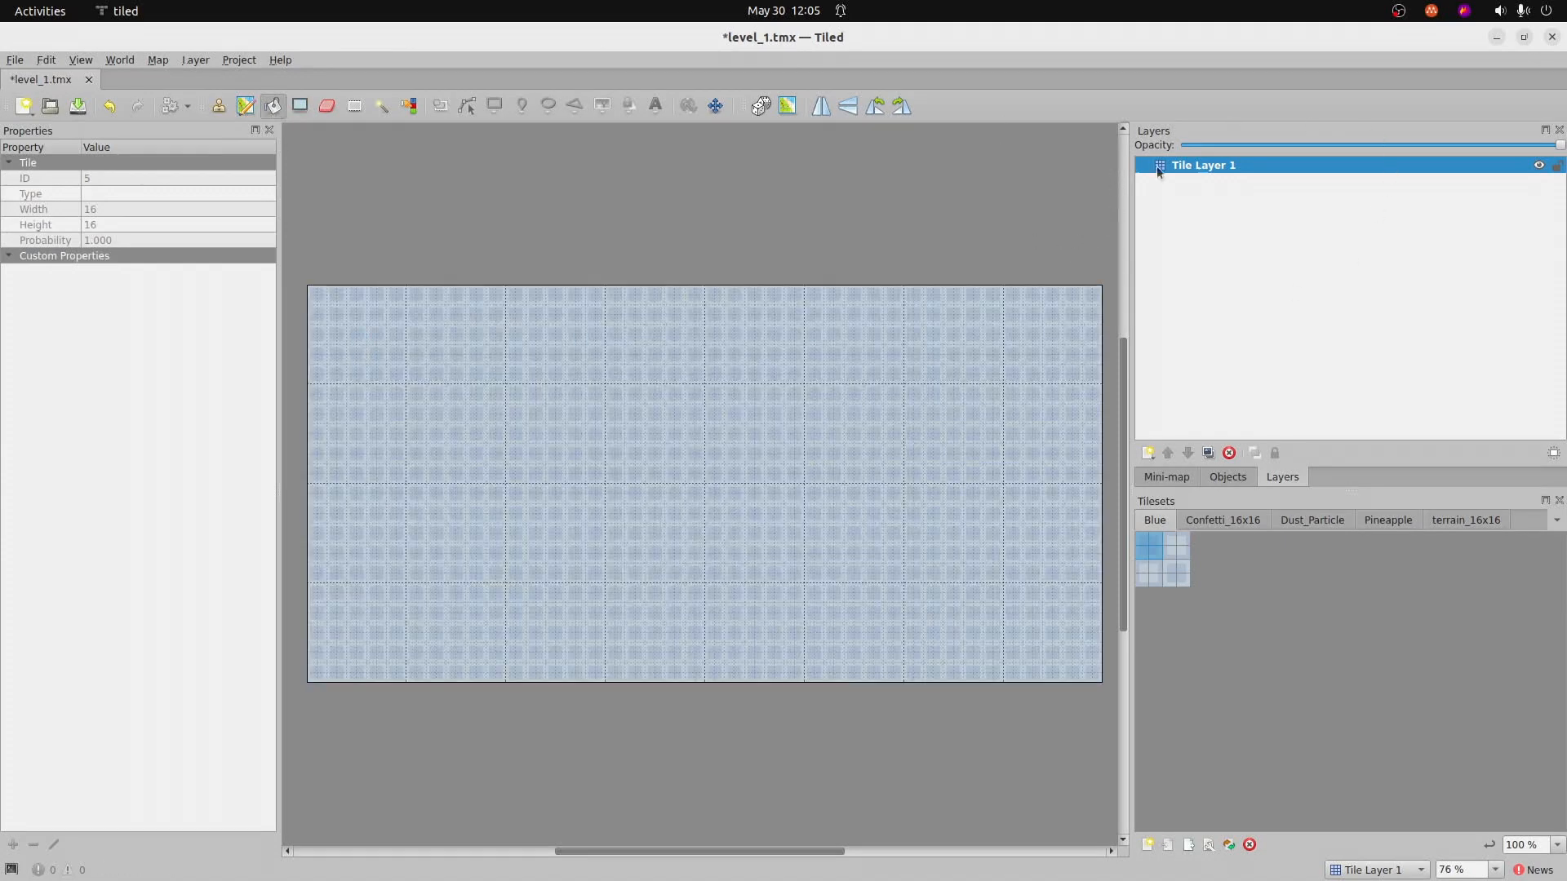
{"action": "left_click", "coordinate": [985, 589]}
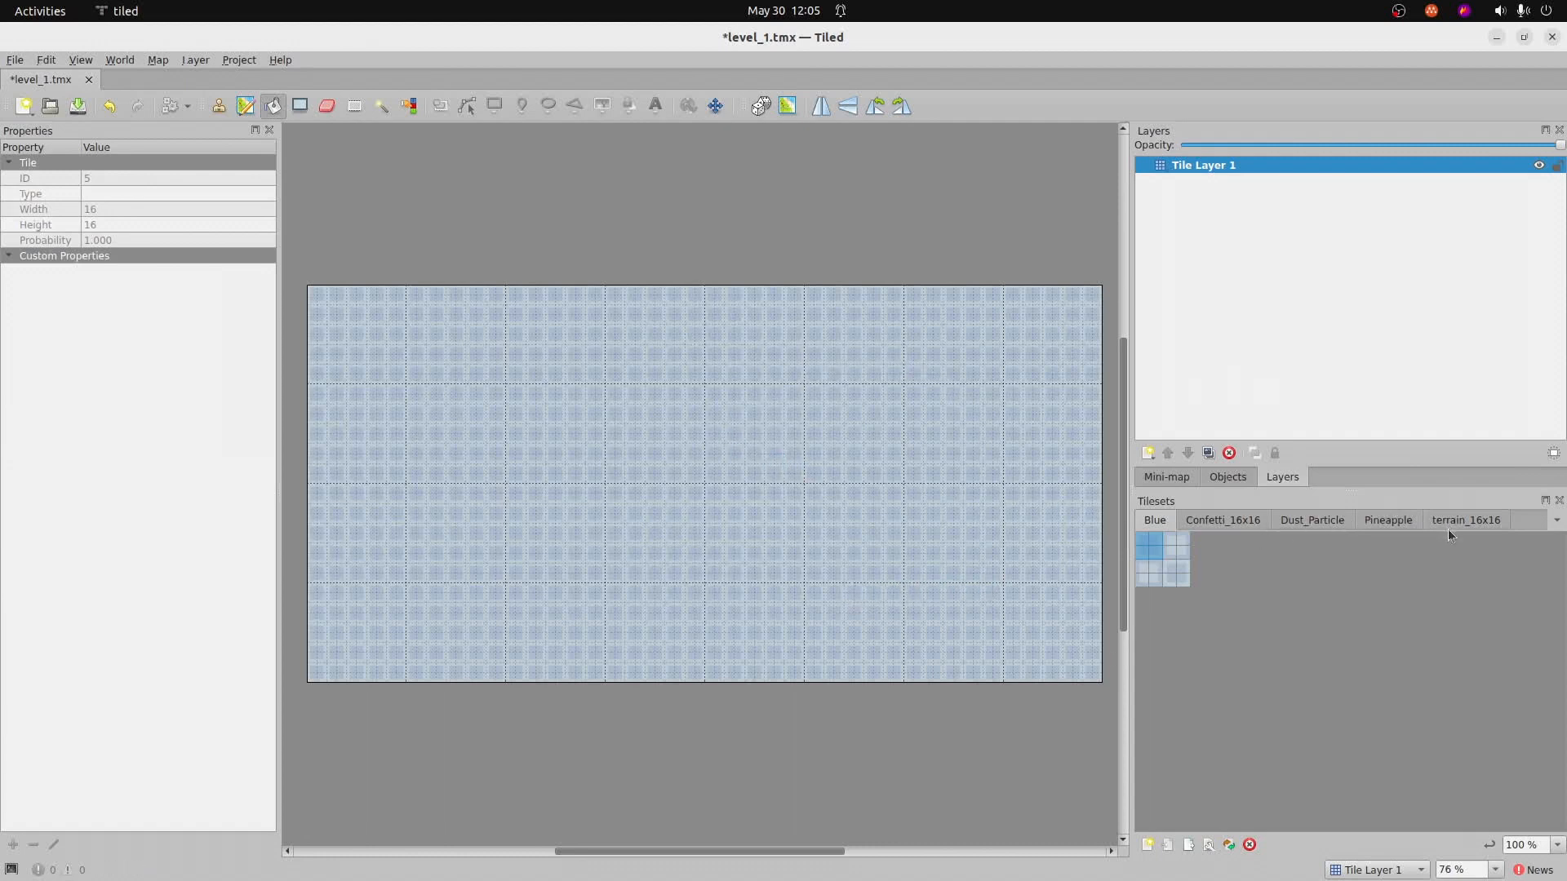
{"action": "left_click", "coordinate": [1465, 518]}
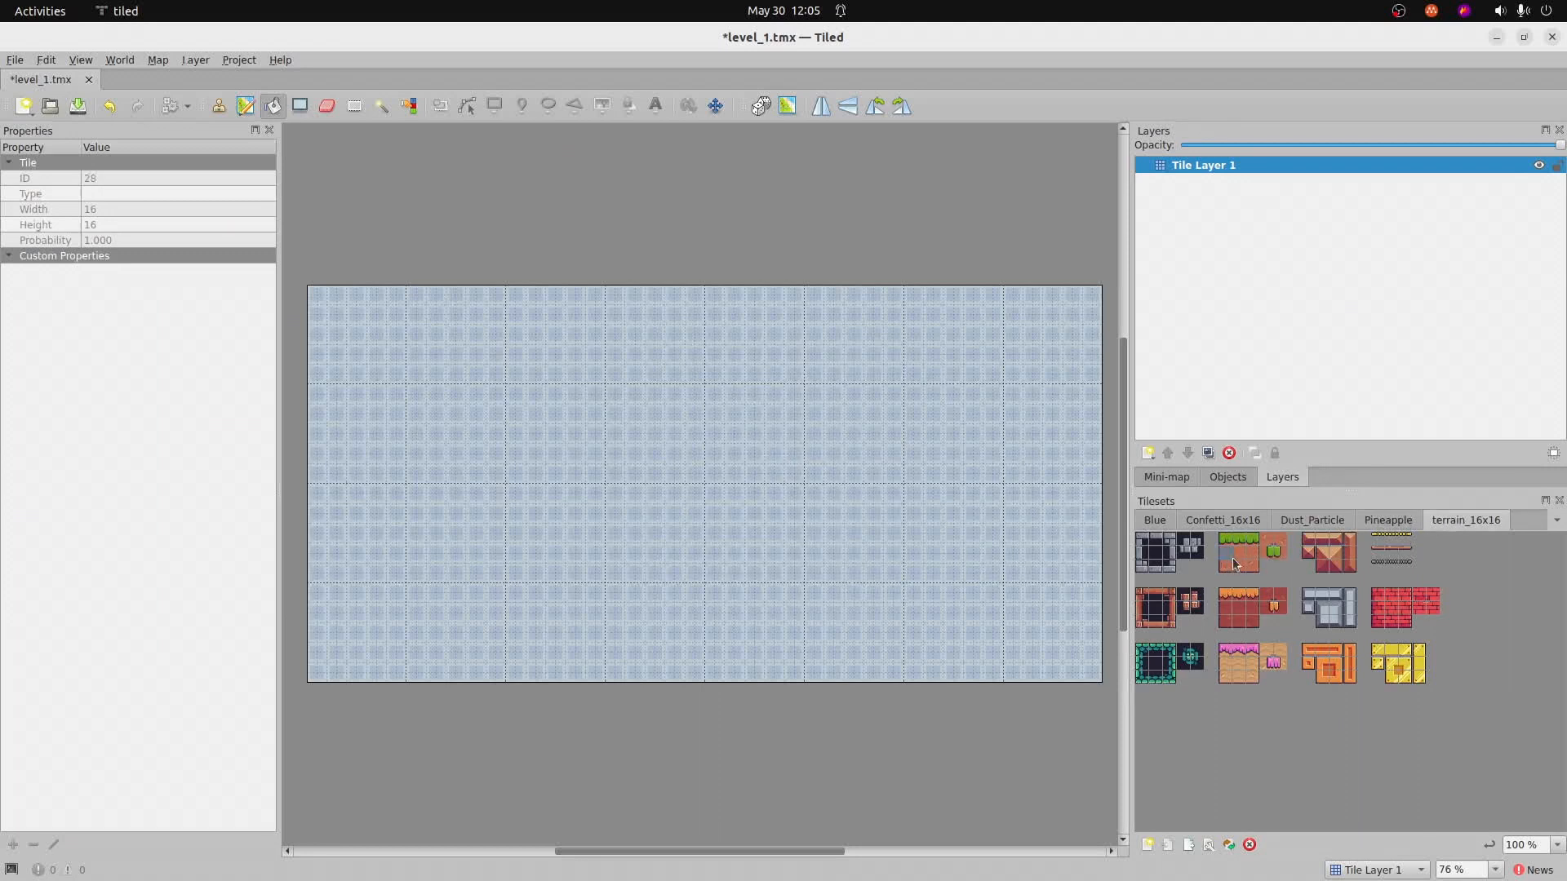
- Paint brown dirt ground along the map bottom with a grass-topped strip over it
{"action": "left_click", "coordinate": [1236, 551]}
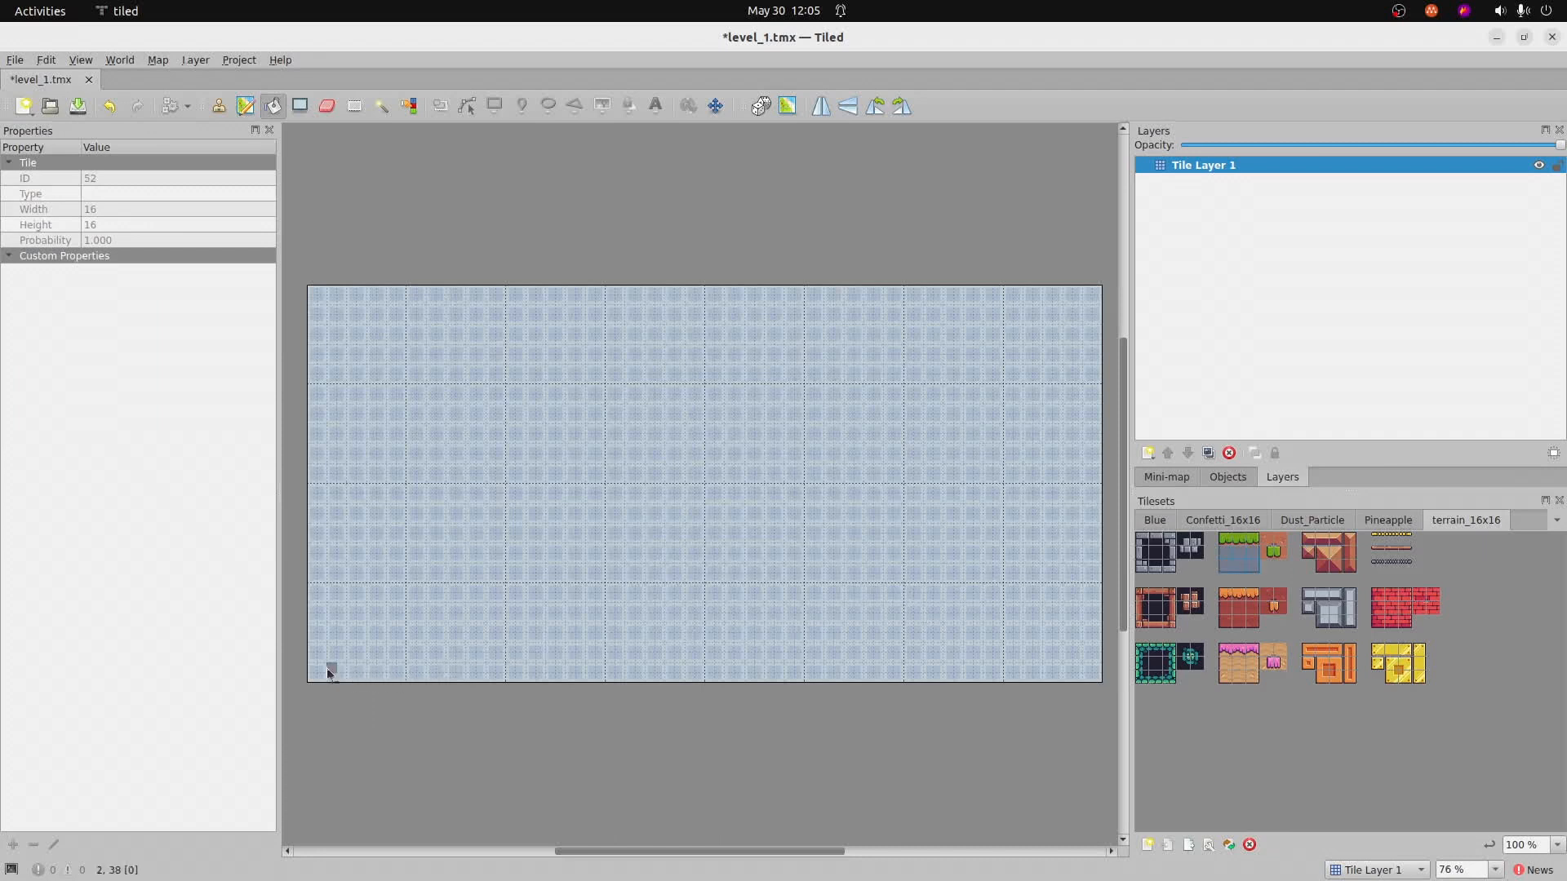
{"action": "mouse_move", "coordinate": [320, 658]}
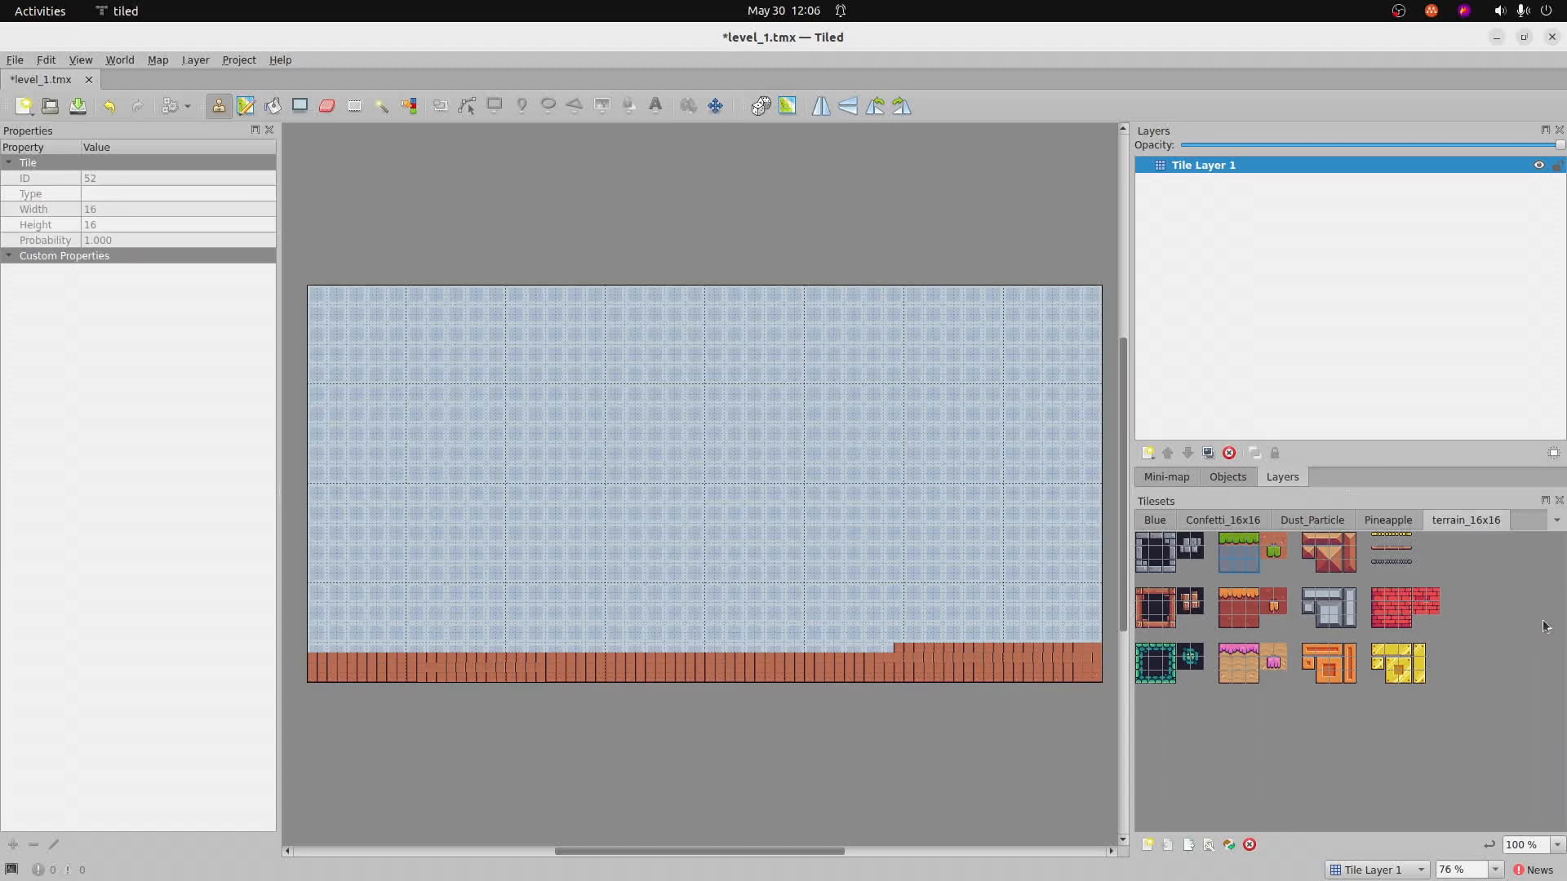
{"action": "left_click", "coordinate": [1236, 553]}
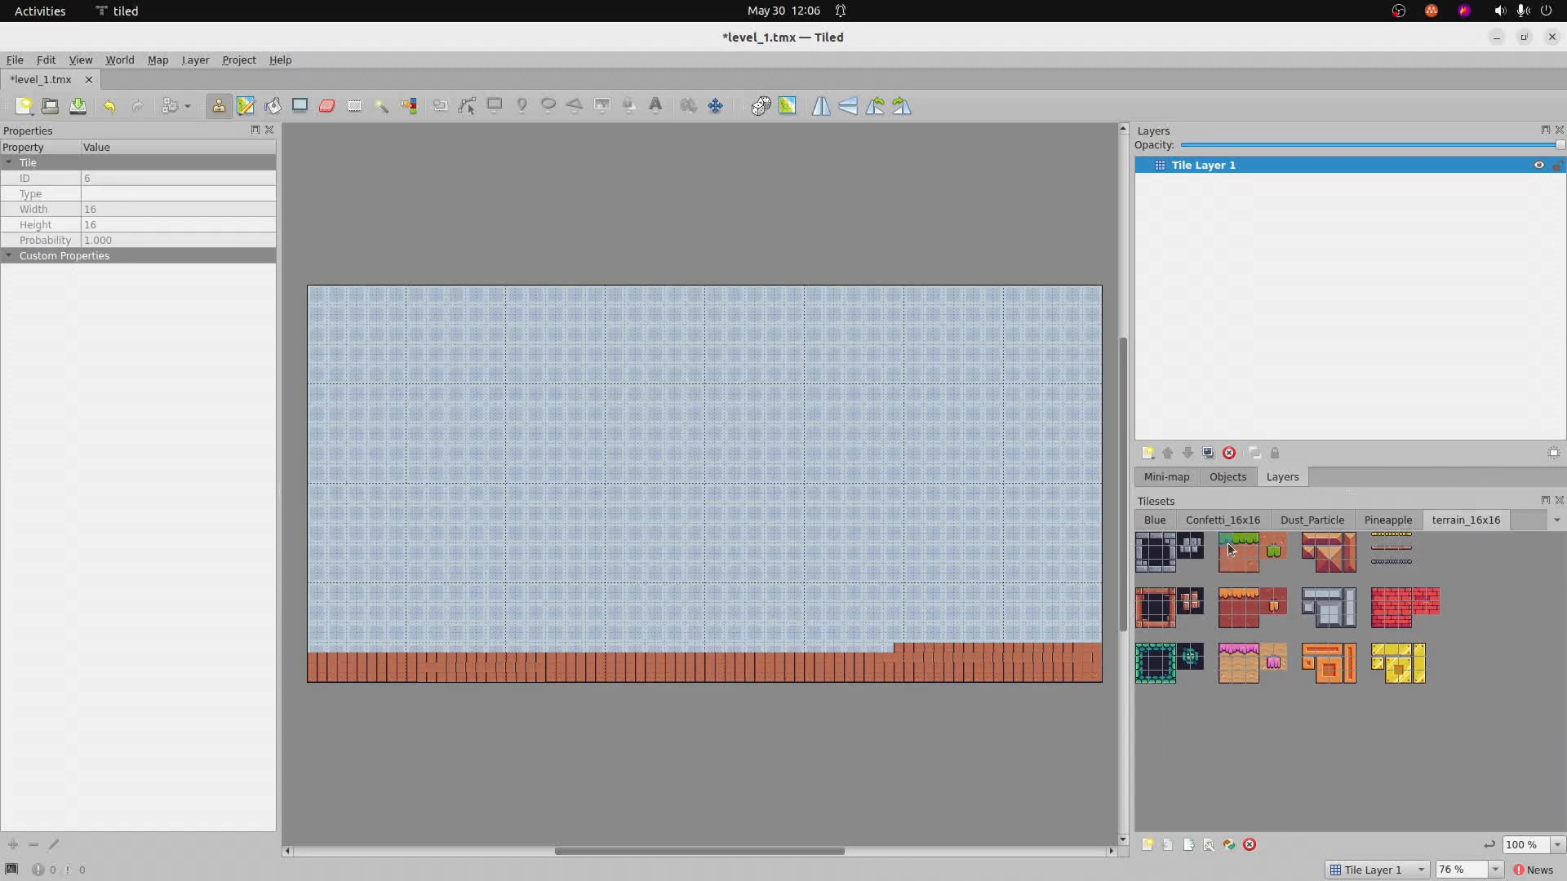
{"action": "left_click", "coordinate": [1239, 540]}
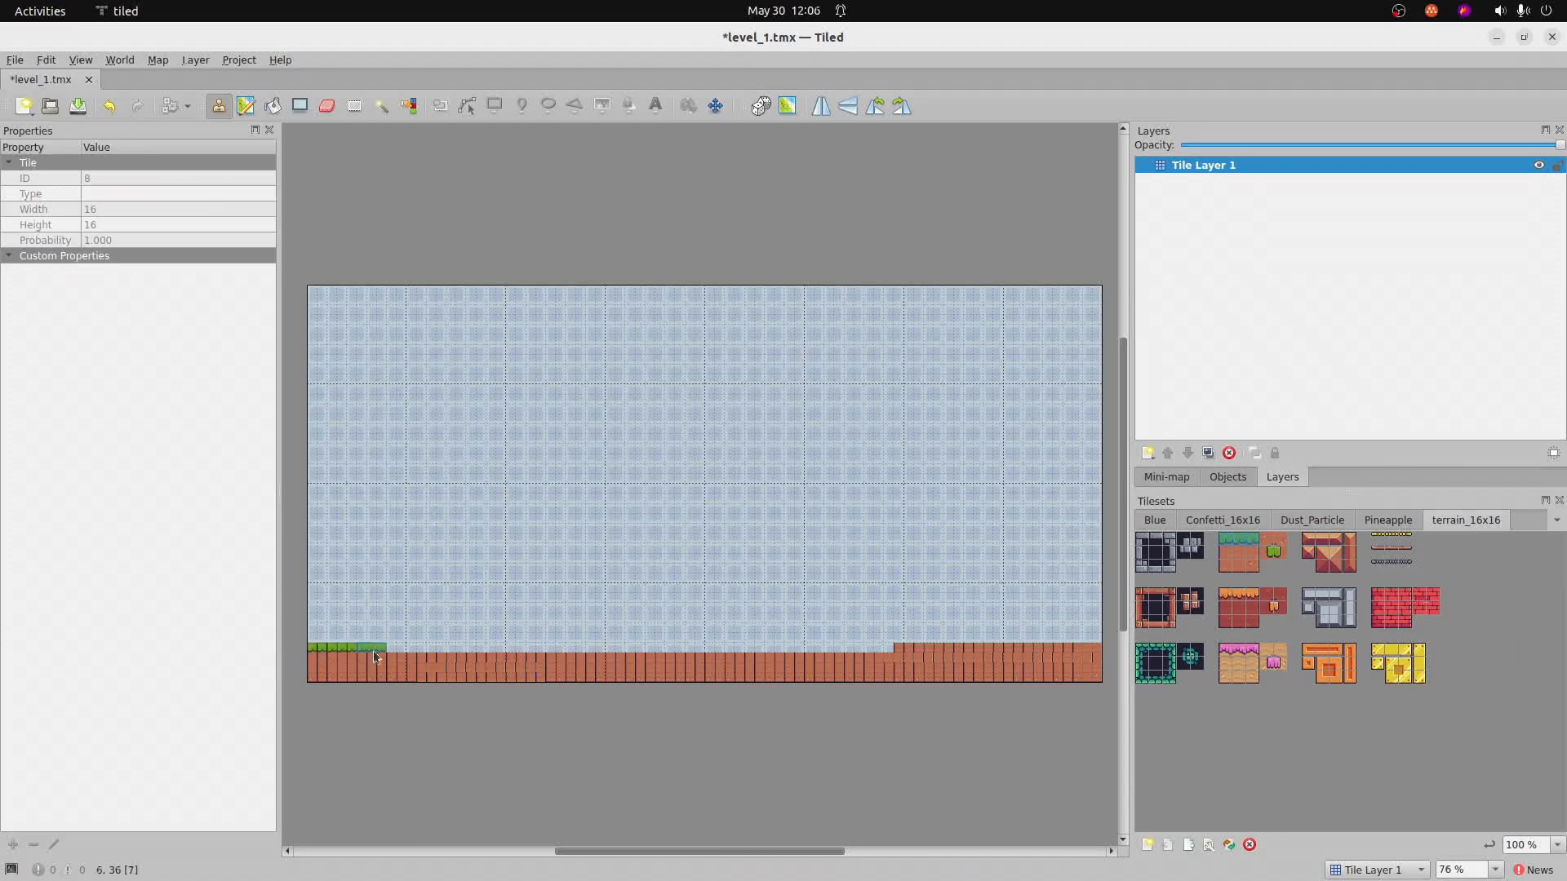
{"action": "left_click_drag", "start_coordinate": [385, 651], "coordinate": [616, 651]}
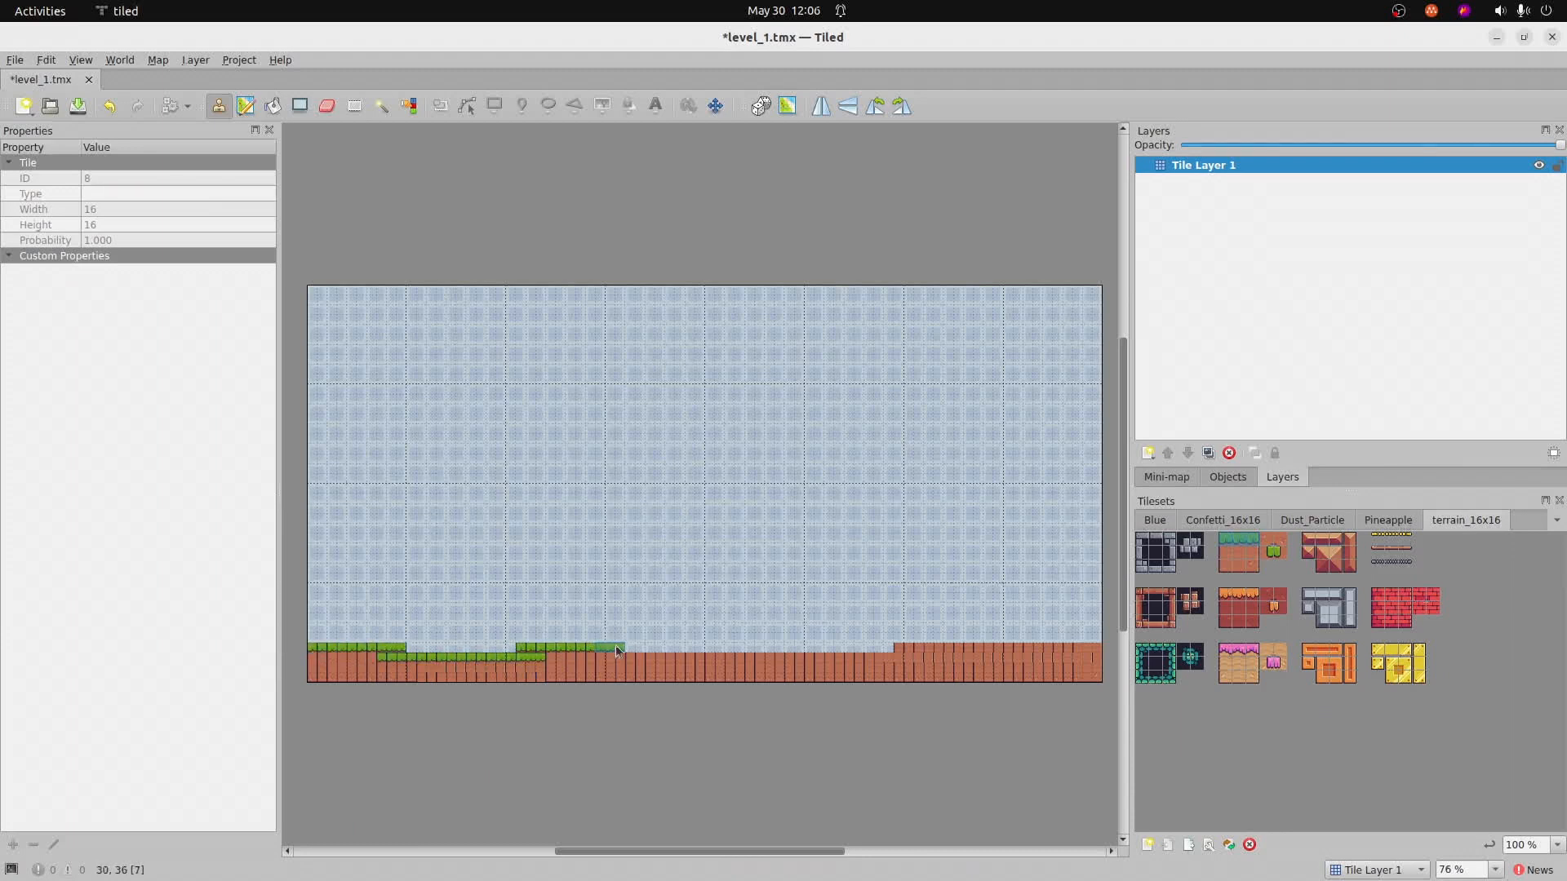
{"action": "left_click_drag", "start_coordinate": [617, 648], "coordinate": [882, 651]}
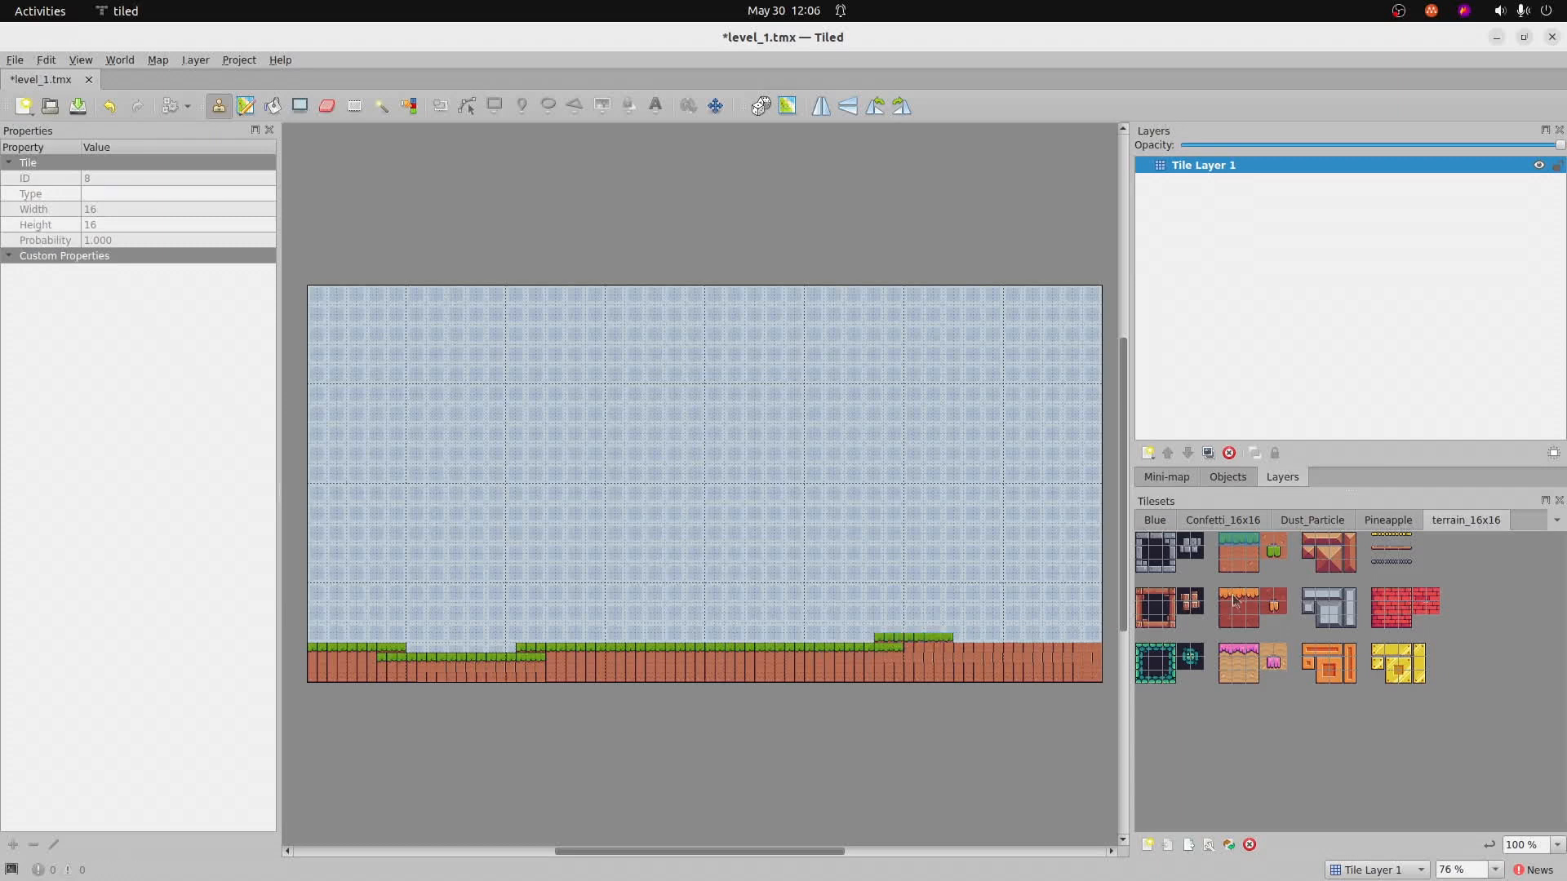
- Build a tall dirt cliff at the right edge with grass on top and a higher far-right column
{"action": "left_click", "coordinate": [1237, 550]}
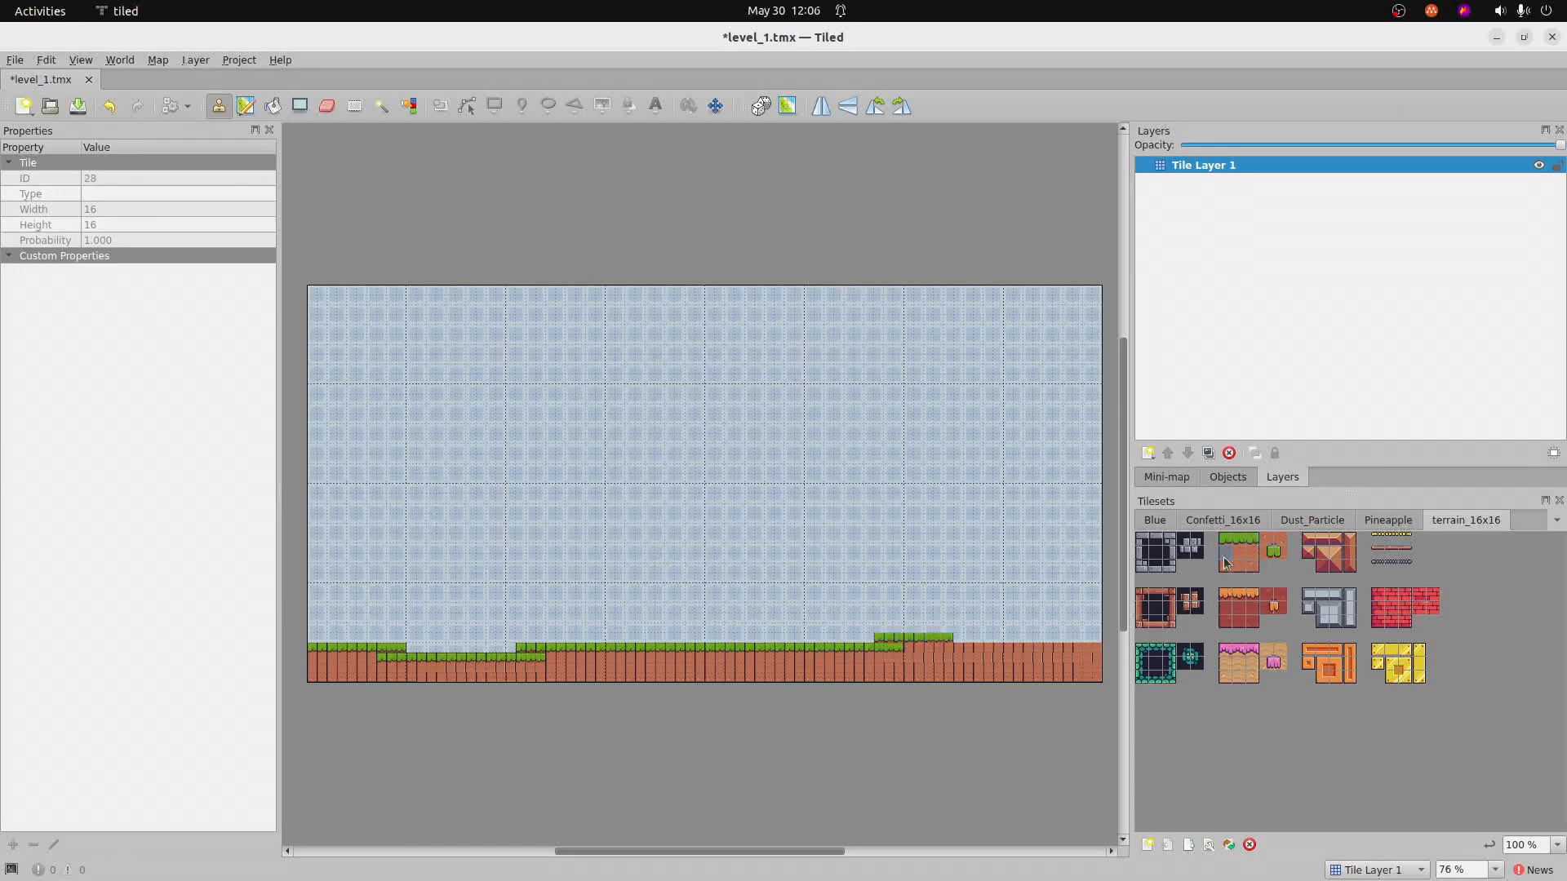
{"action": "left_click", "coordinate": [1235, 553]}
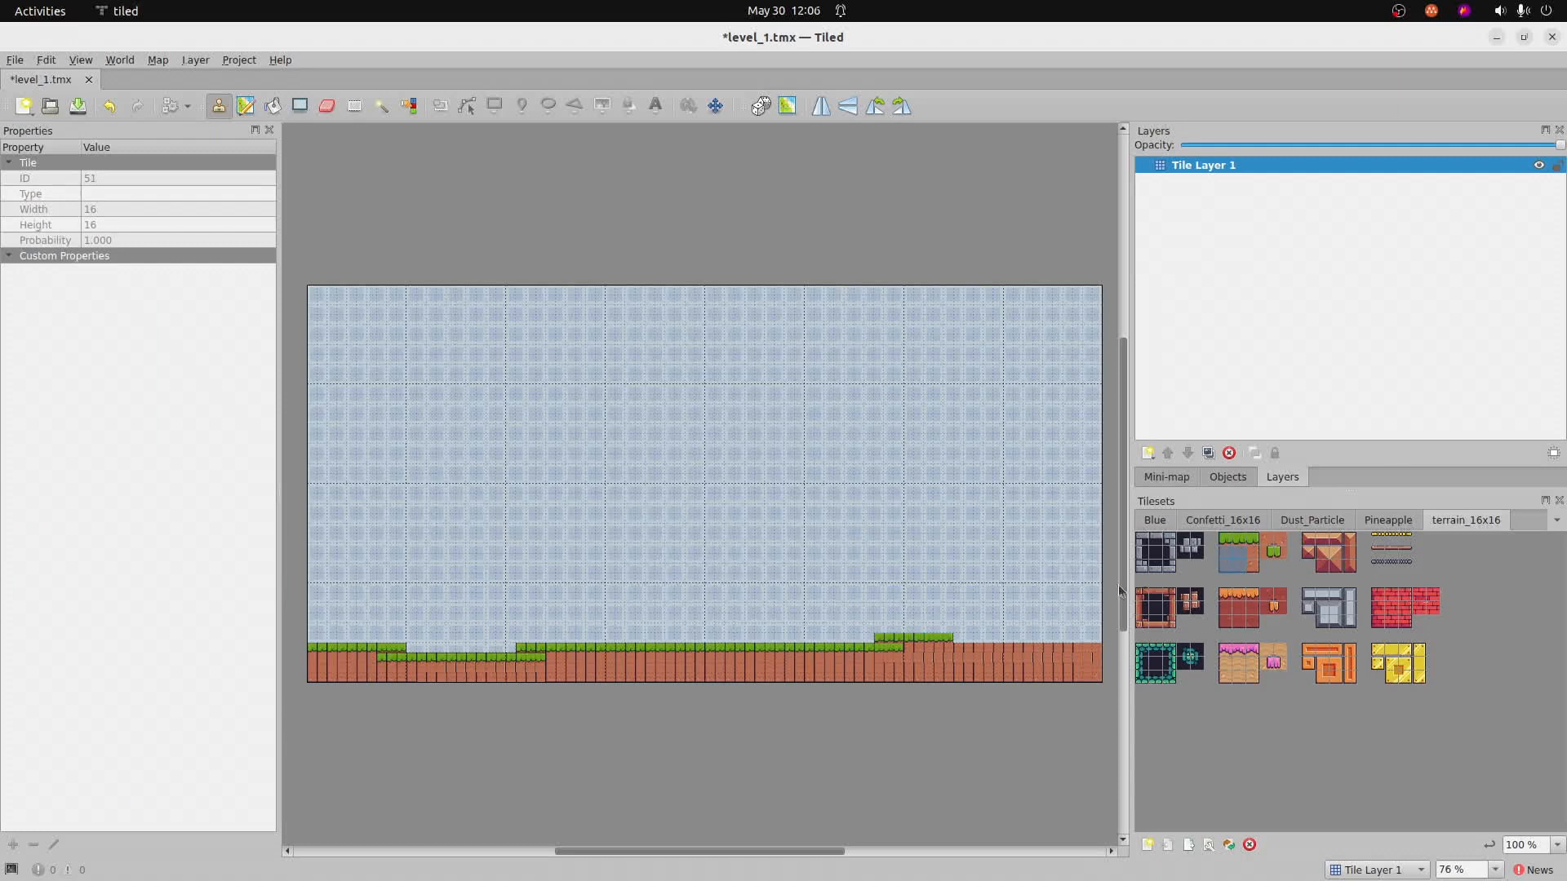
{"action": "left_click", "coordinate": [959, 630]}
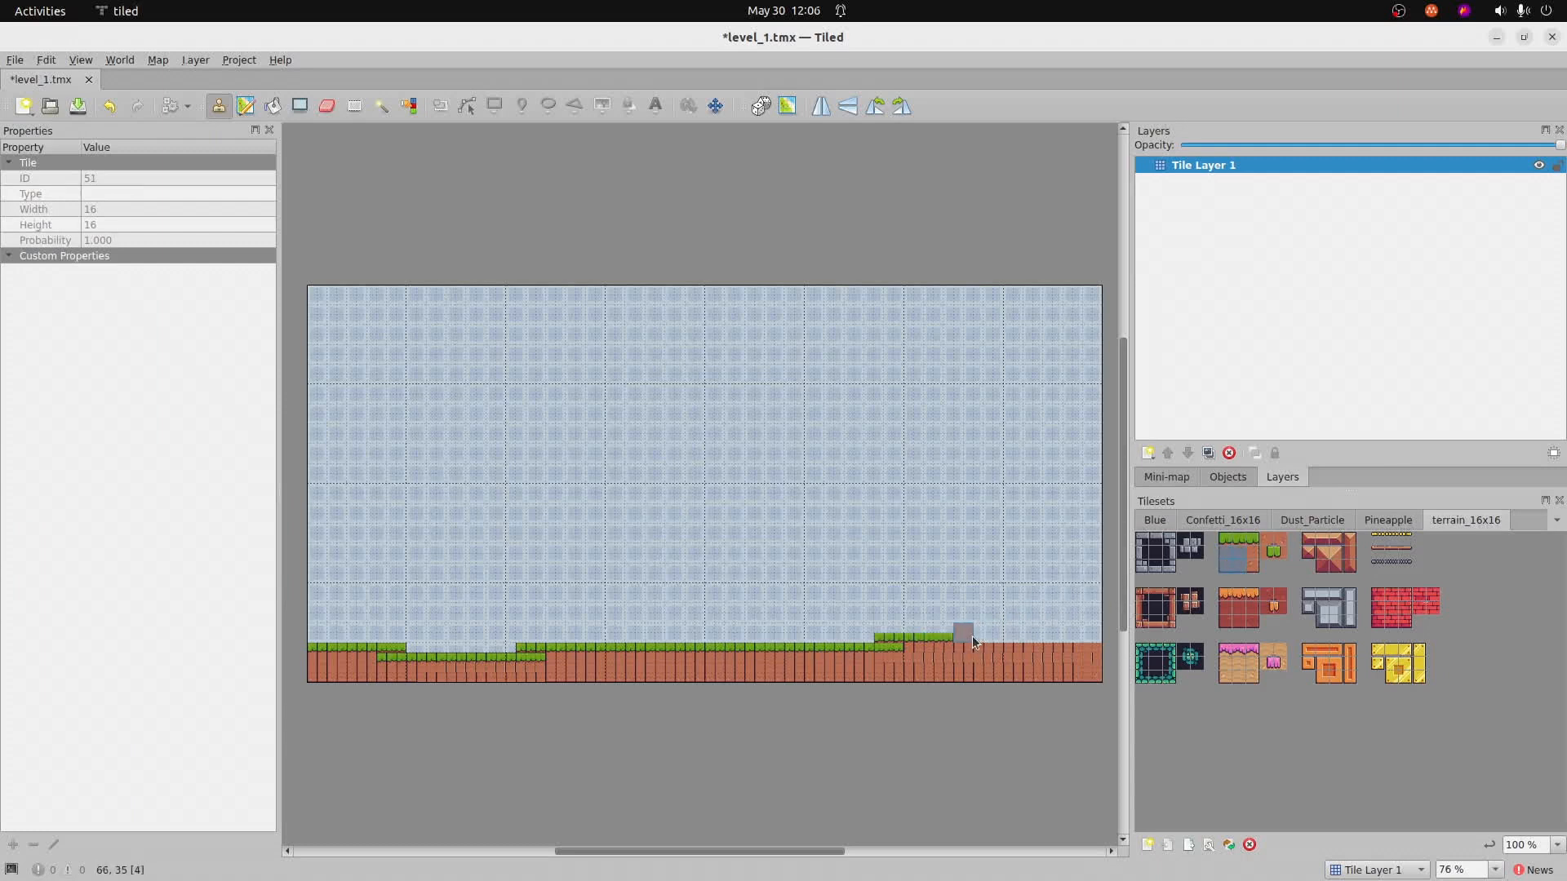
{"action": "left_click_drag", "start_coordinate": [964, 630], "coordinate": [1089, 630]}
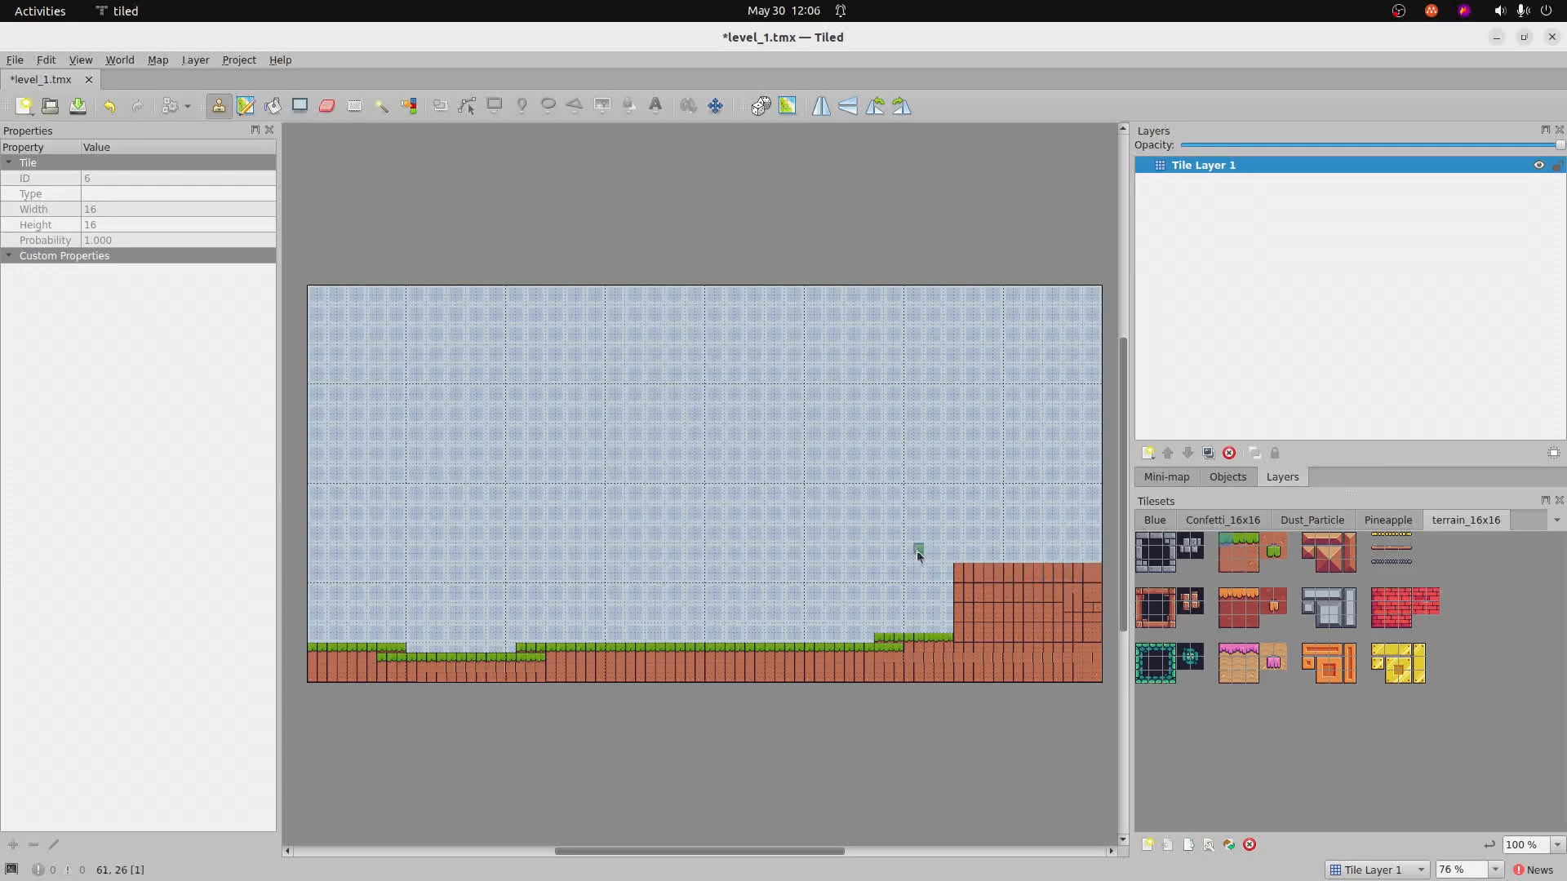
{"action": "left_click", "coordinate": [979, 560]}
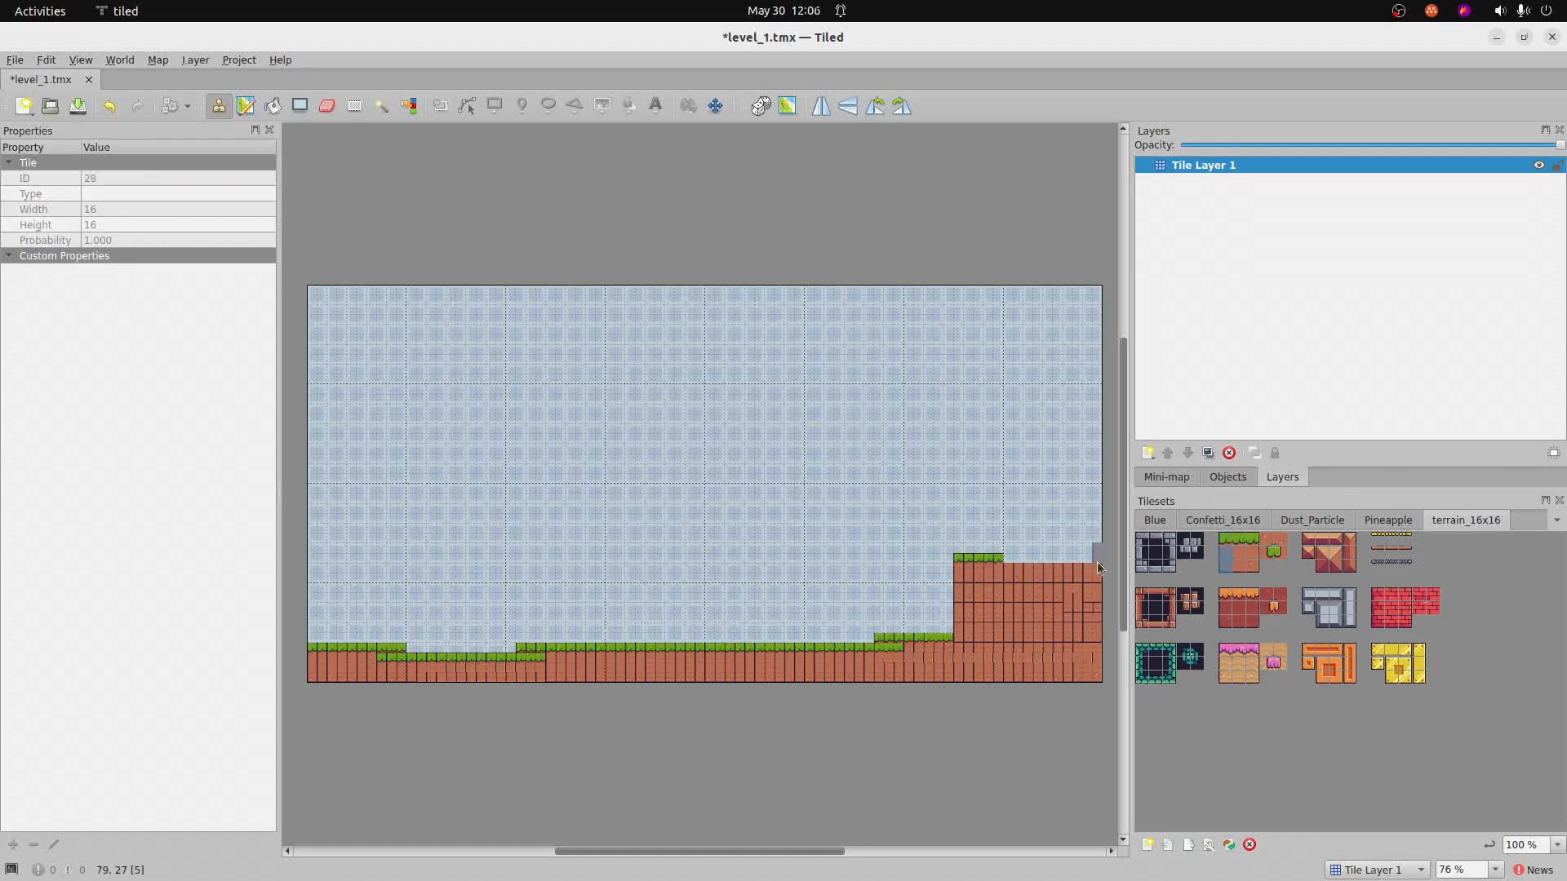
{"action": "left_click", "coordinate": [1064, 560]}
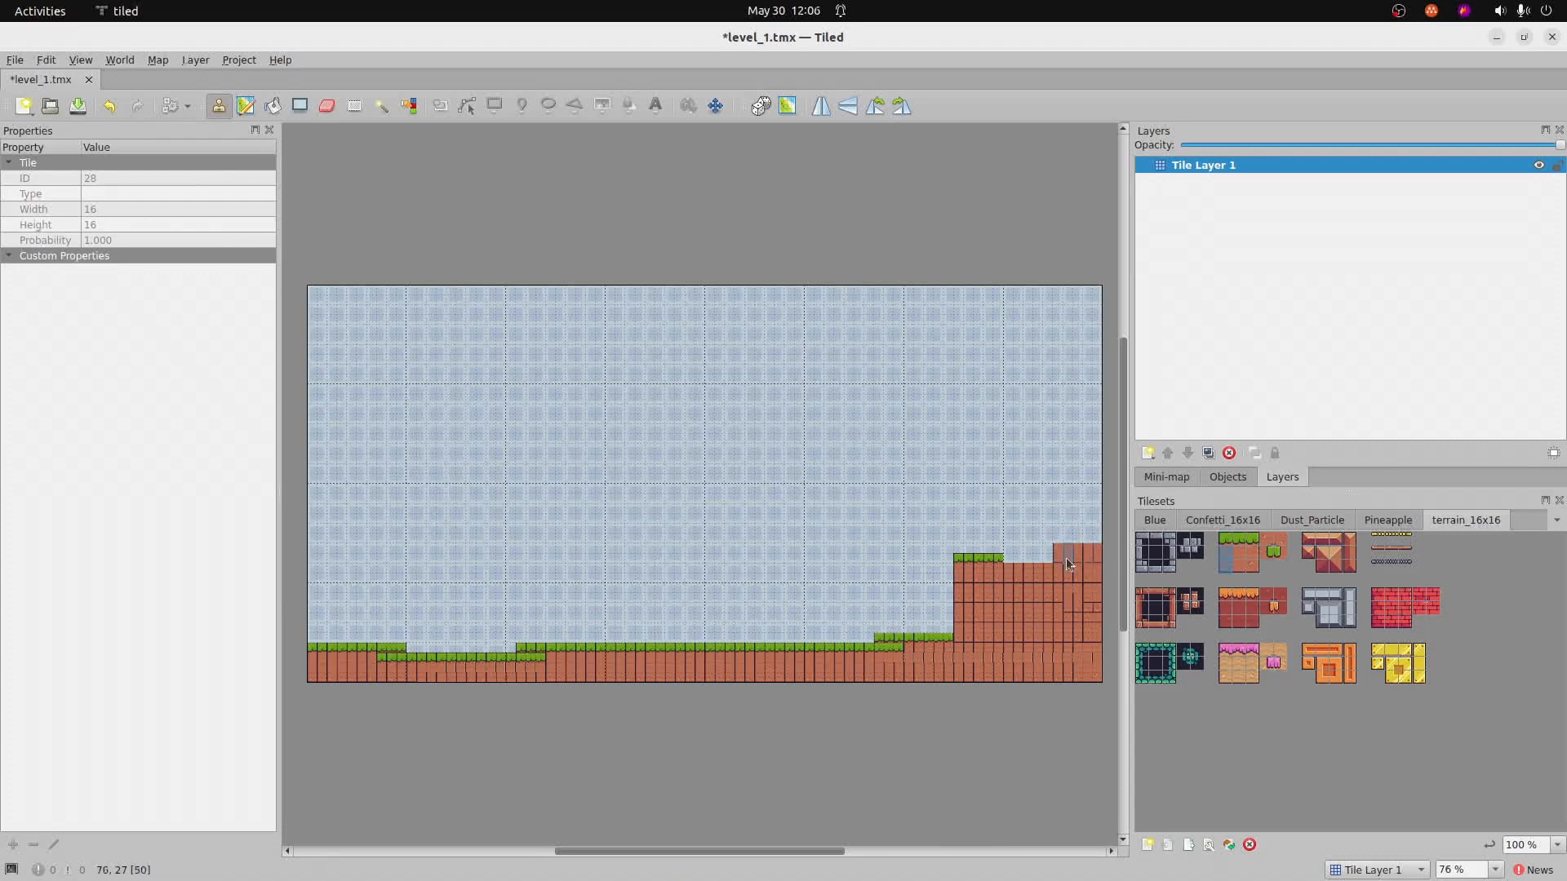
{"action": "left_click", "coordinate": [1235, 548]}
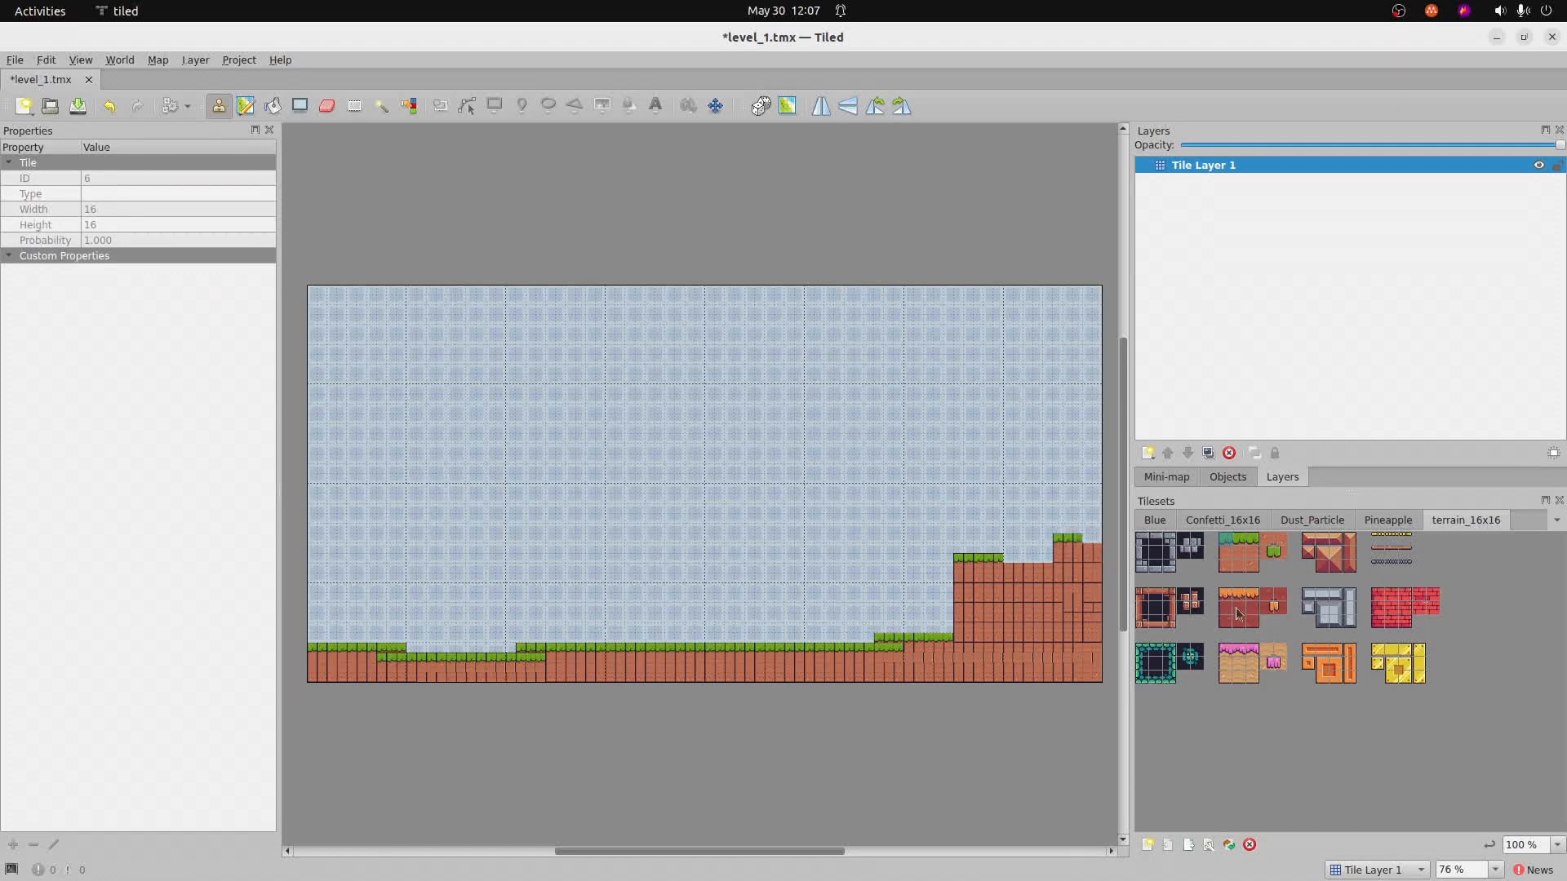
{"action": "left_click", "coordinate": [1222, 599]}
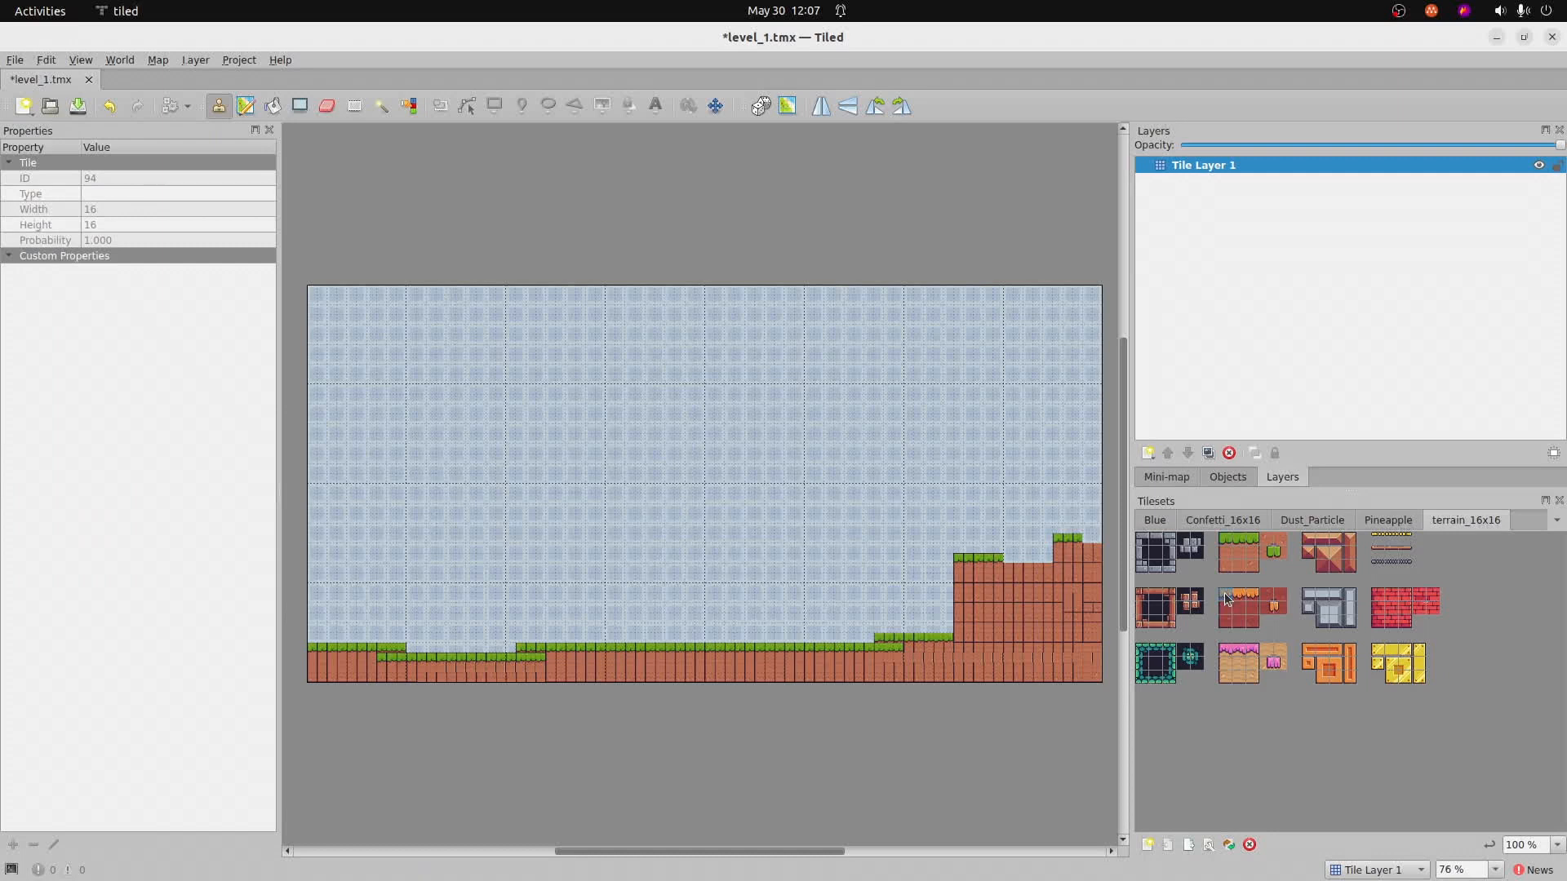
{"action": "left_click", "coordinate": [1237, 607]}
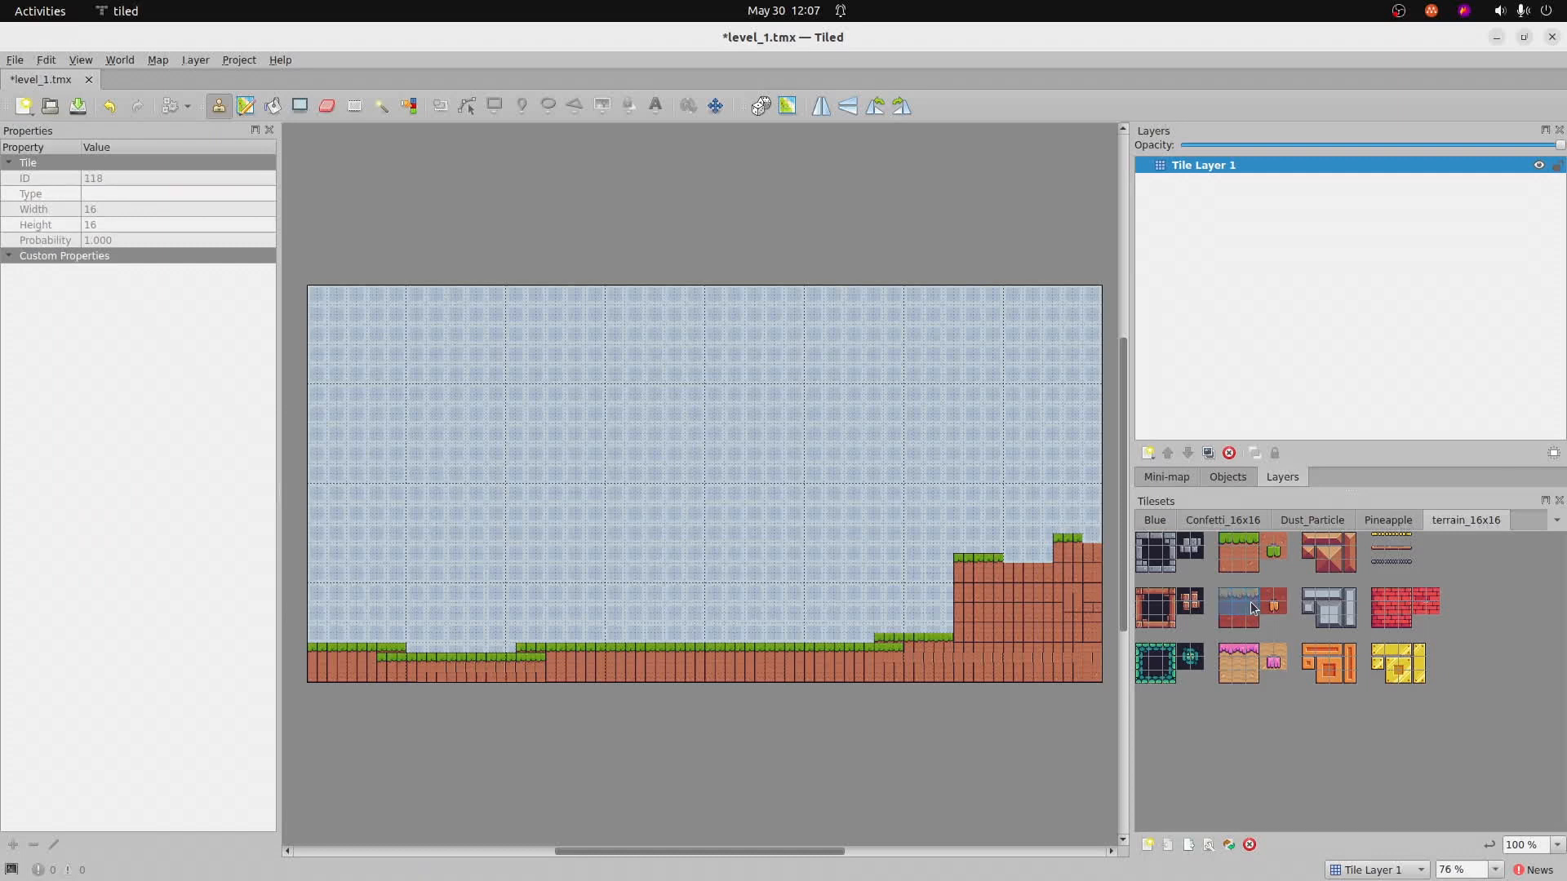
- Paint the floating platform's orange top row mid-sky and fill beneath with red brick tiles
{"action": "left_click", "coordinate": [560, 434]}
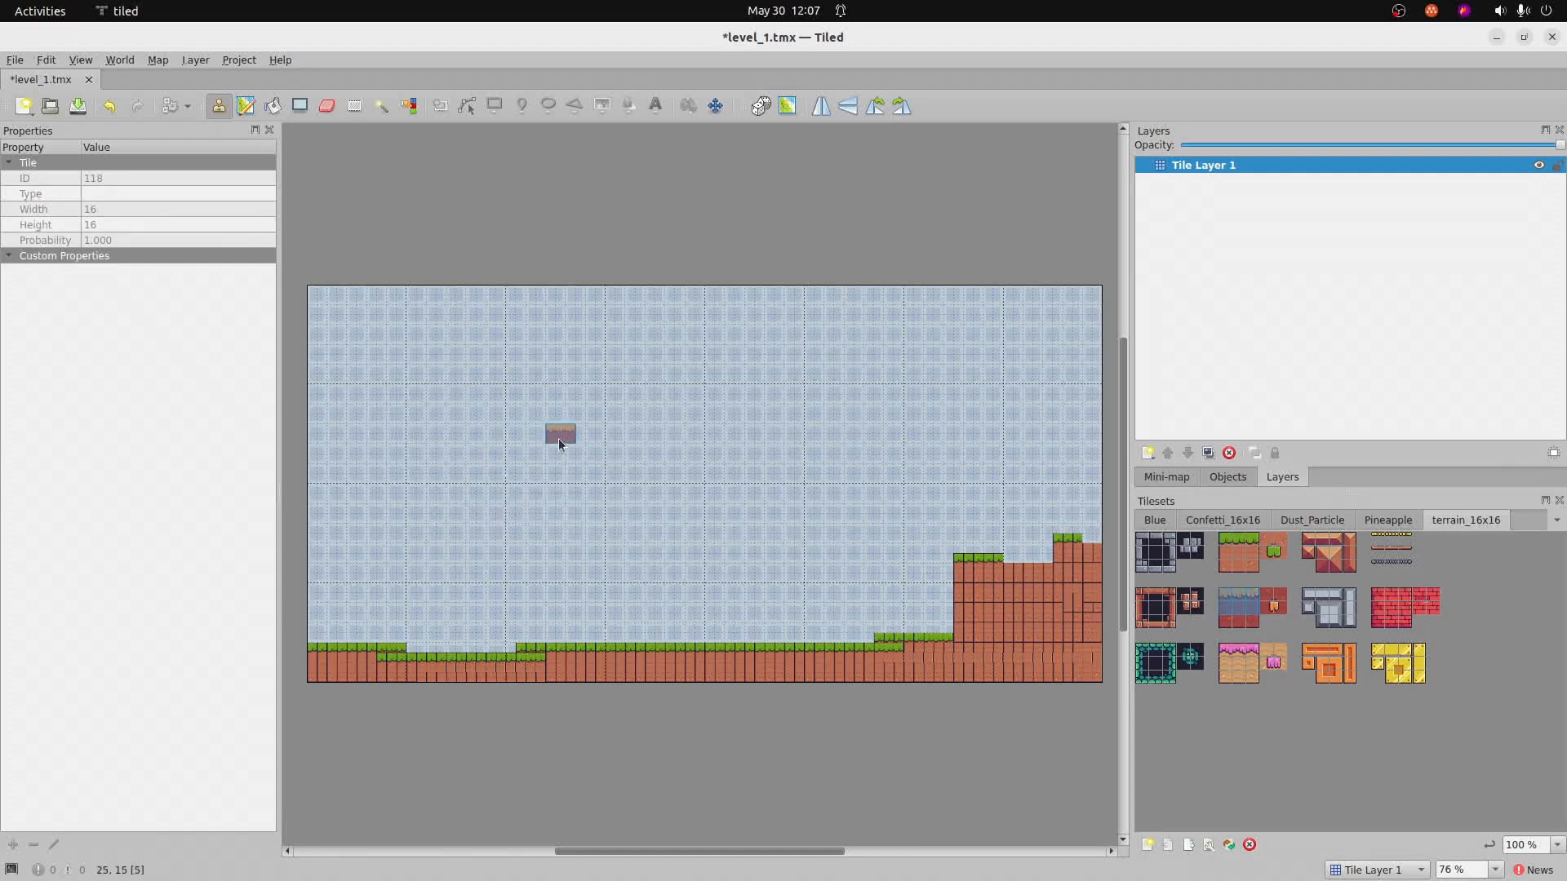
{"action": "left_click_drag", "start_coordinate": [560, 434], "coordinate": [764, 445]}
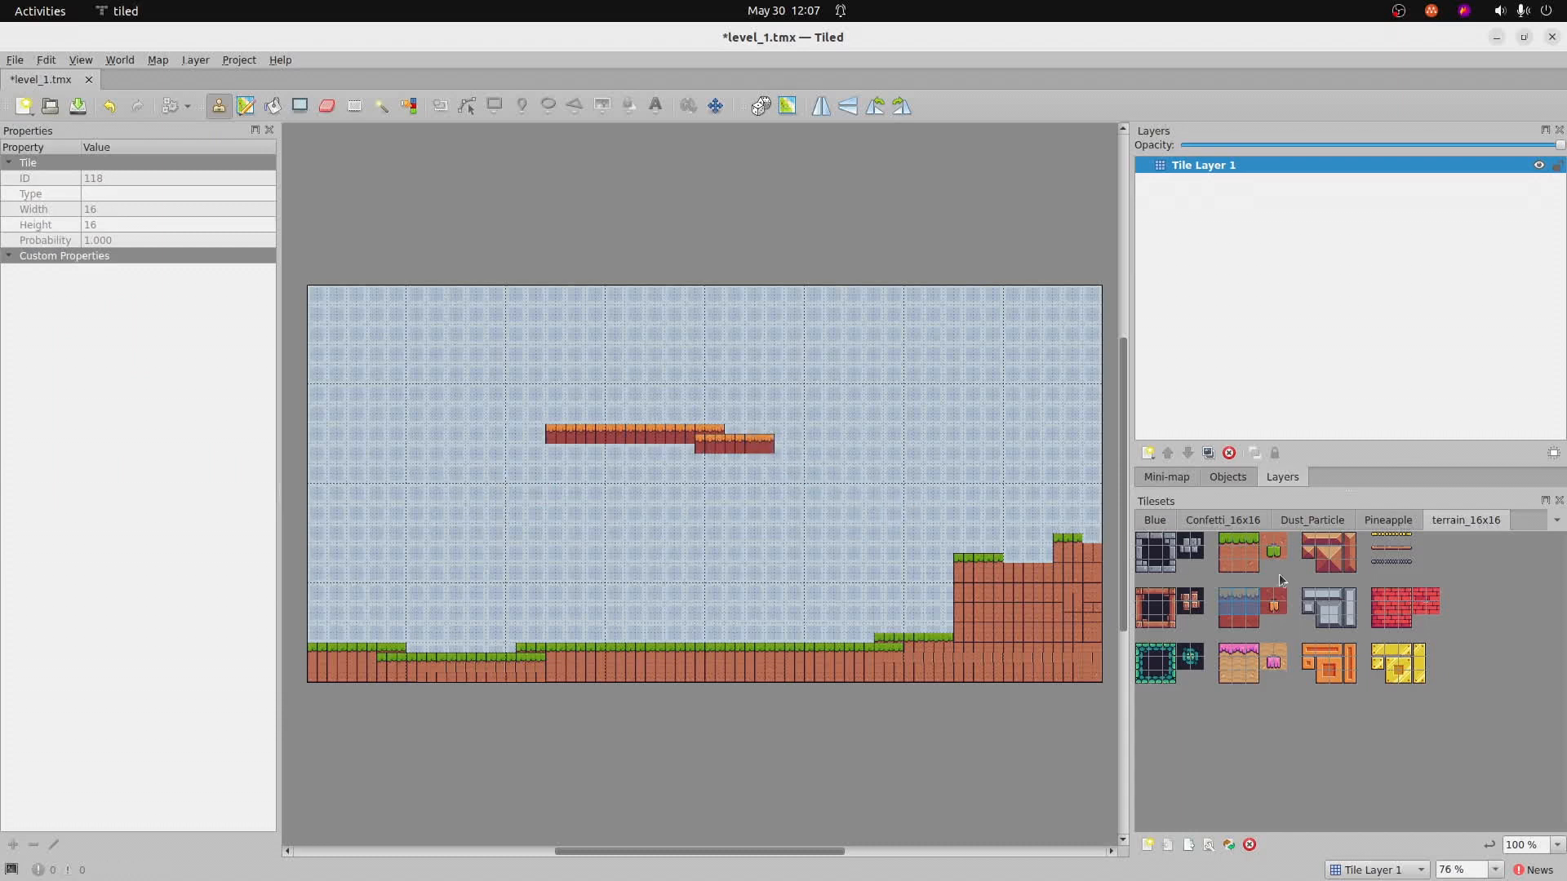
{"action": "left_click", "coordinate": [1237, 607]}
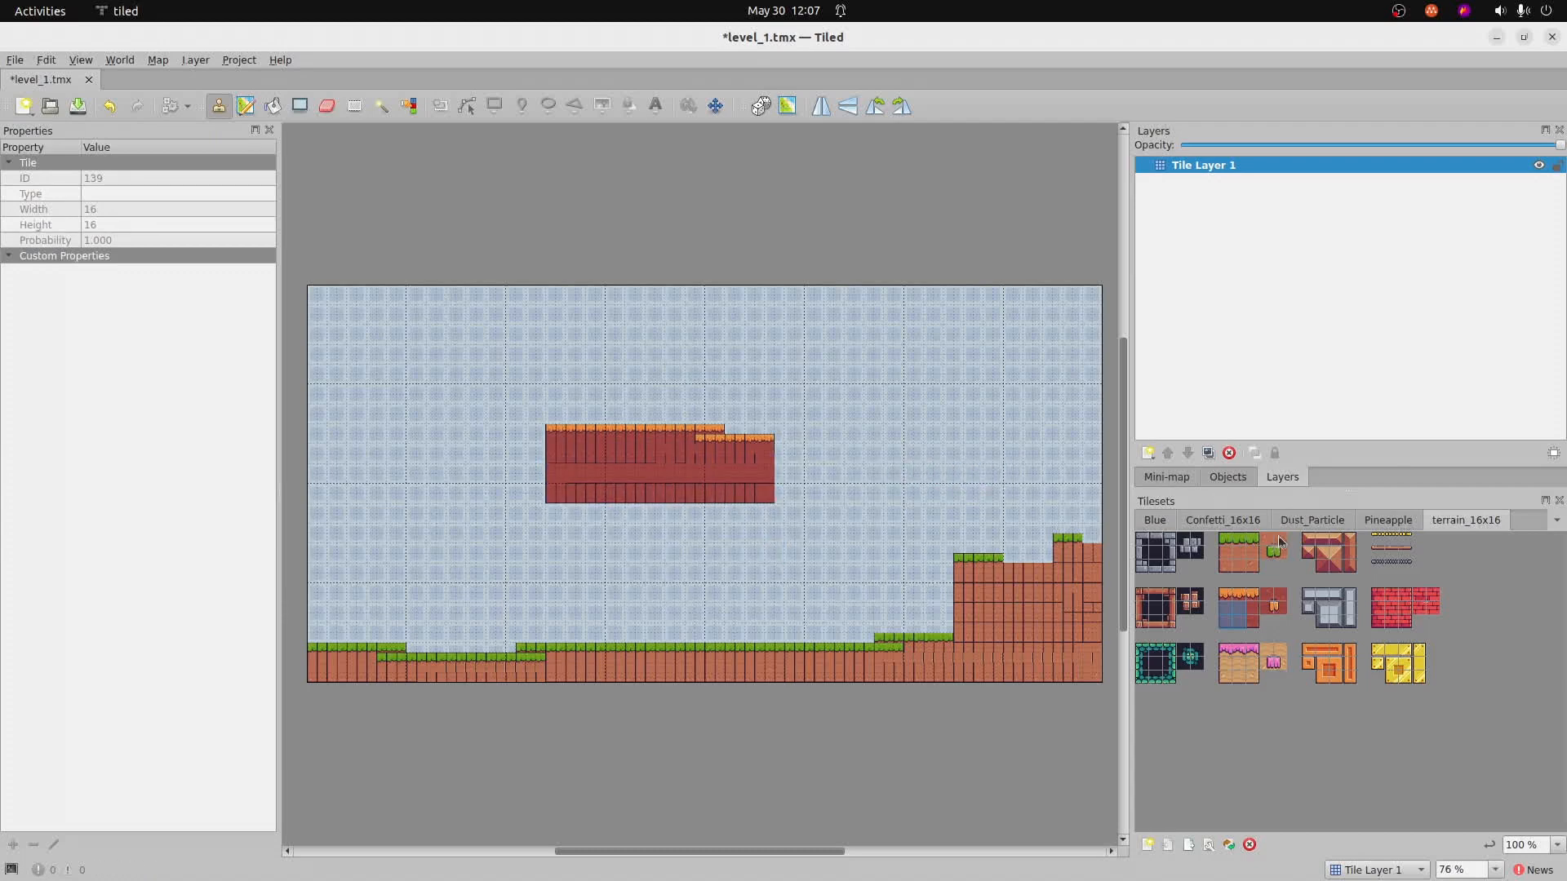
{"action": "left_click", "coordinate": [1312, 519]}
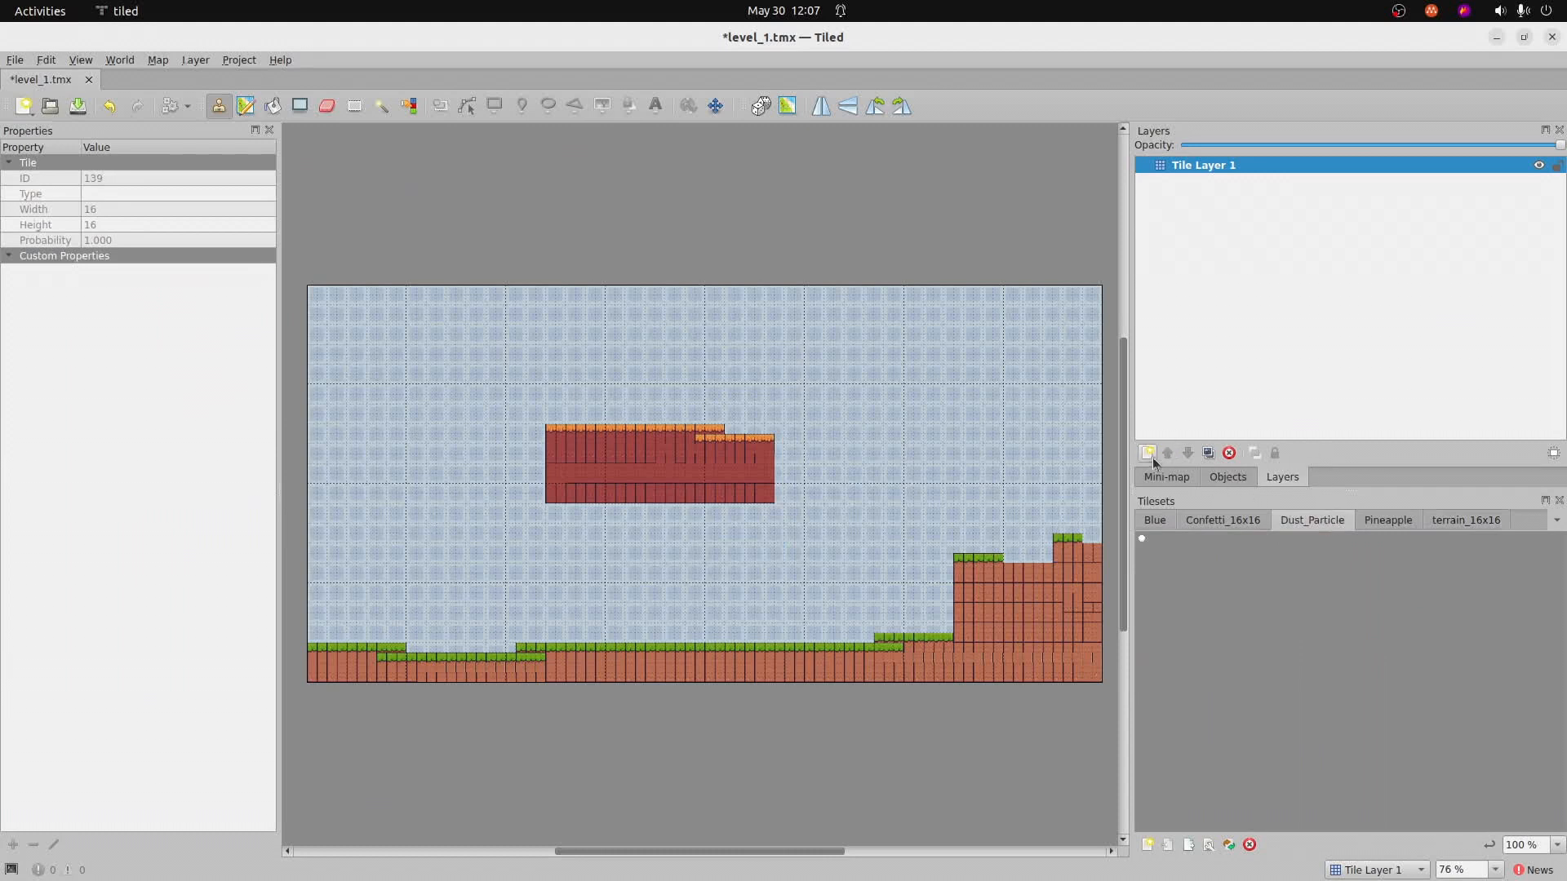
- Create a tile layer named decoration and rename Tile Layer 1 to base
{"action": "left_click", "coordinate": [1147, 452]}
{"action": "type", "text": "d"}
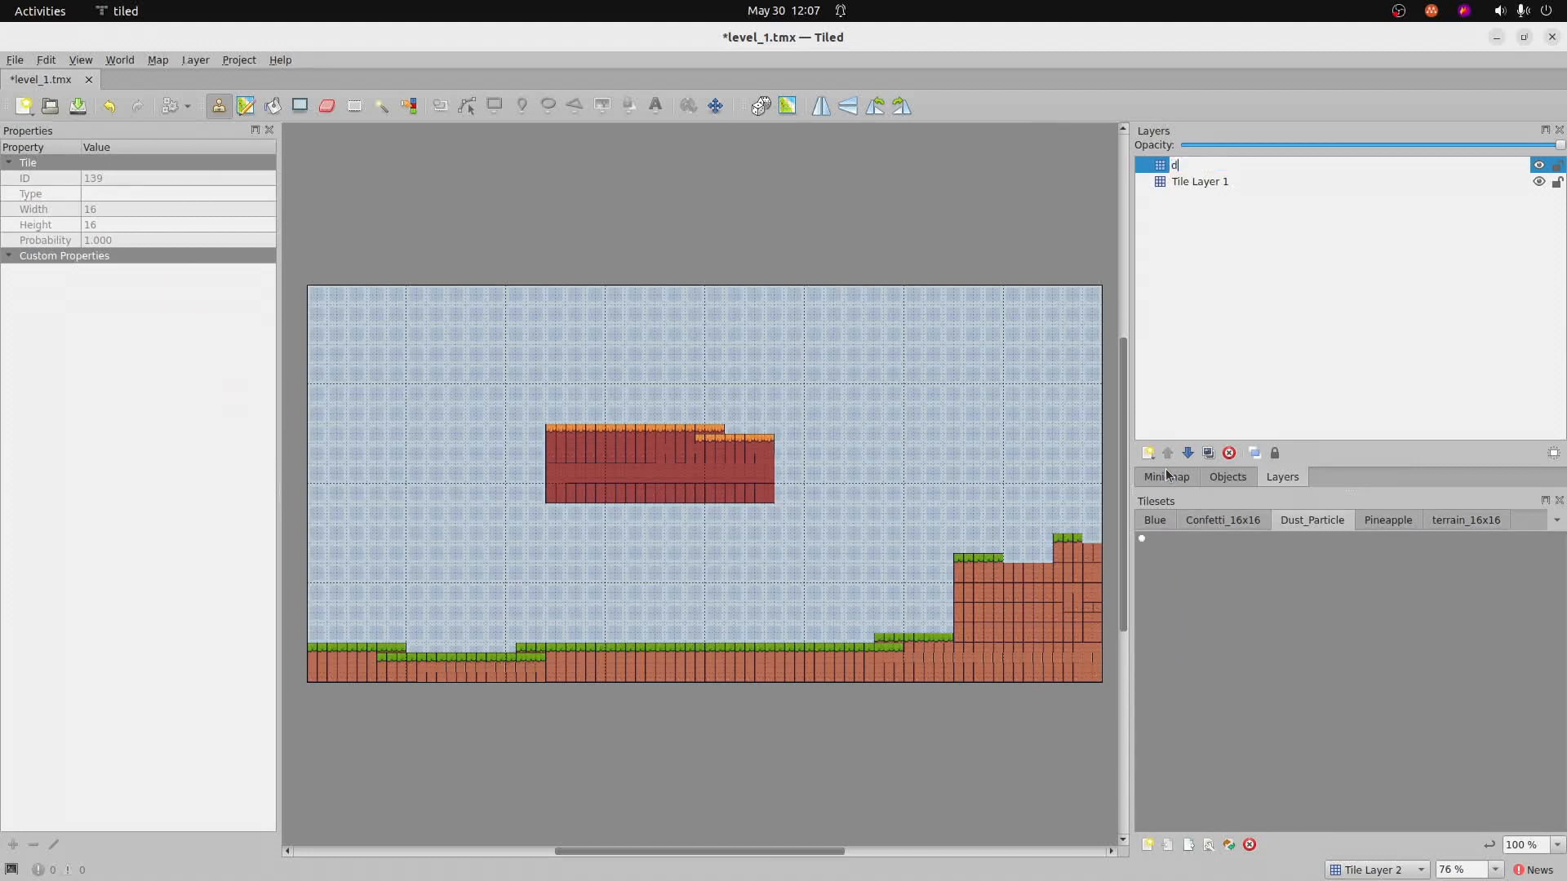
{"action": "type", "text": "ecoration"}
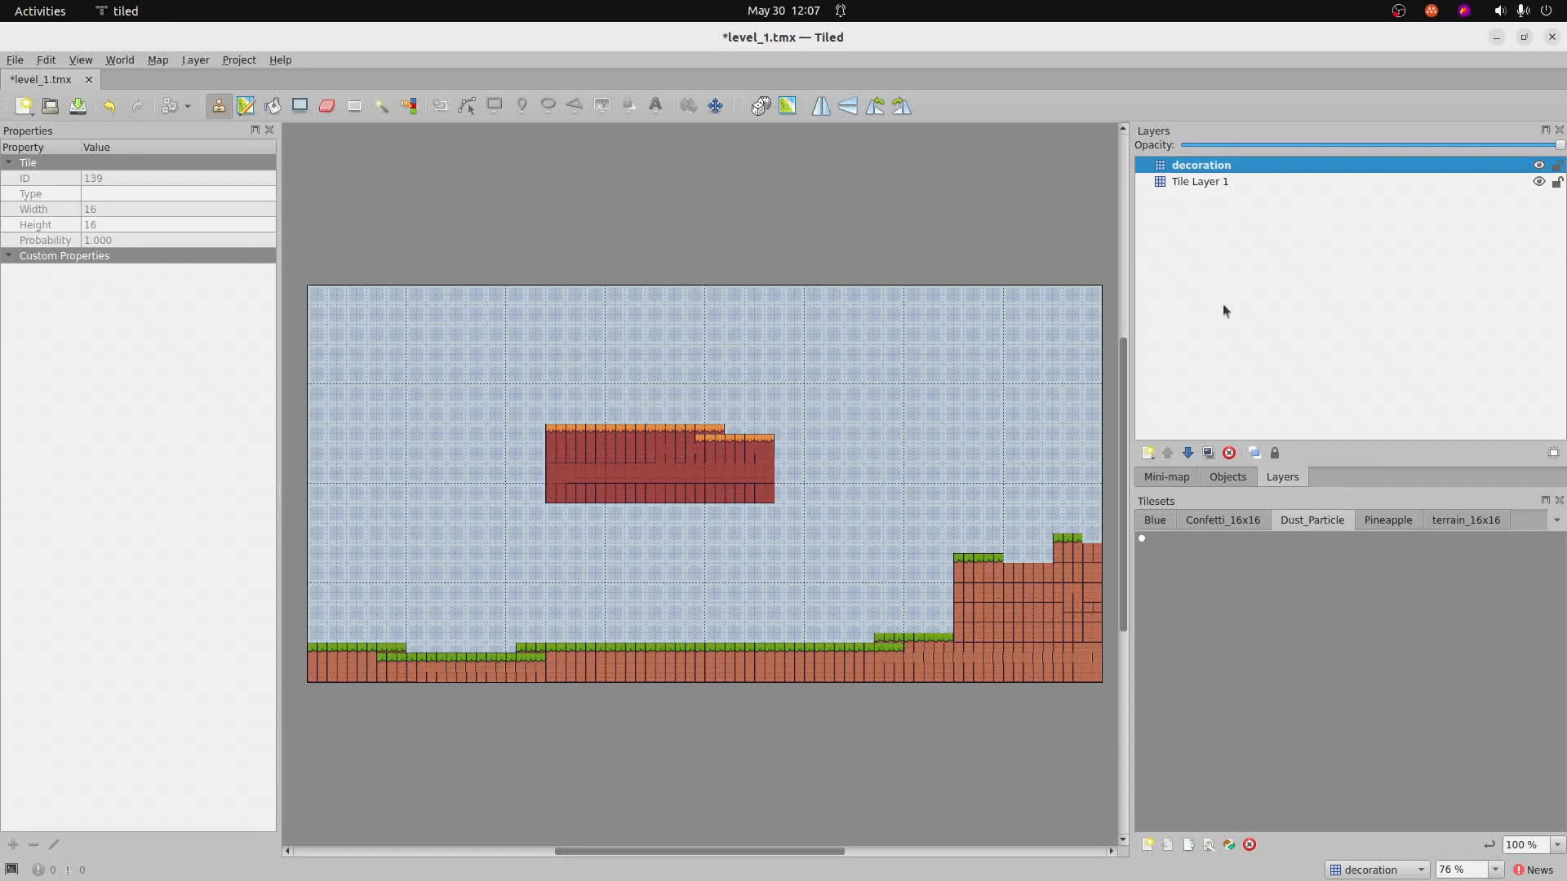
{"action": "mouse_move", "coordinate": [1245, 514]}
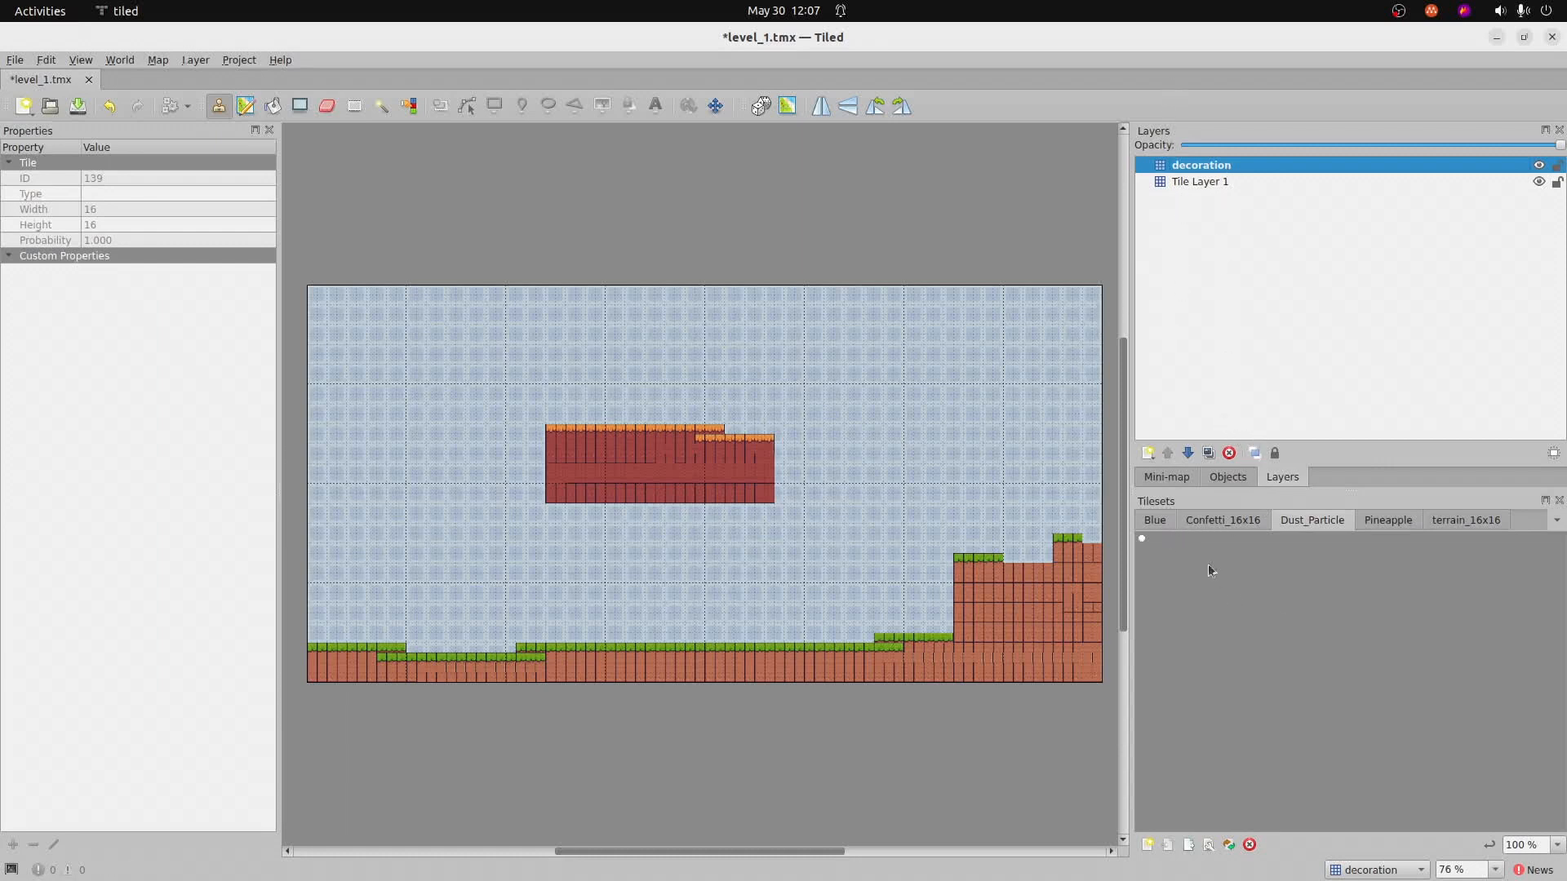
{"action": "right_click", "coordinate": [1199, 182]}
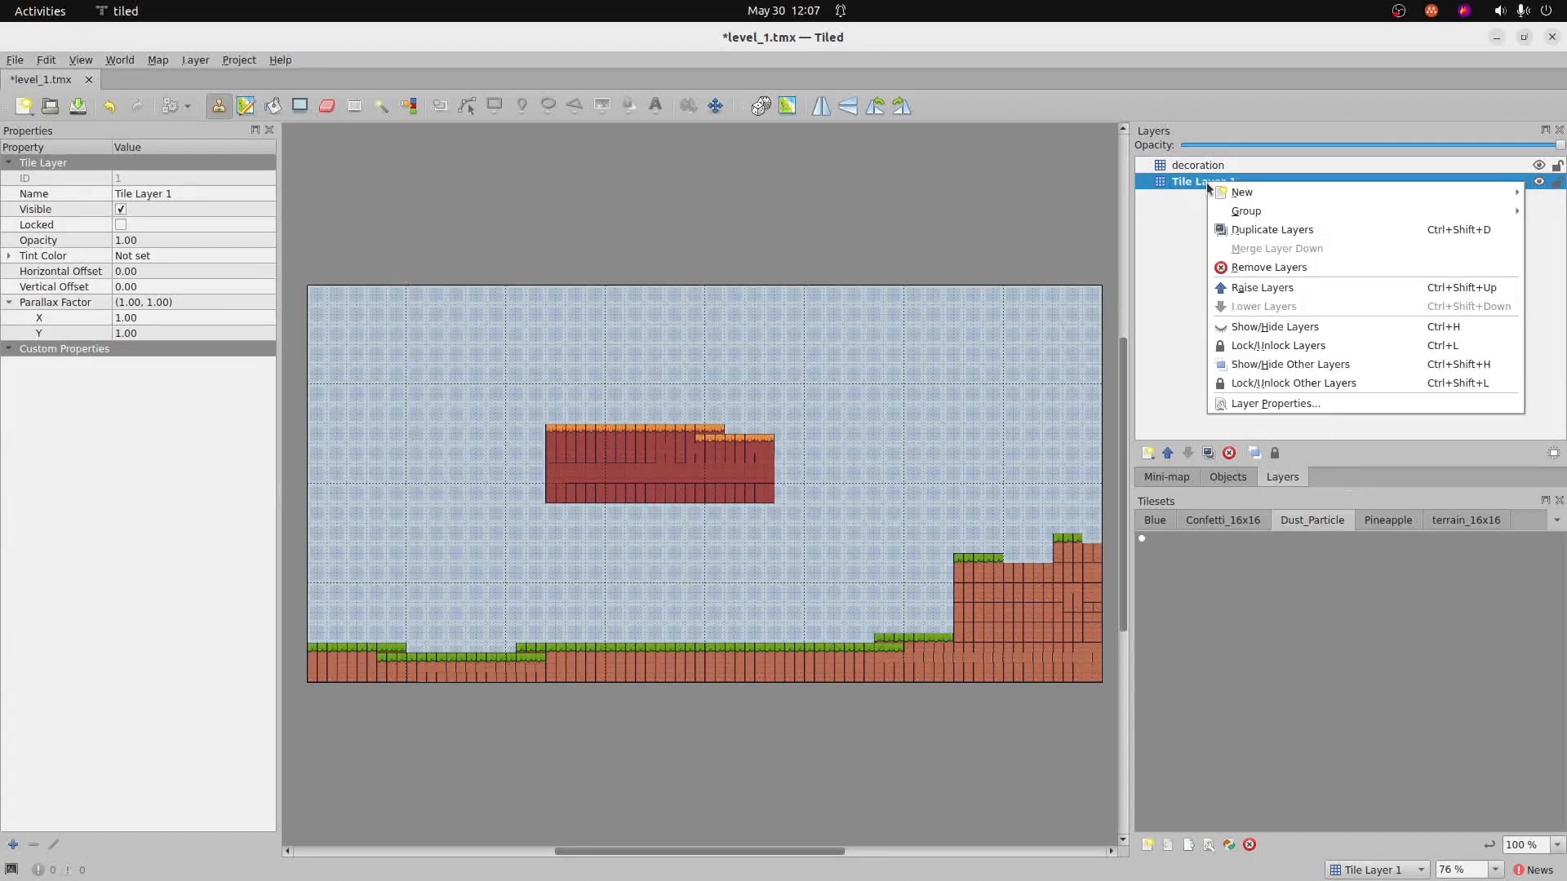
{"action": "mouse_move", "coordinate": [1240, 193]}
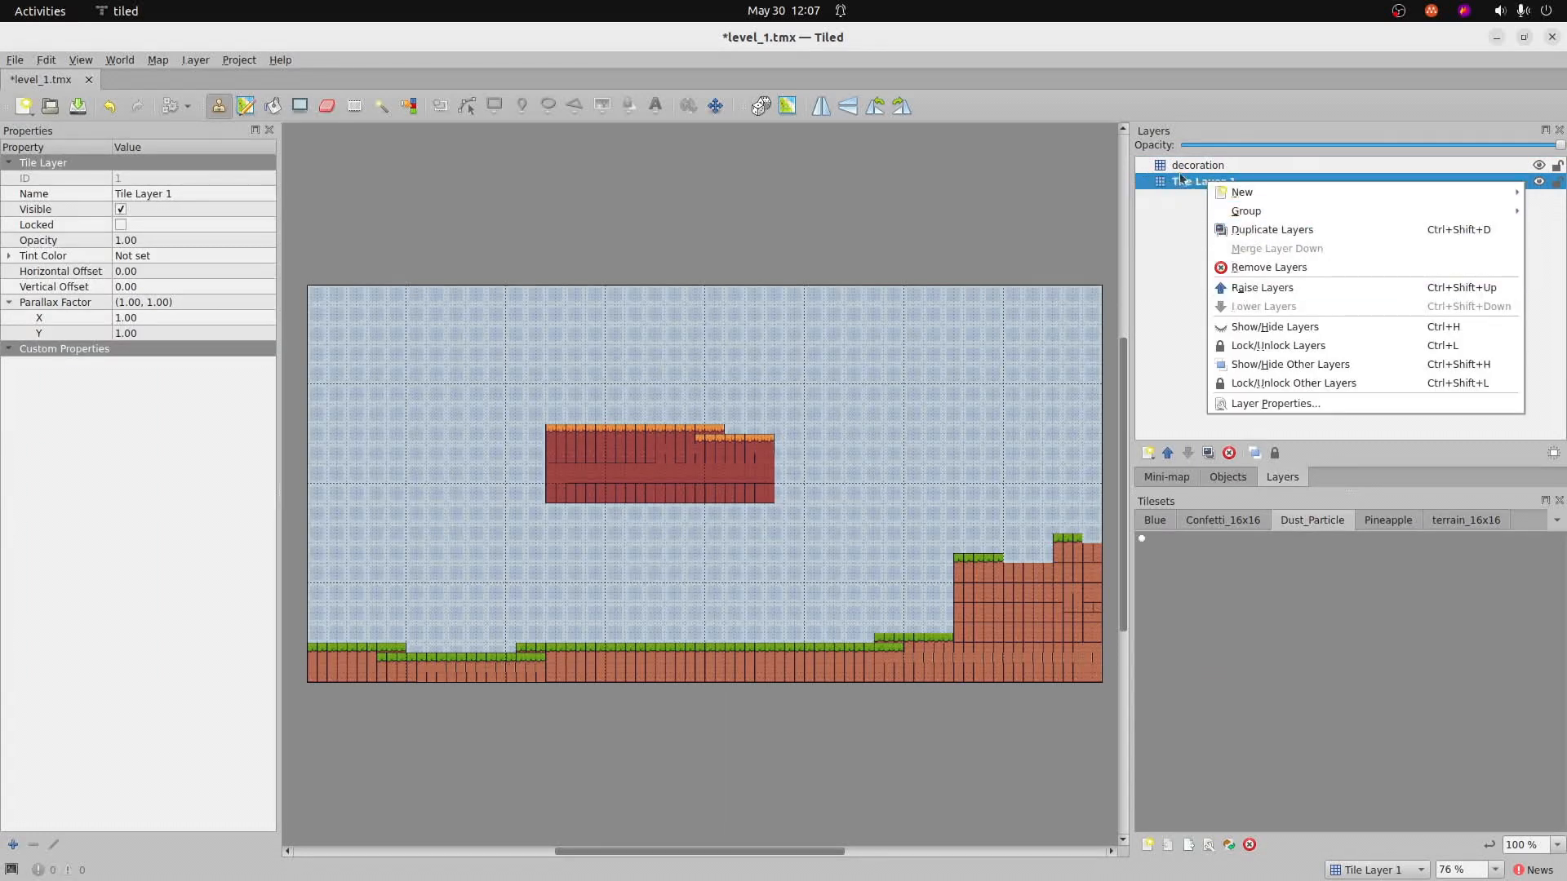
{"action": "double_click", "coordinate": [1198, 181]}
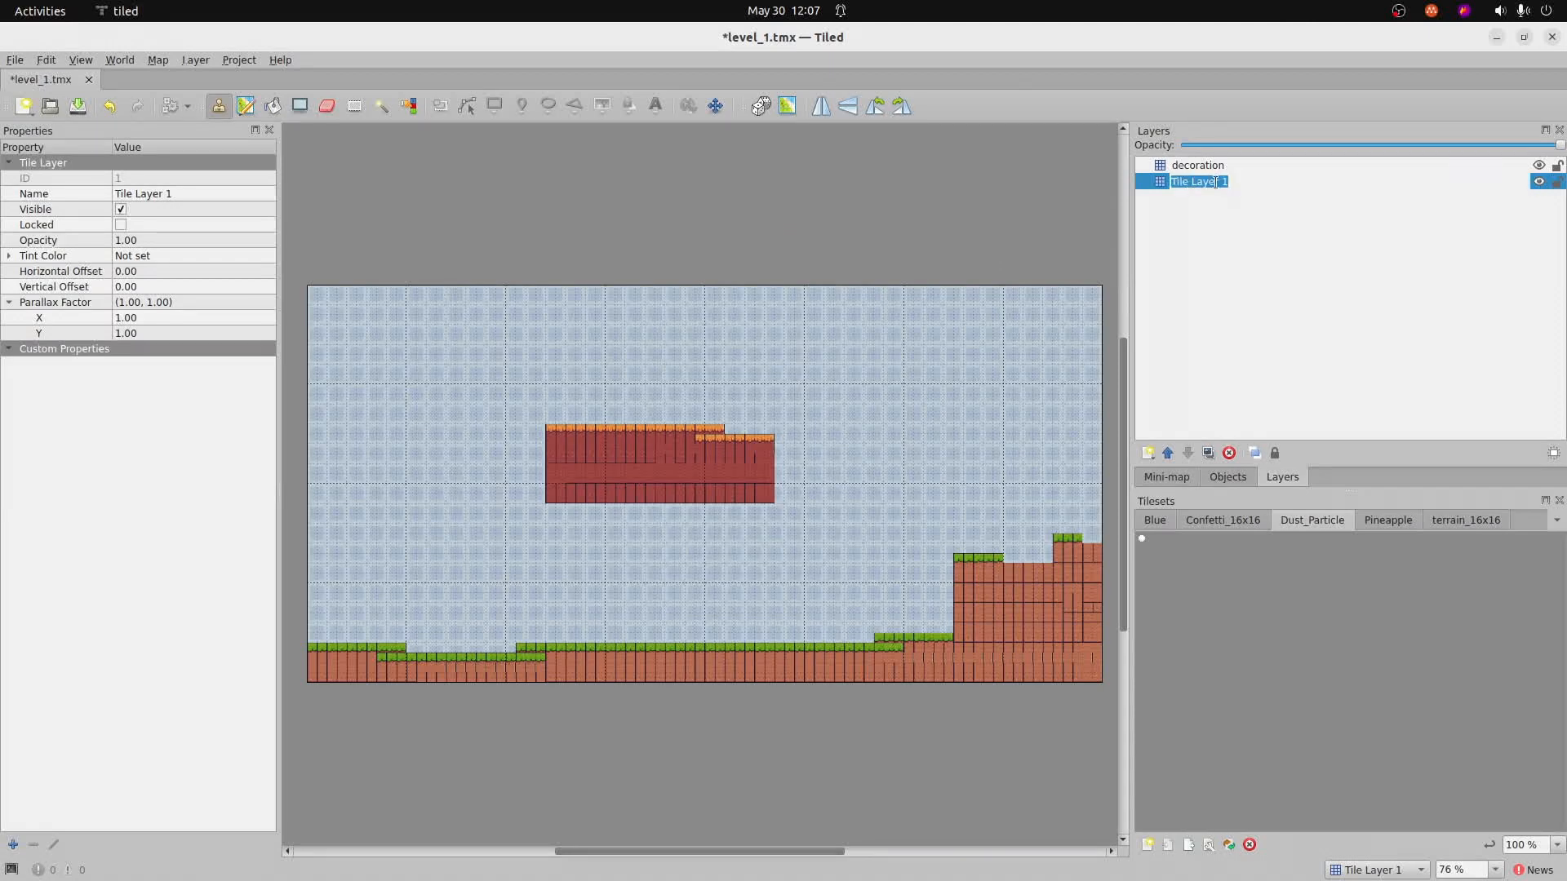
{"action": "type", "text": "base"}
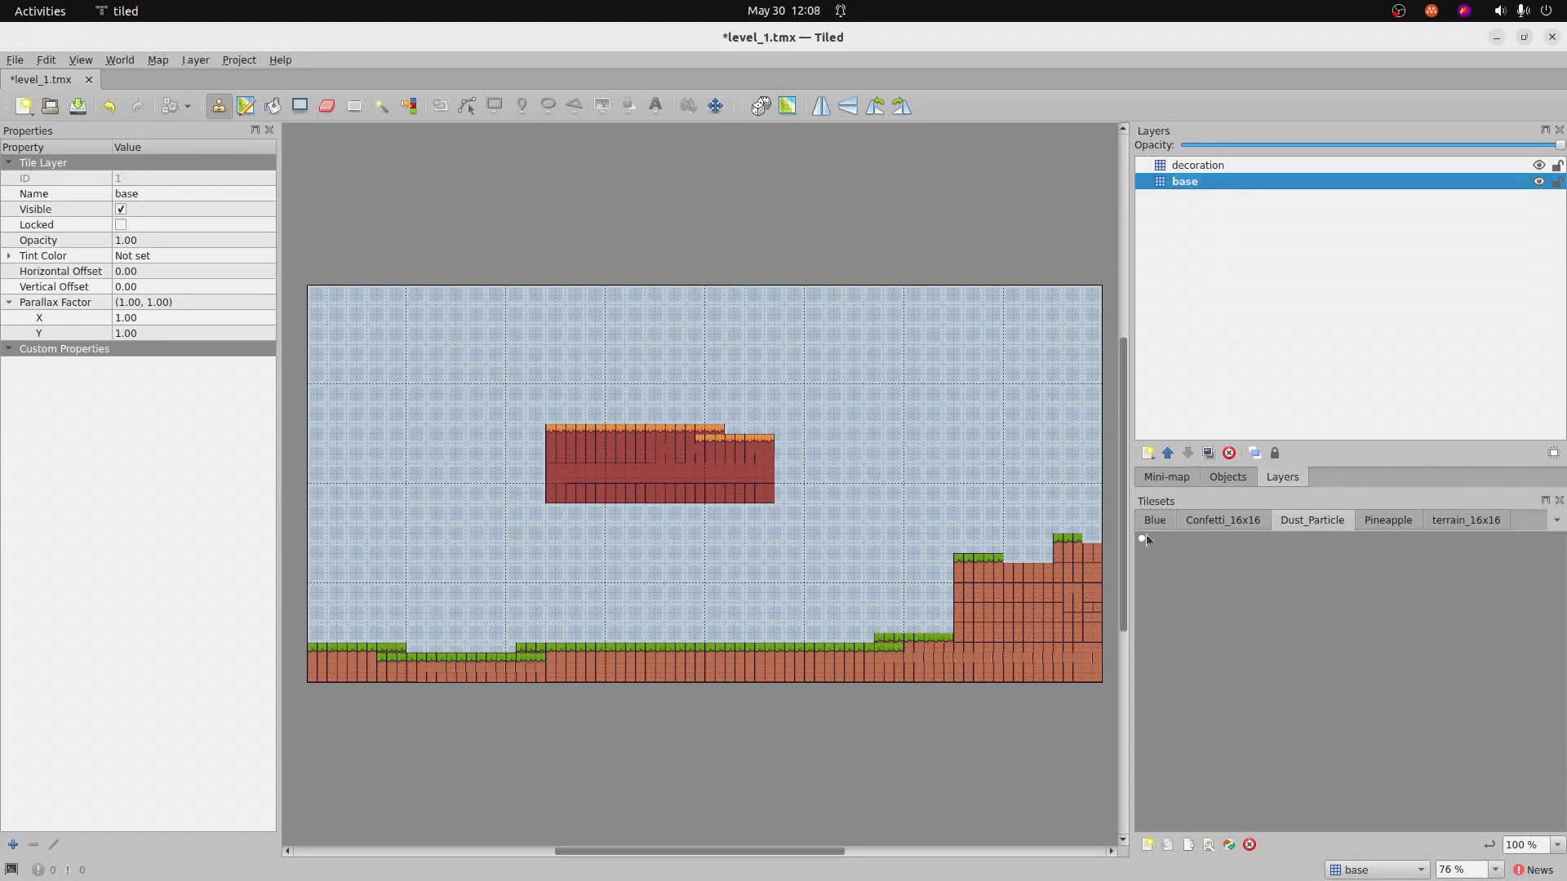
{"action": "left_click", "coordinate": [1196, 165]}
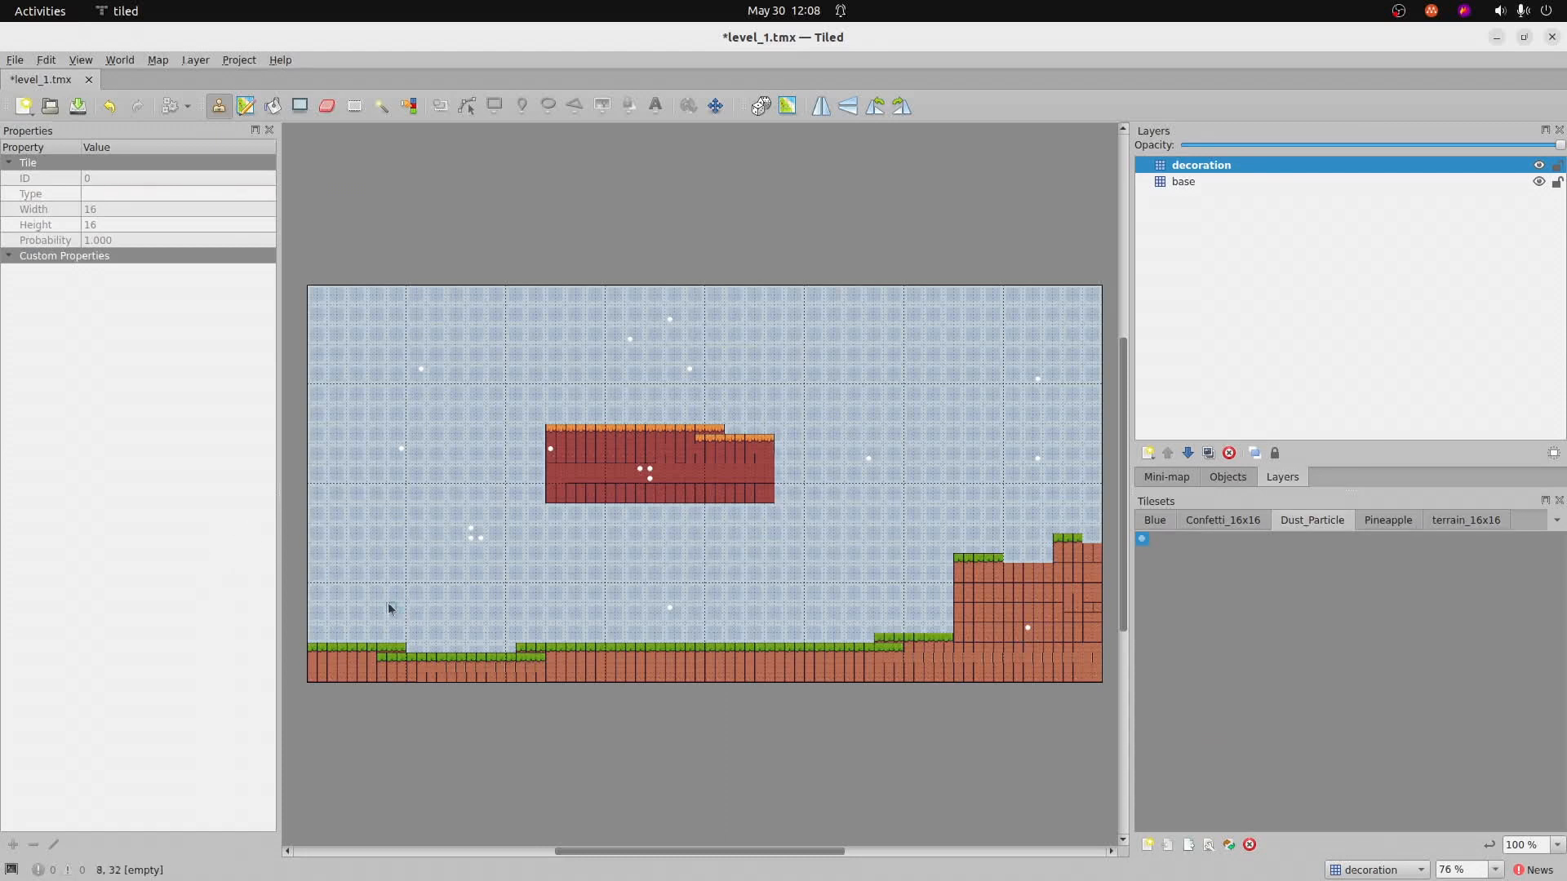
- Stamp dust specks, confetti and pineapples across the sky on the decoration layer
{"action": "left_click", "coordinate": [1221, 519]}
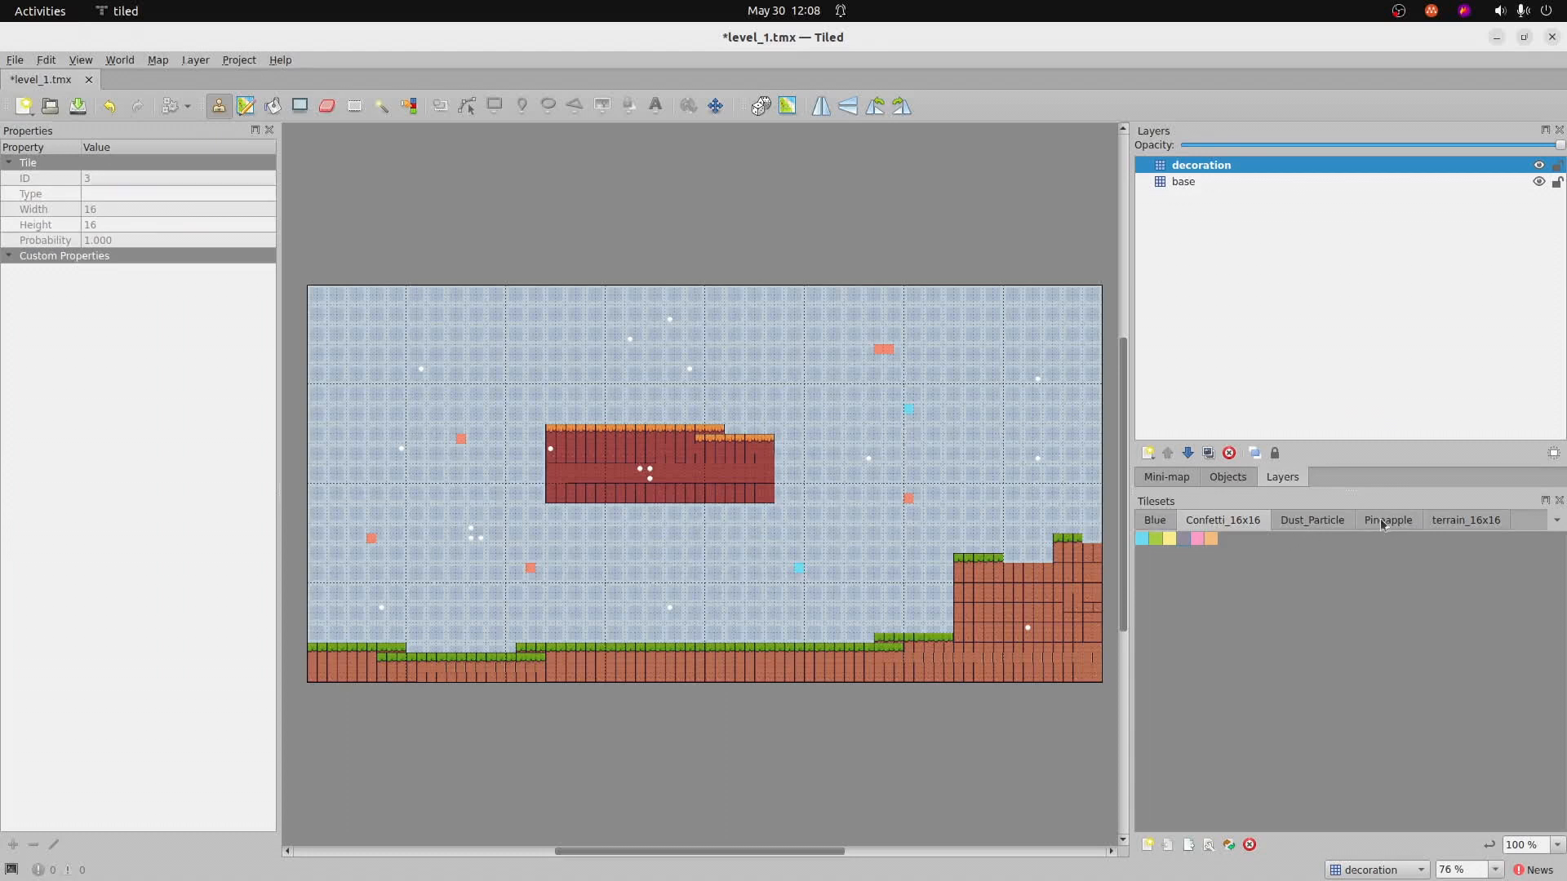
{"action": "left_click", "coordinate": [1387, 519]}
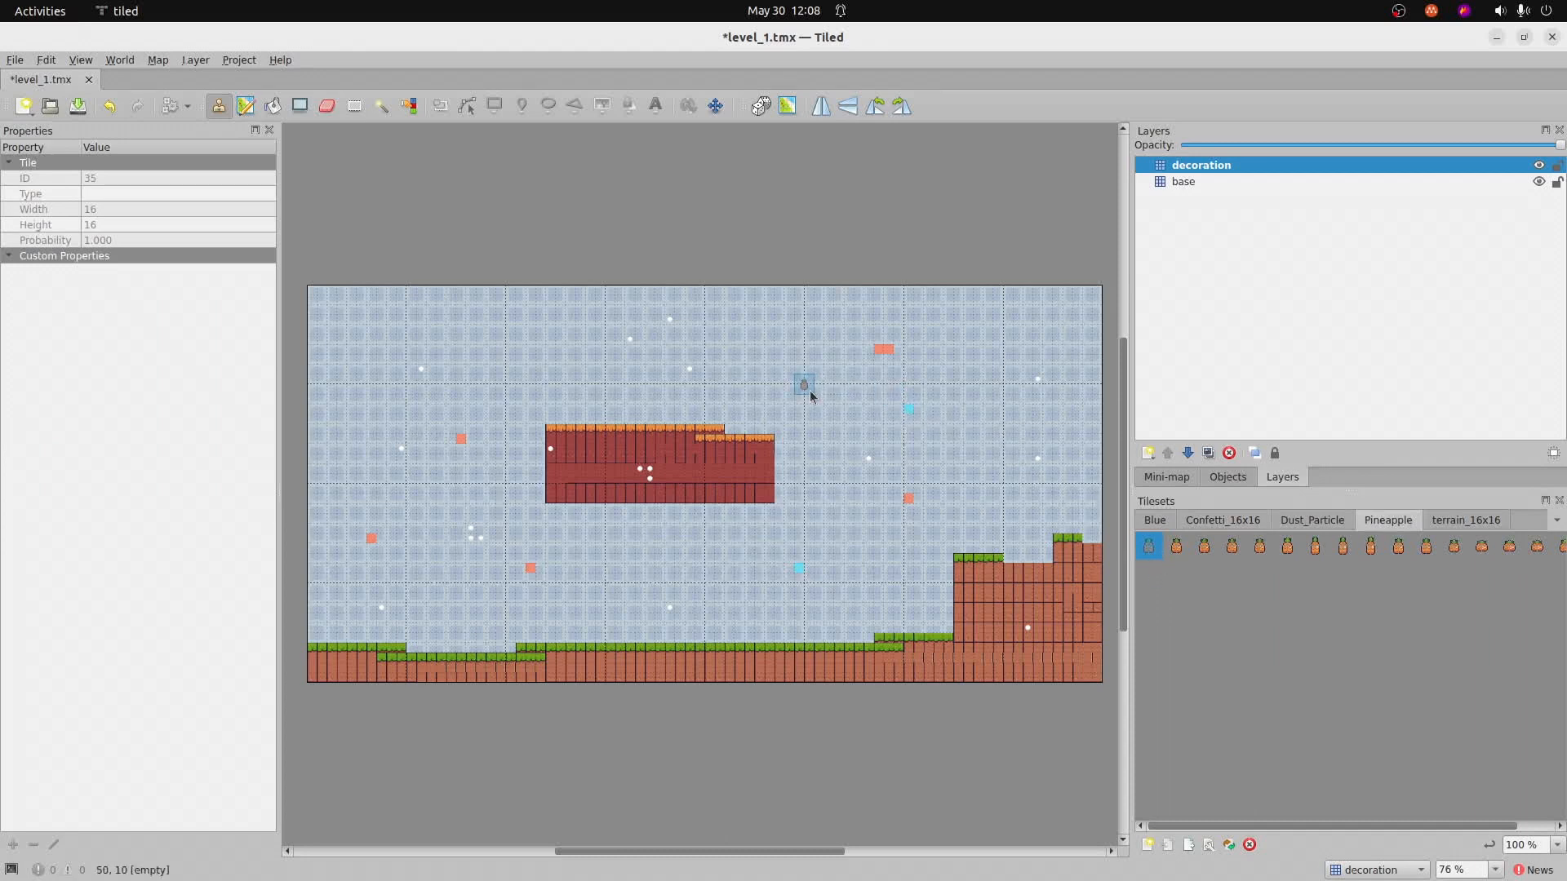
{"action": "left_click", "coordinate": [842, 395]}
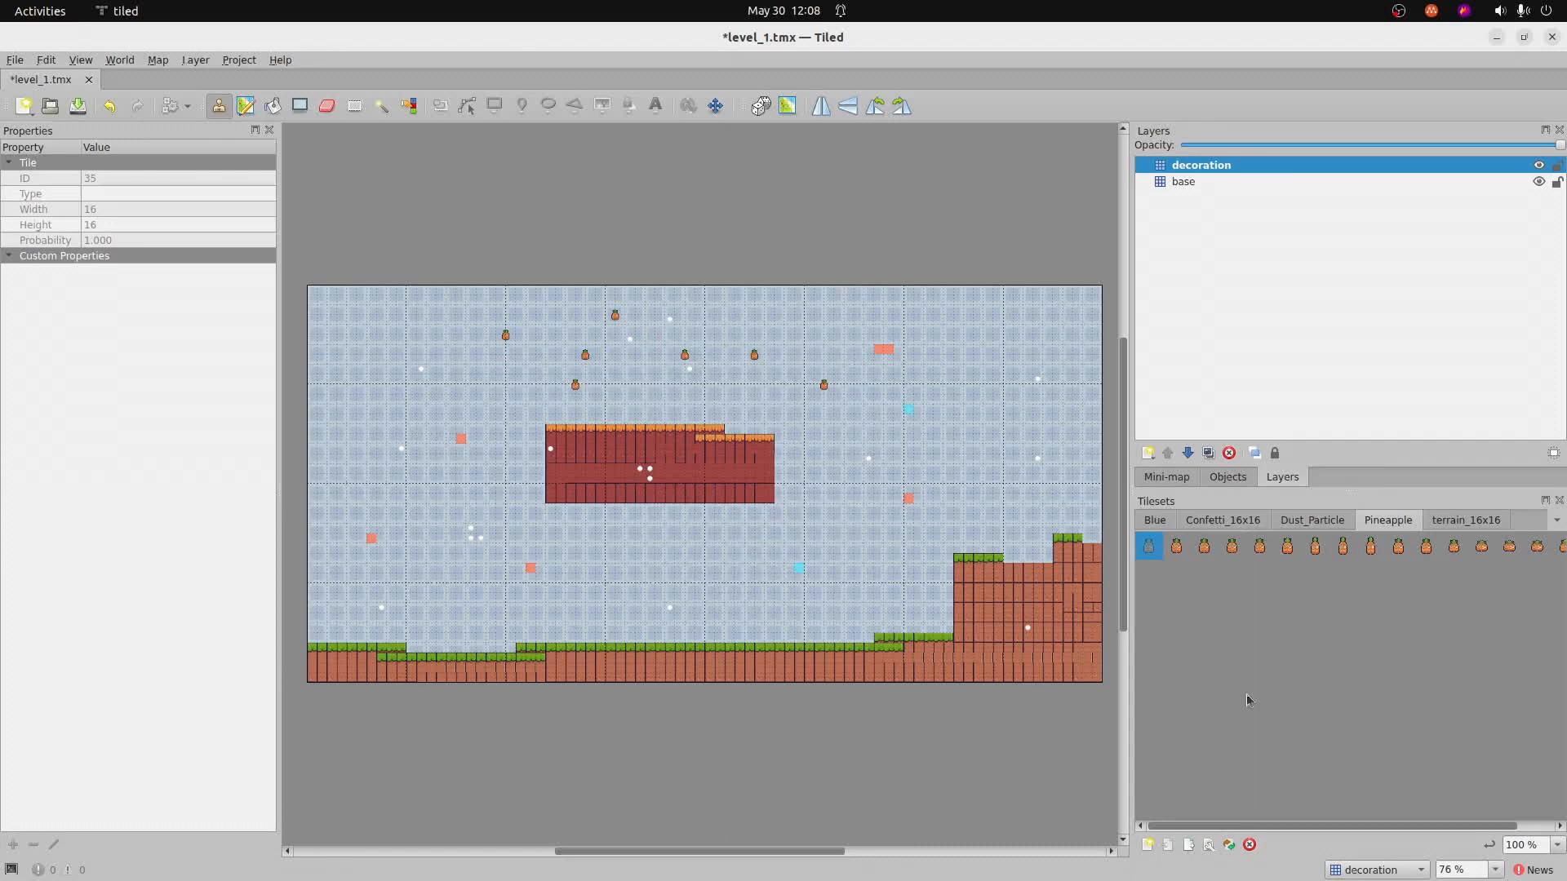
{"action": "left_click", "coordinate": [1154, 519]}
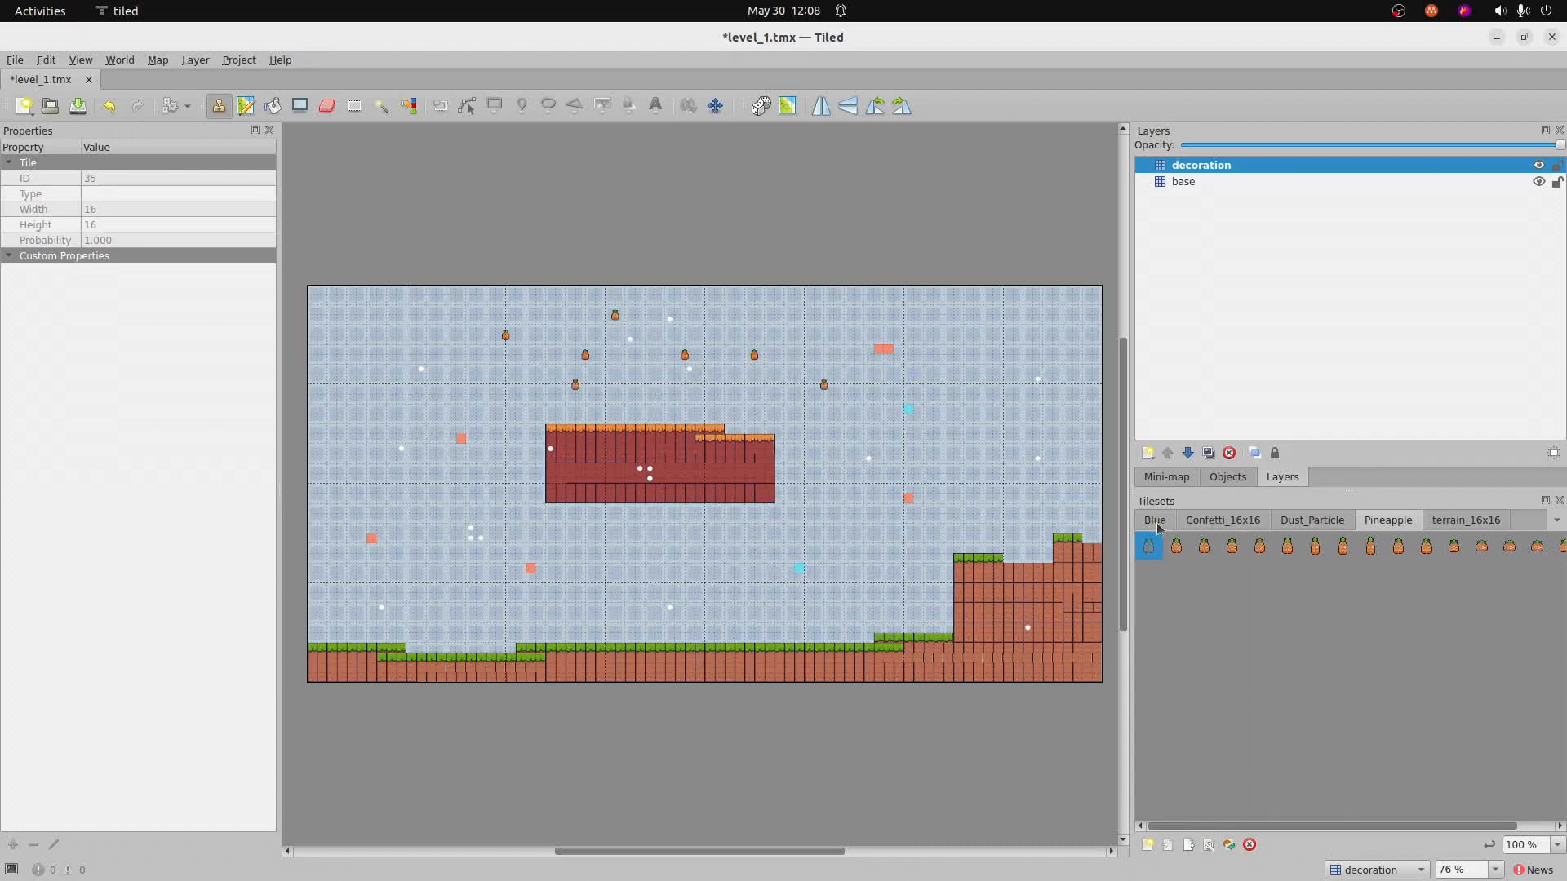
{"action": "left_click", "coordinate": [1465, 519]}
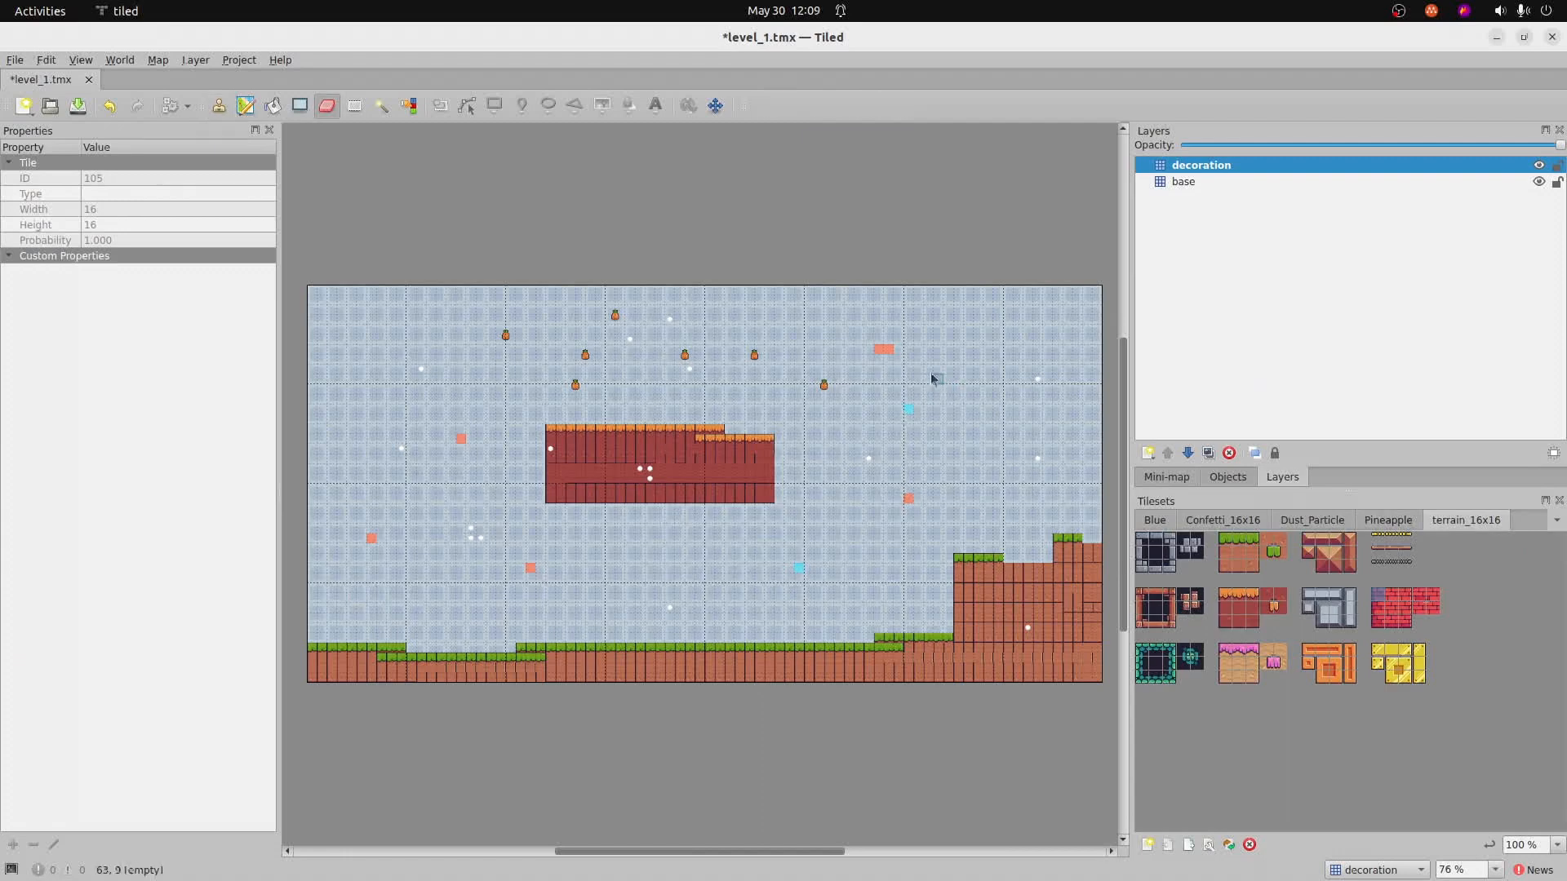
- On the base layer, stamp a red brick mound at the left edge topped with two dark blocks
{"action": "left_click", "coordinate": [1183, 181]}
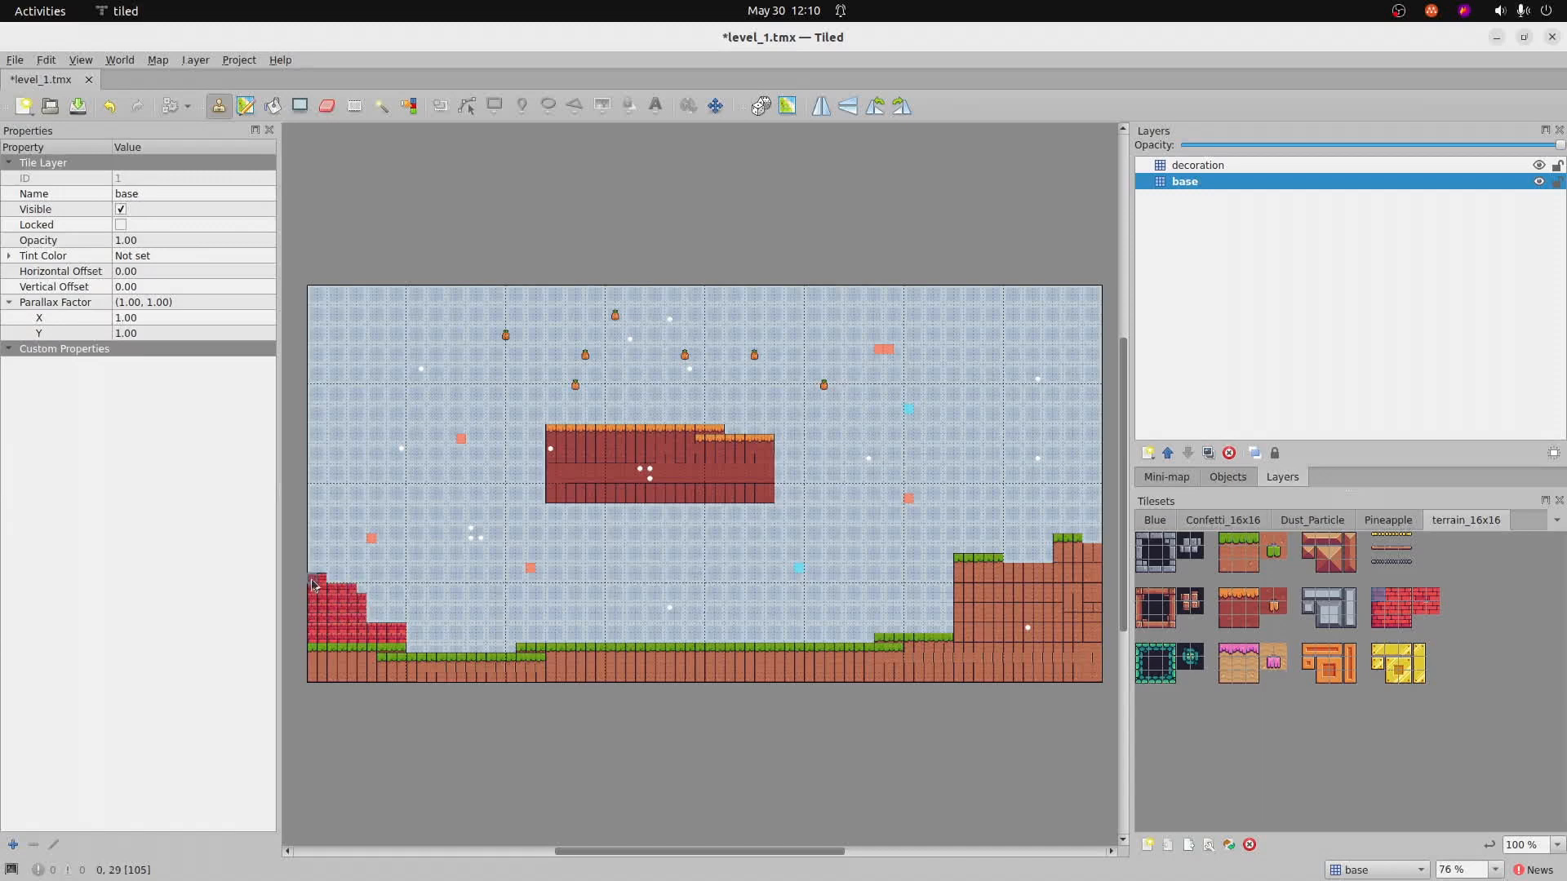
{"action": "left_click", "coordinate": [364, 620]}
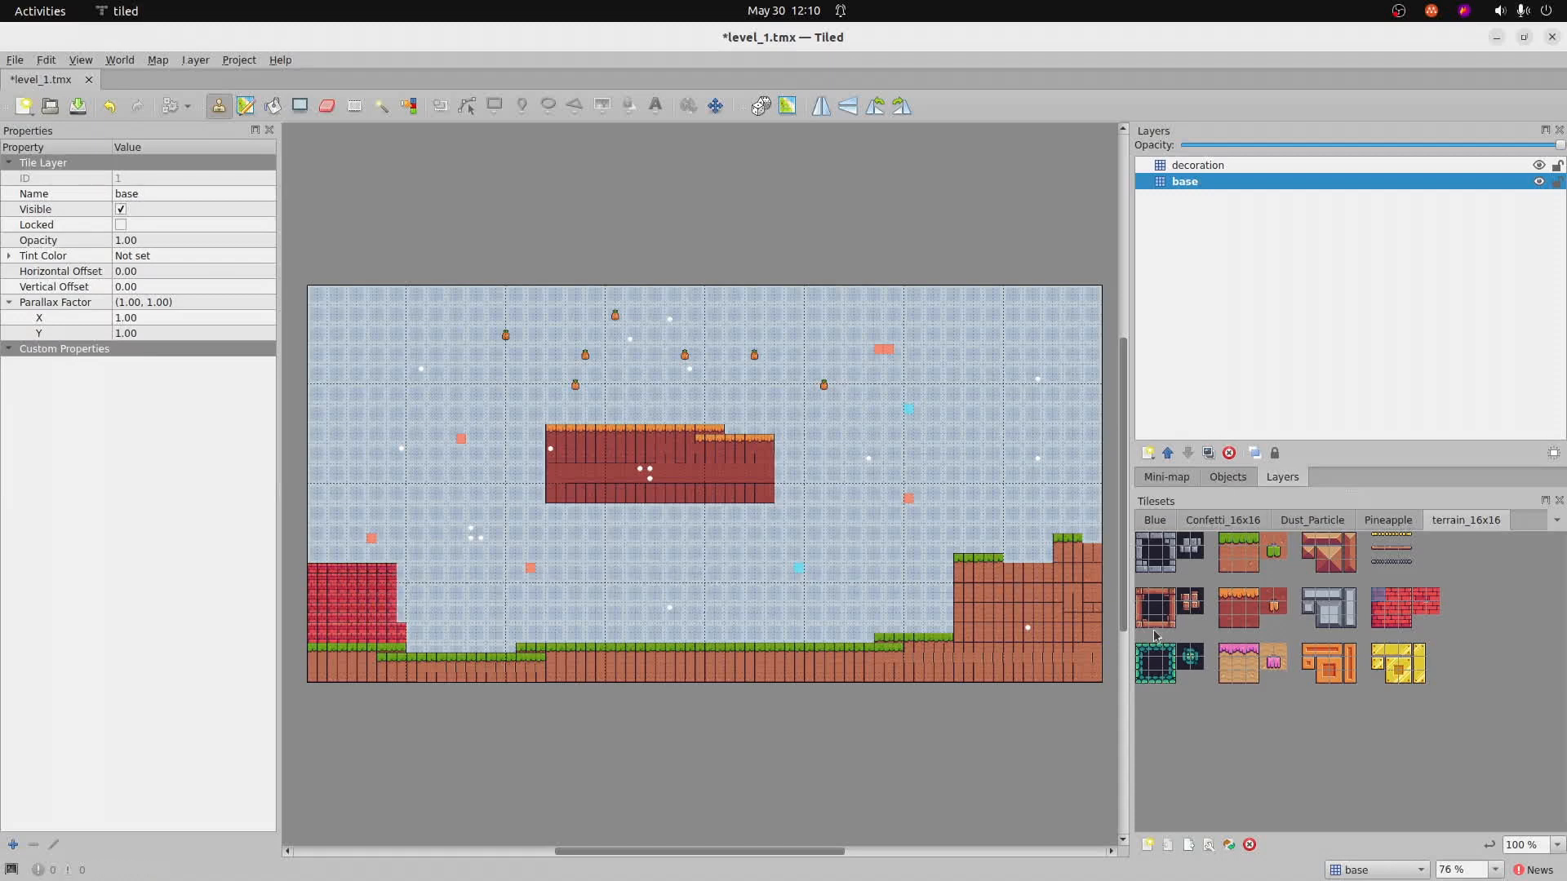
{"action": "left_click", "coordinate": [1153, 603]}
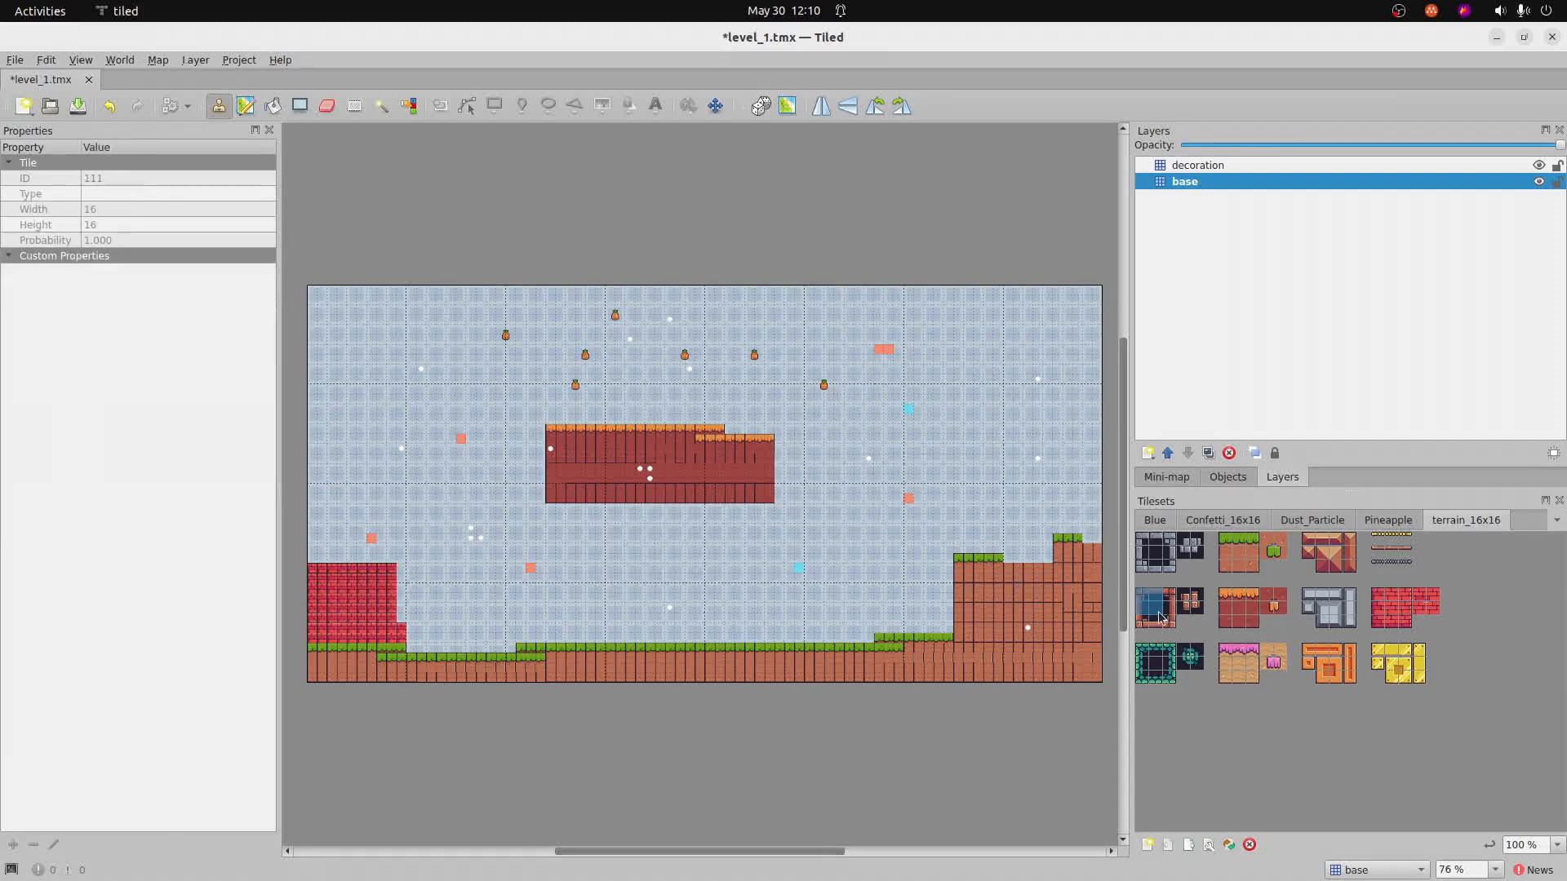
{"action": "left_click", "coordinate": [324, 548]}
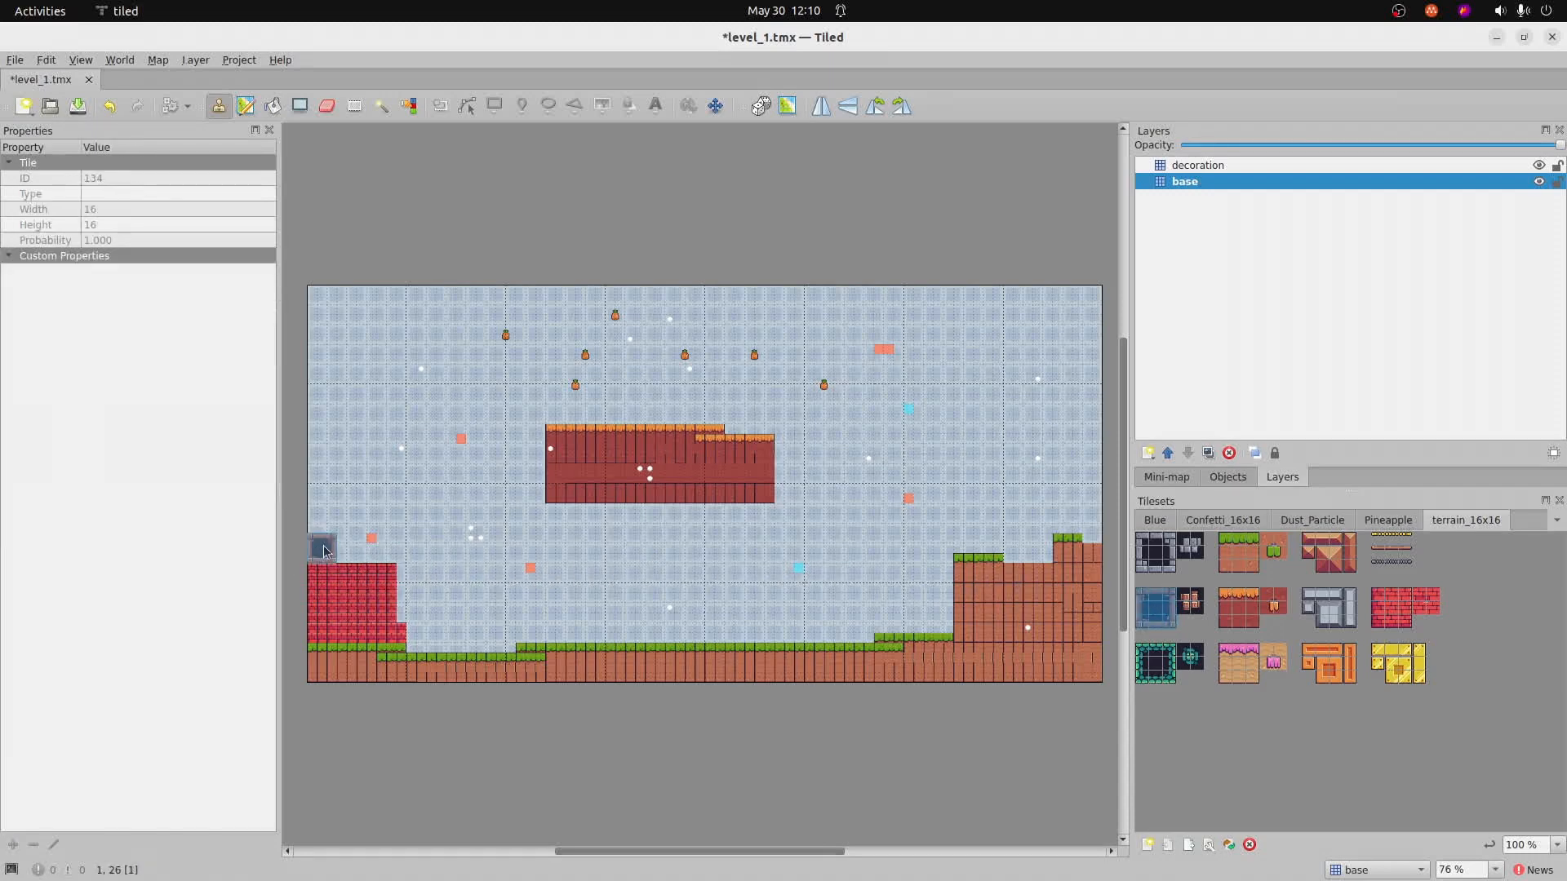
{"action": "left_click", "coordinate": [359, 547]}
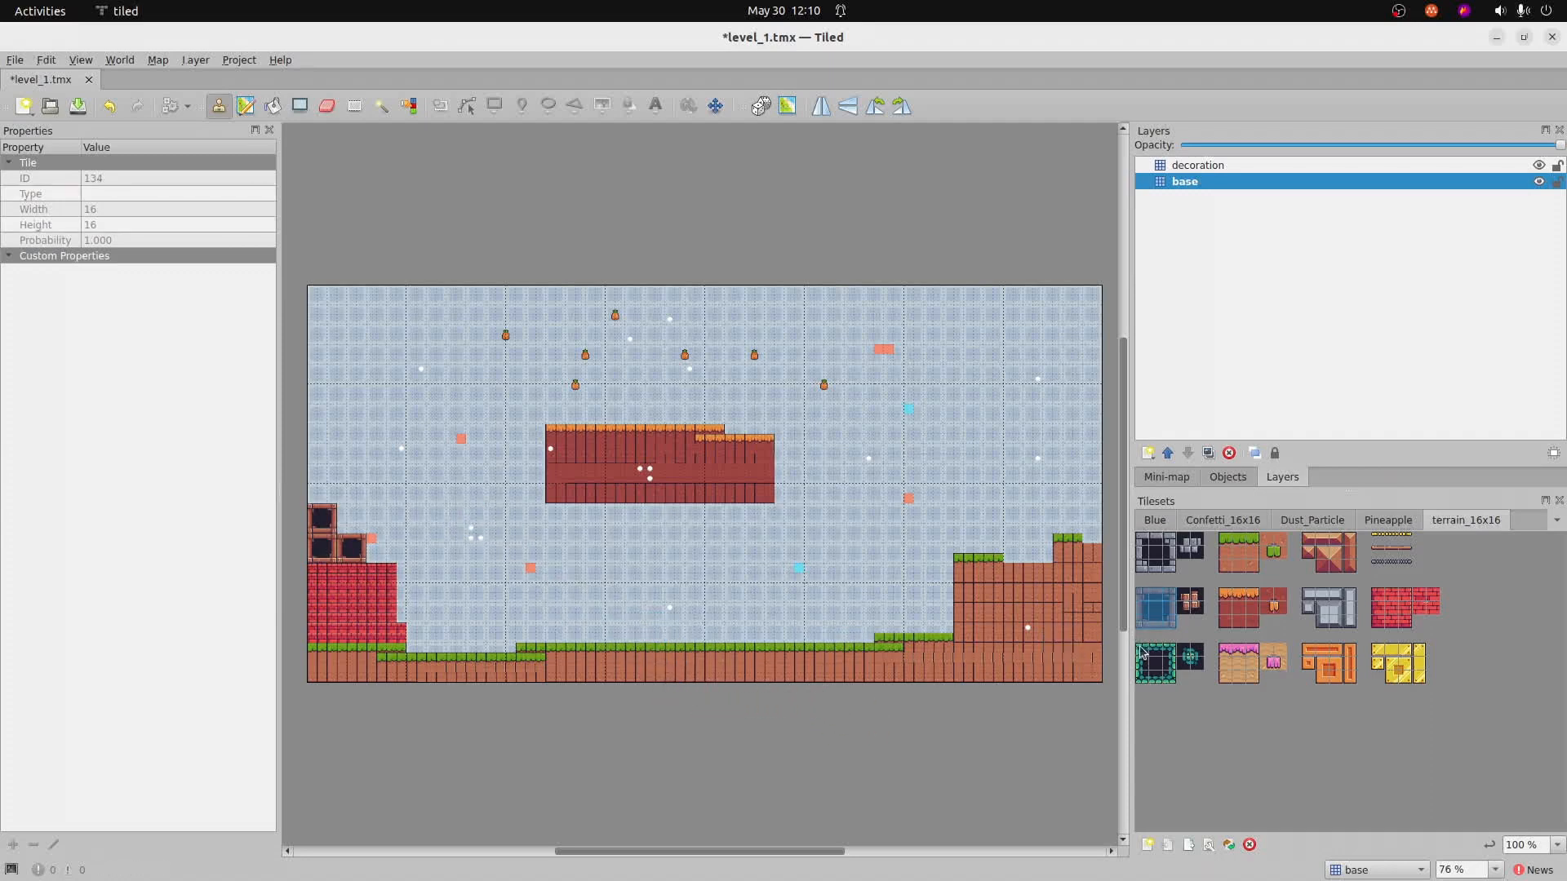
- Place a row of dark teal blocks along the central ground
{"action": "left_click", "coordinate": [1154, 662]}
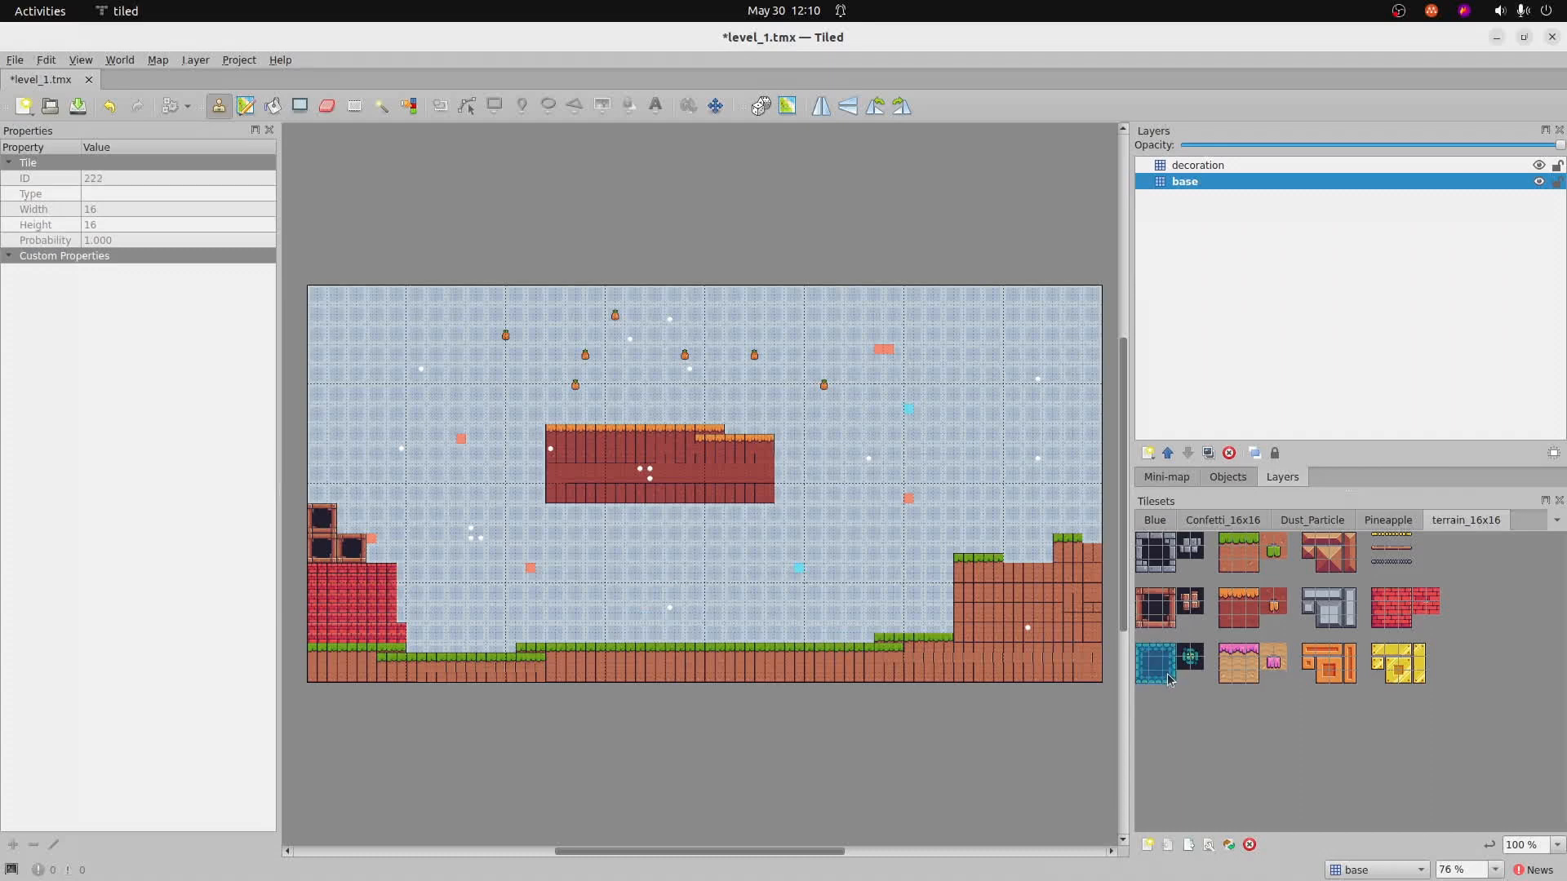
{"action": "left_click", "coordinate": [777, 627]}
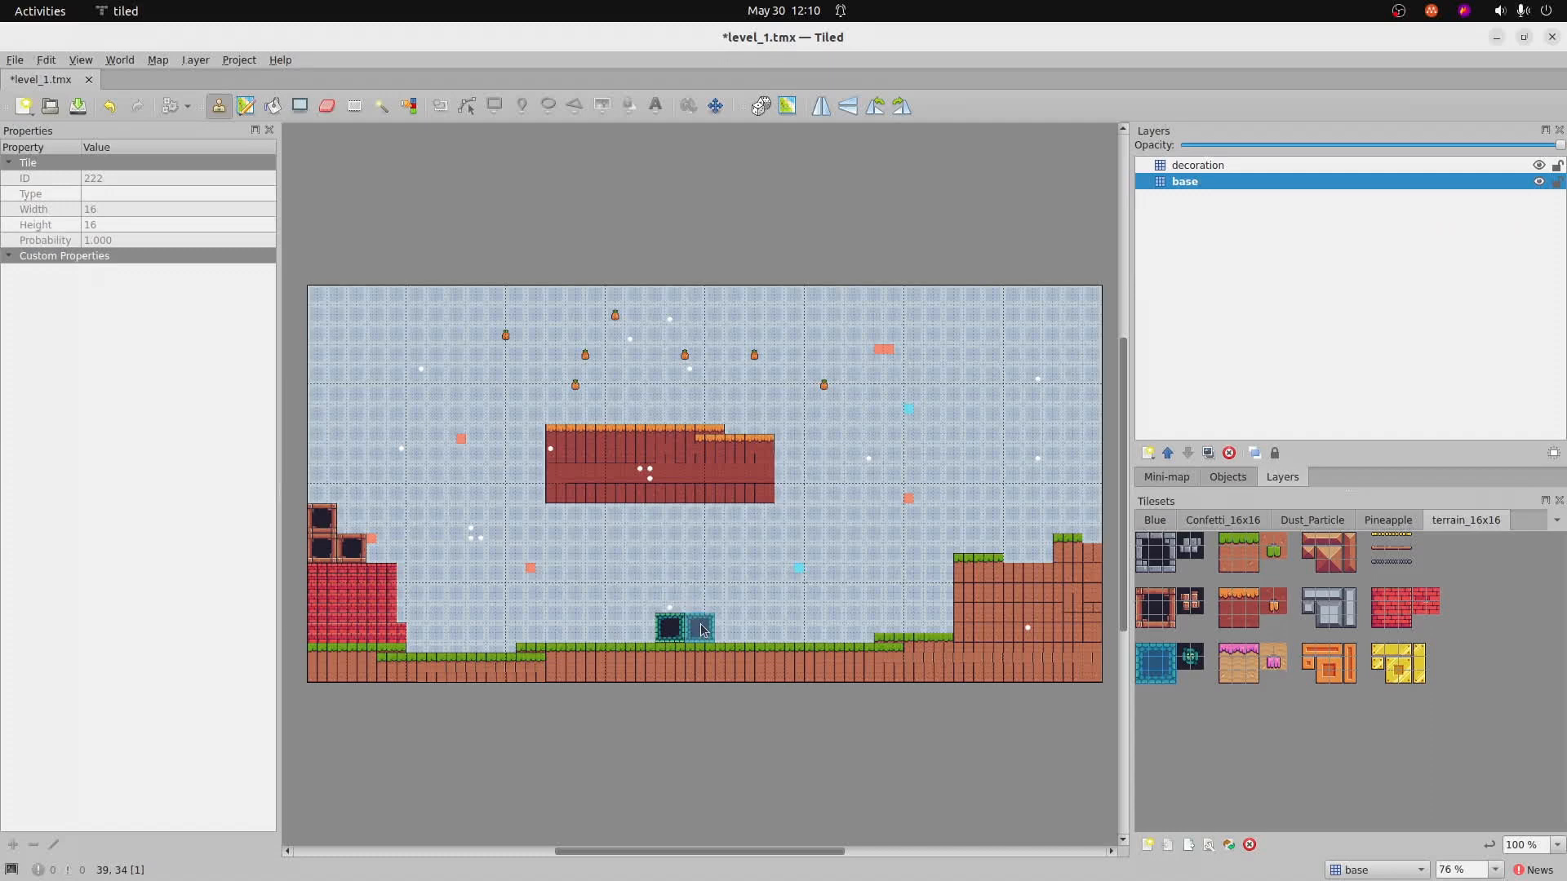
{"action": "left_click", "coordinate": [712, 626]}
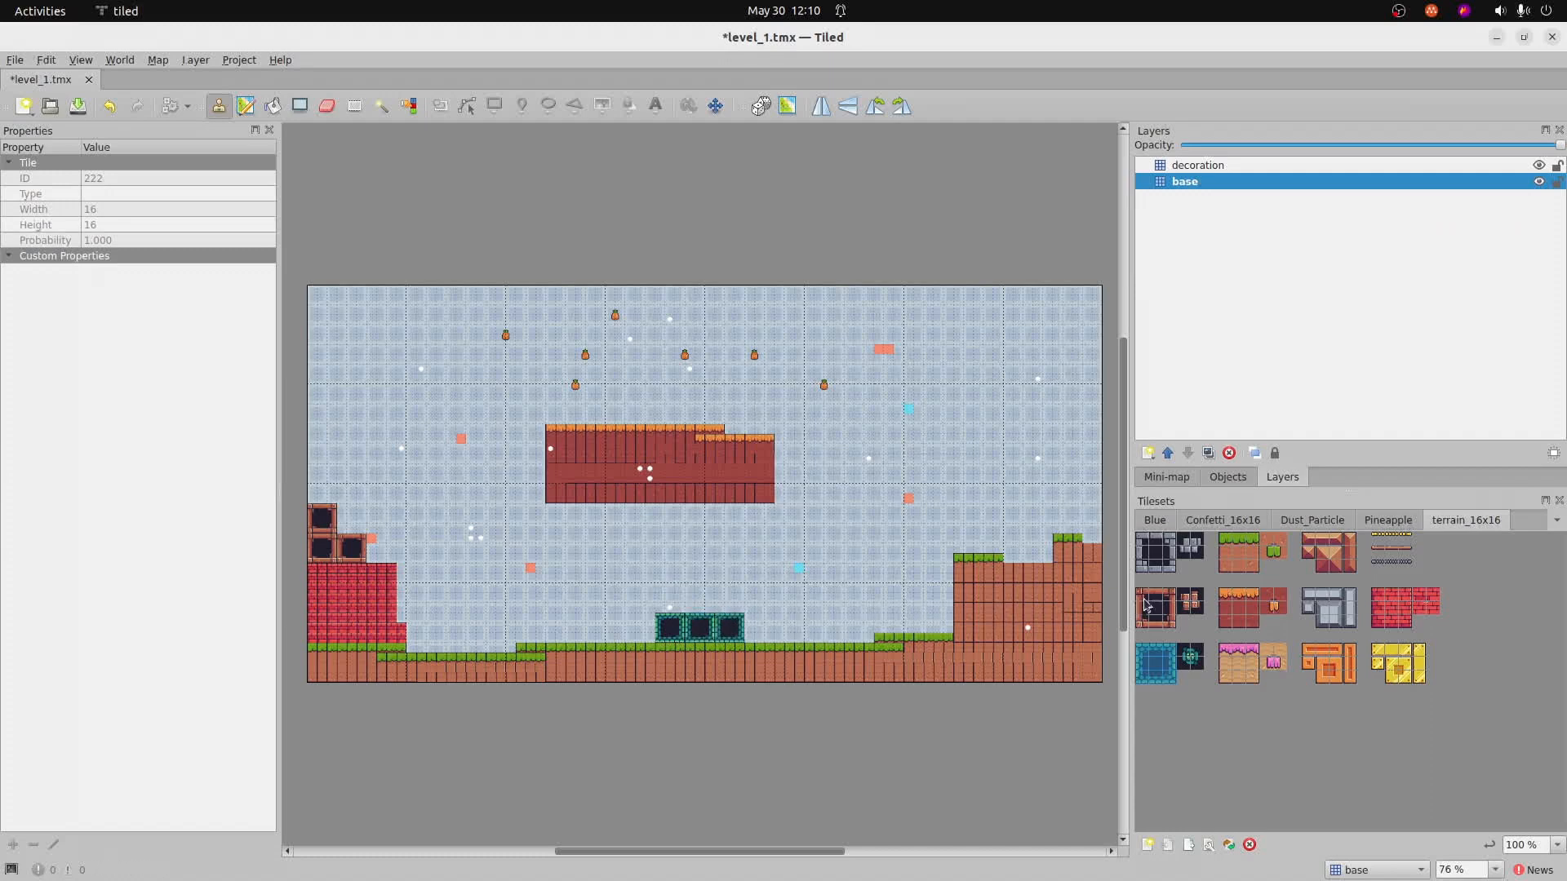
- Stack grey blocks beside the teal row and add pink-topped blocks upper right
{"action": "left_click", "coordinate": [1156, 553]}
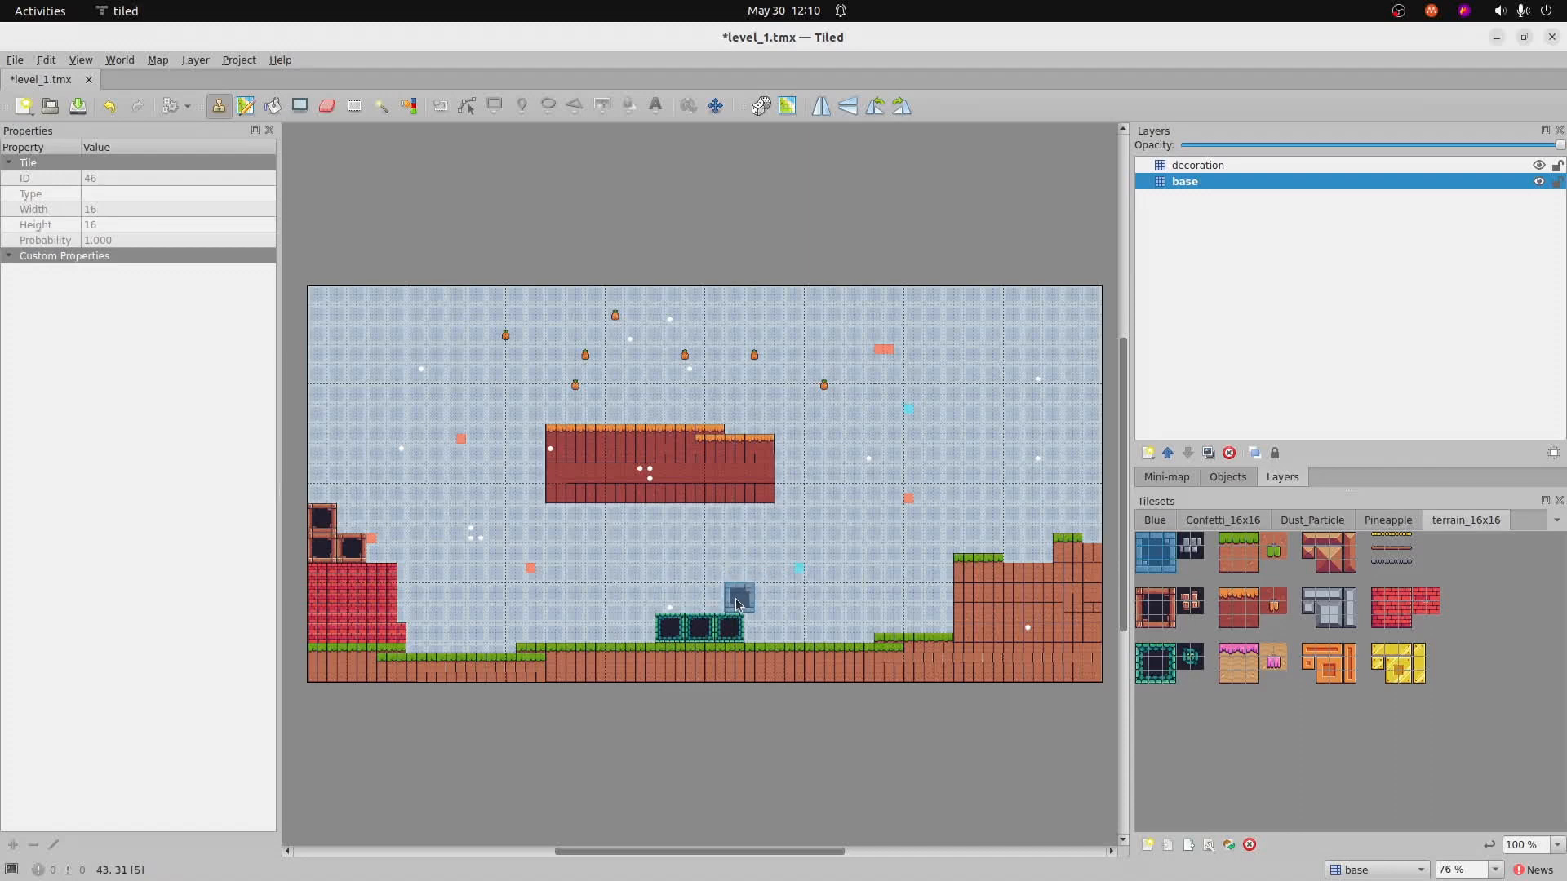
{"action": "left_click", "coordinate": [759, 626]}
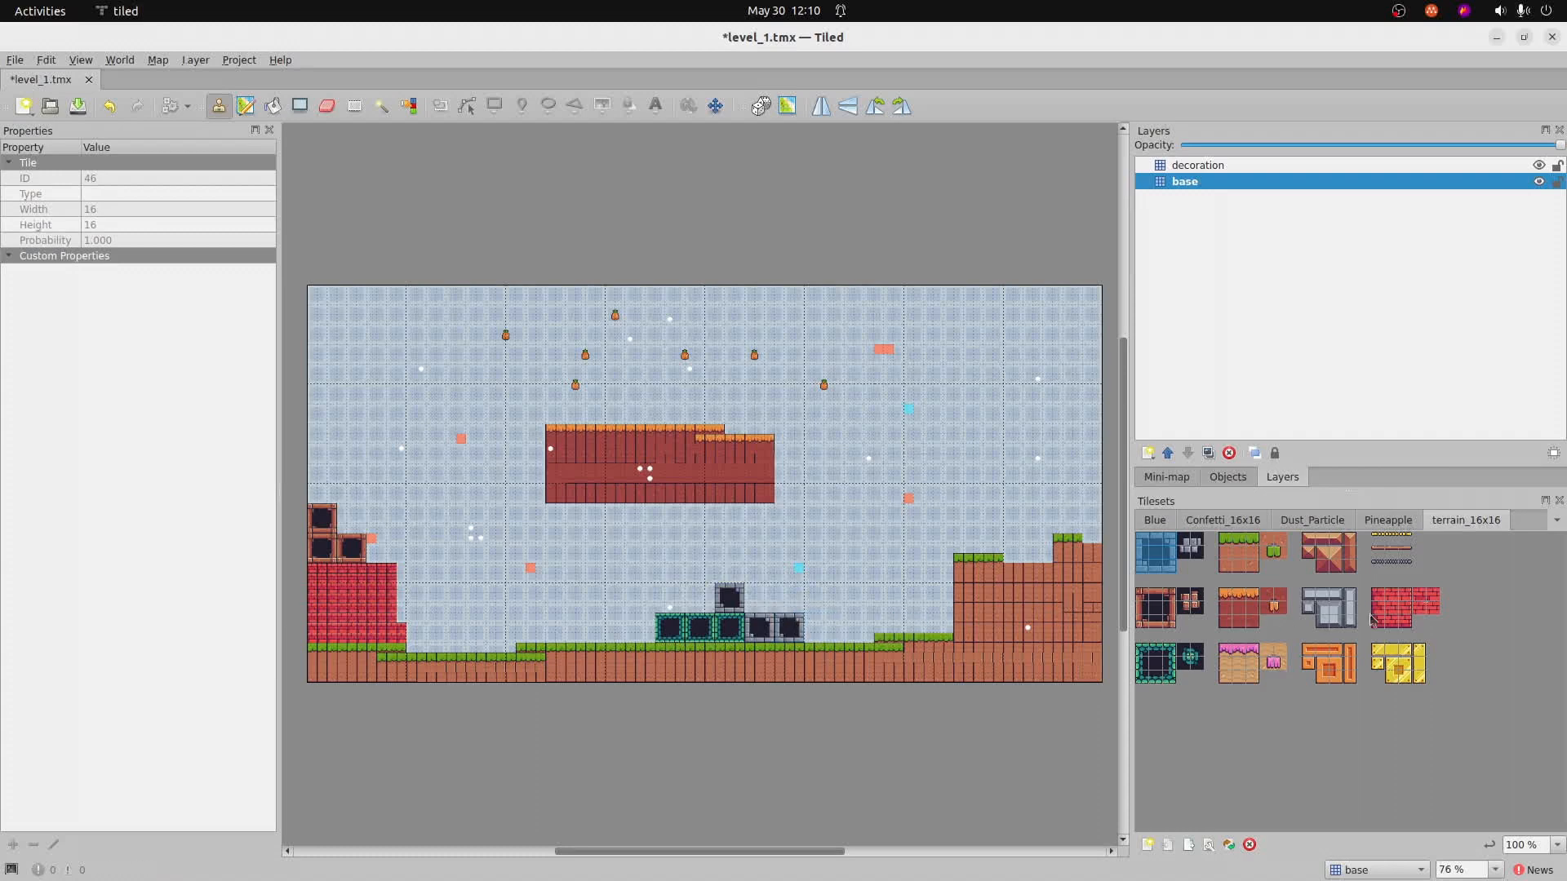
{"action": "mouse_move", "coordinate": [1384, 626]}
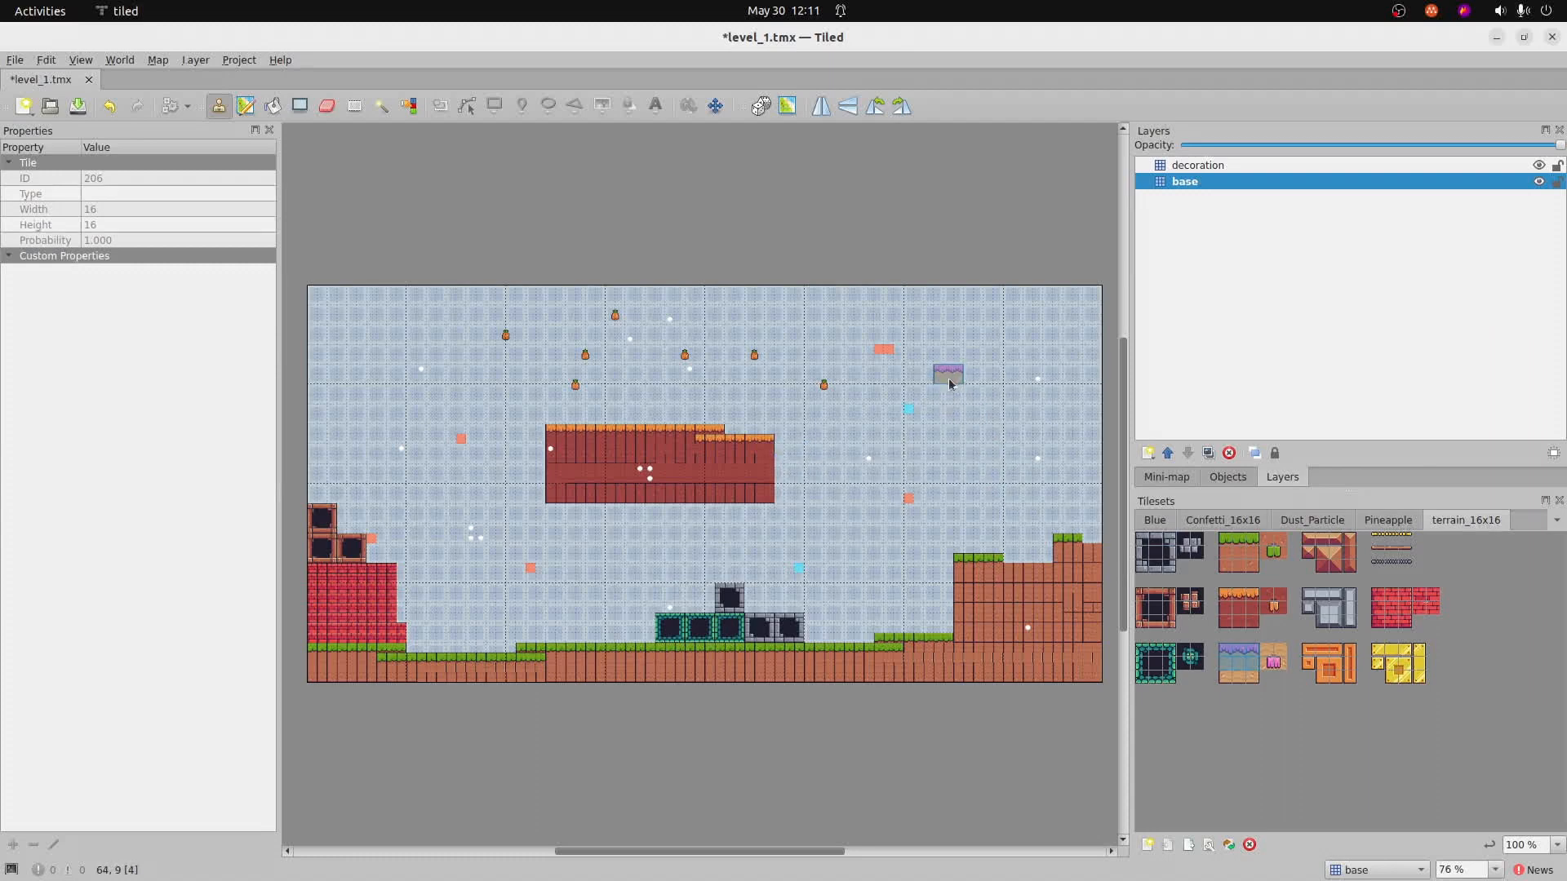
{"action": "mouse_move", "coordinate": [953, 382]}
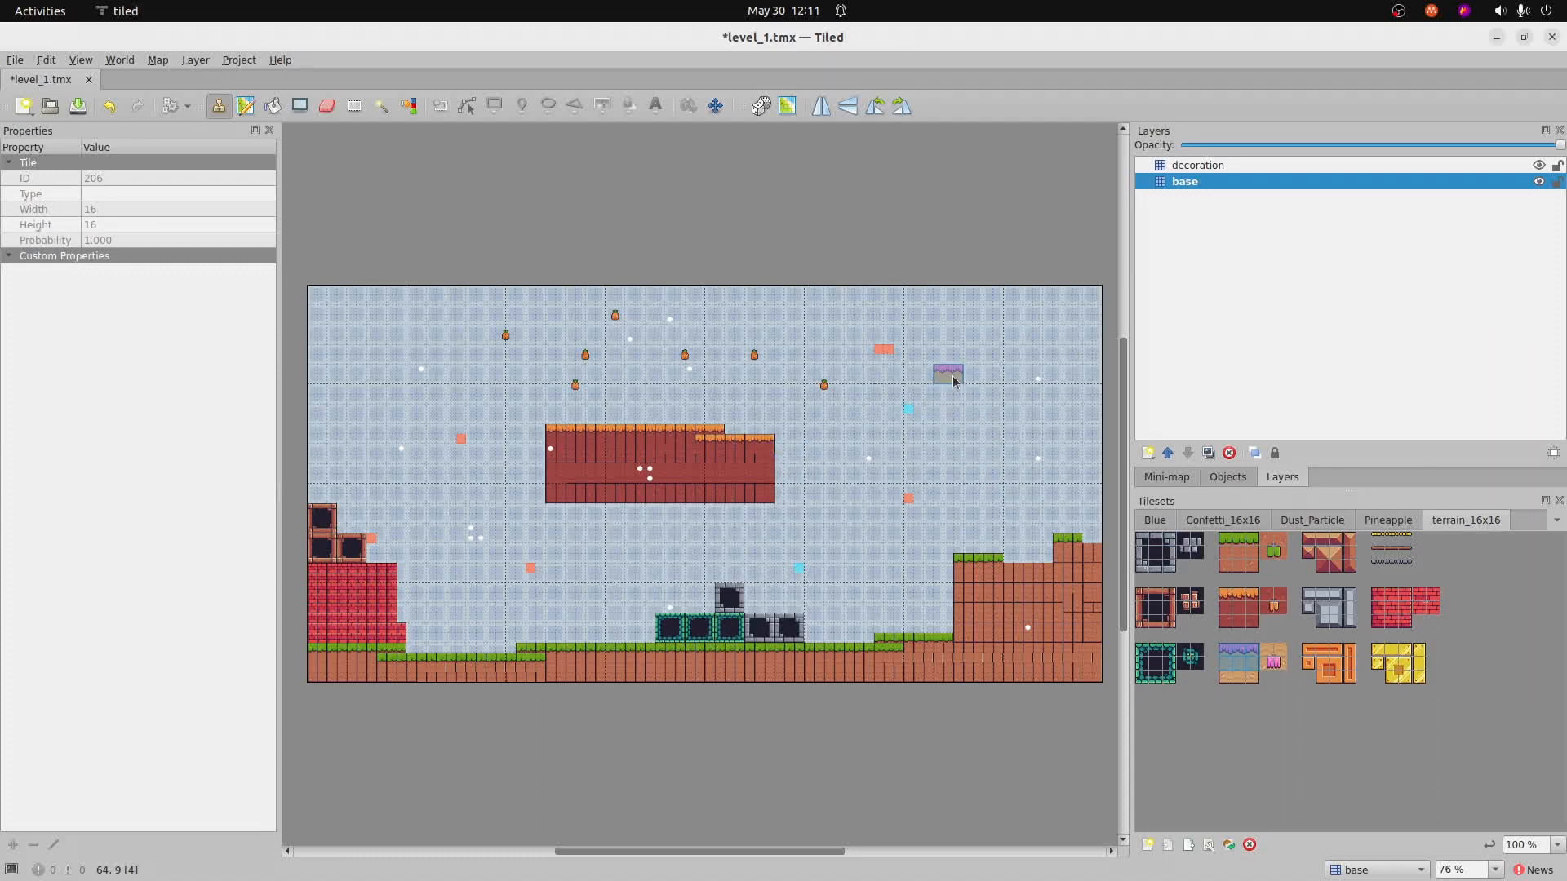
{"action": "left_click", "coordinate": [987, 372]}
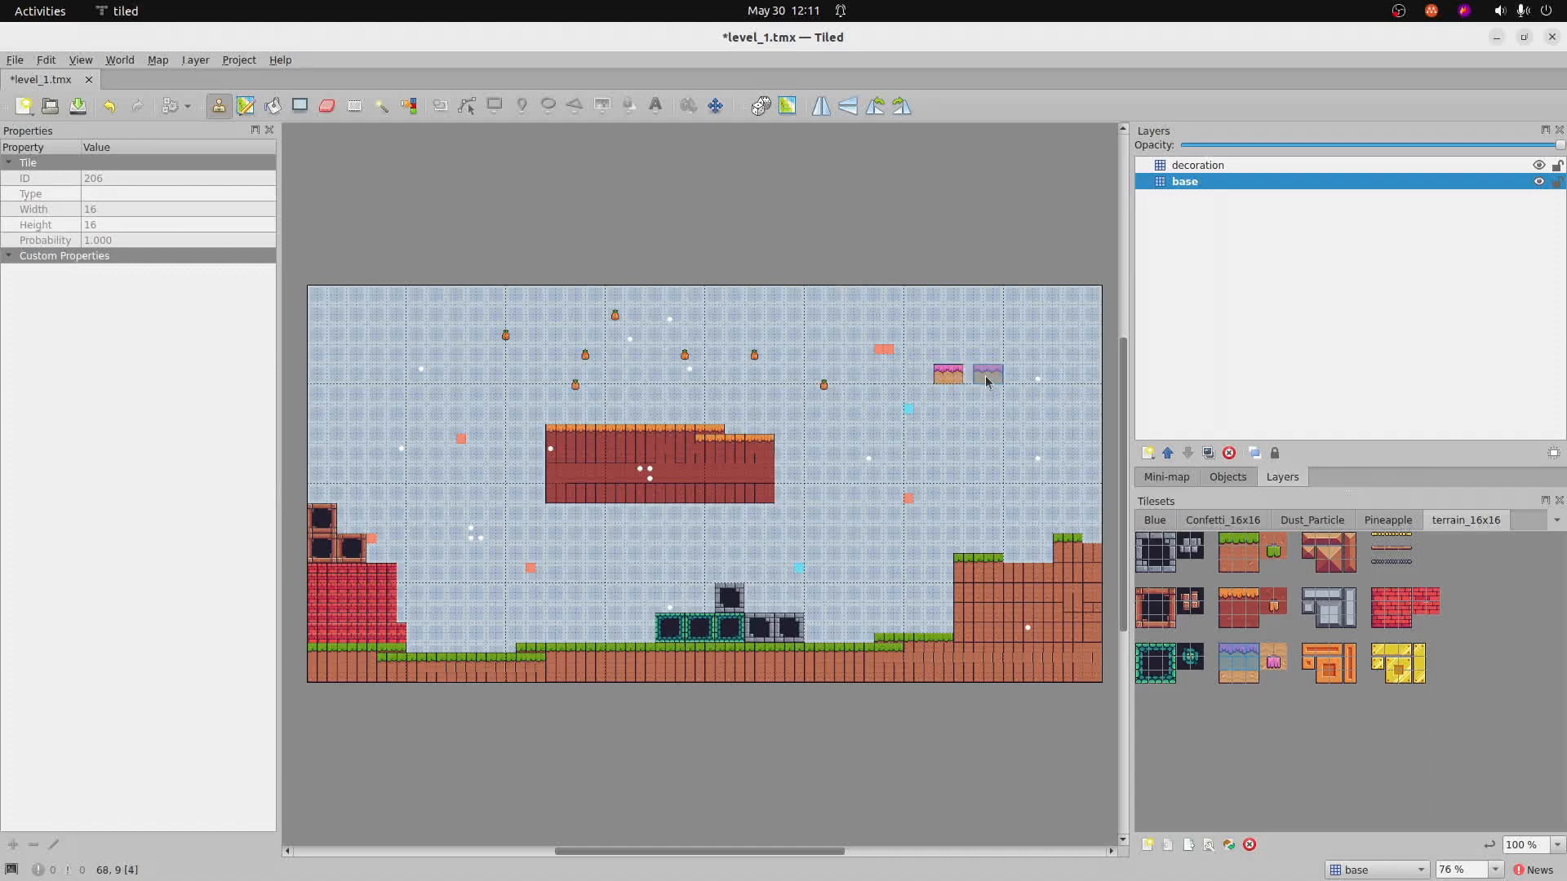